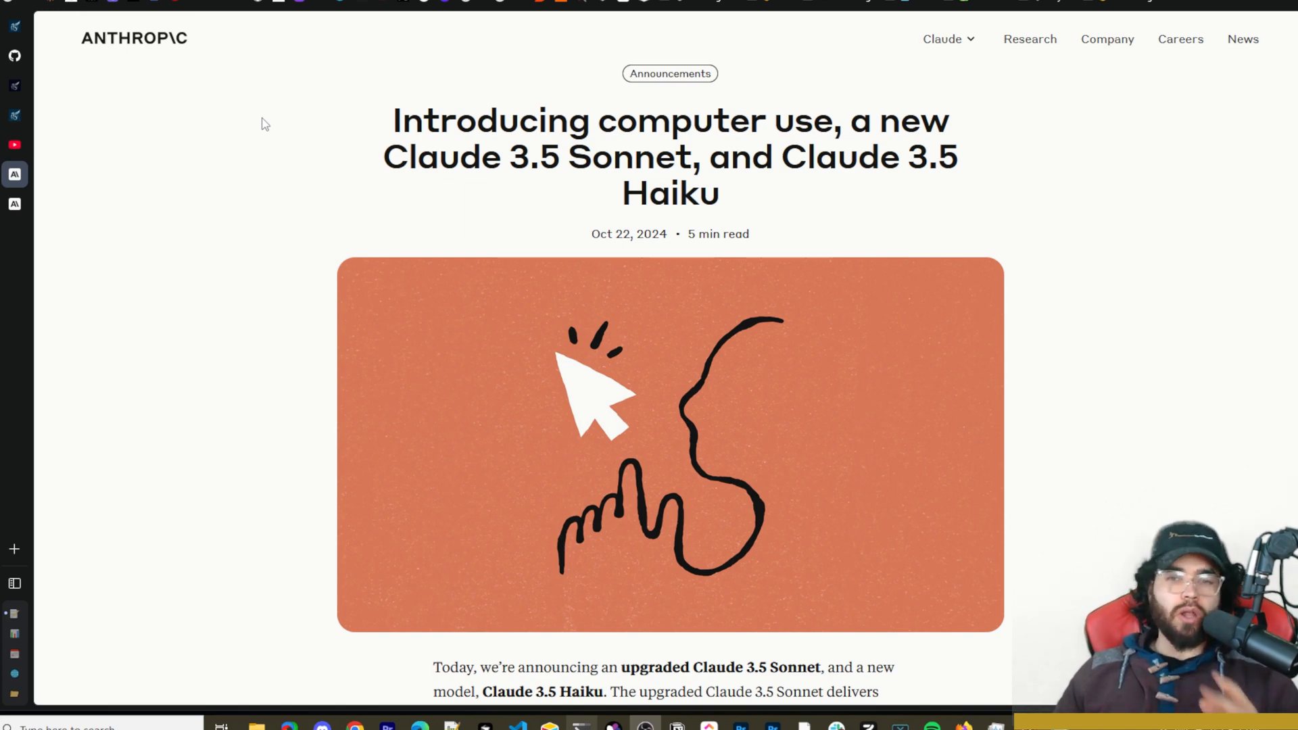
mouse_move(65, 164)
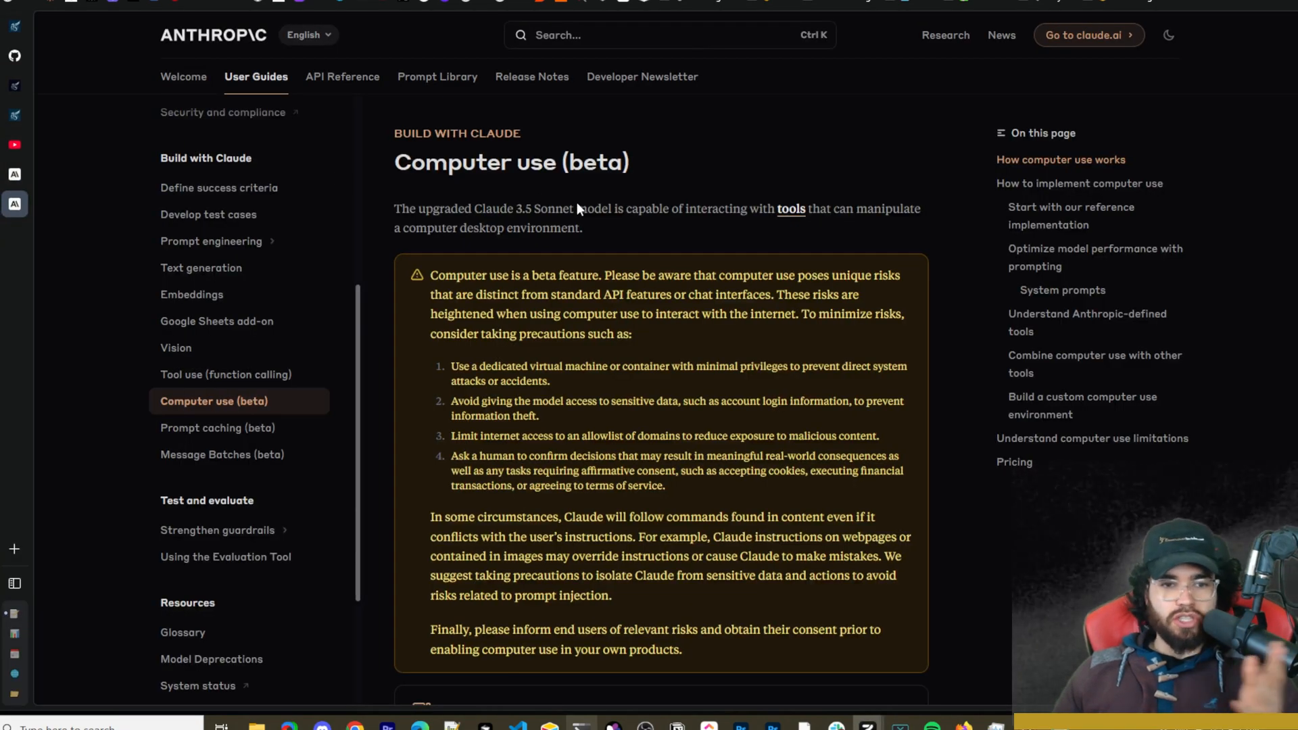
Read through the Anthropic computer use page and switch to the YouTube channel's videos tab.
scroll("down", 3)
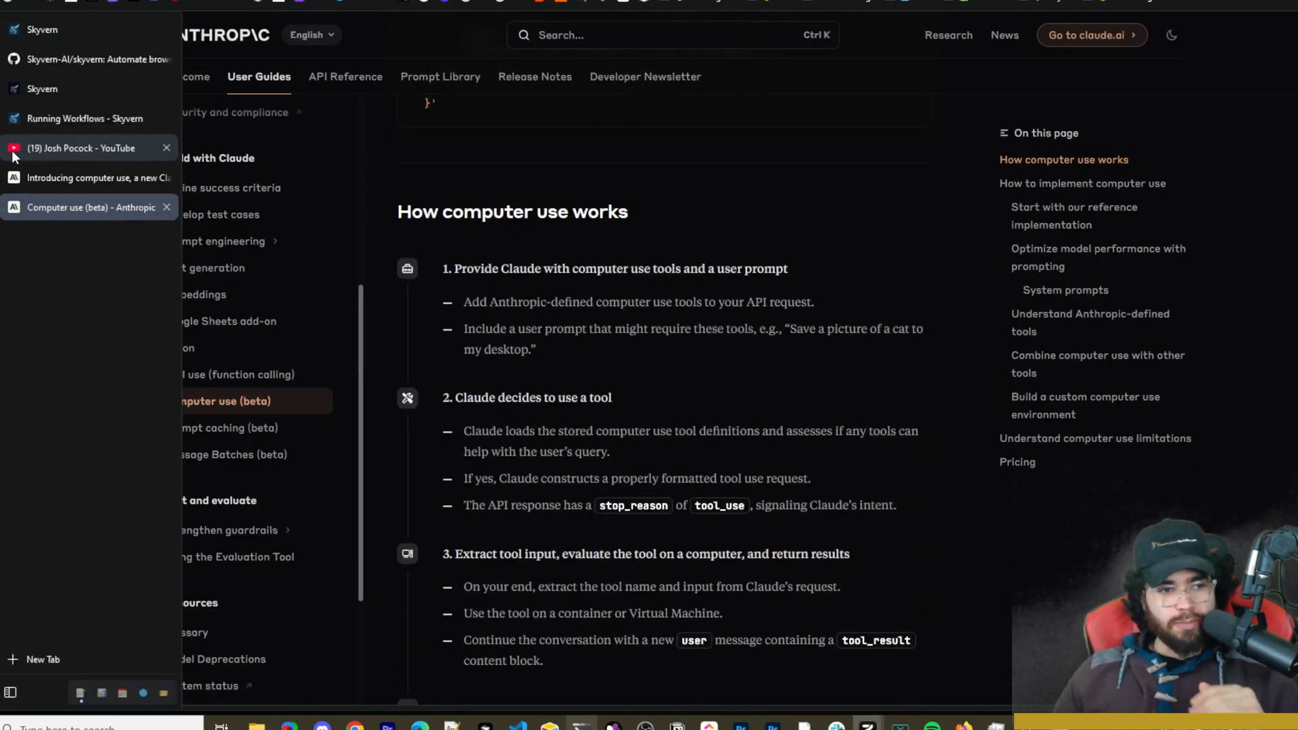
left_click(83, 147)
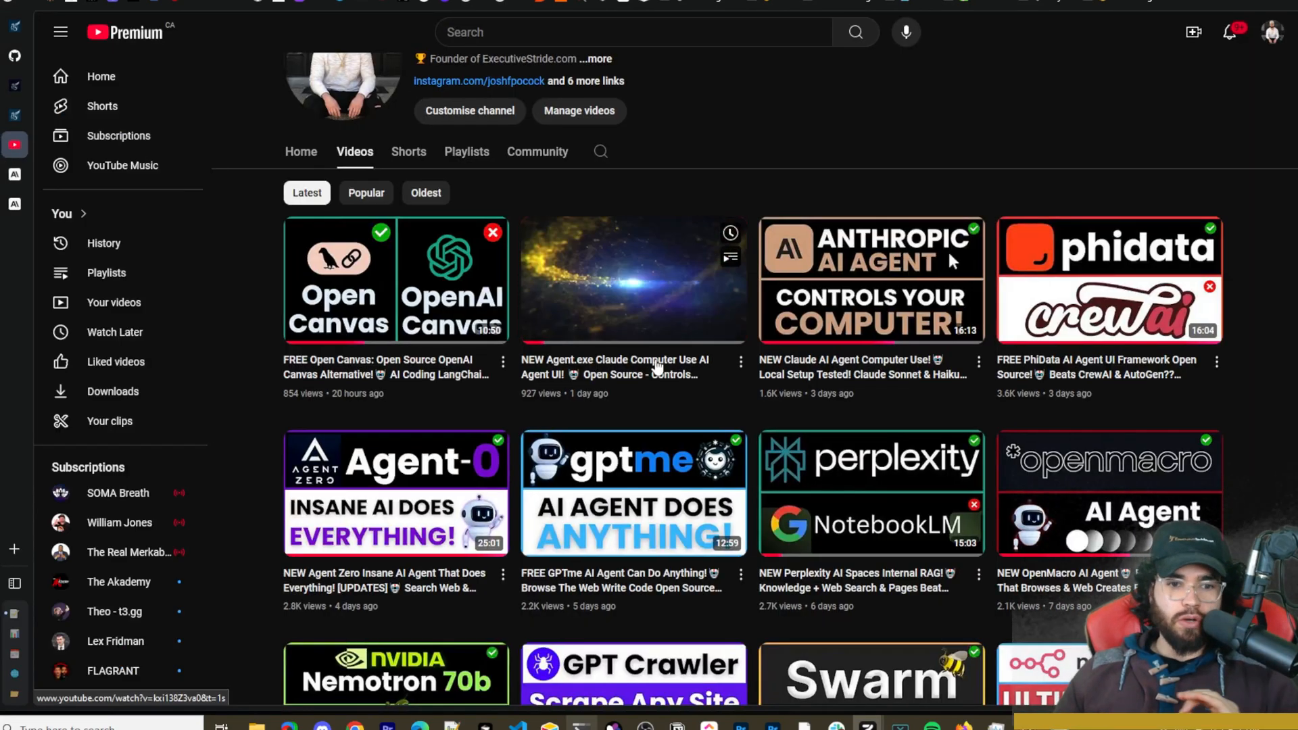
mouse_move(666, 301)
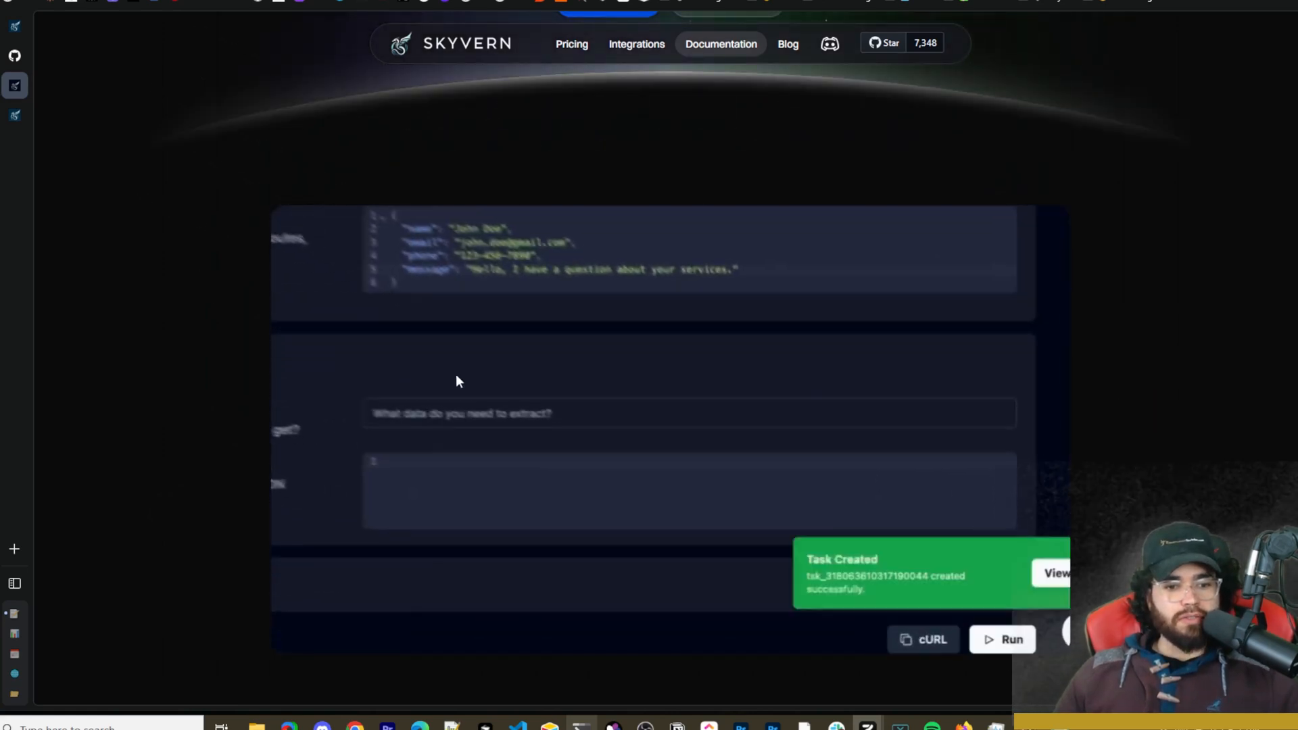
Scroll through the Skyvern homepage features and use cases down to the integrations overview.
left_click(1056, 574)
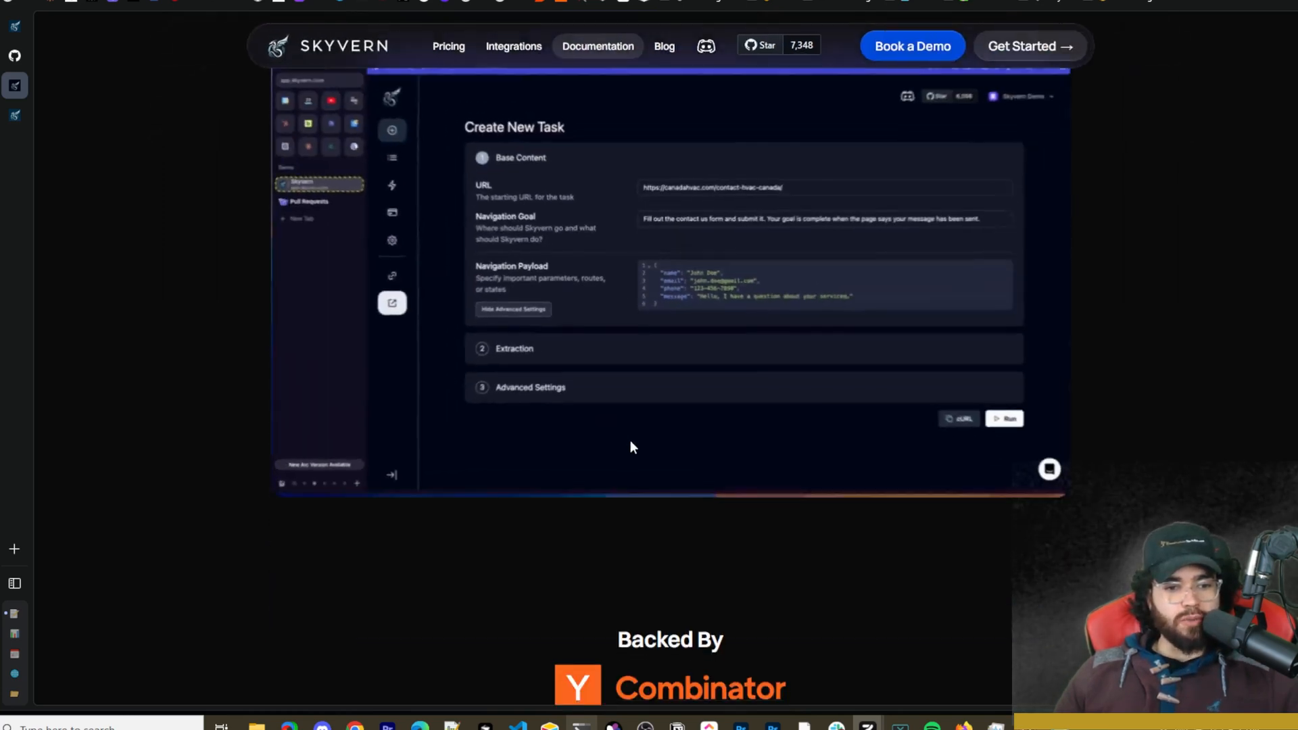
scroll("down", 3)
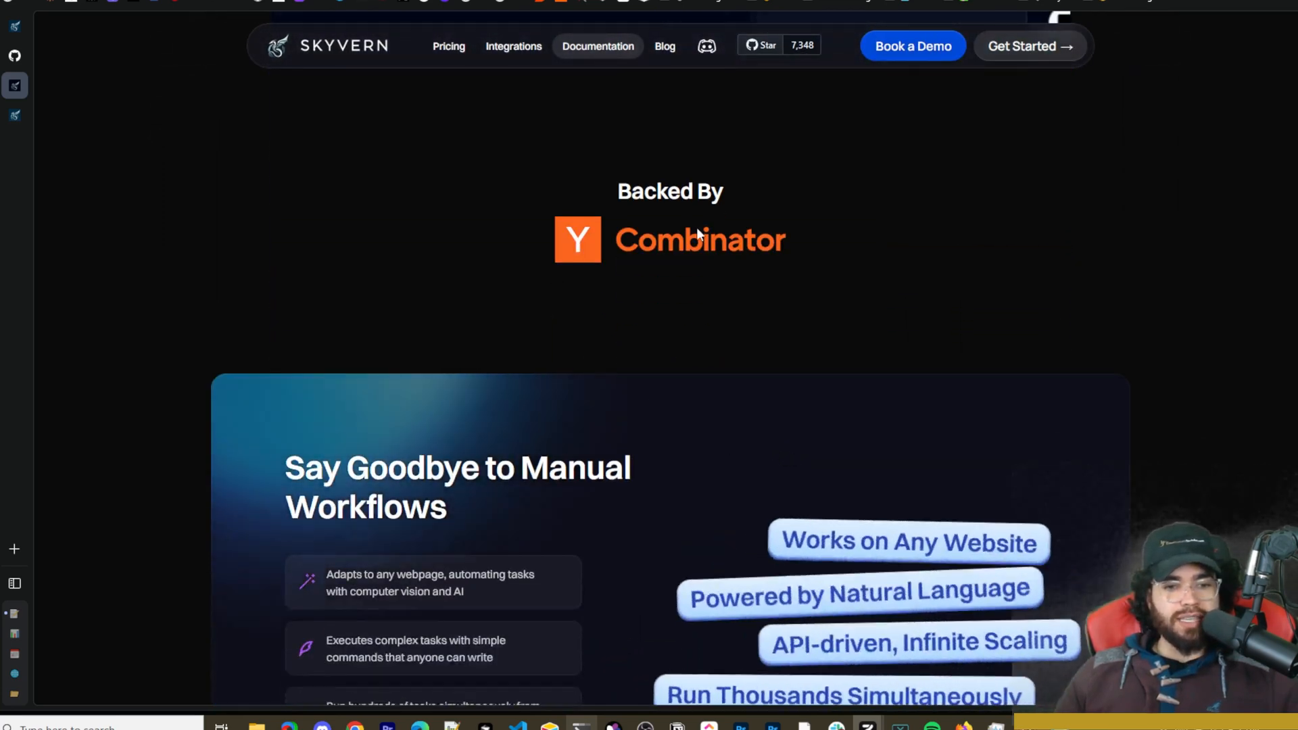
scroll("down", 3)
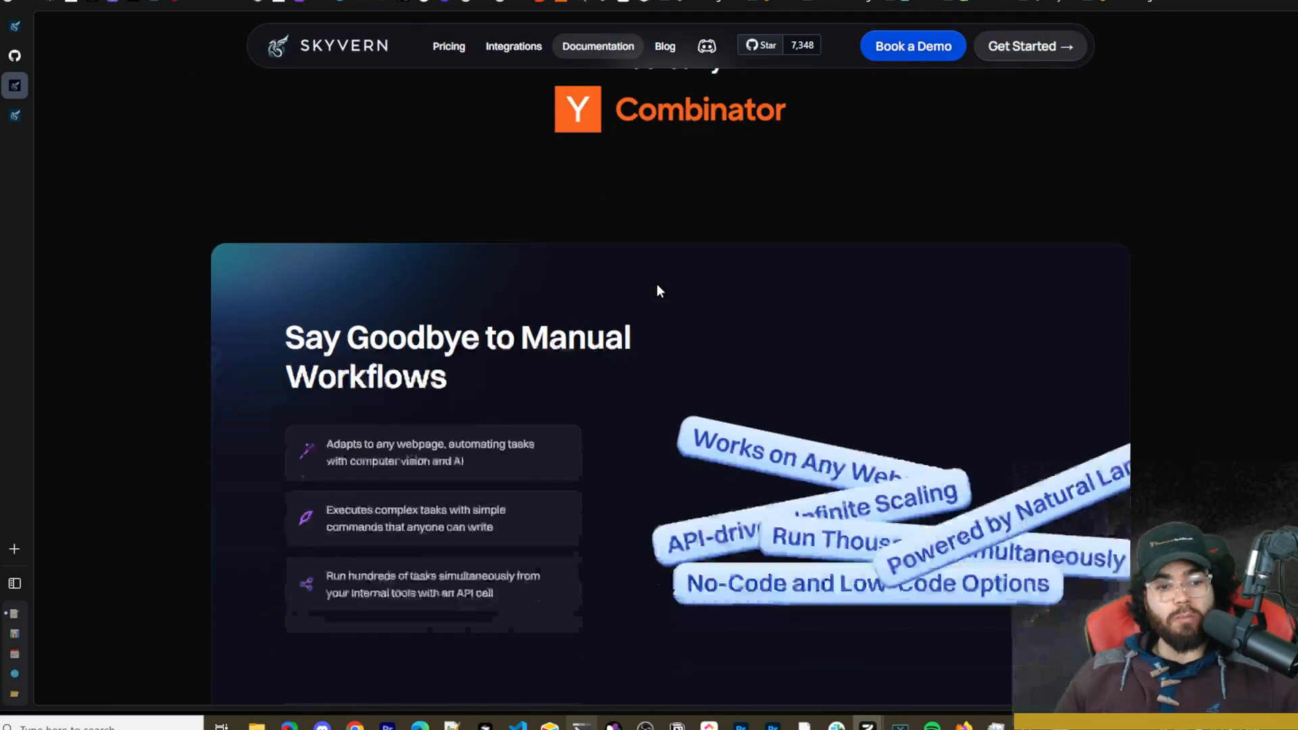
scroll("down", 3)
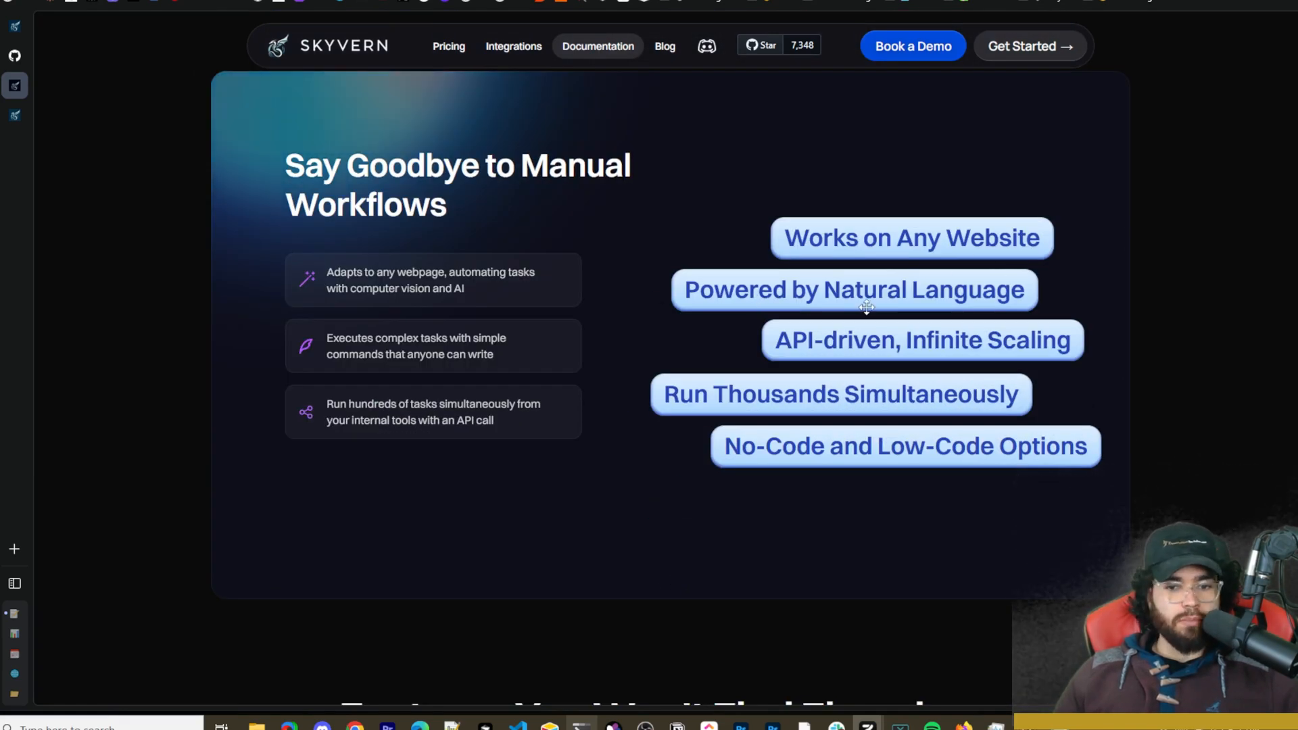
mouse_move(987, 354)
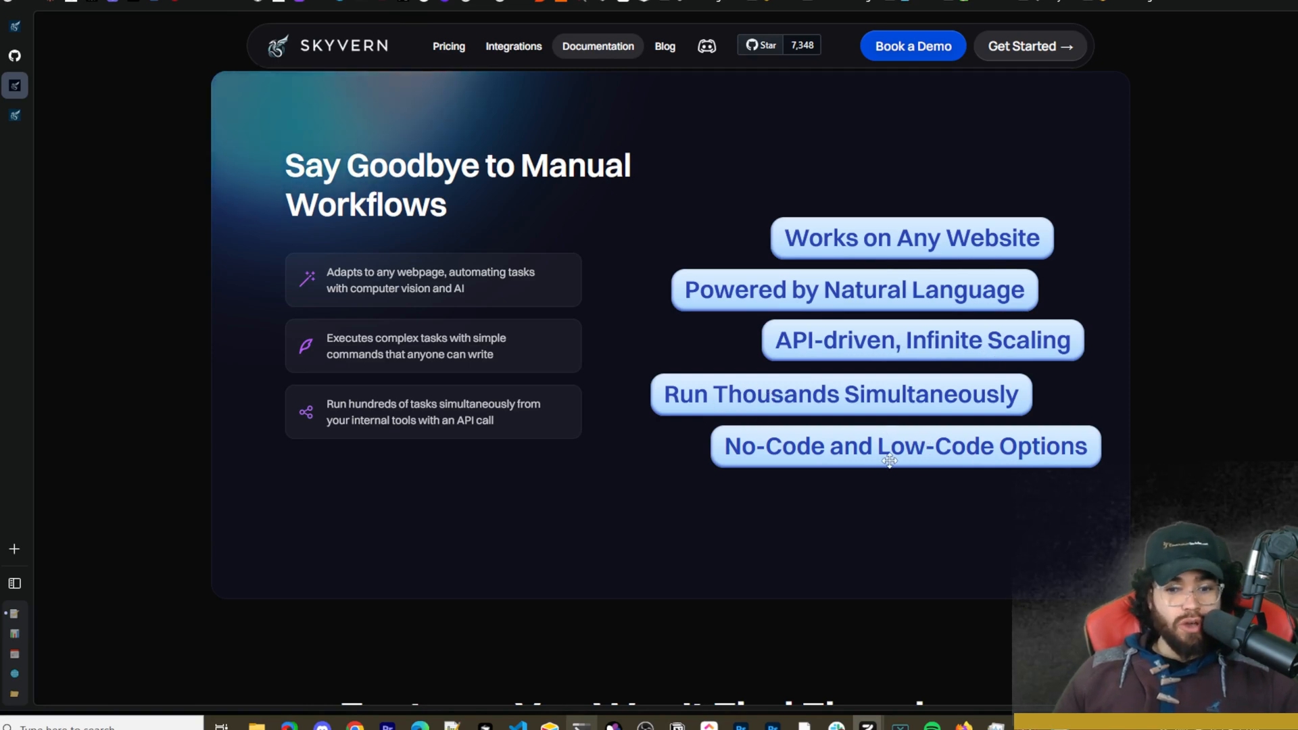
scroll("down", 3)
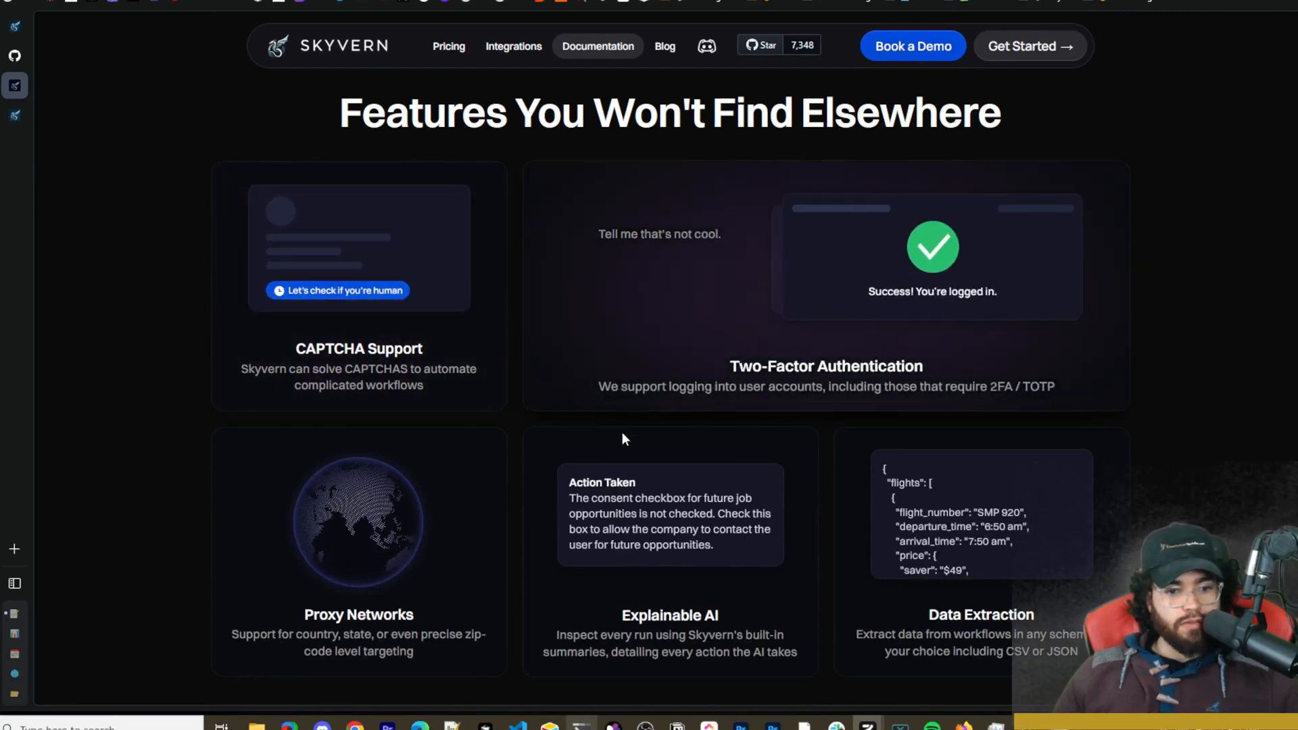
scroll("down", 3)
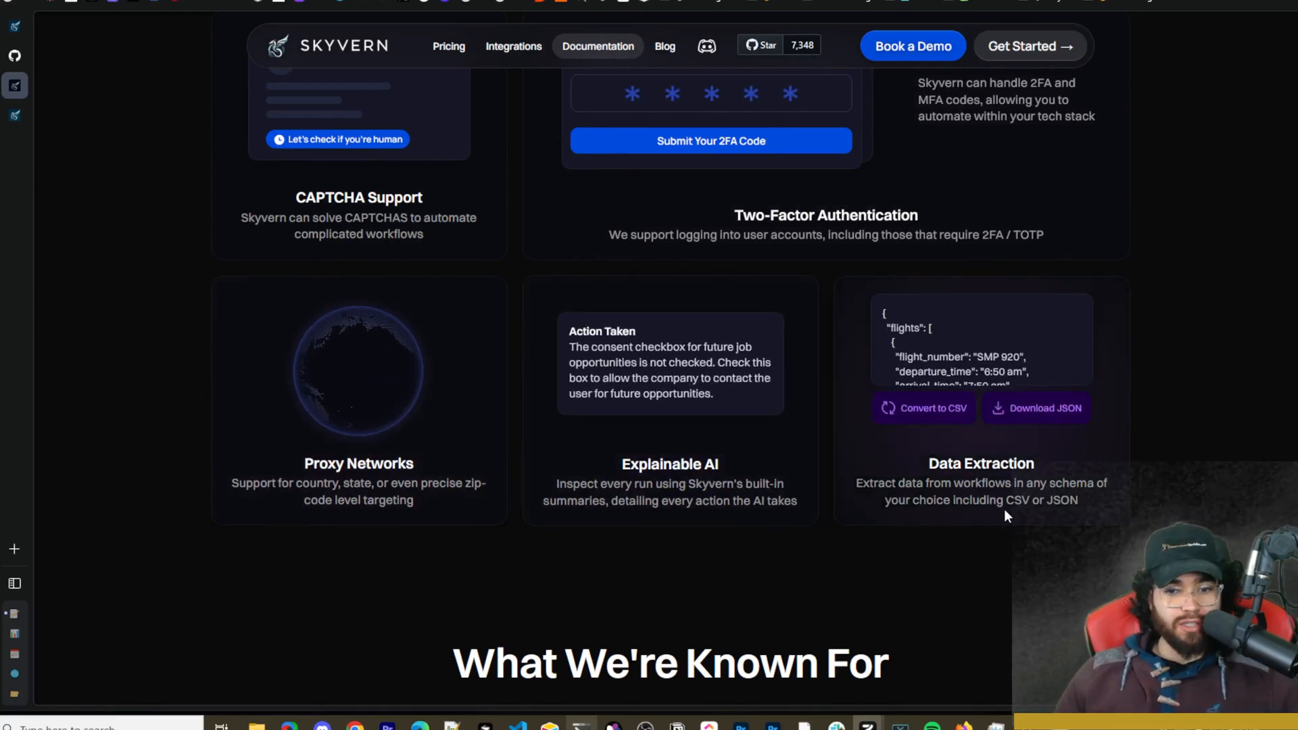
scroll("down", 3)
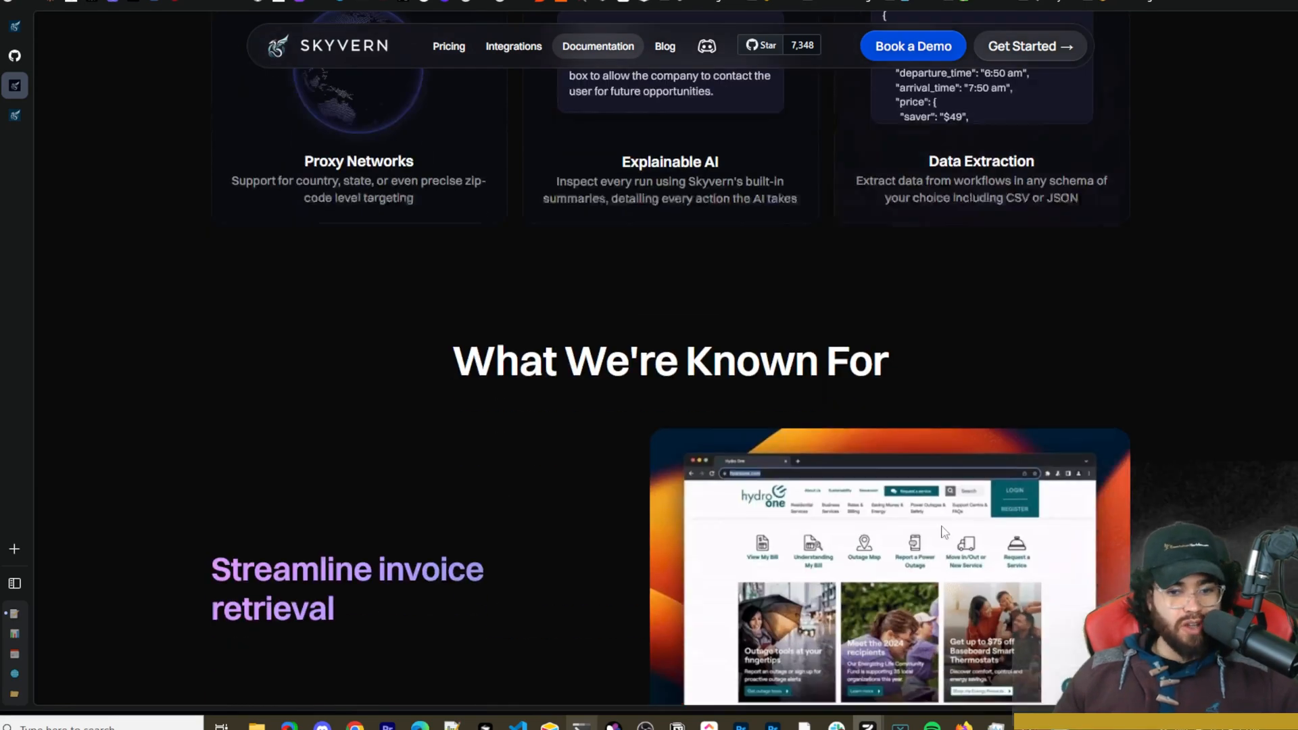
scroll("down", 3)
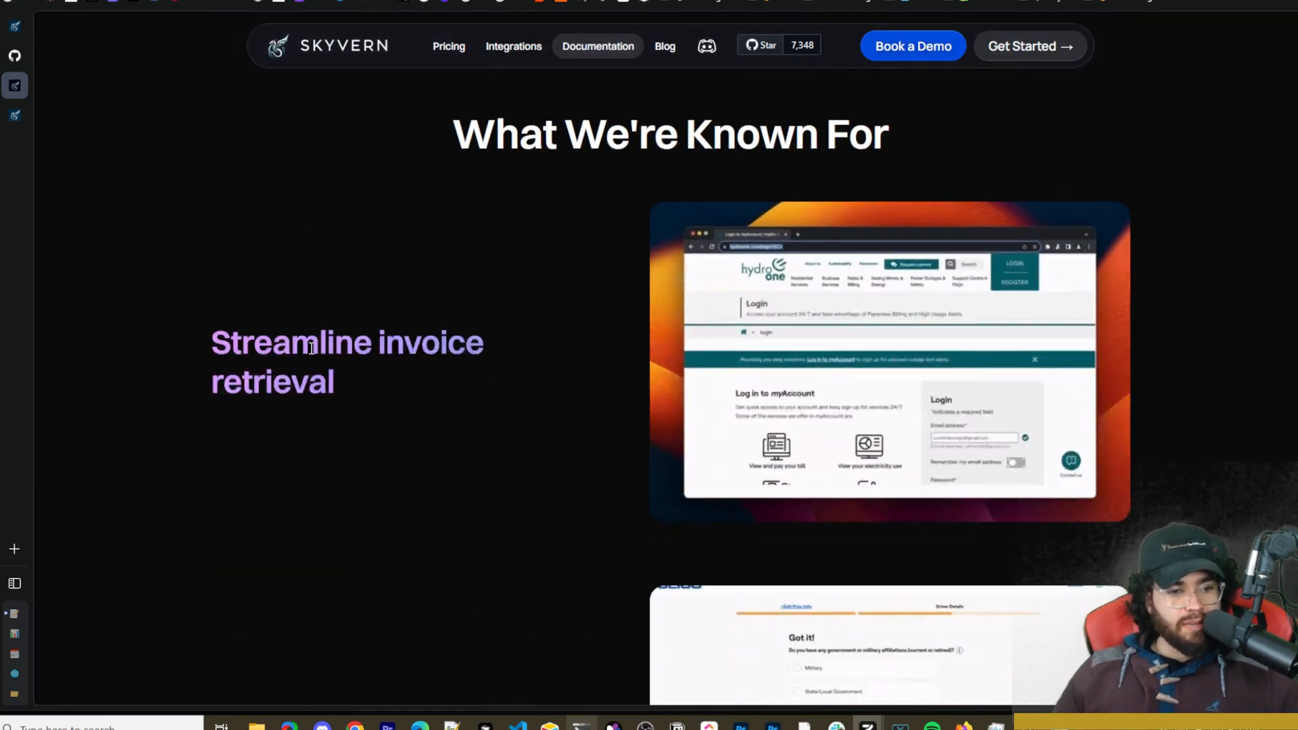
scroll("down", 3)
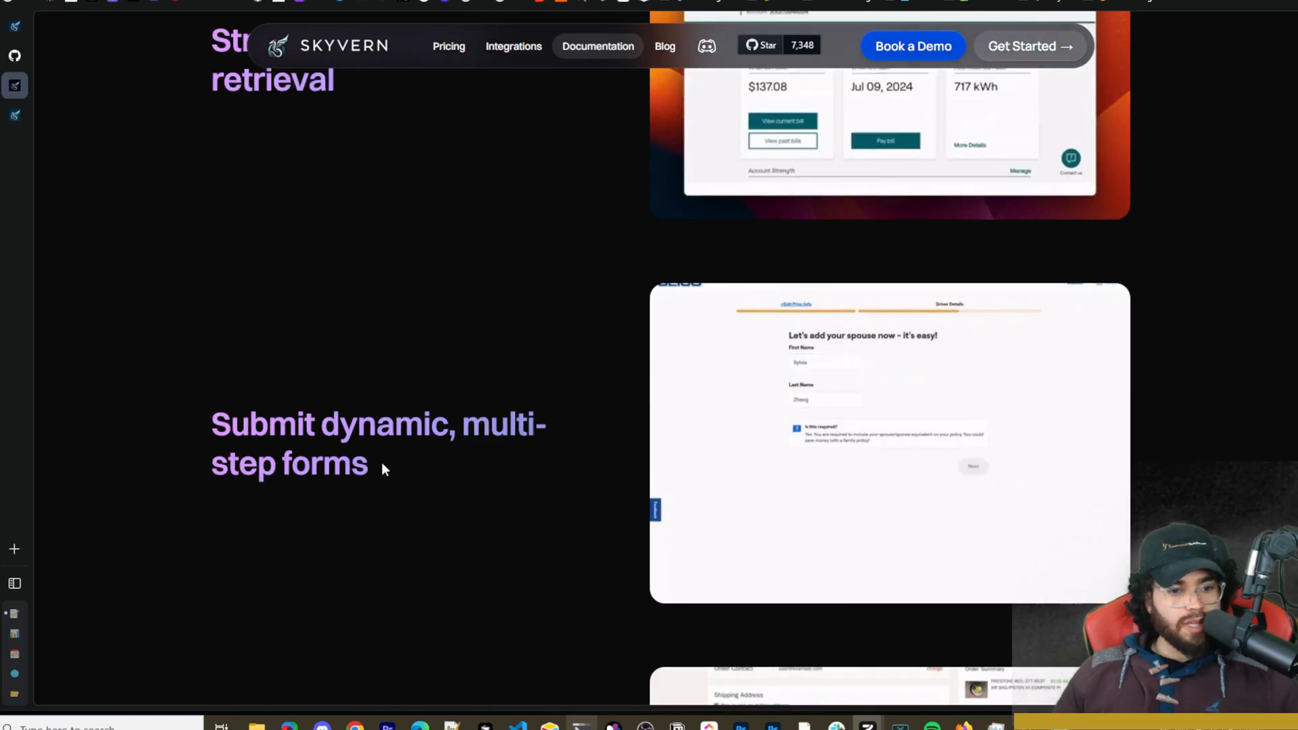
scroll("down", 3)
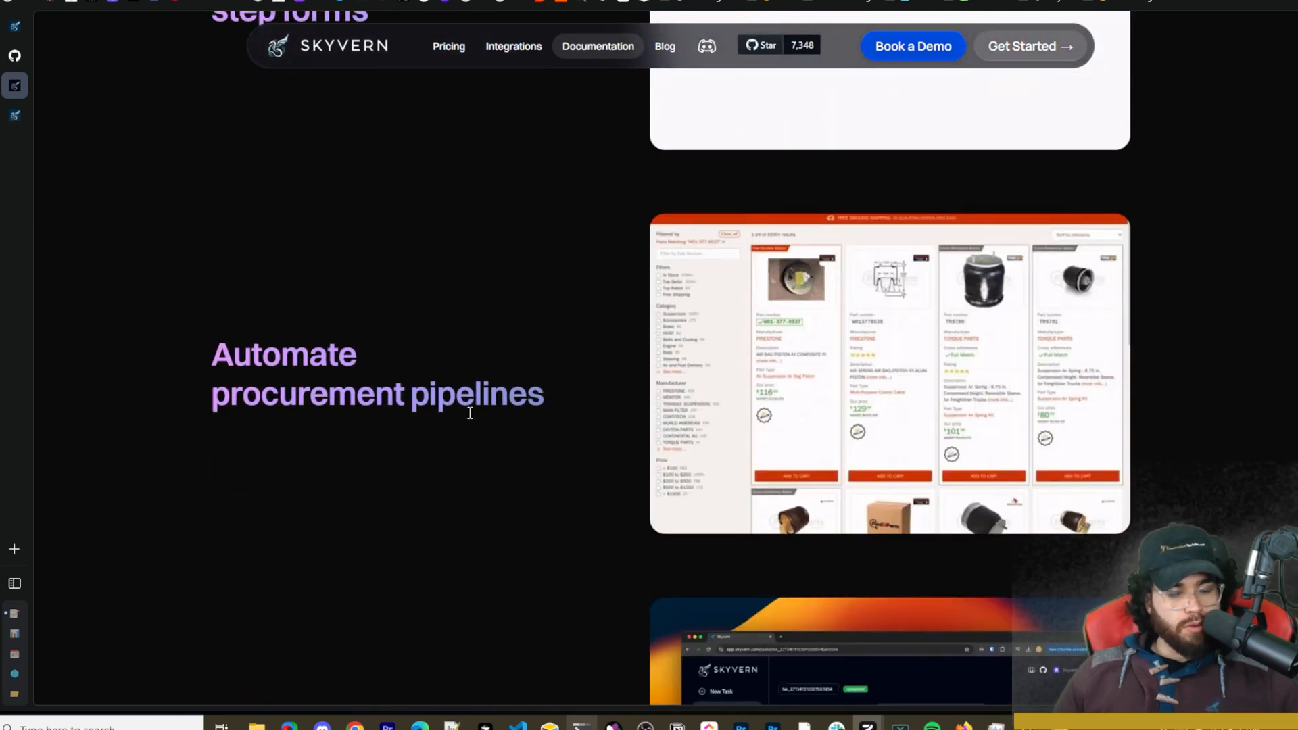
scroll("down", 3)
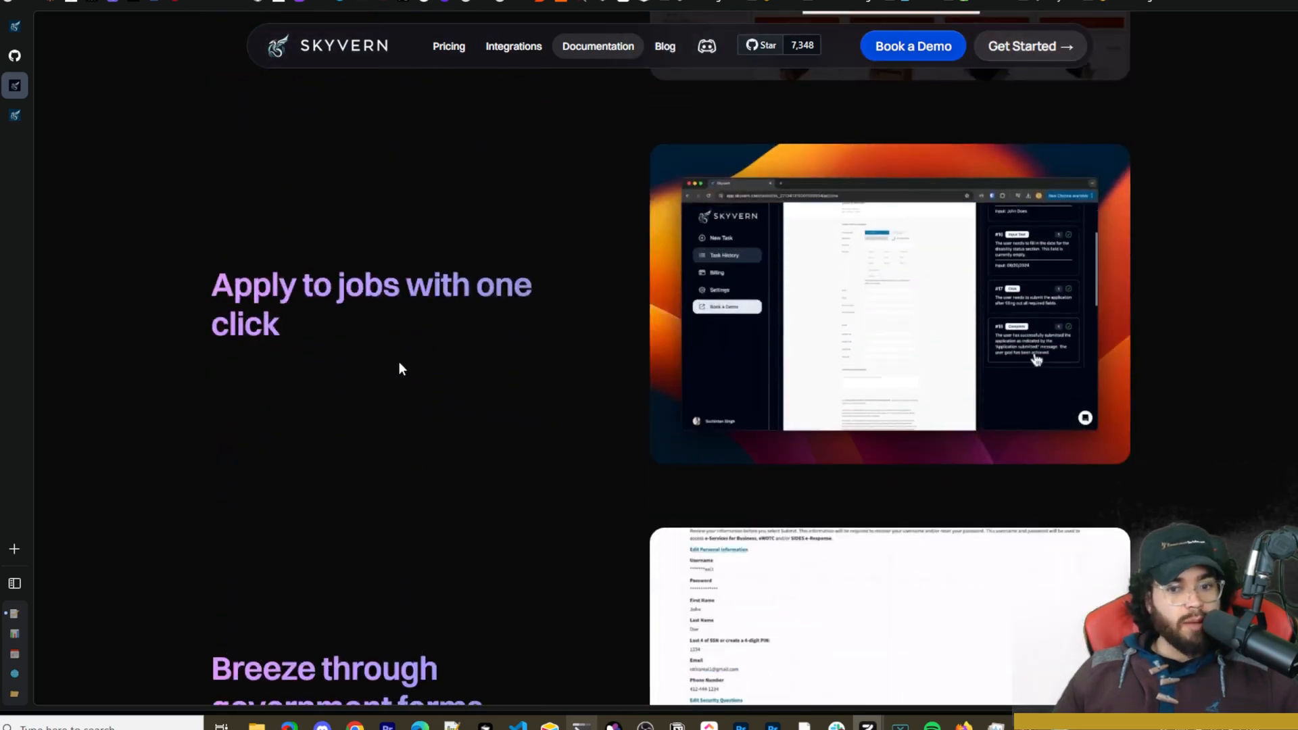
scroll("down", 3)
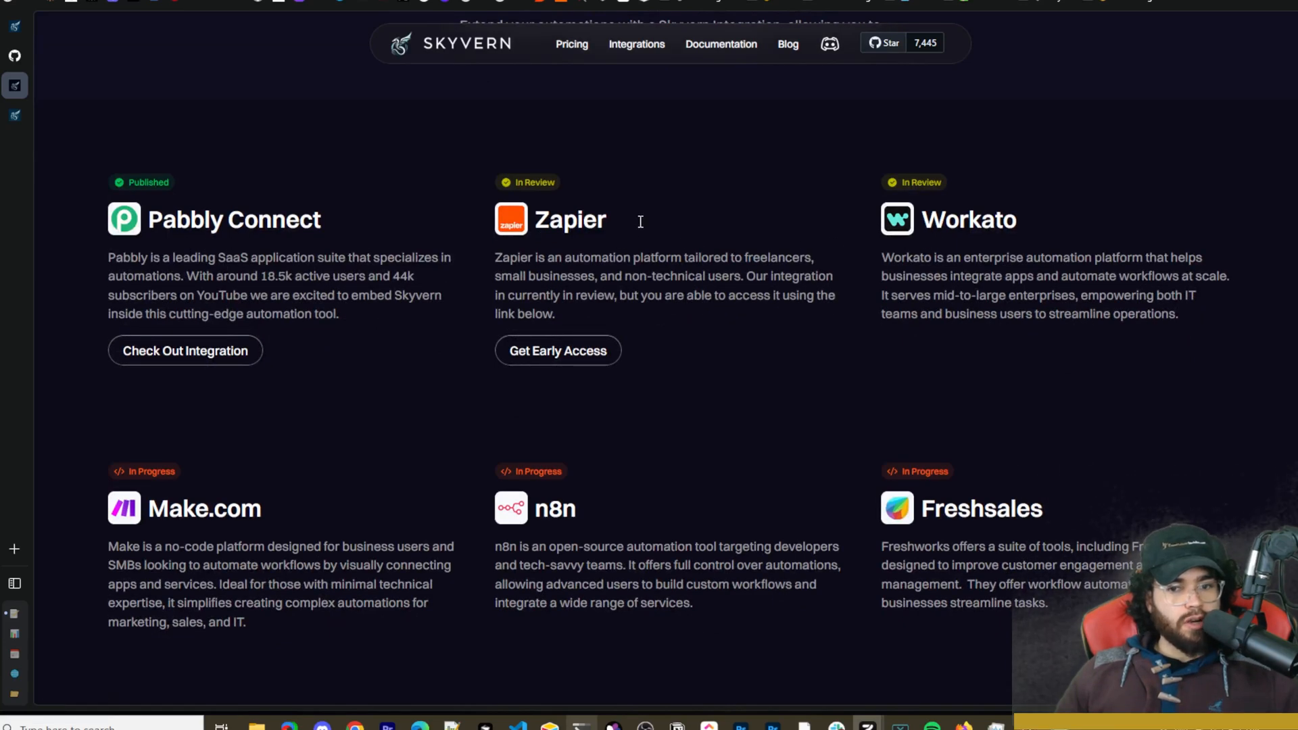
mouse_move(196, 507)
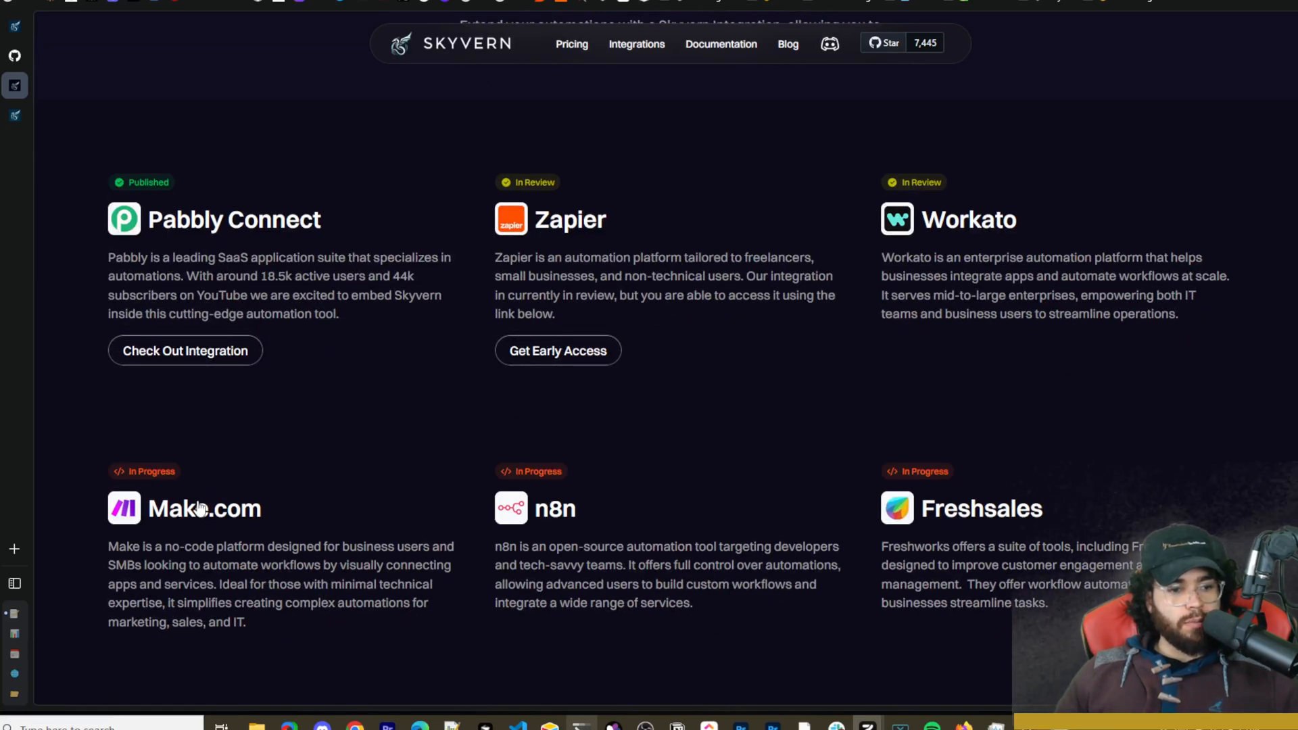
mouse_move(554, 514)
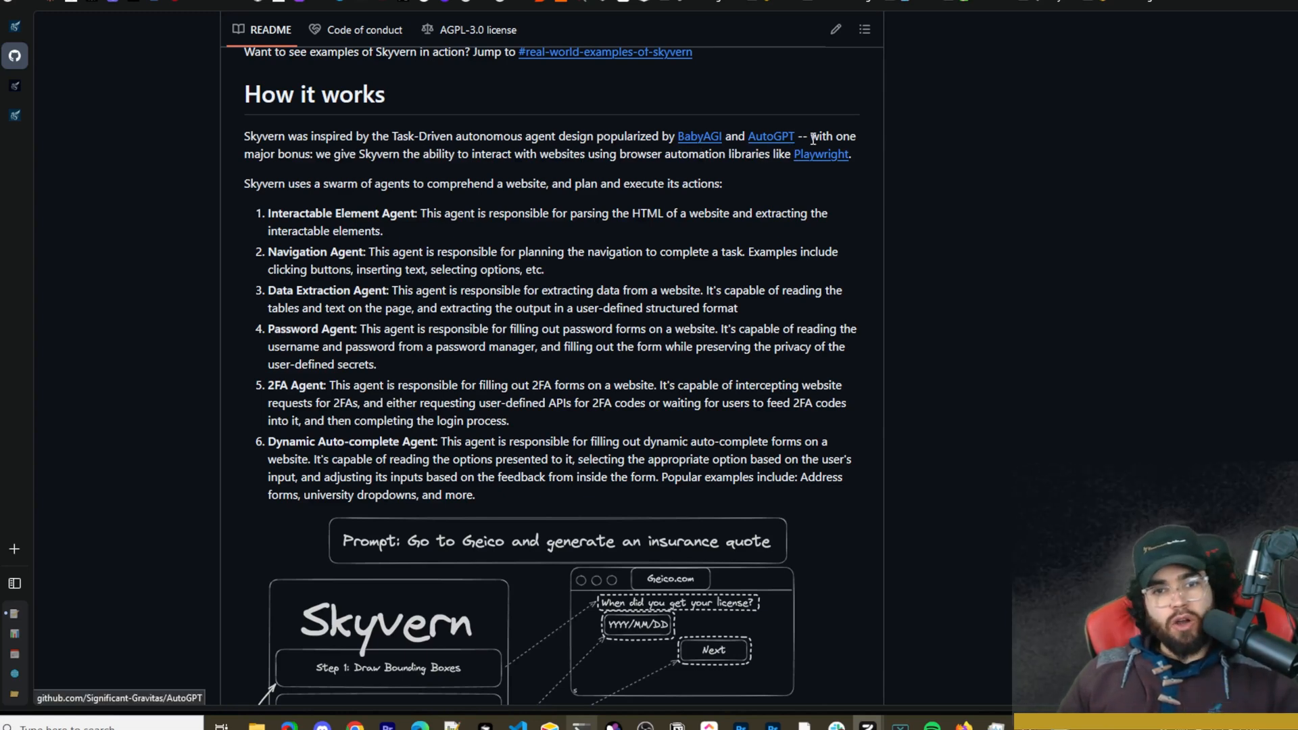
mouse_move(330, 172)
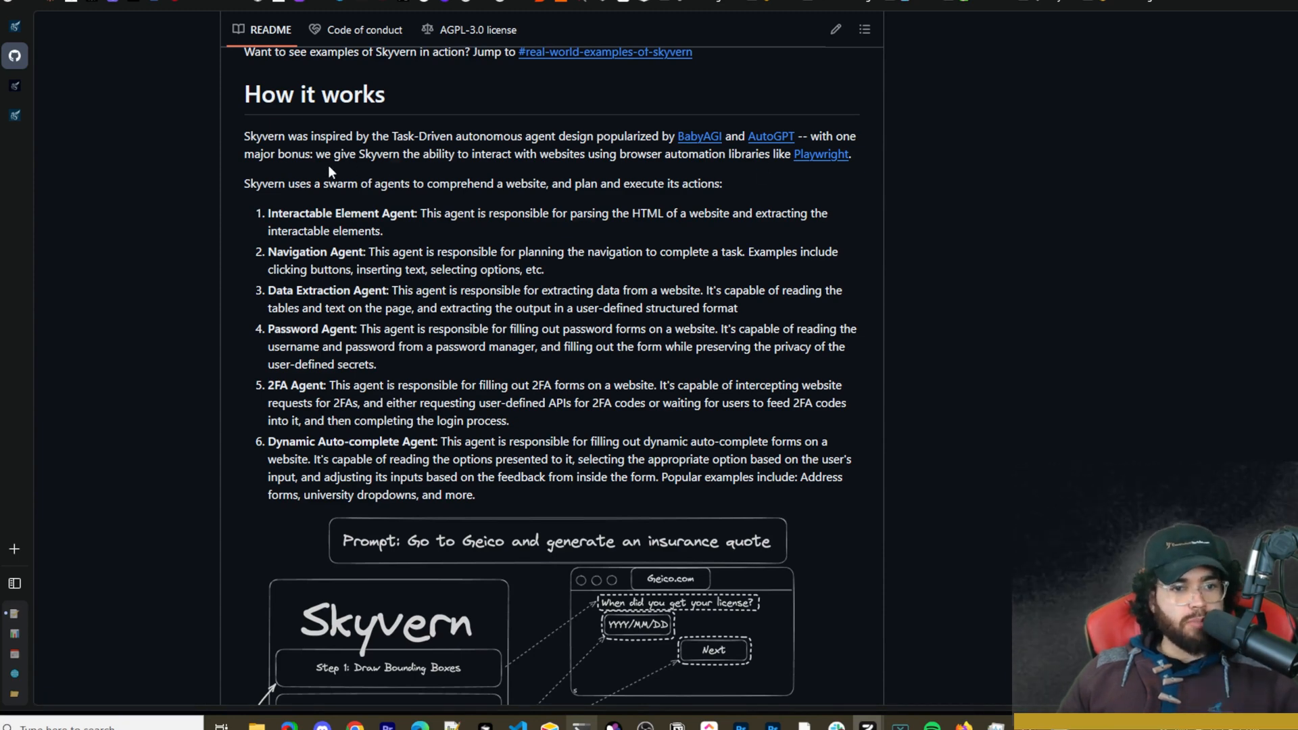
mouse_move(529, 175)
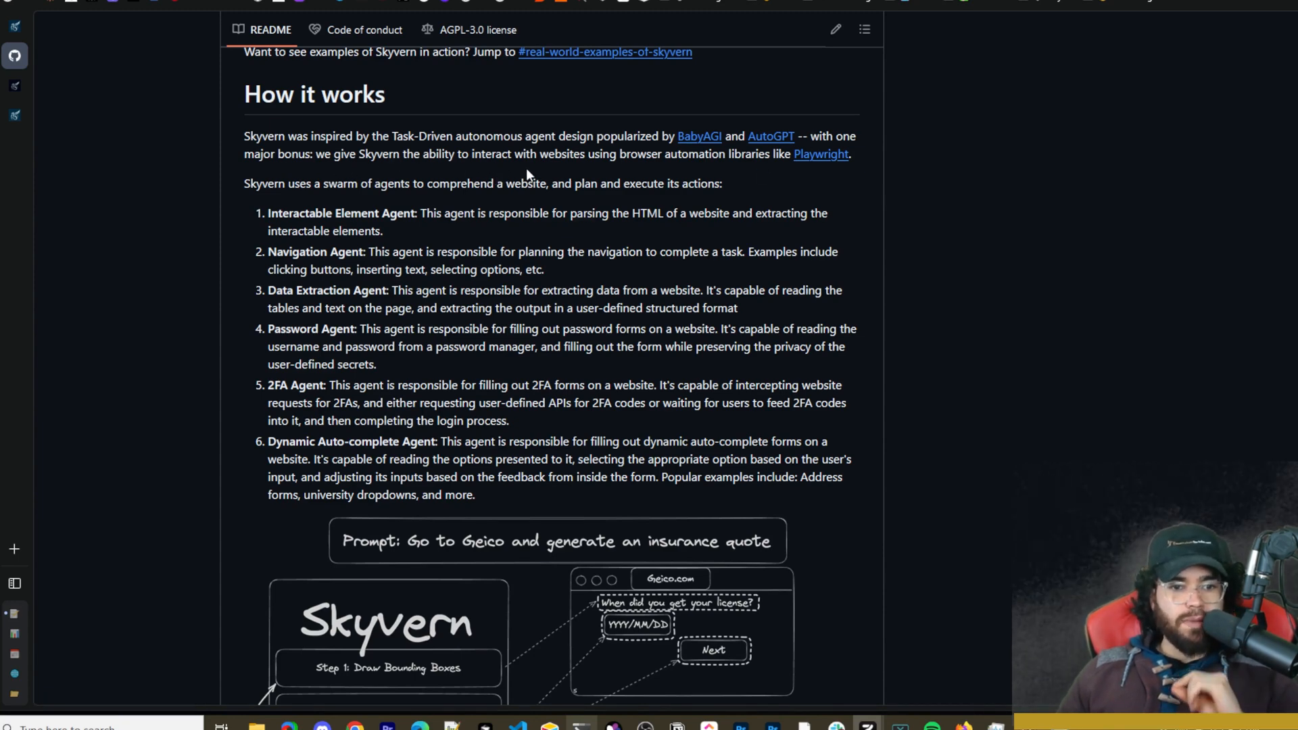
mouse_move(697, 177)
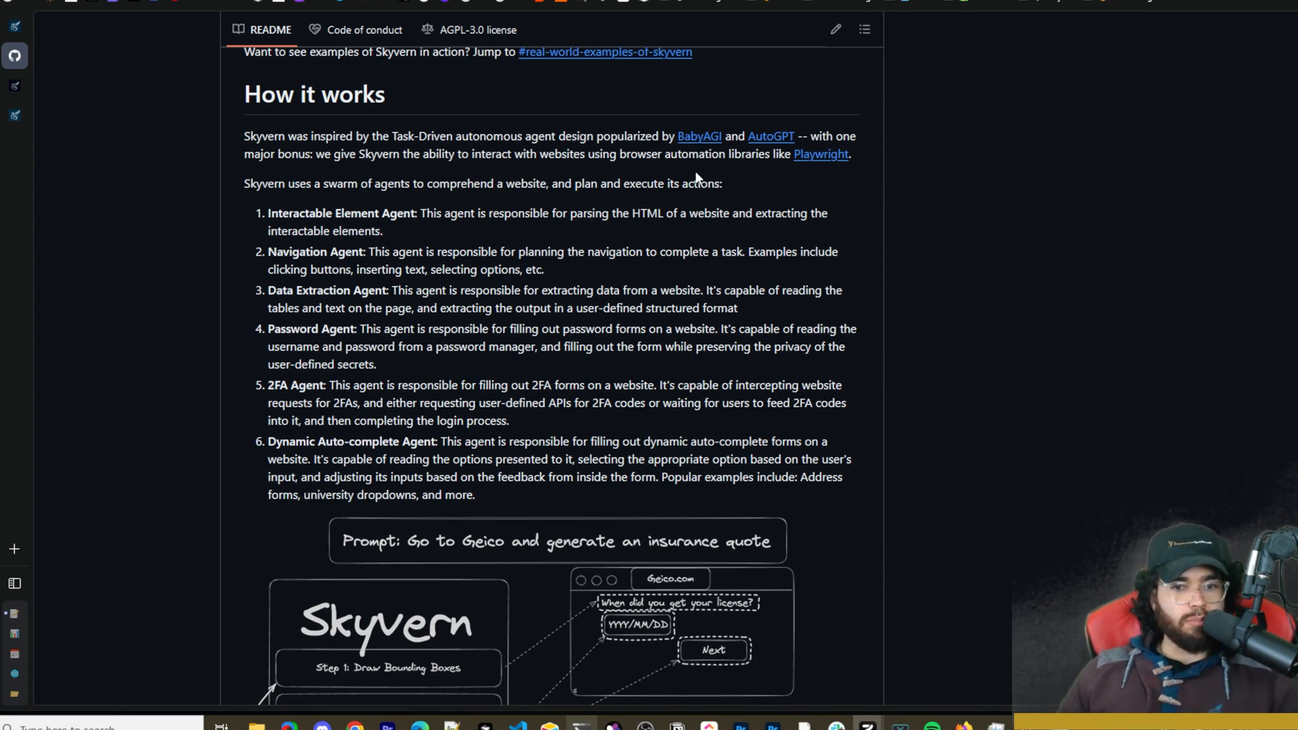
mouse_move(822, 173)
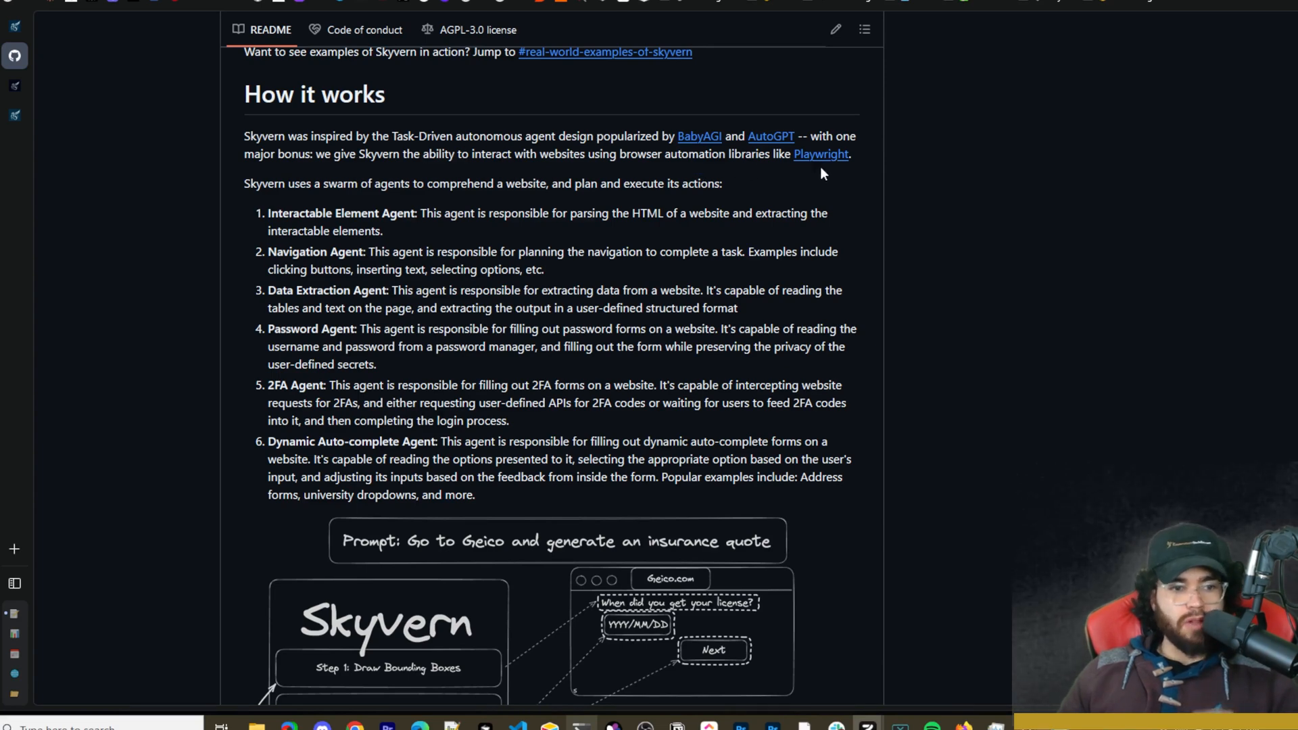
mouse_move(393, 200)
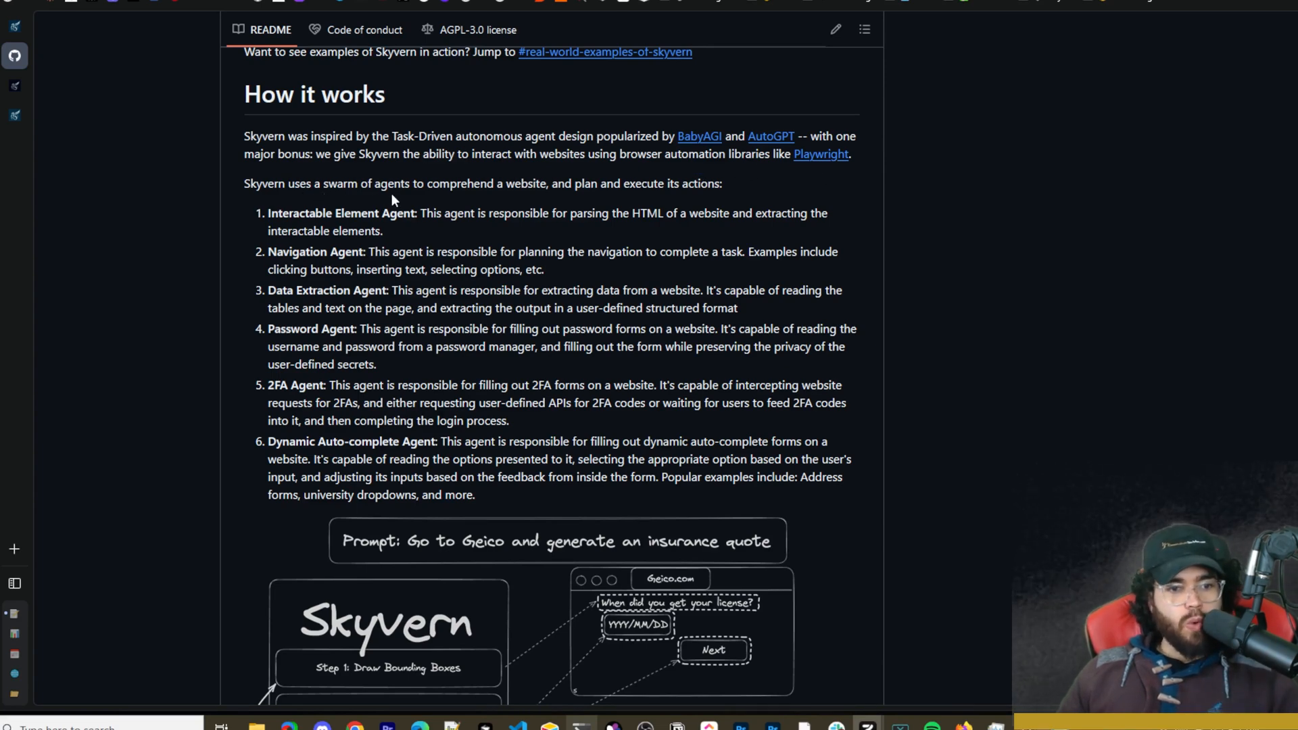
mouse_move(651, 209)
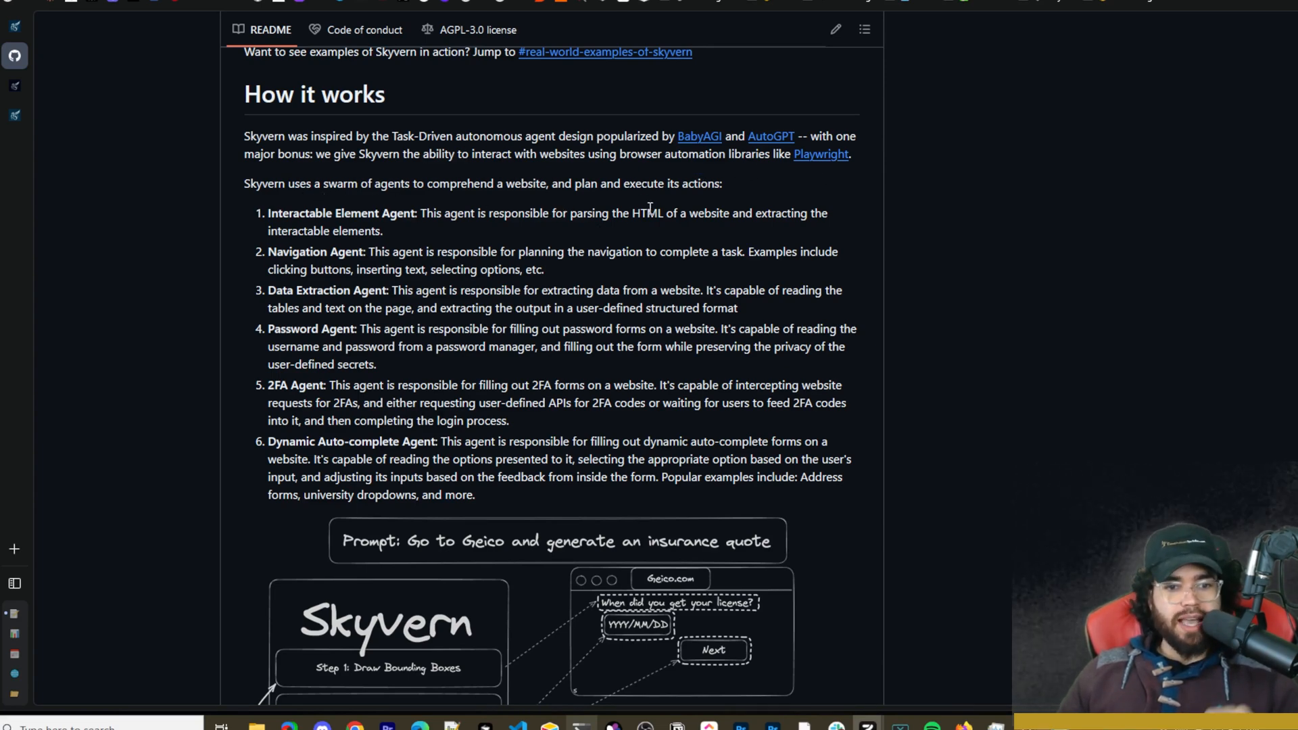
scroll("down", 3)
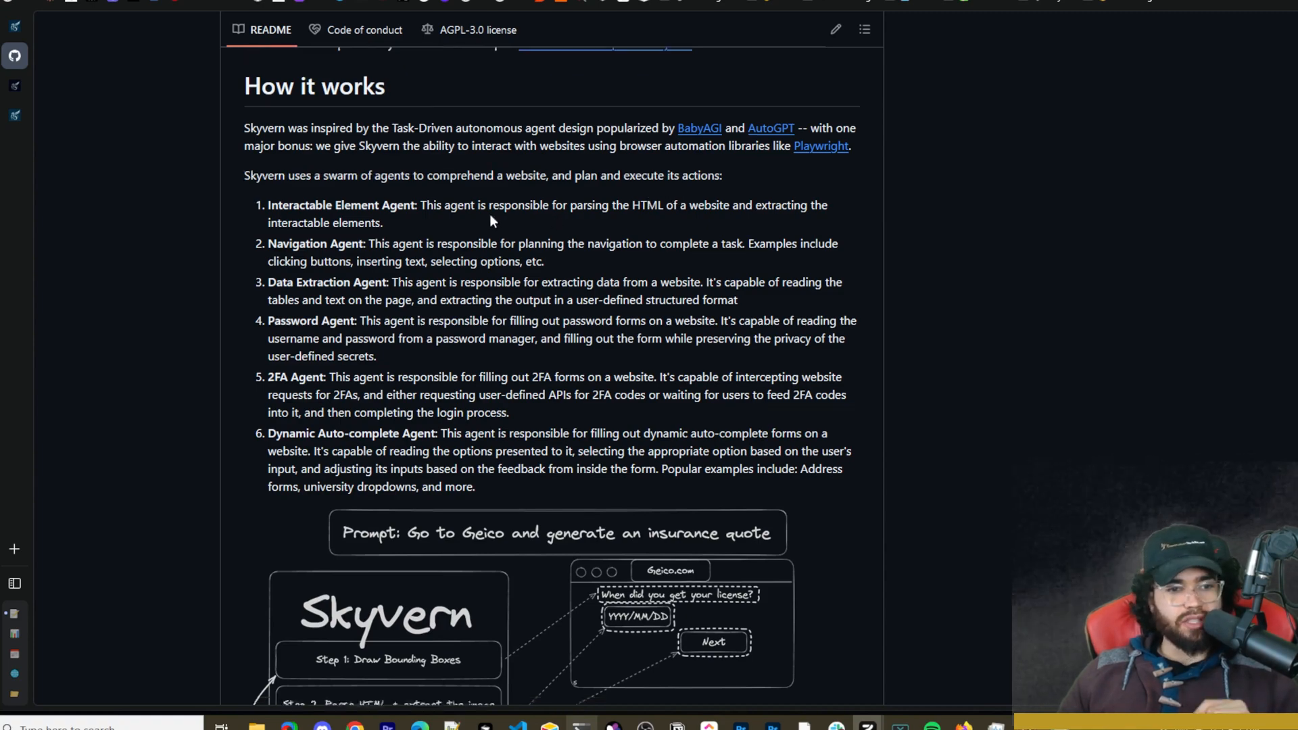
scroll("down", 3)
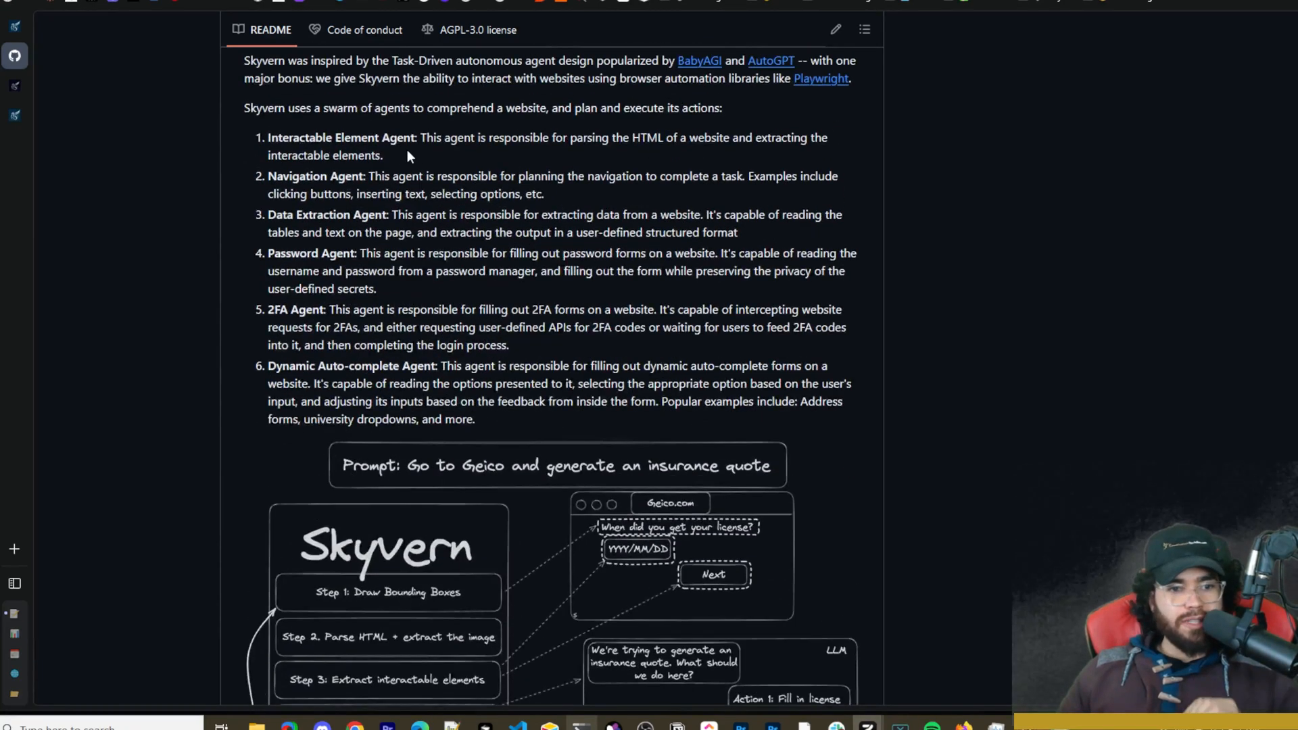
mouse_move(646, 152)
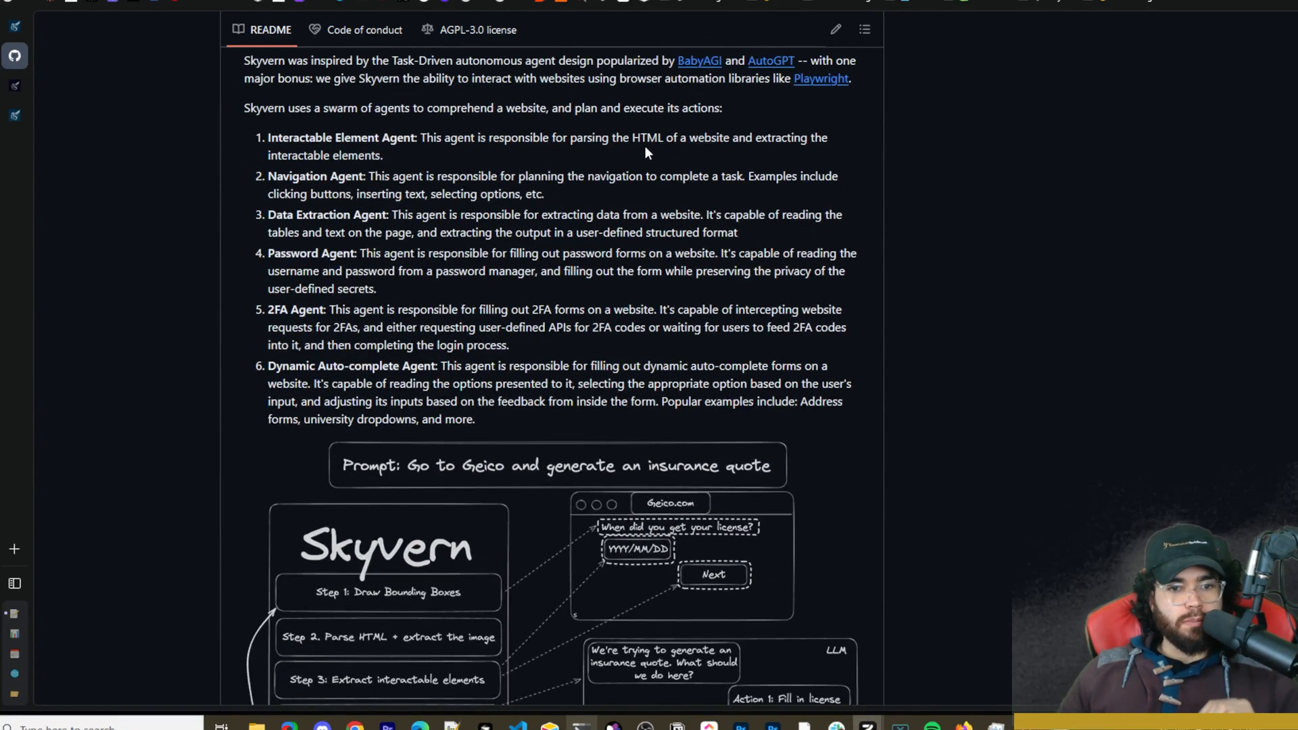
mouse_move(488, 162)
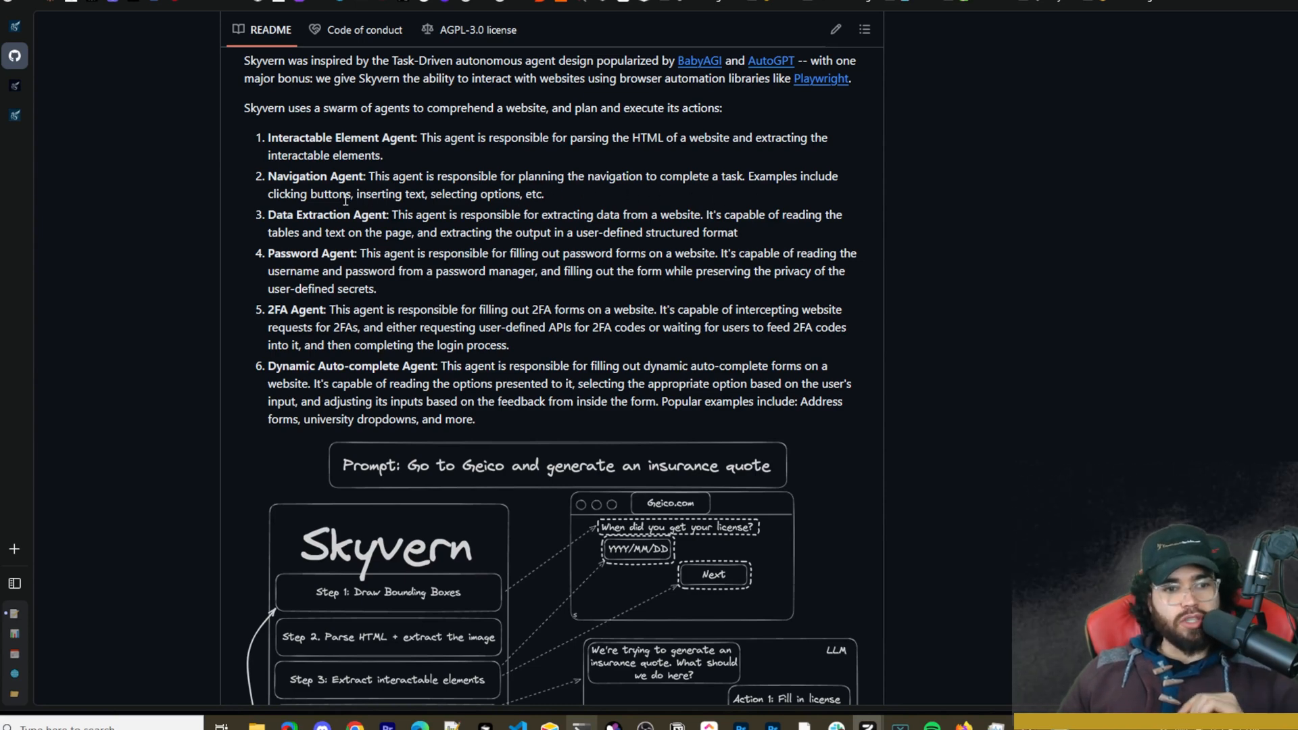
mouse_move(443, 214)
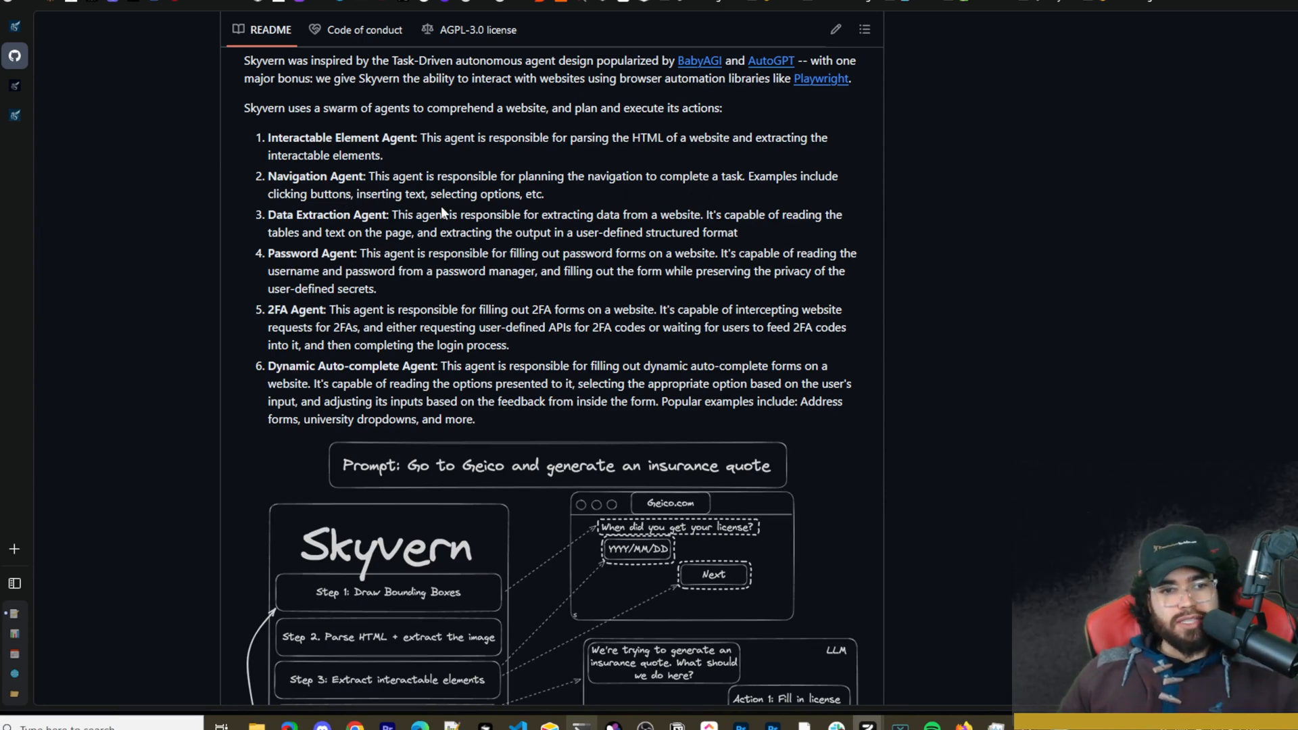
mouse_move(345, 233)
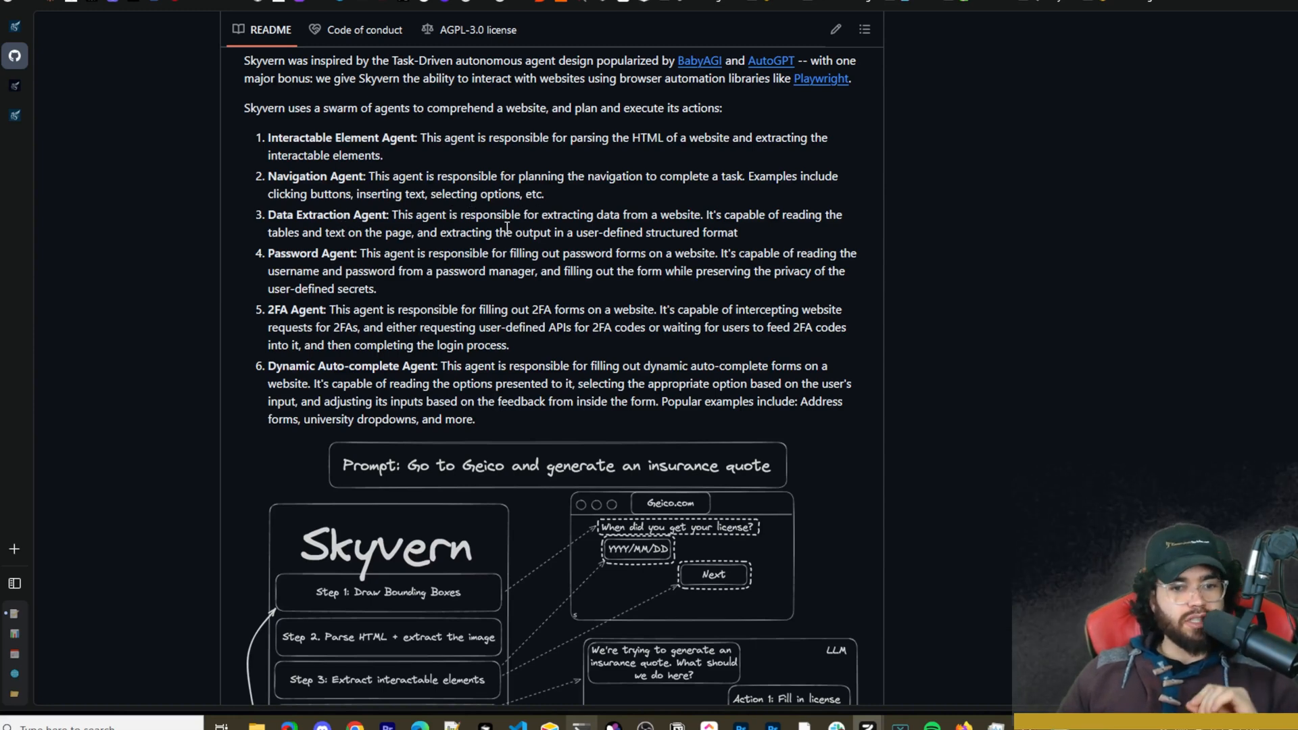
mouse_move(692, 231)
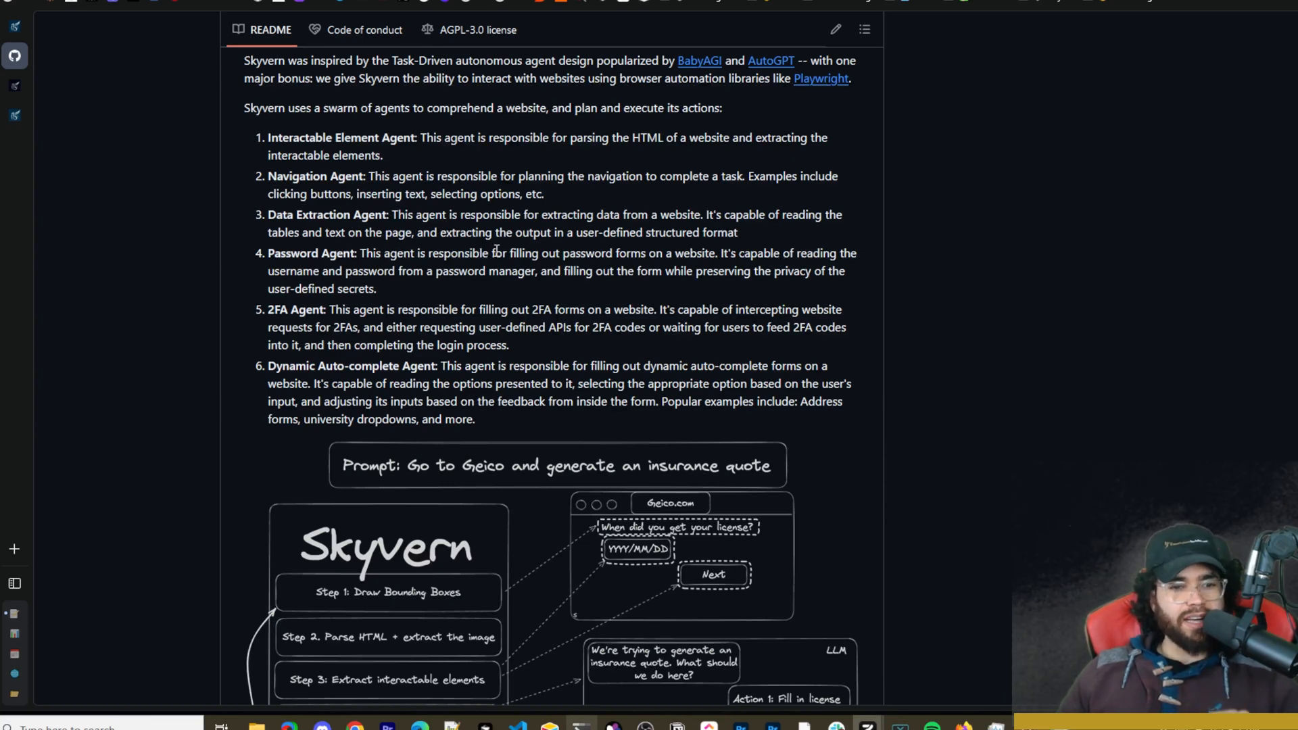
mouse_move(628, 249)
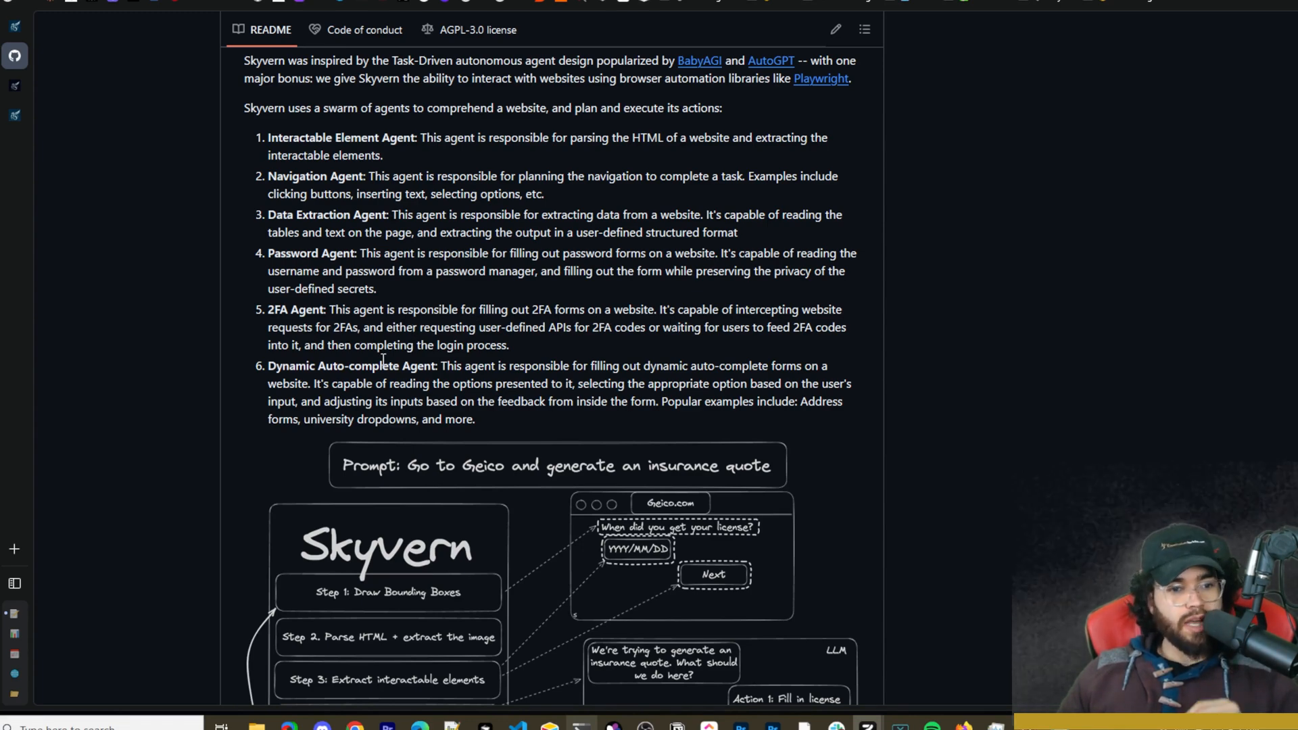
scroll("down", 3)
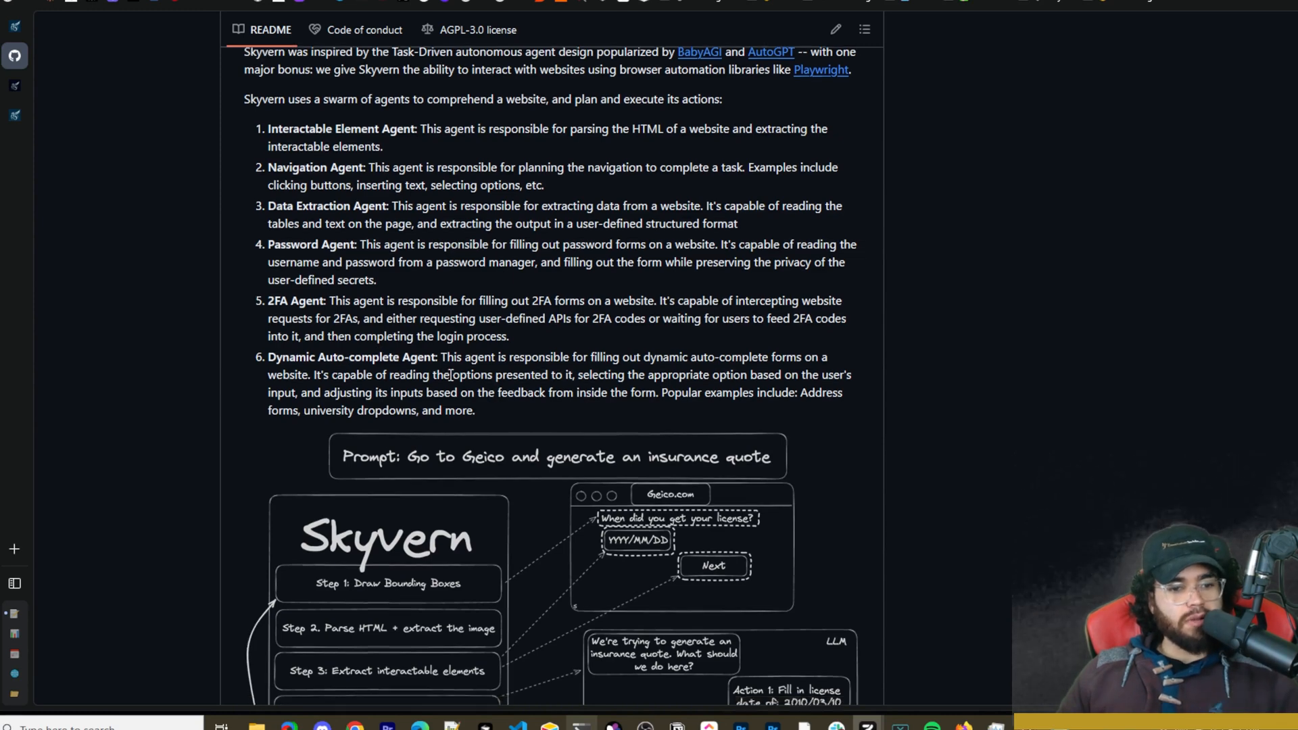
scroll("down", 3)
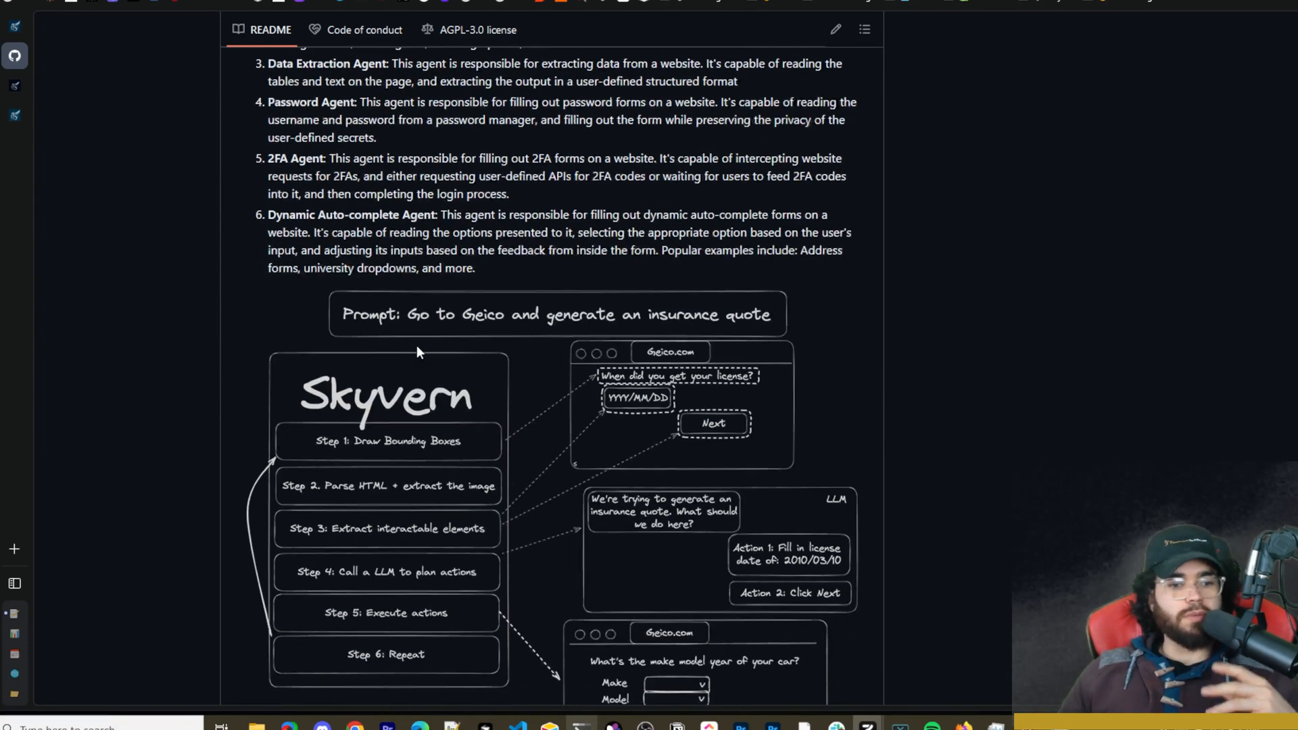
scroll("down", 3)
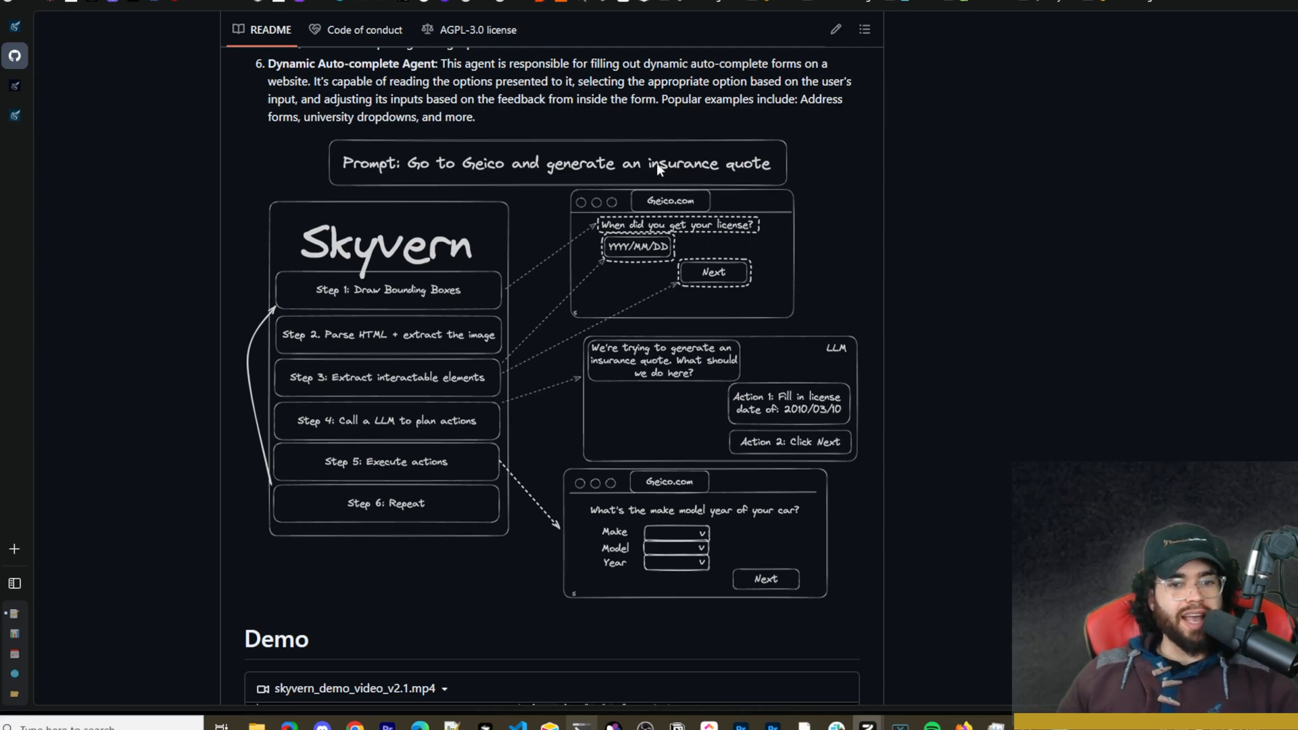
mouse_move(280, 338)
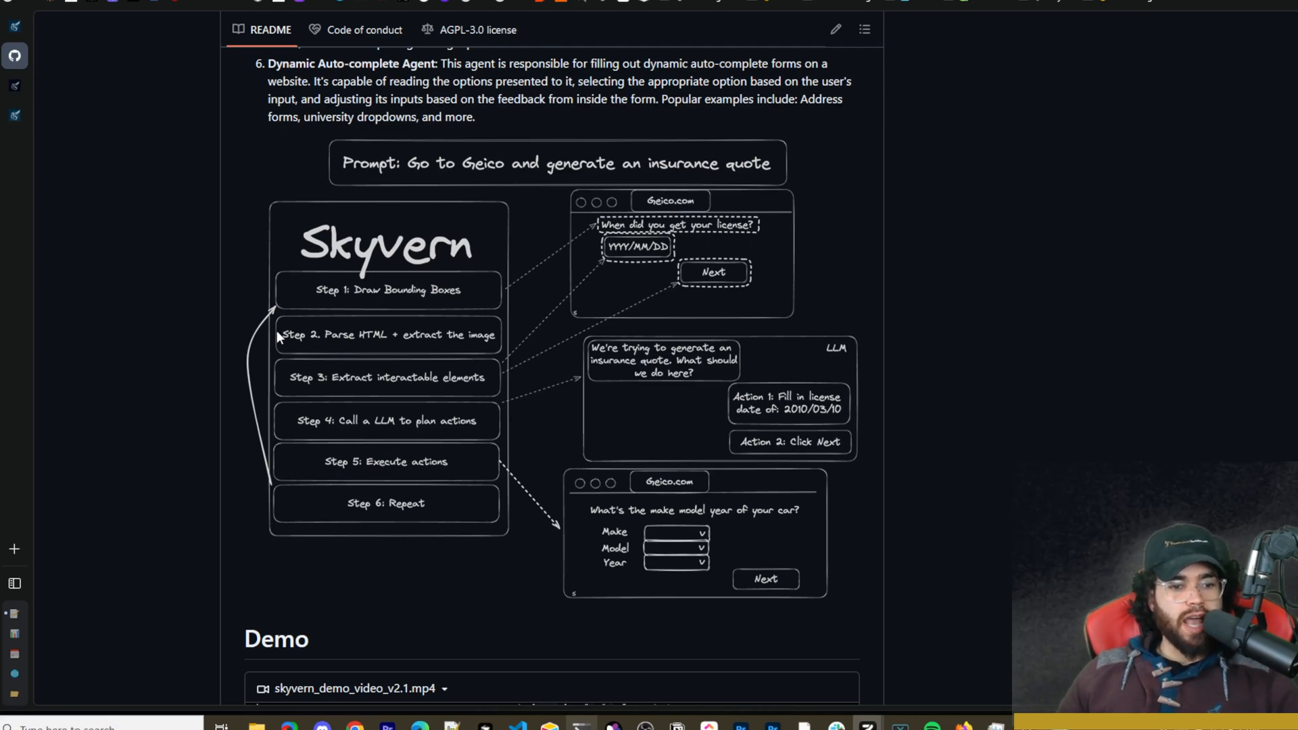
mouse_move(499, 323)
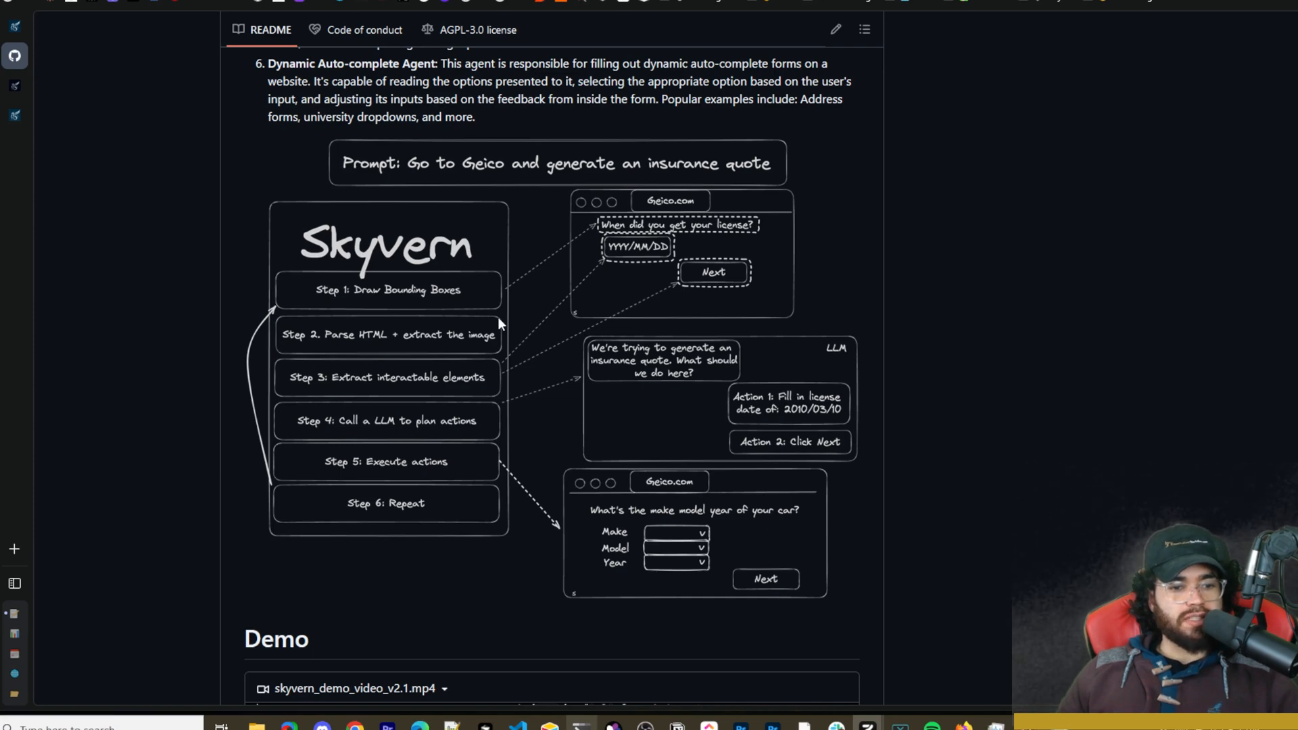
mouse_move(686, 474)
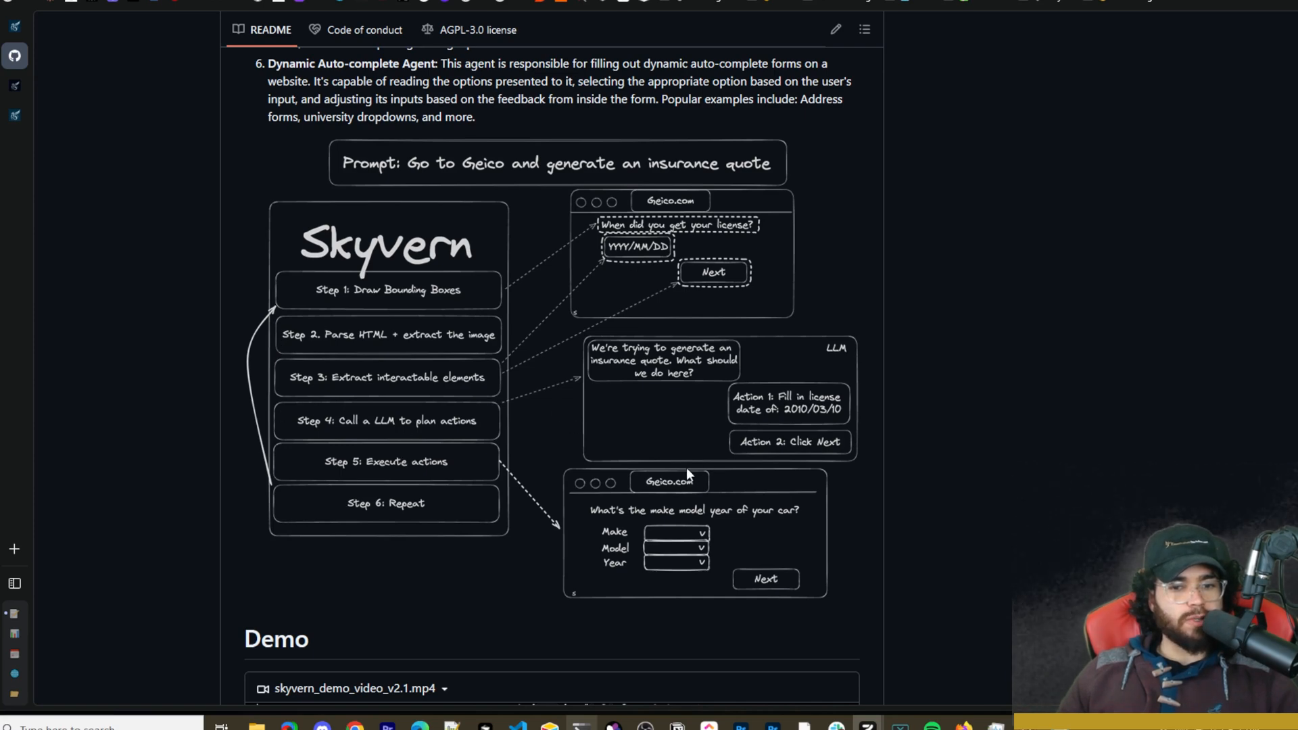
scroll("down", 3)
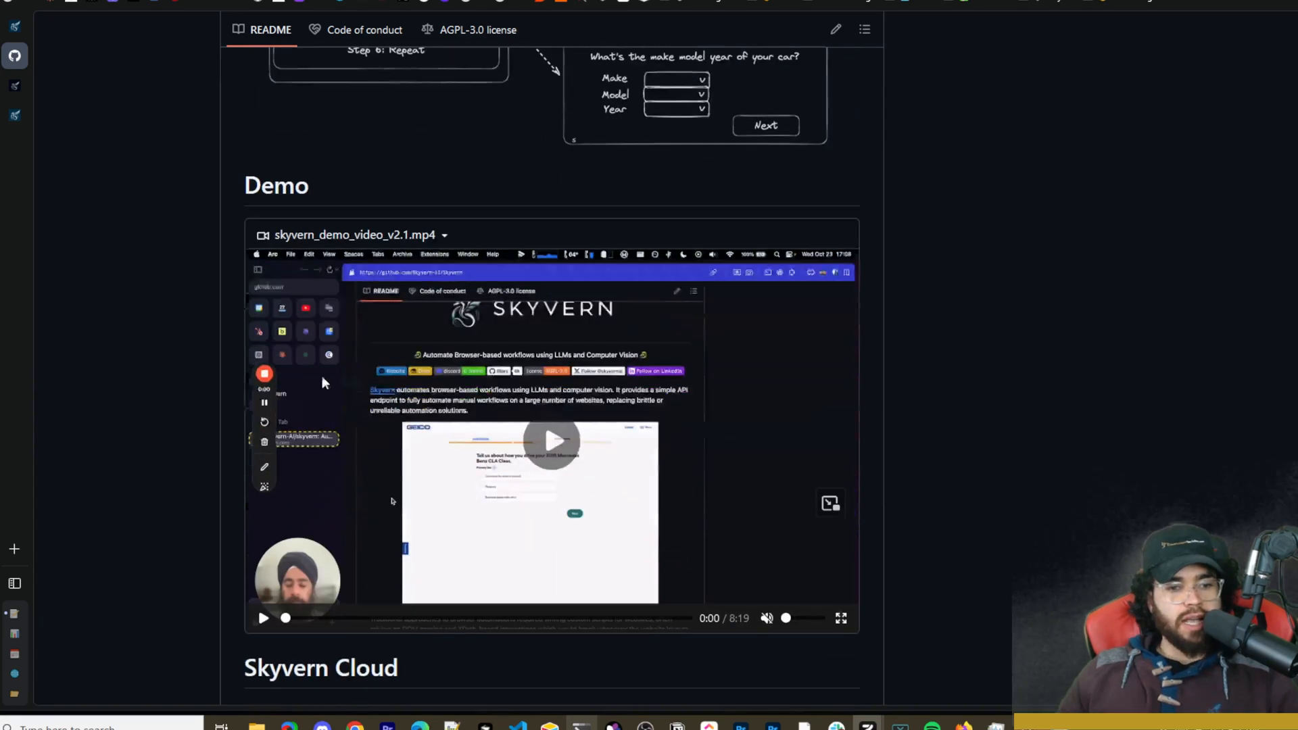
scroll("down", 3)
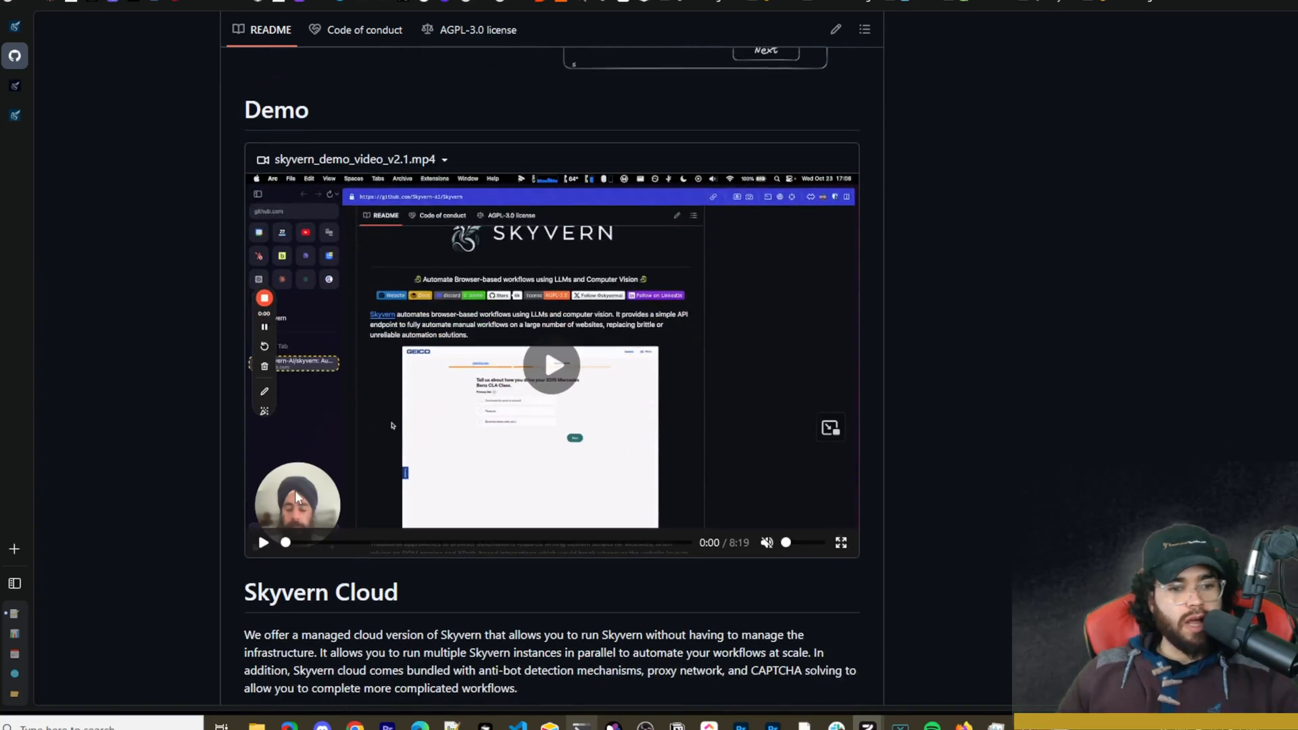
scroll("down", 3)
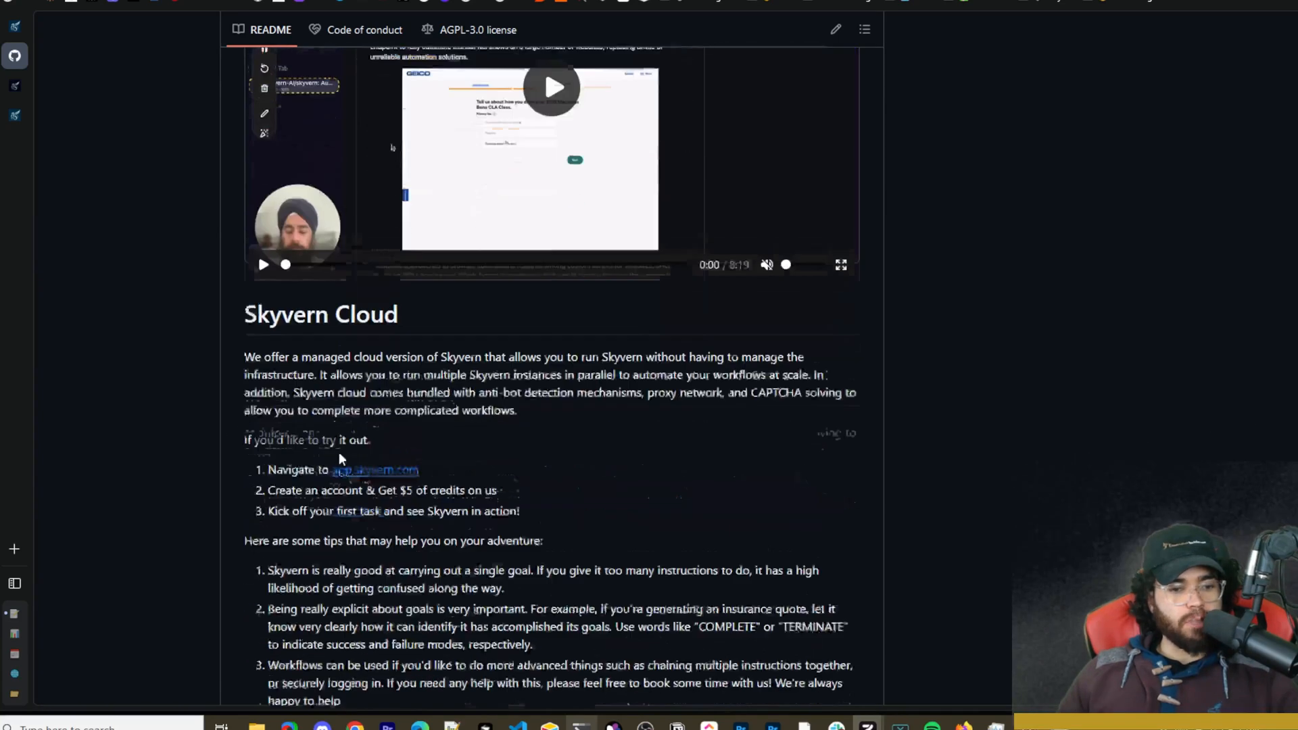
scroll("down", 3)
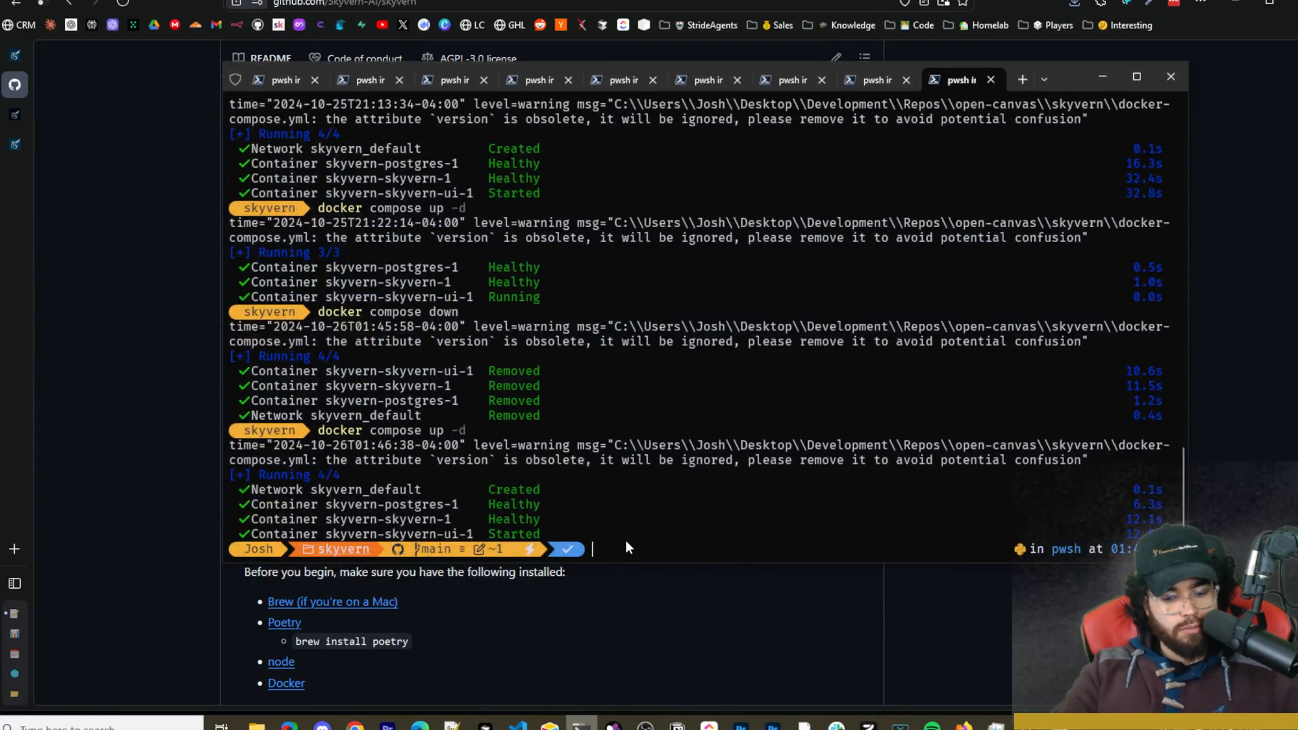
Clone the Skyvern-AI/skyvern repository and open its folder in VS Code with 'code .'.
type("git clone https://github.com/Skyvern-AI/skyvern")
type("cod")
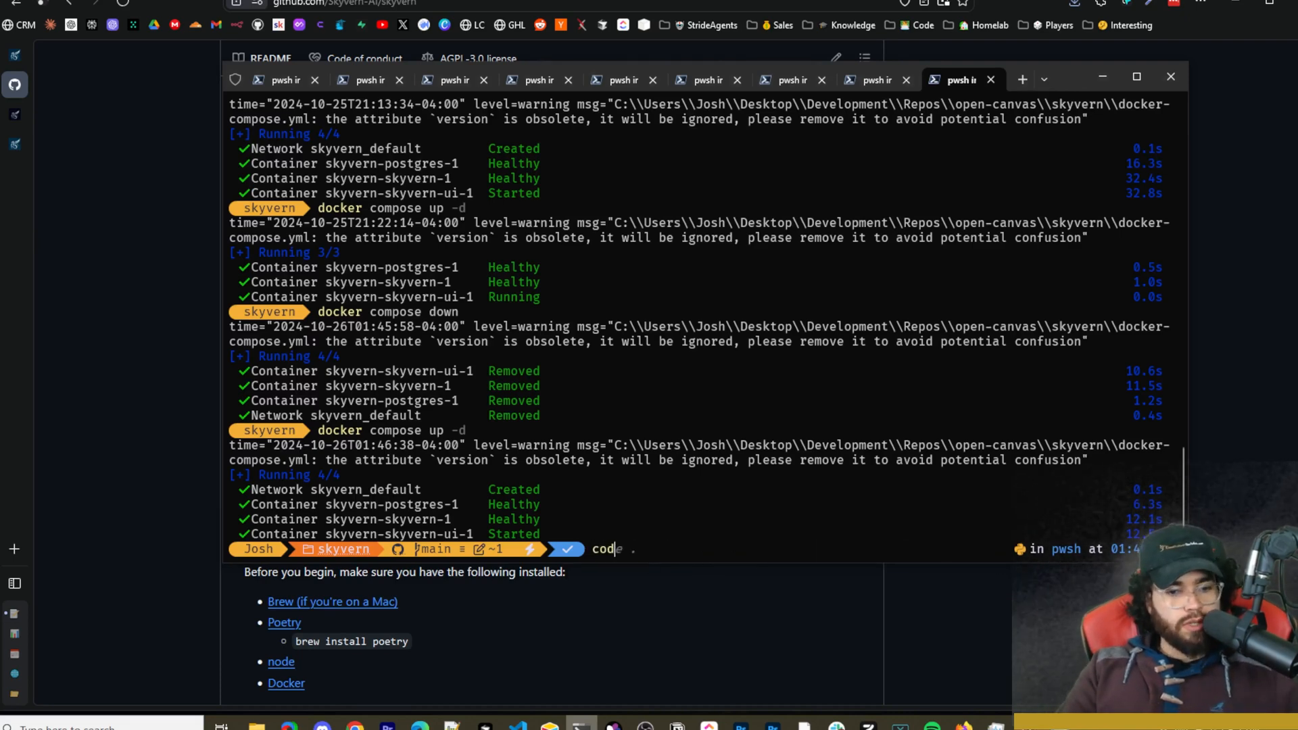
type(".")
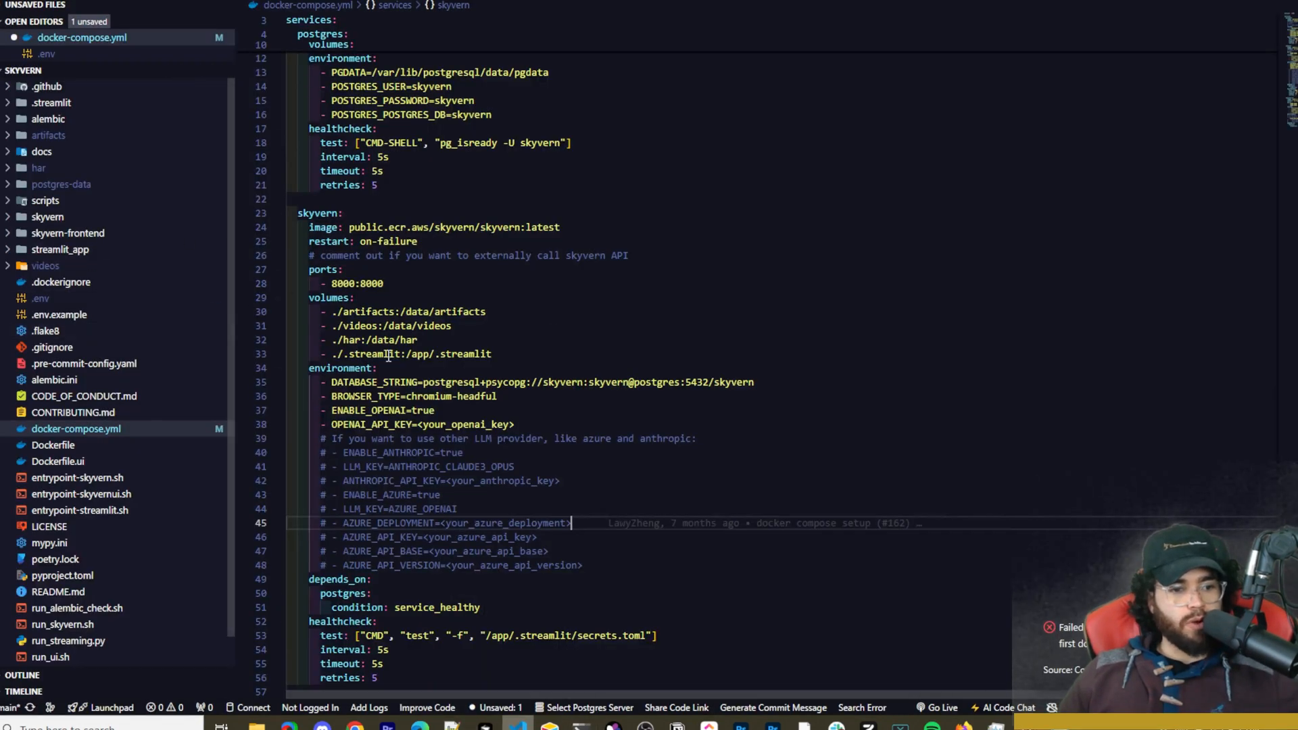
mouse_move(163, 444)
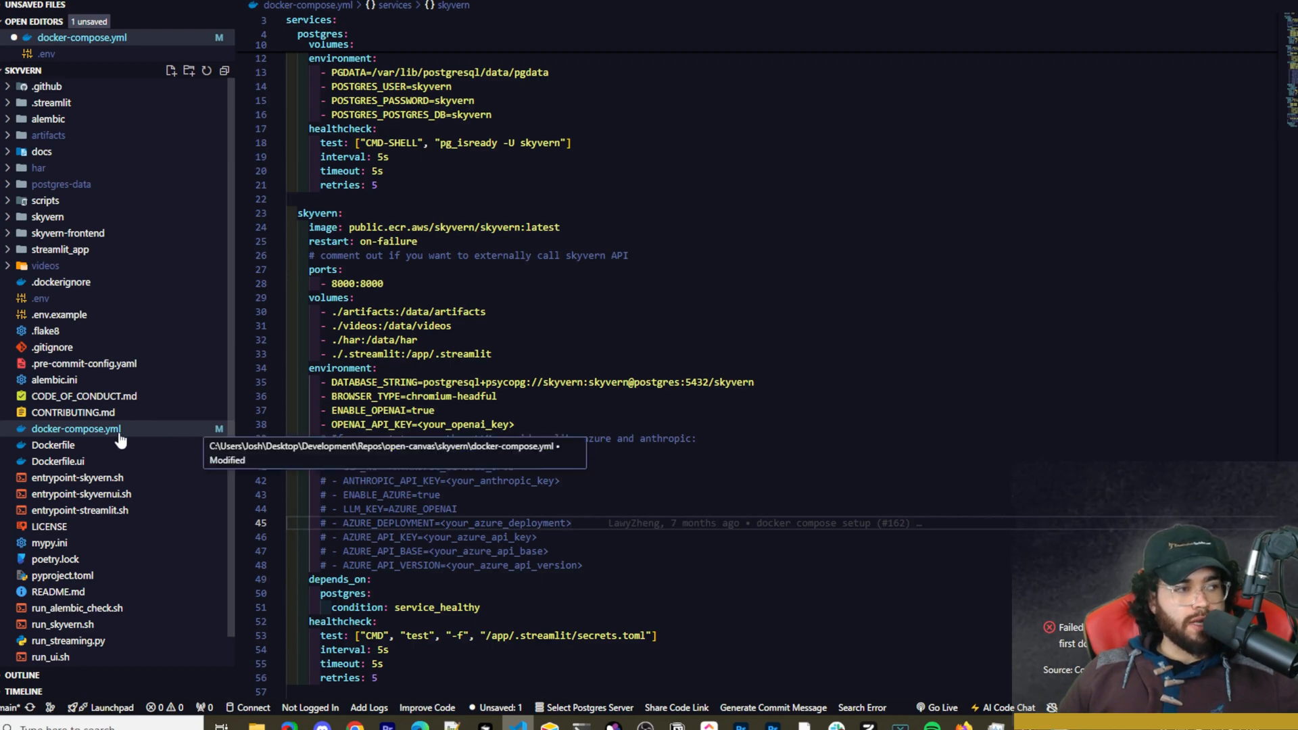
scroll("down", 3)
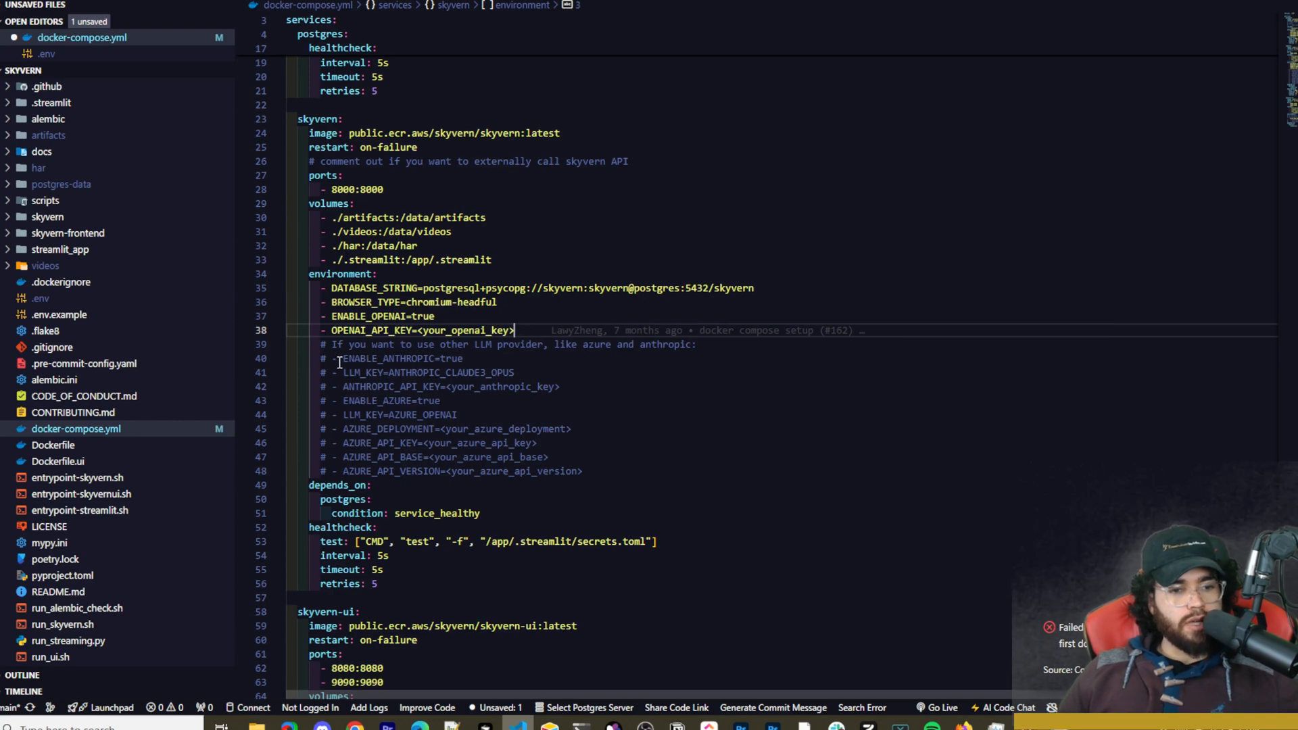
left_click(339, 357)
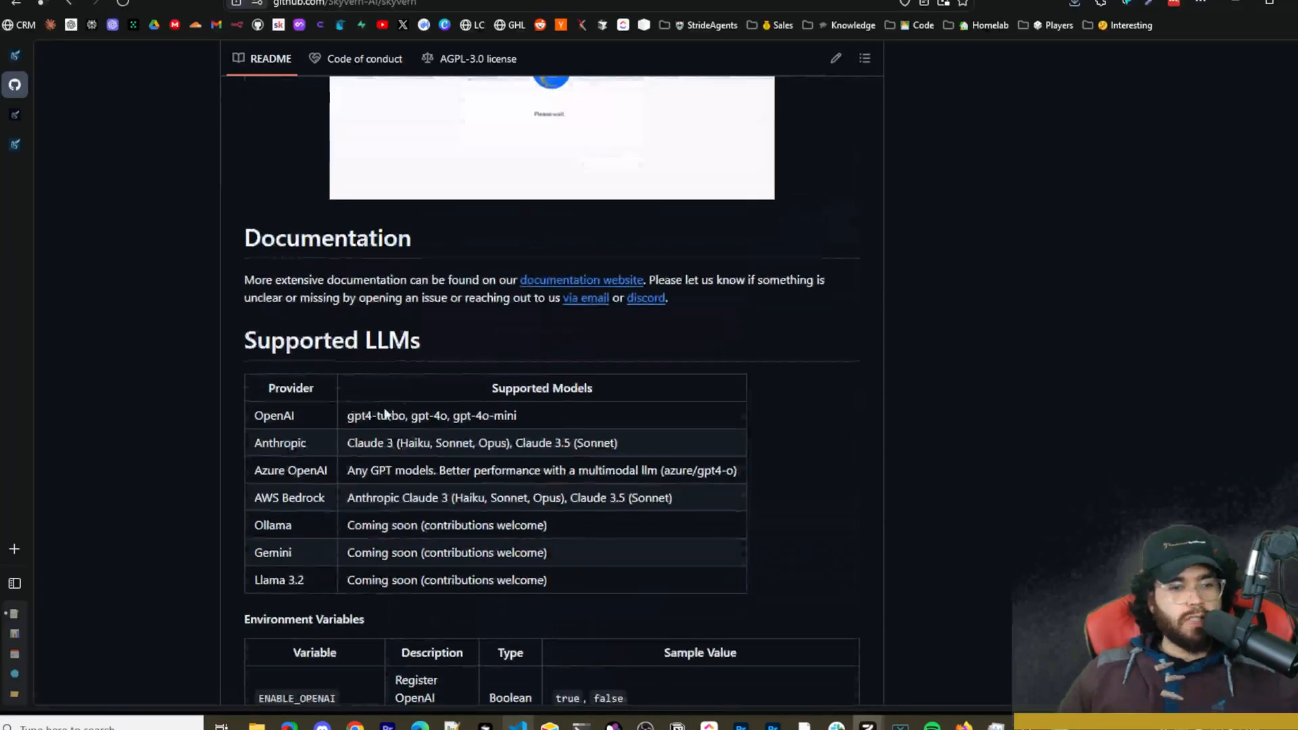
scroll("down", 3)
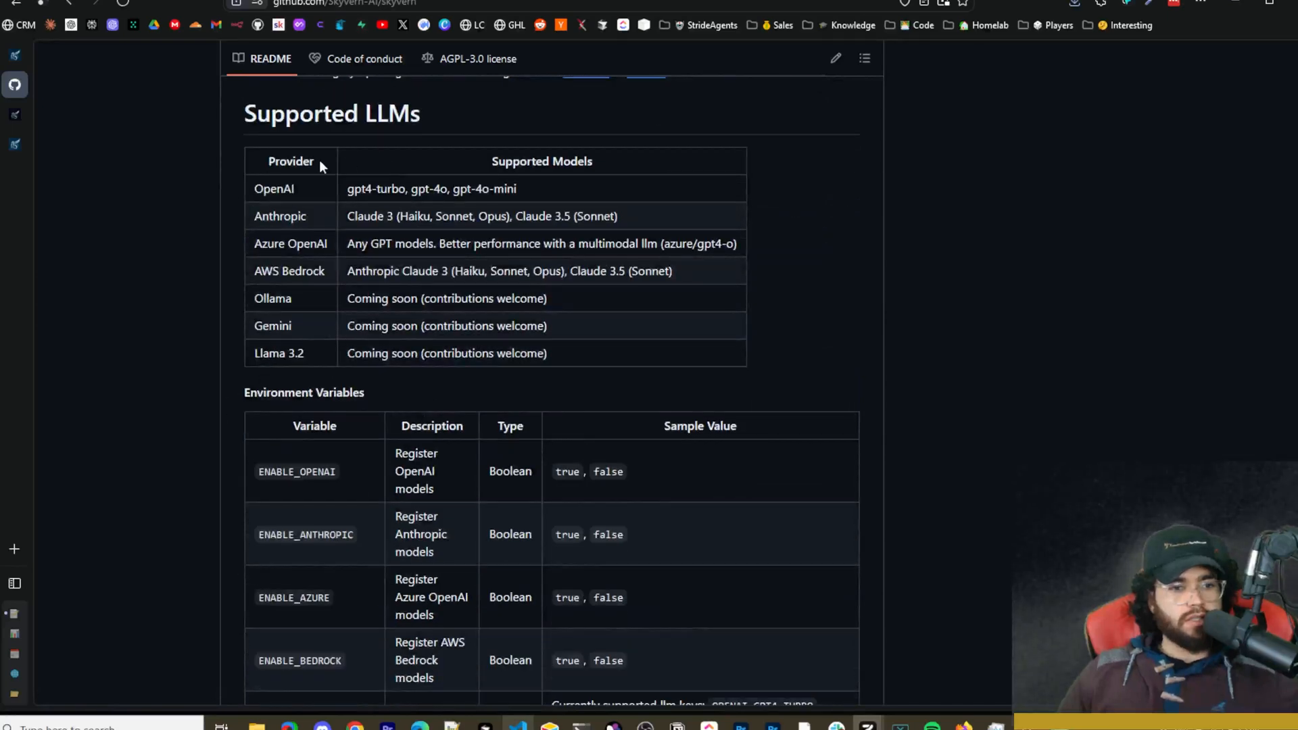
scroll("down", 3)
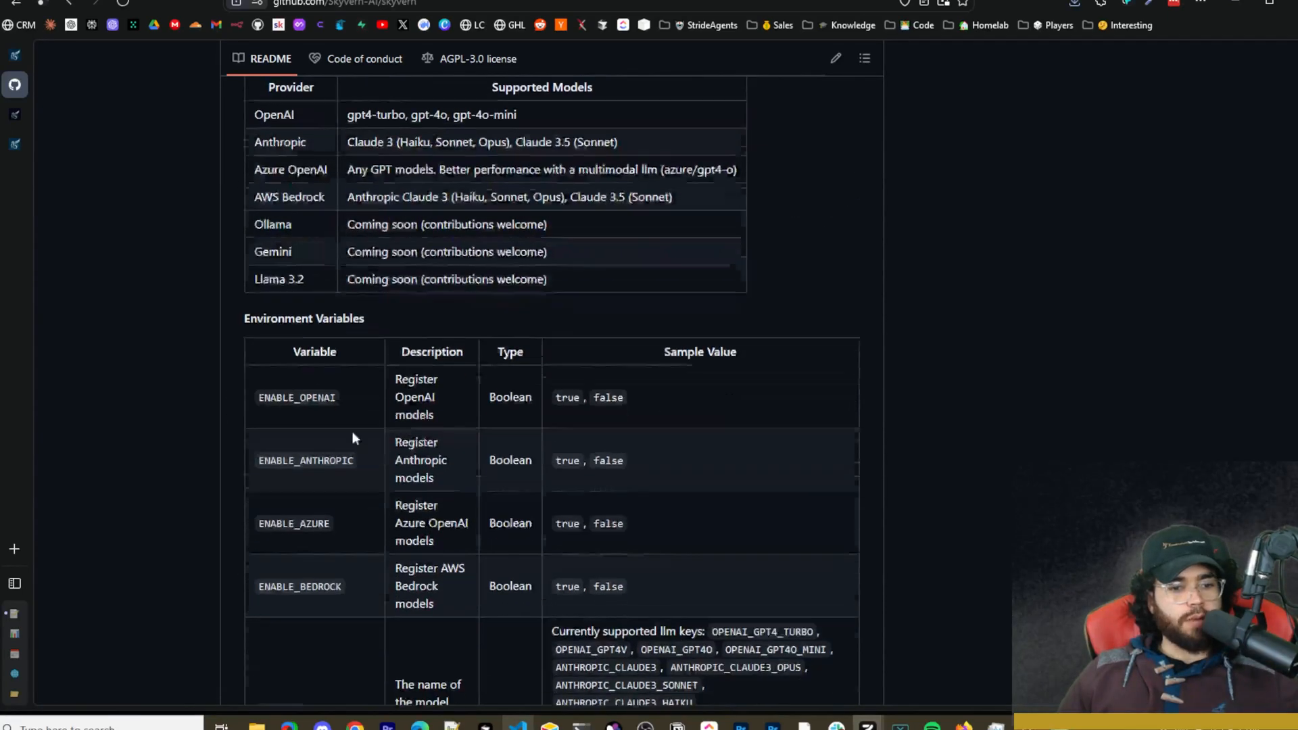
scroll("down", 3)
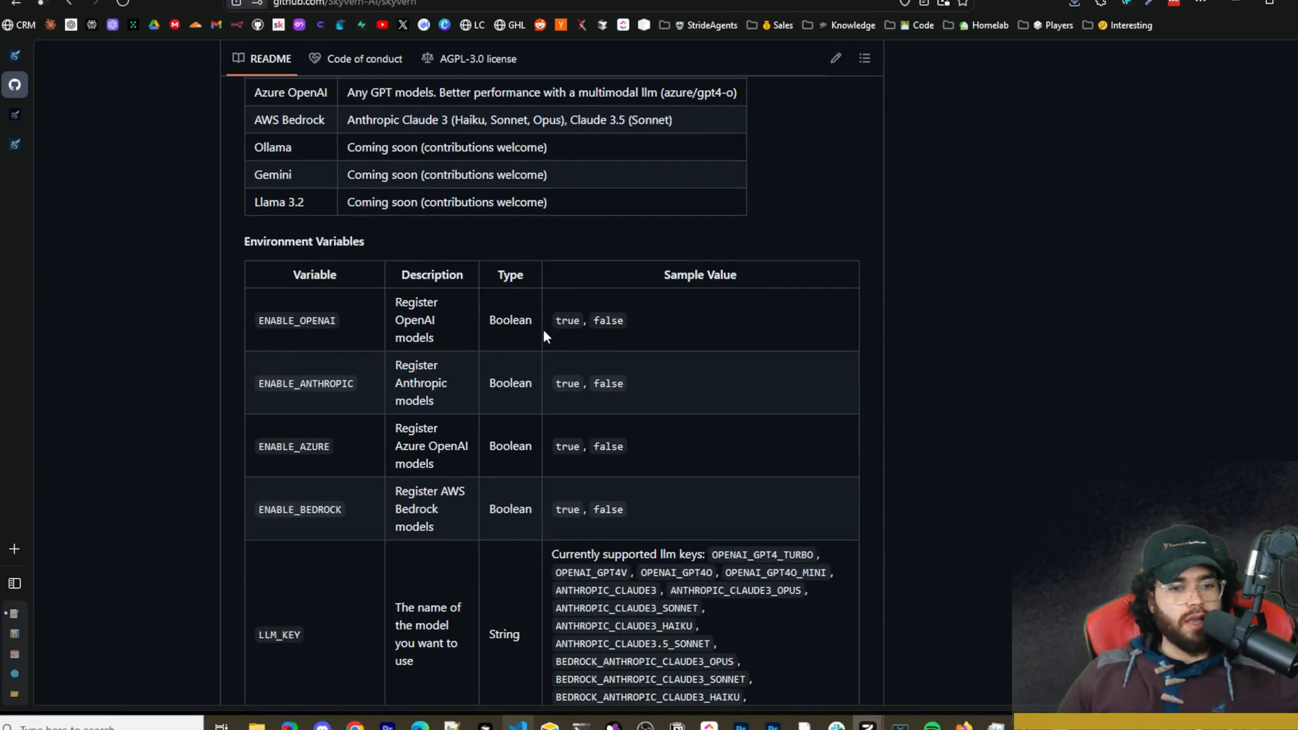
scroll("down", 3)
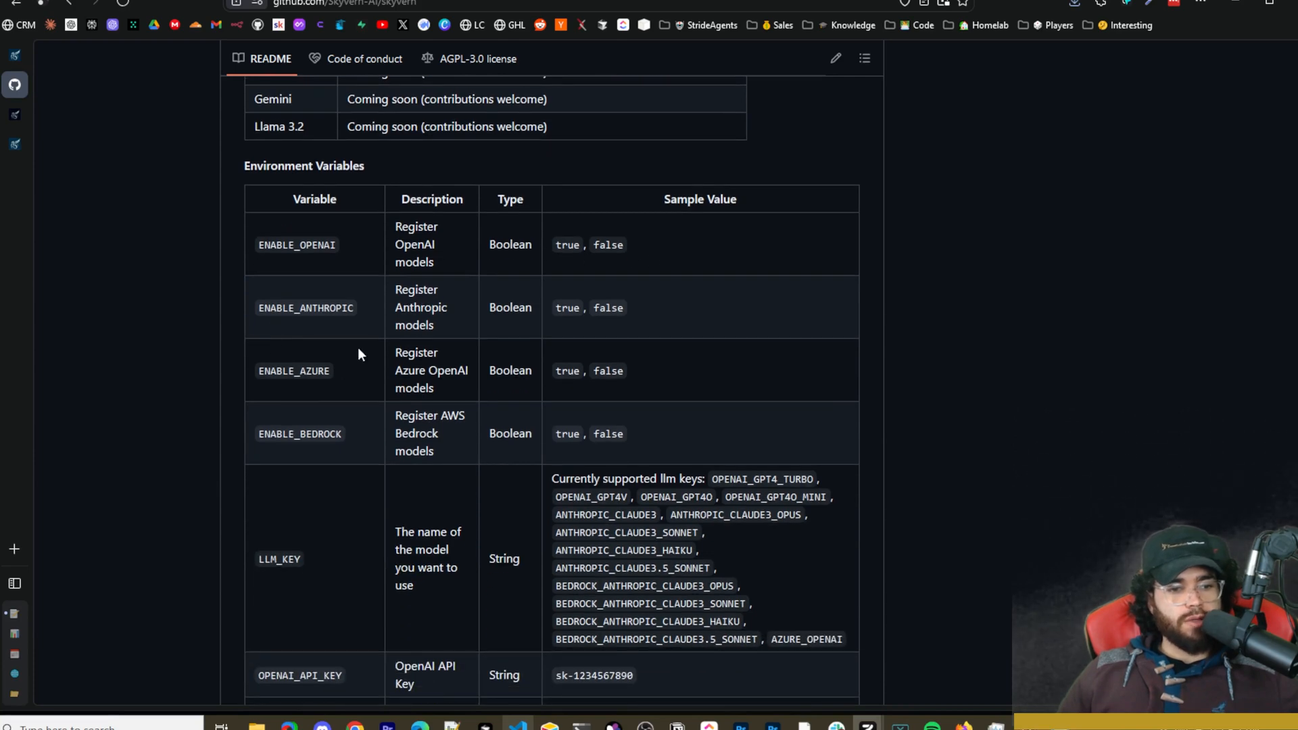
scroll("down", 3)
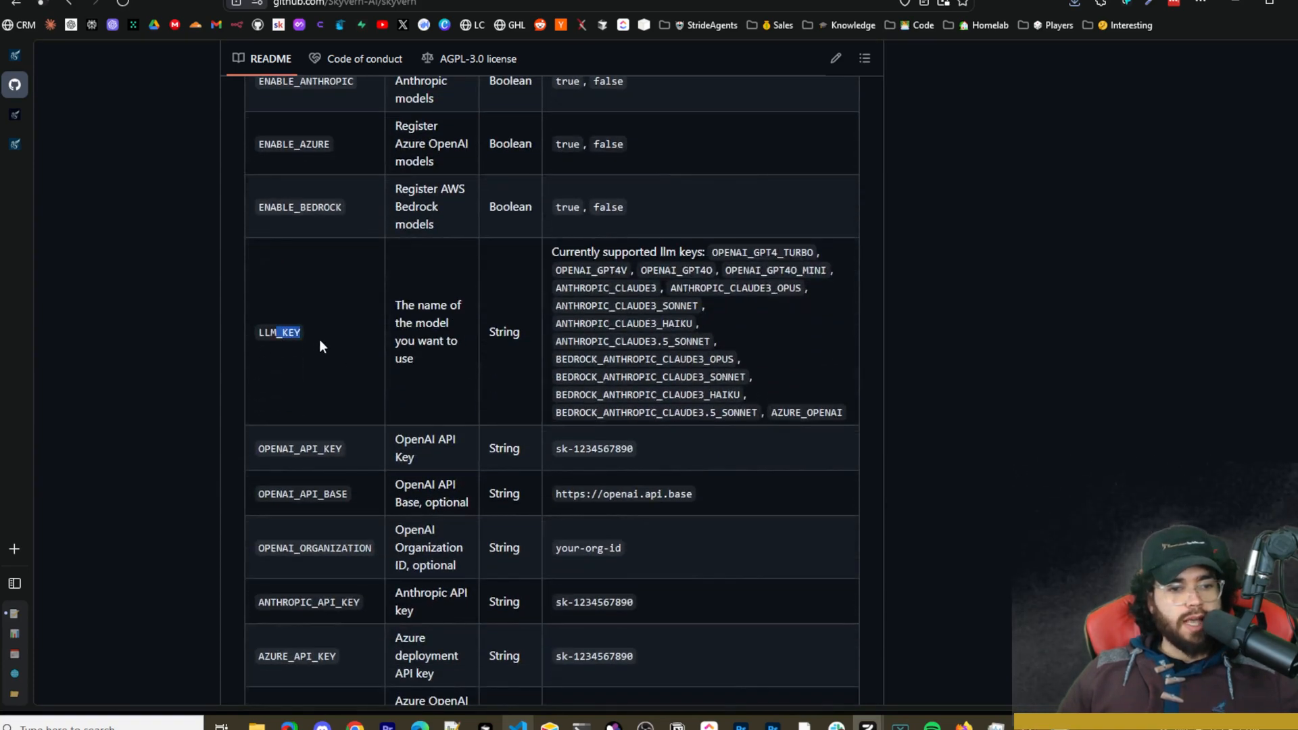
scroll("down", 3)
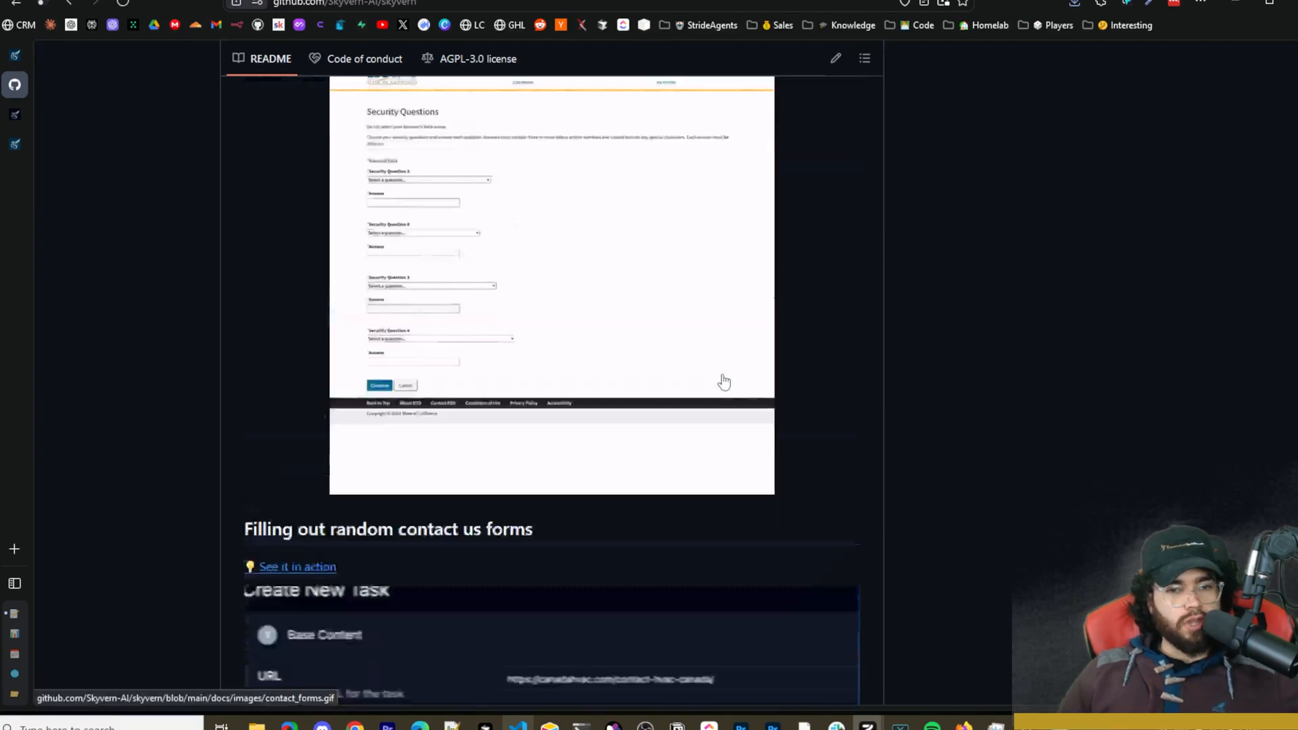
scroll("up", 3)
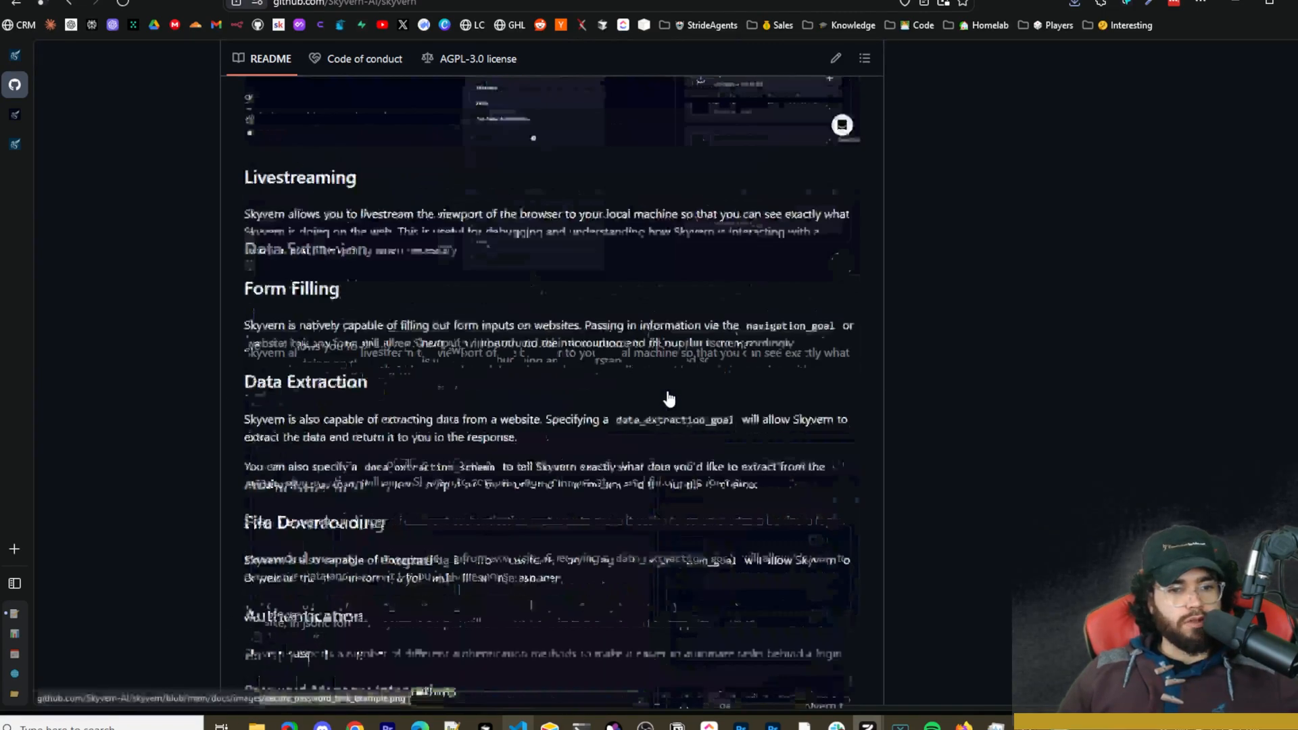
scroll("down", 3)
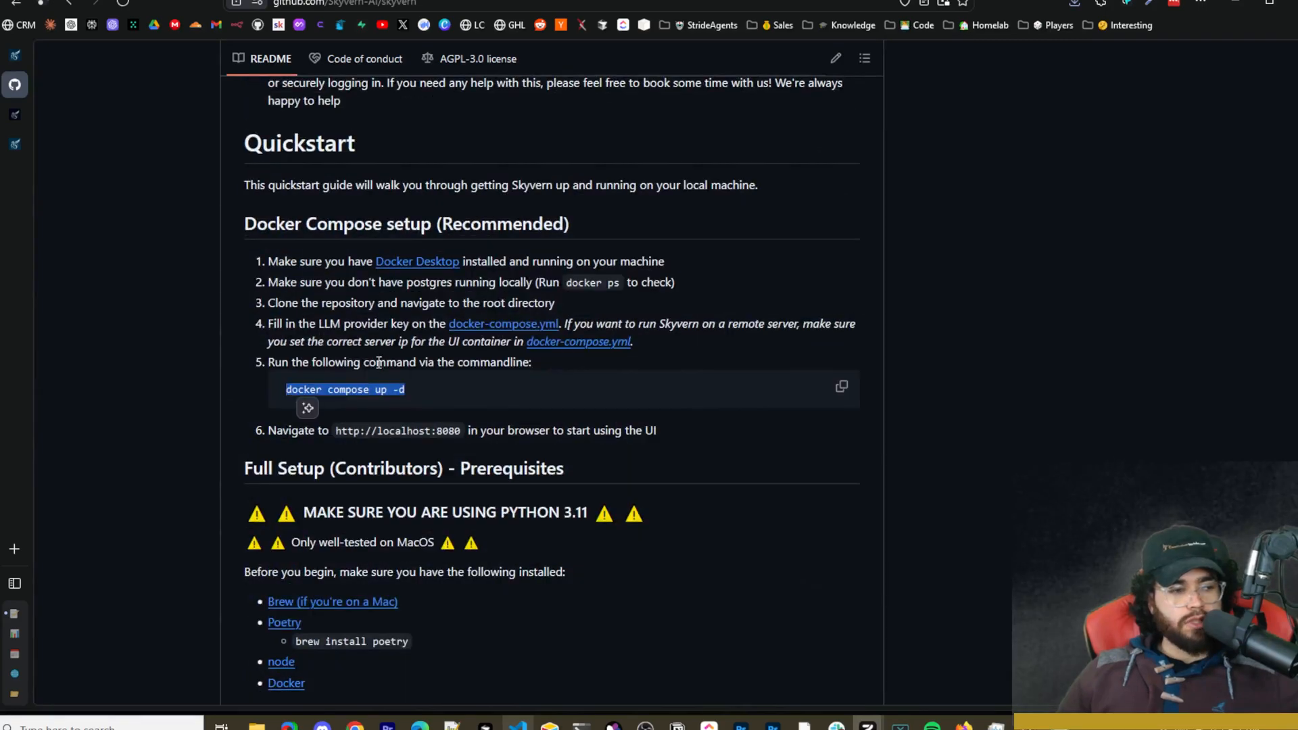
mouse_move(466, 403)
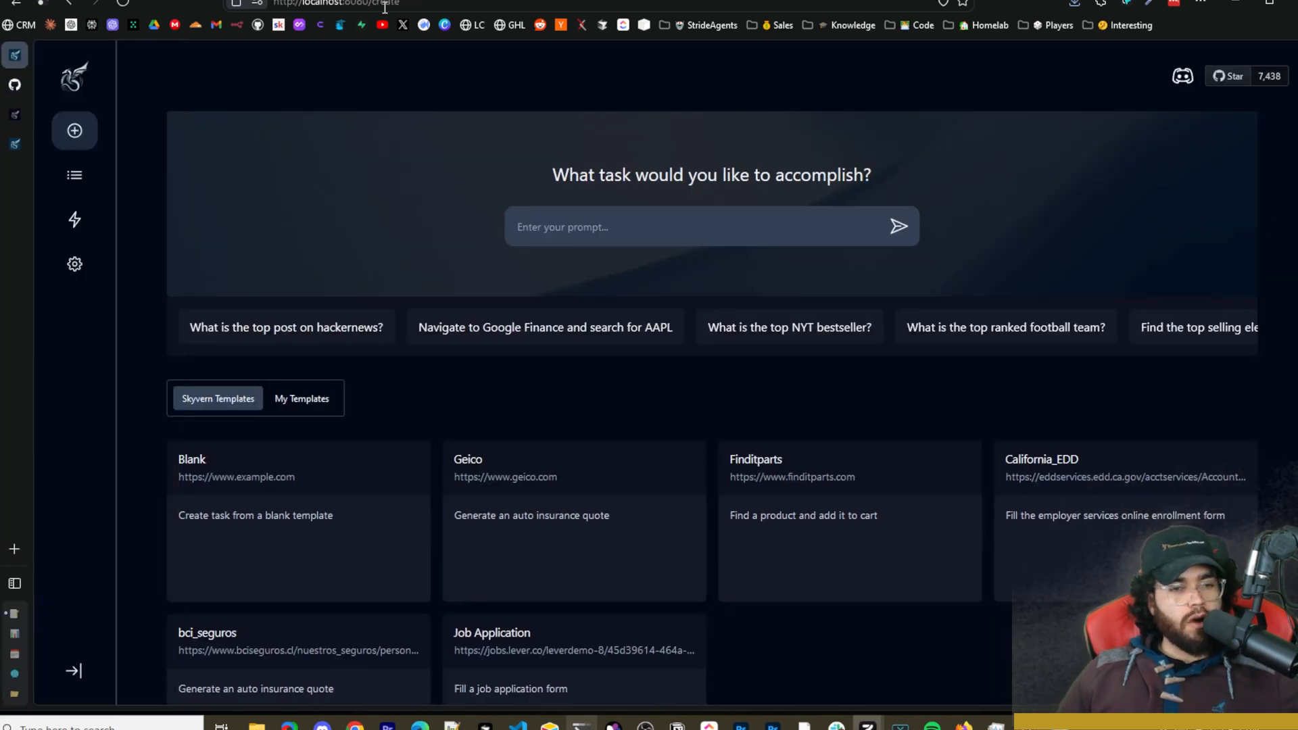
mouse_move(476, 111)
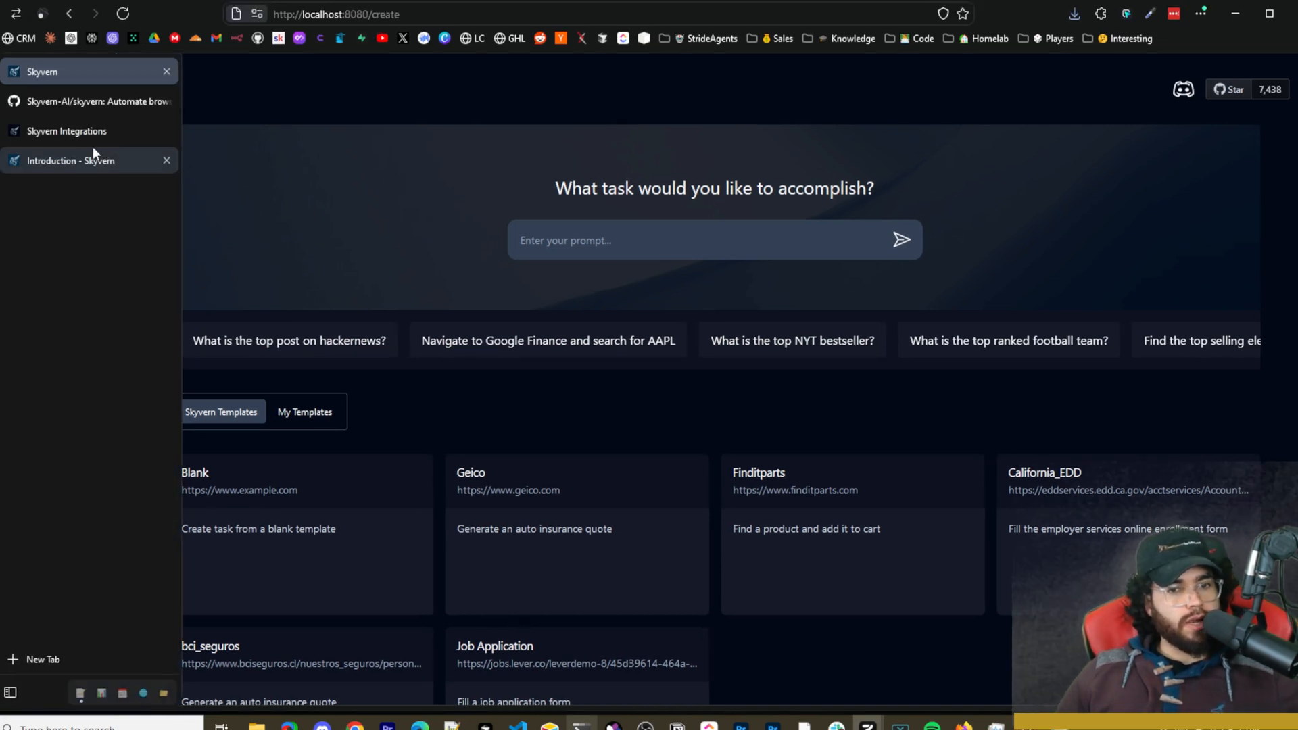
Browse Task History, the new-task page and the Workflows page listing one saved workflow.
left_click(74, 188)
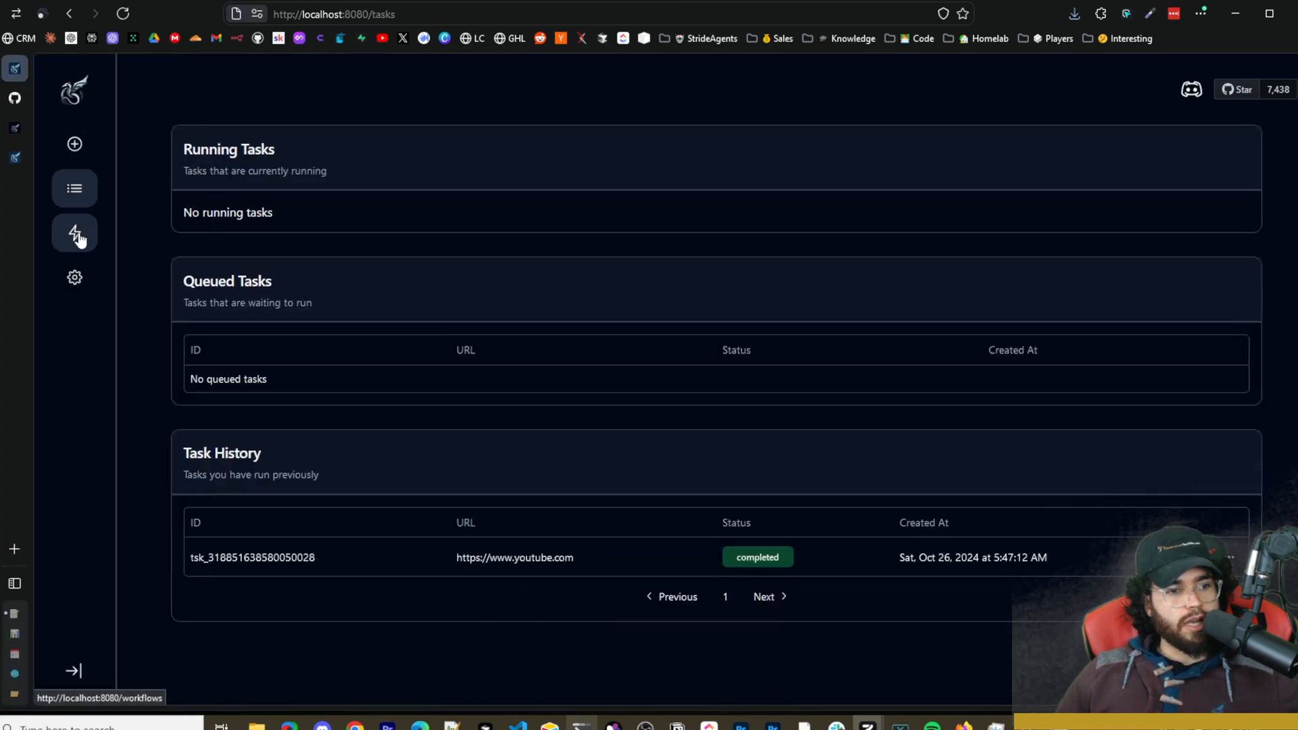
left_click(75, 277)
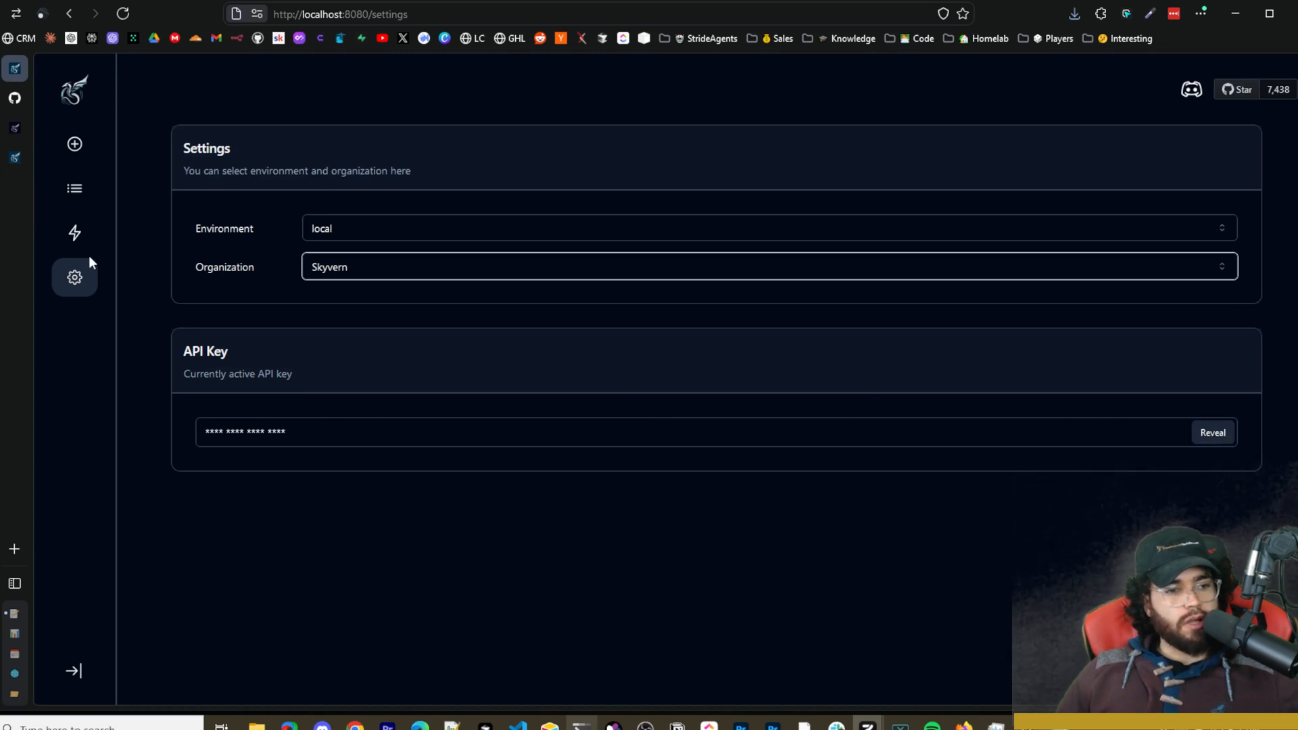
left_click(73, 233)
type("go to Youtube search for Josh Pocock and get the subscriber count")
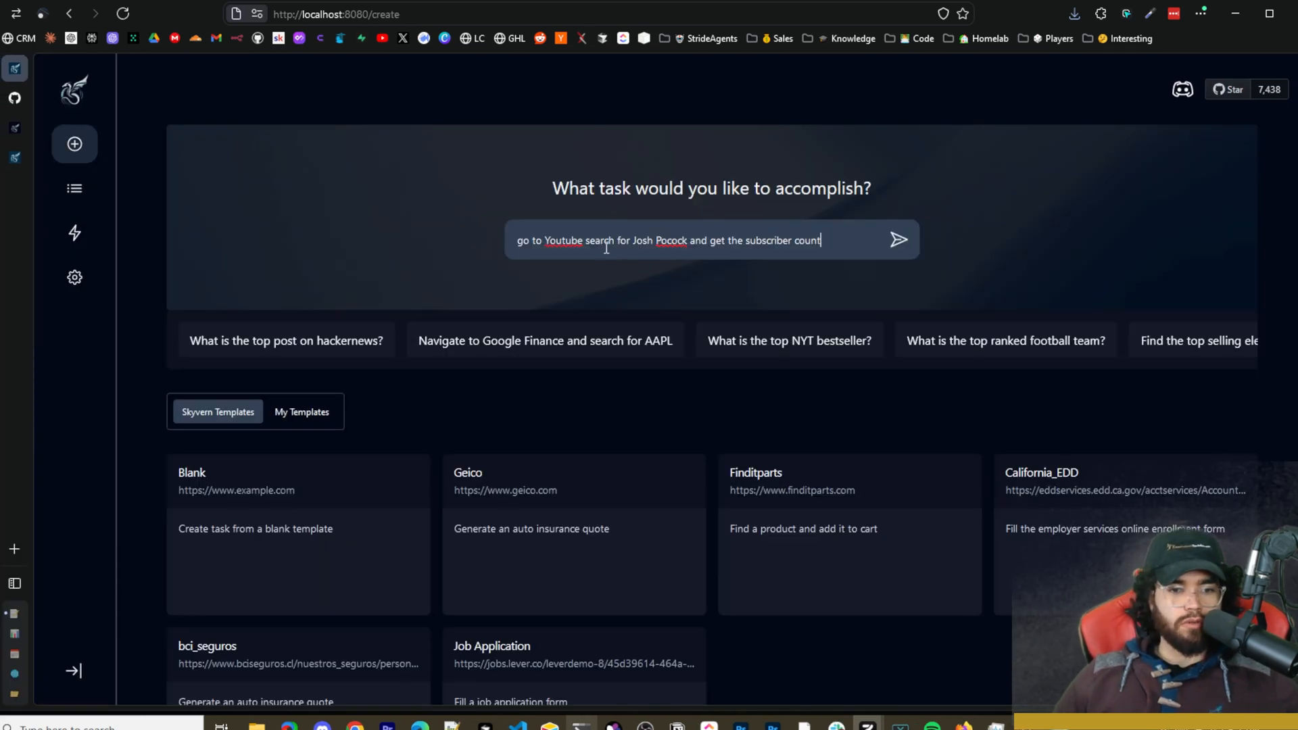
mouse_move(745, 261)
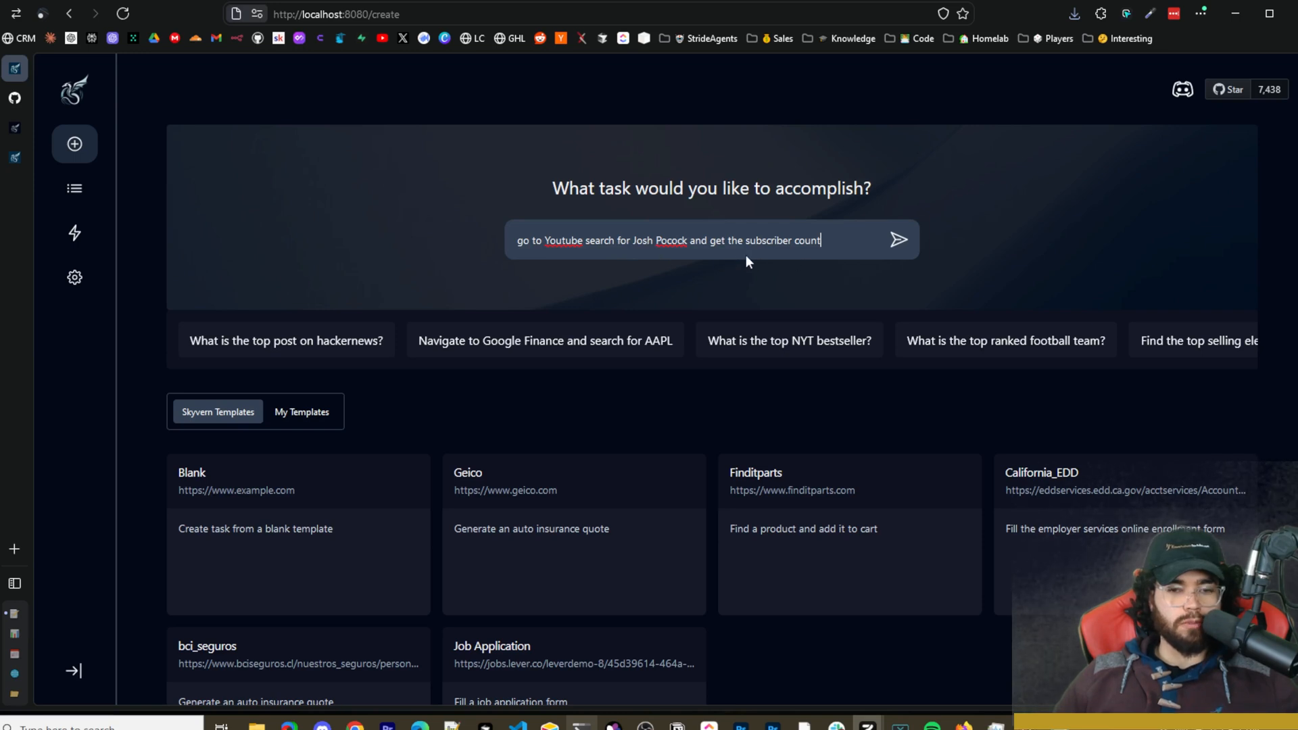
left_click(73, 232)
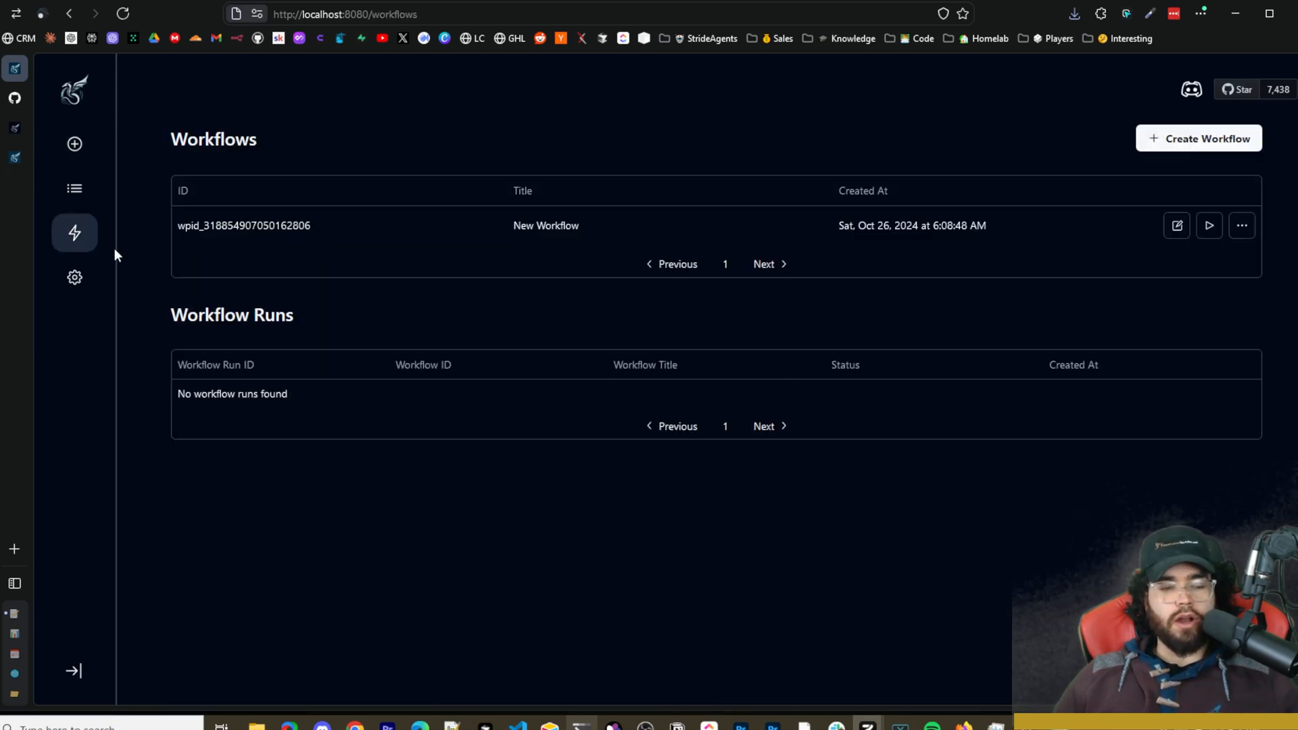
mouse_move(75, 189)
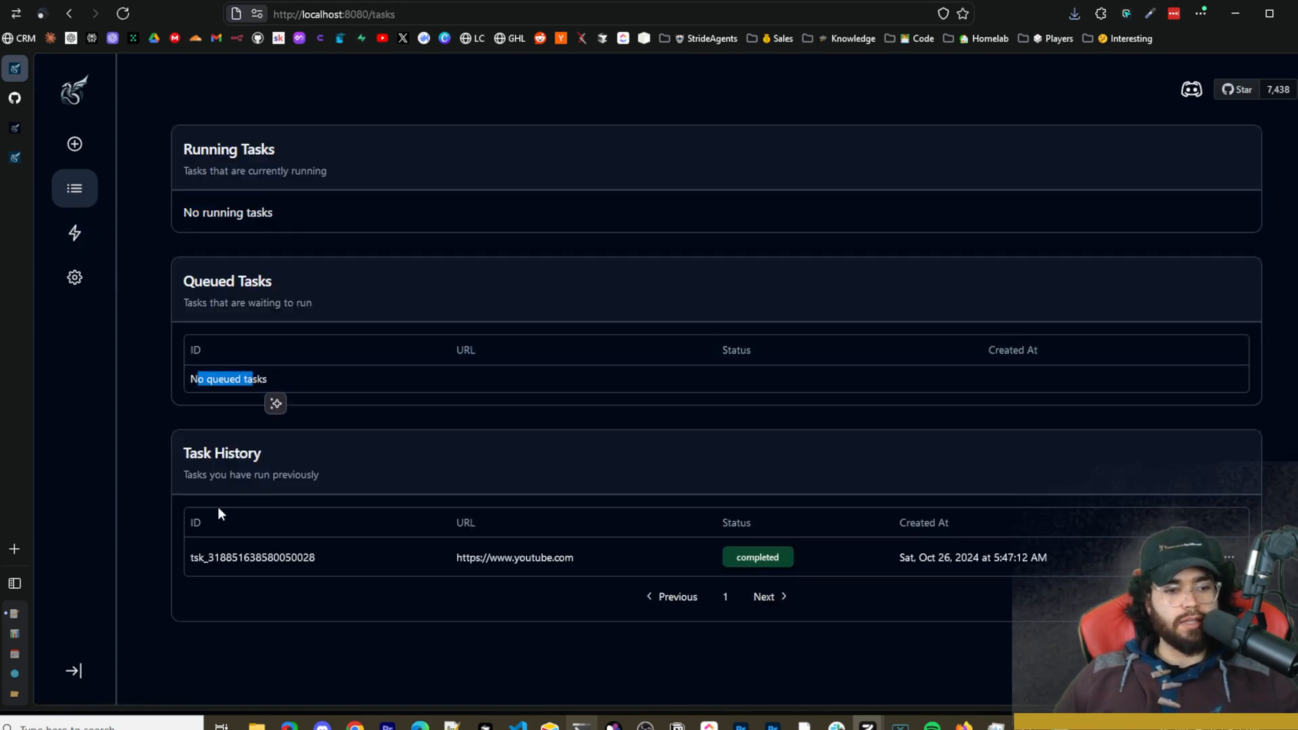
mouse_move(319, 571)
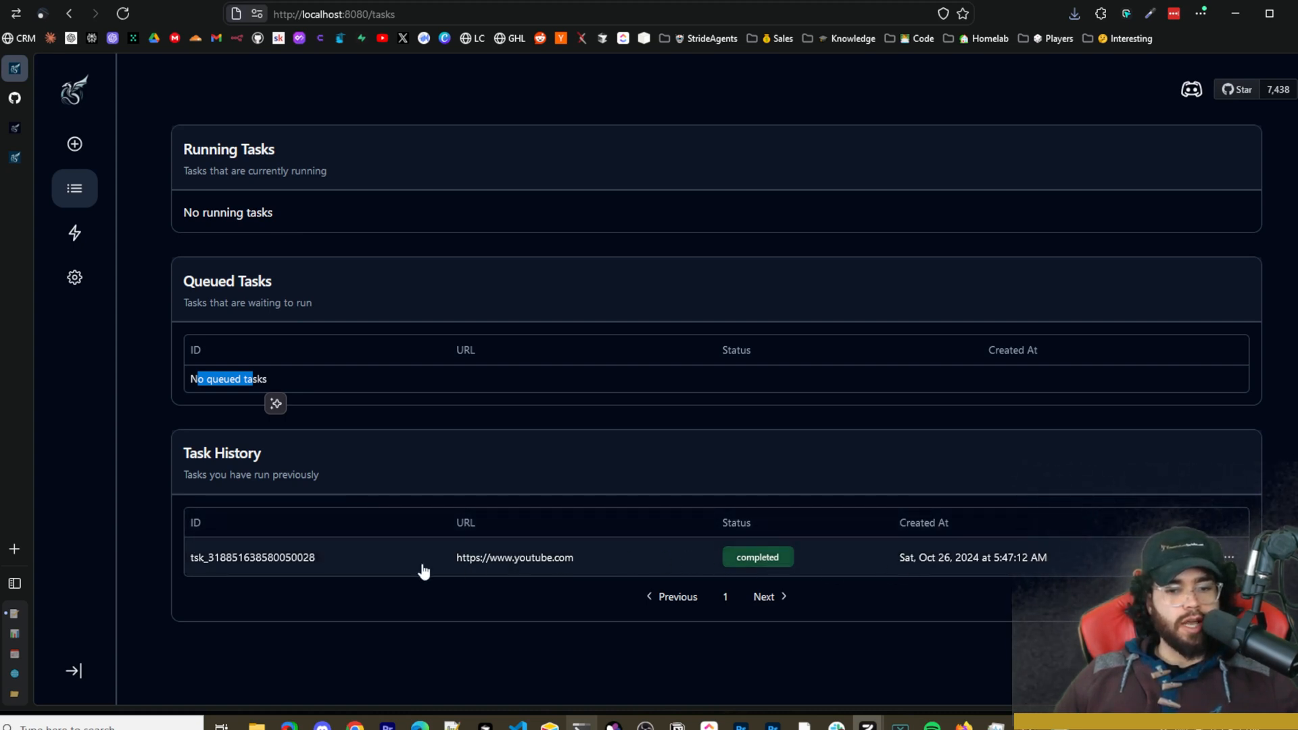
Open the completed YouTube task from Task History and review its recorded actions.
left_click(252, 557)
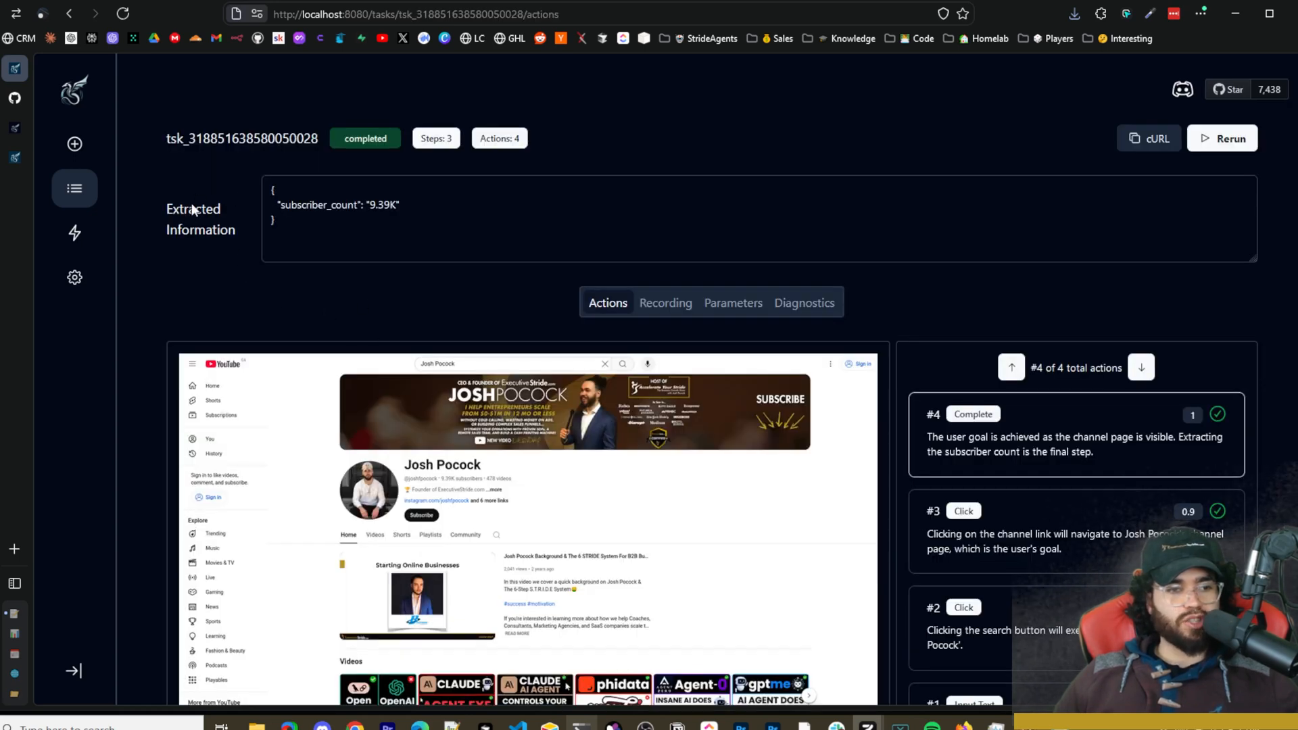
triple_click(336, 204)
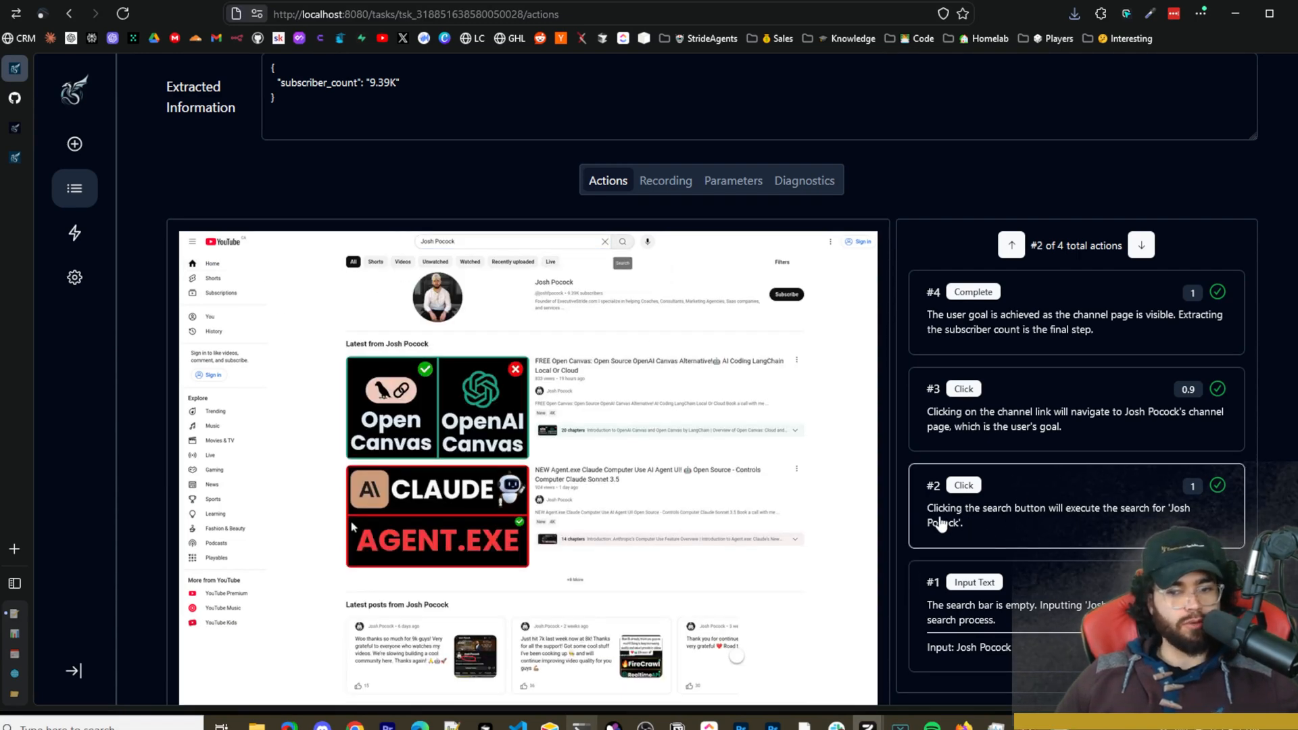
mouse_move(1133, 525)
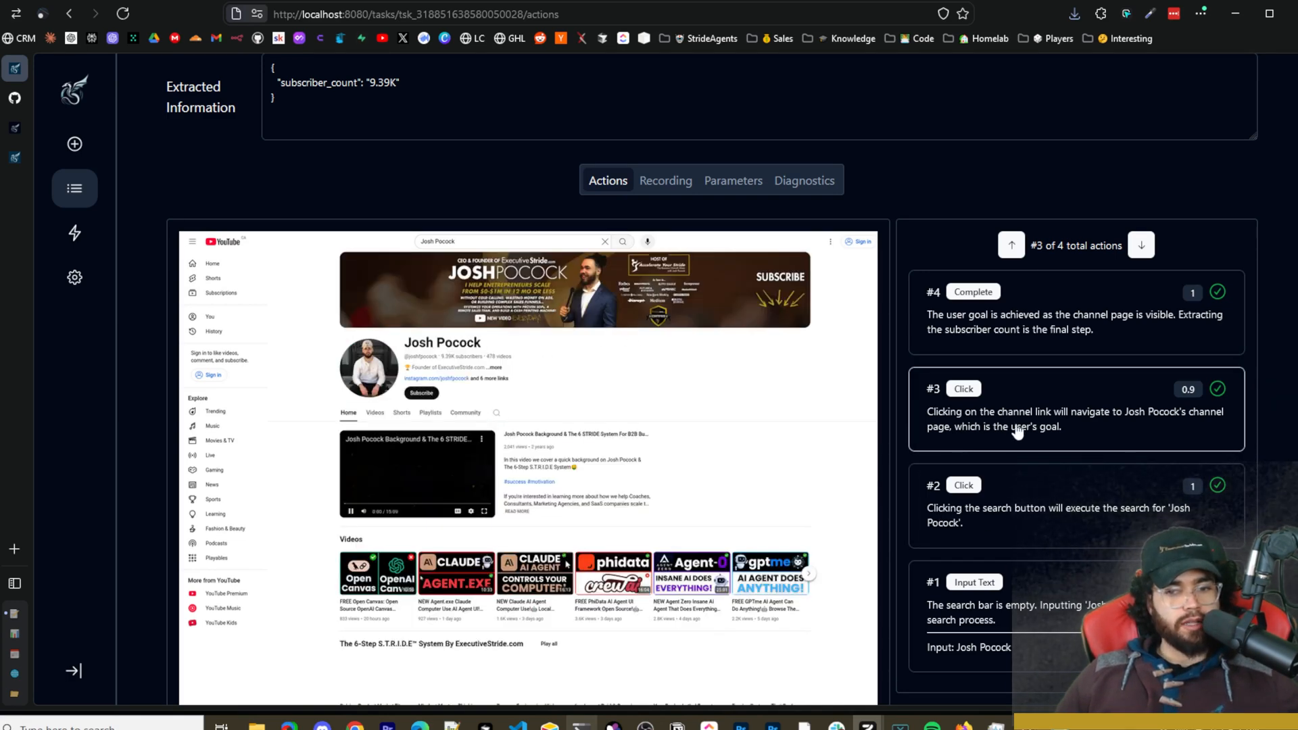
mouse_move(1100, 418)
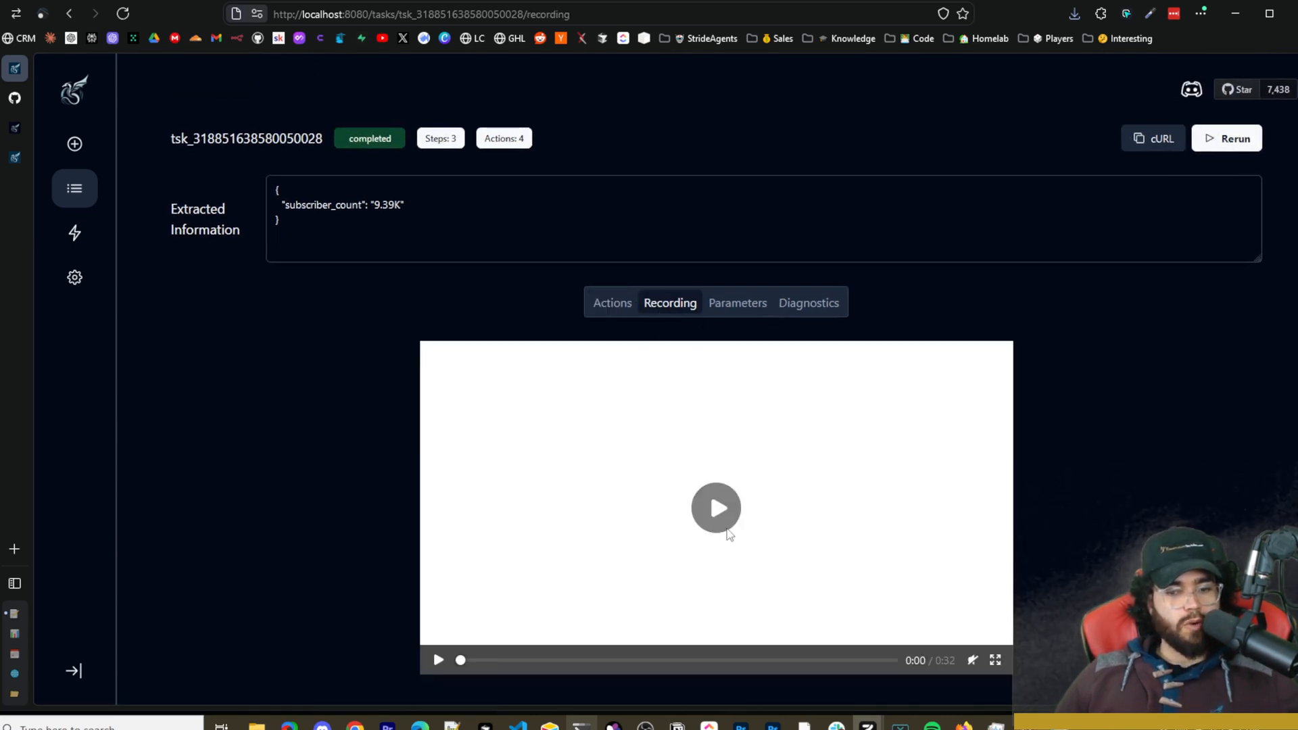
Play the run recording, review the task's URL and goal parameters, and show its Diagnostics view.
left_click(715, 506)
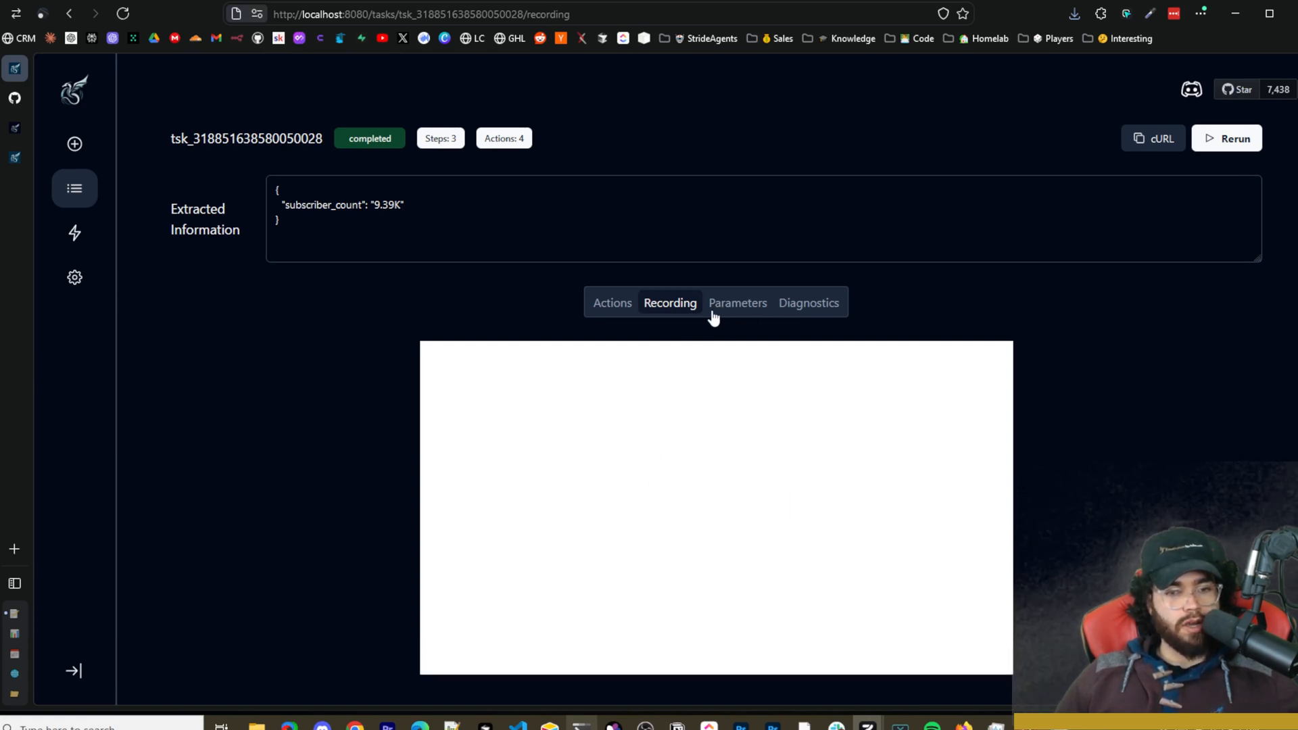
left_click(731, 301)
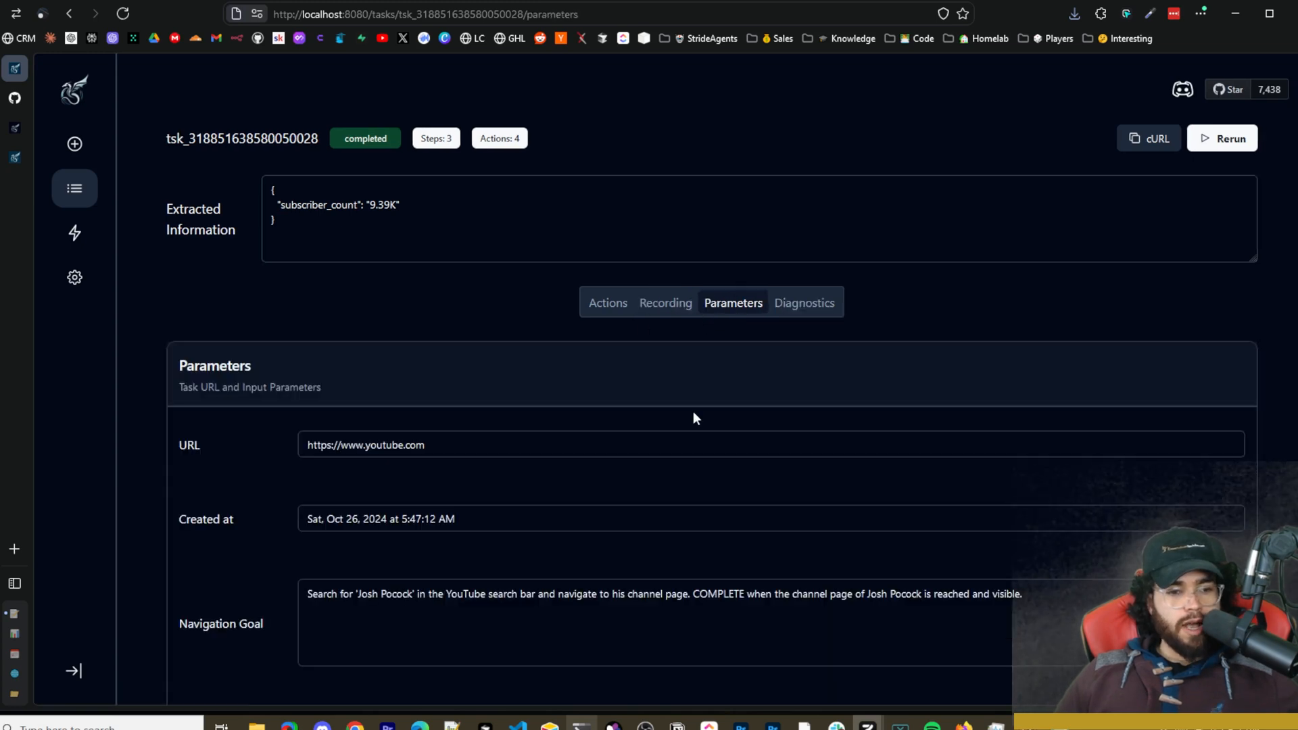
scroll("down", 3)
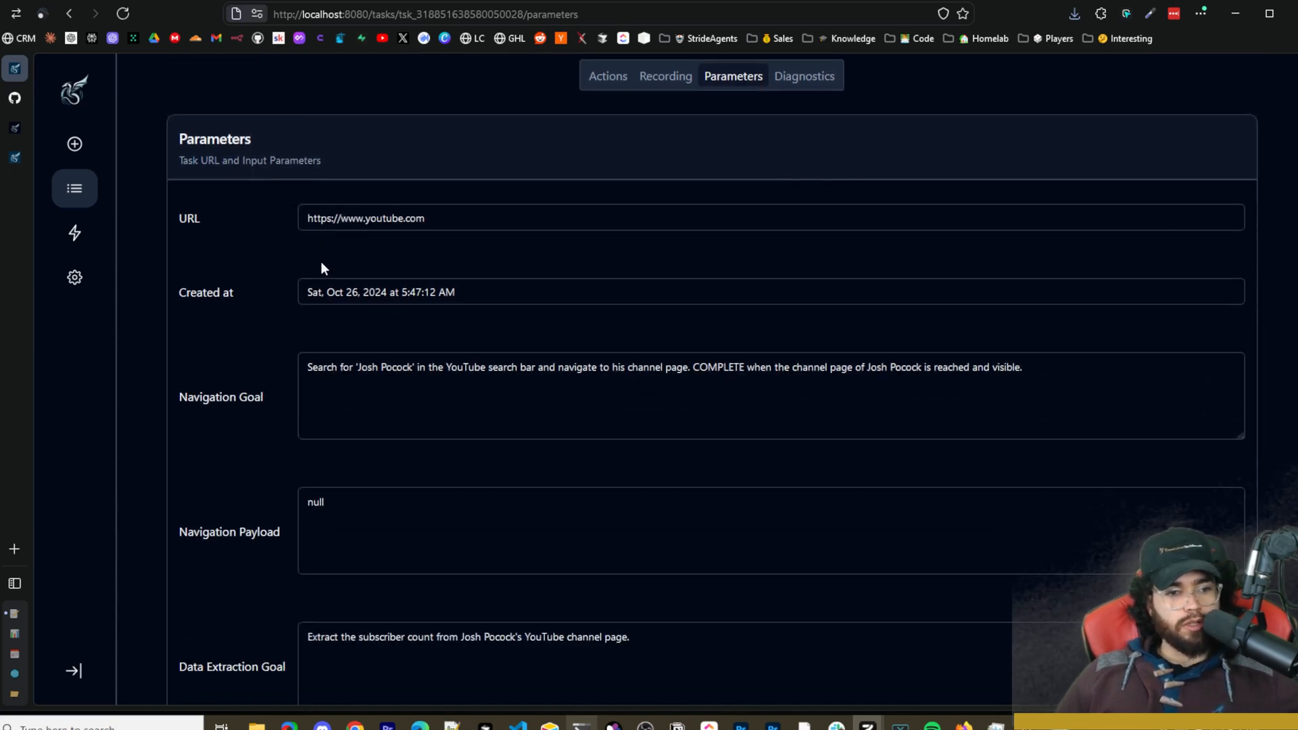
scroll("down", 3)
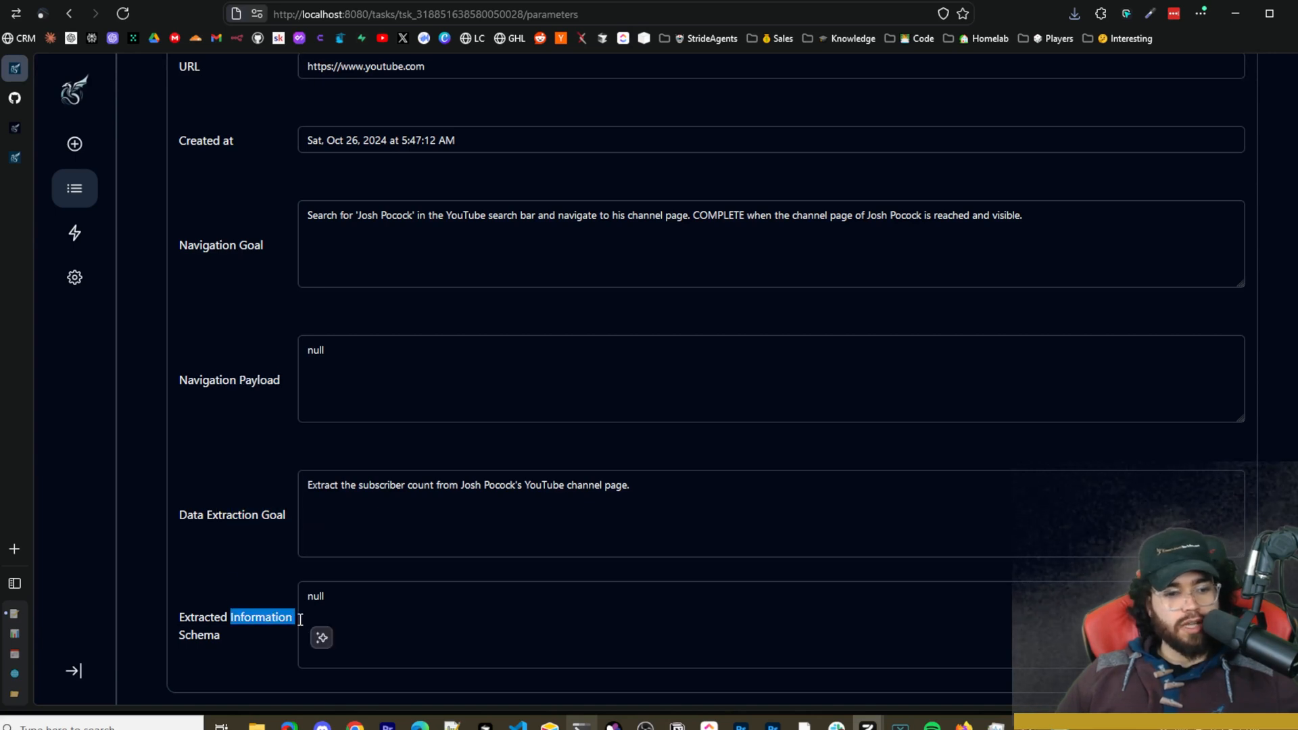
left_click(808, 301)
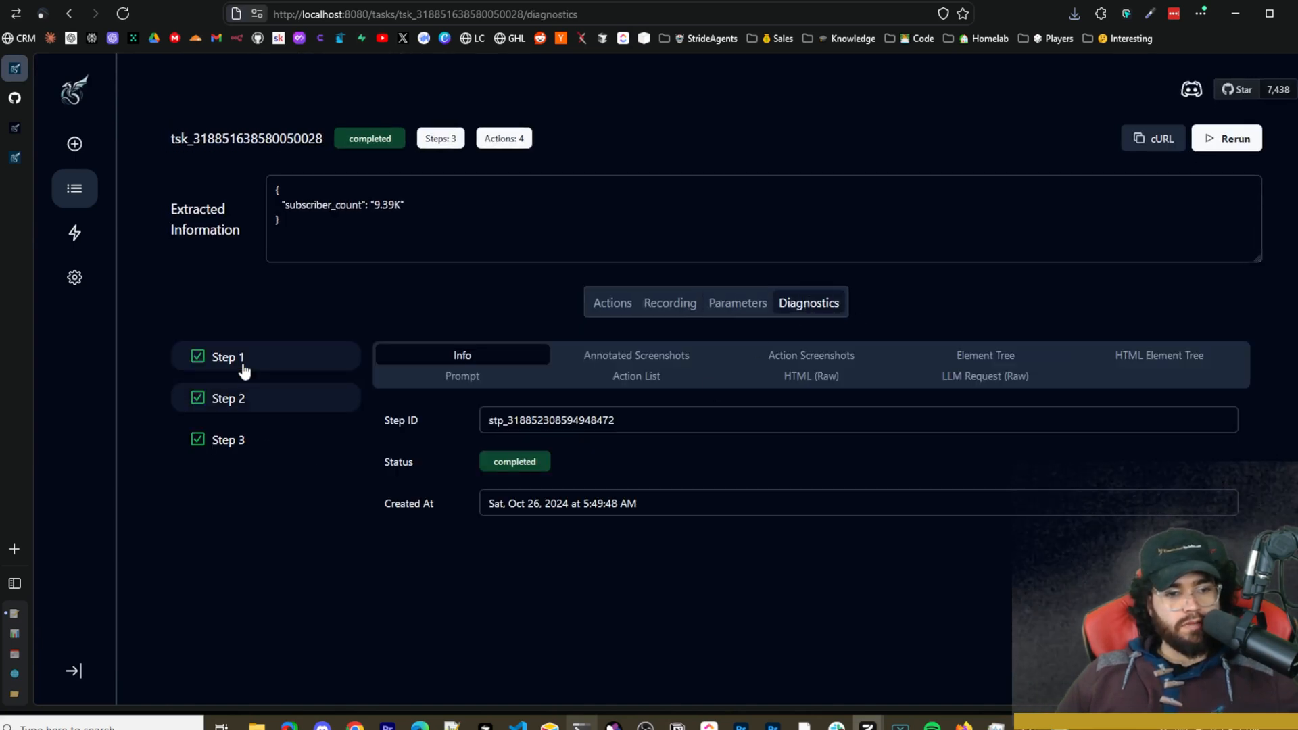
Inspect step 1's annotated screenshots, action screenshots and HTML element tree.
left_click(227, 397)
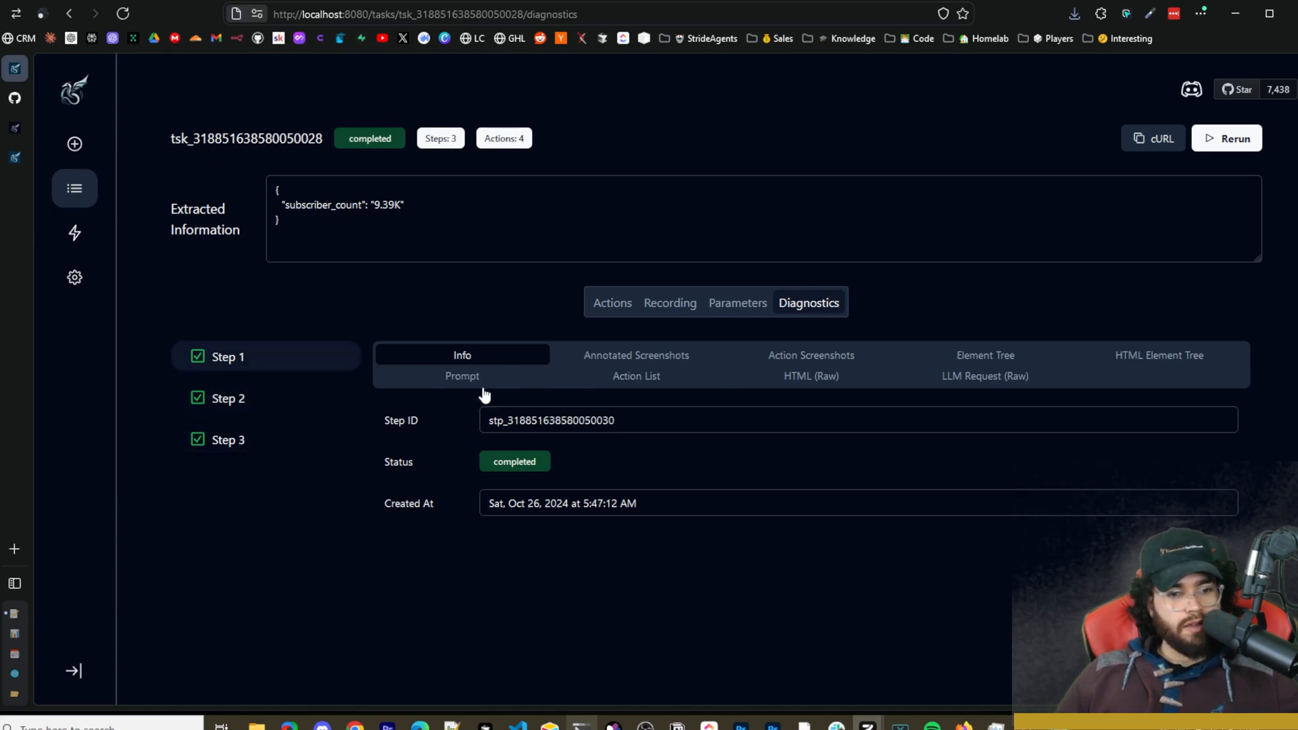
left_click(635, 355)
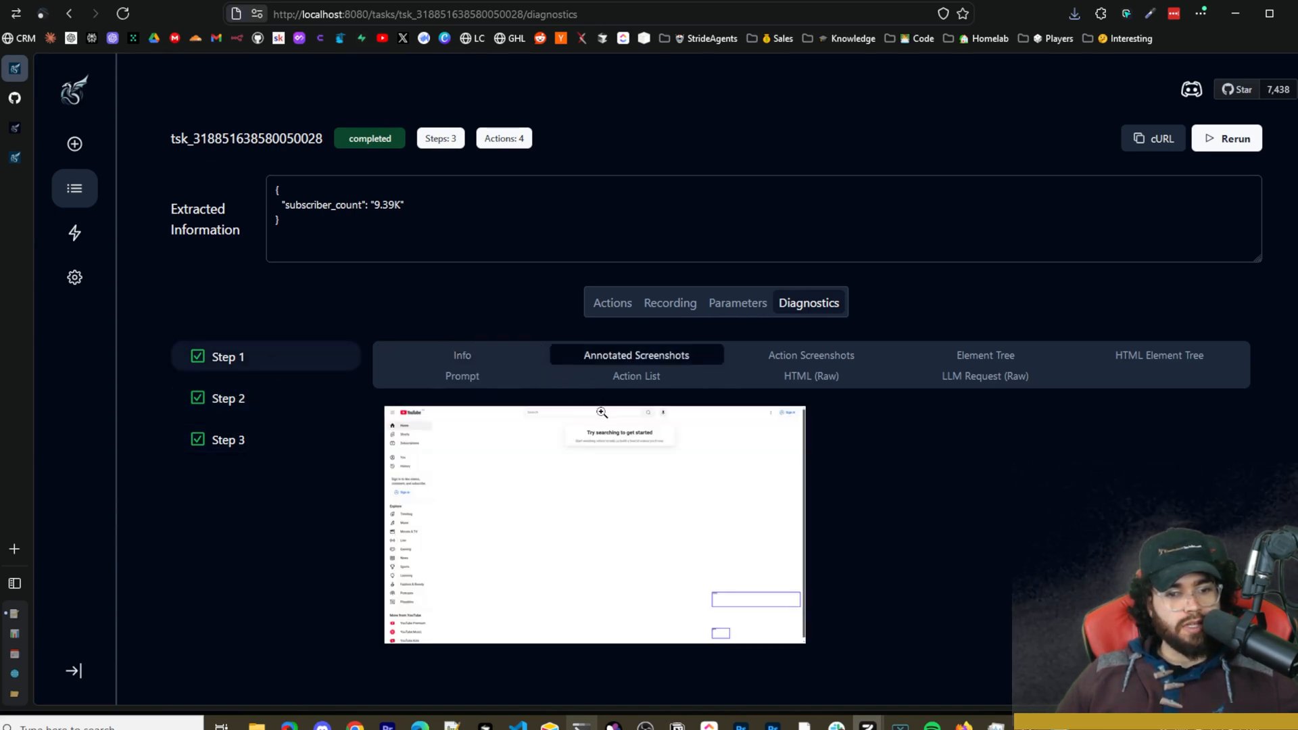
left_click(806, 356)
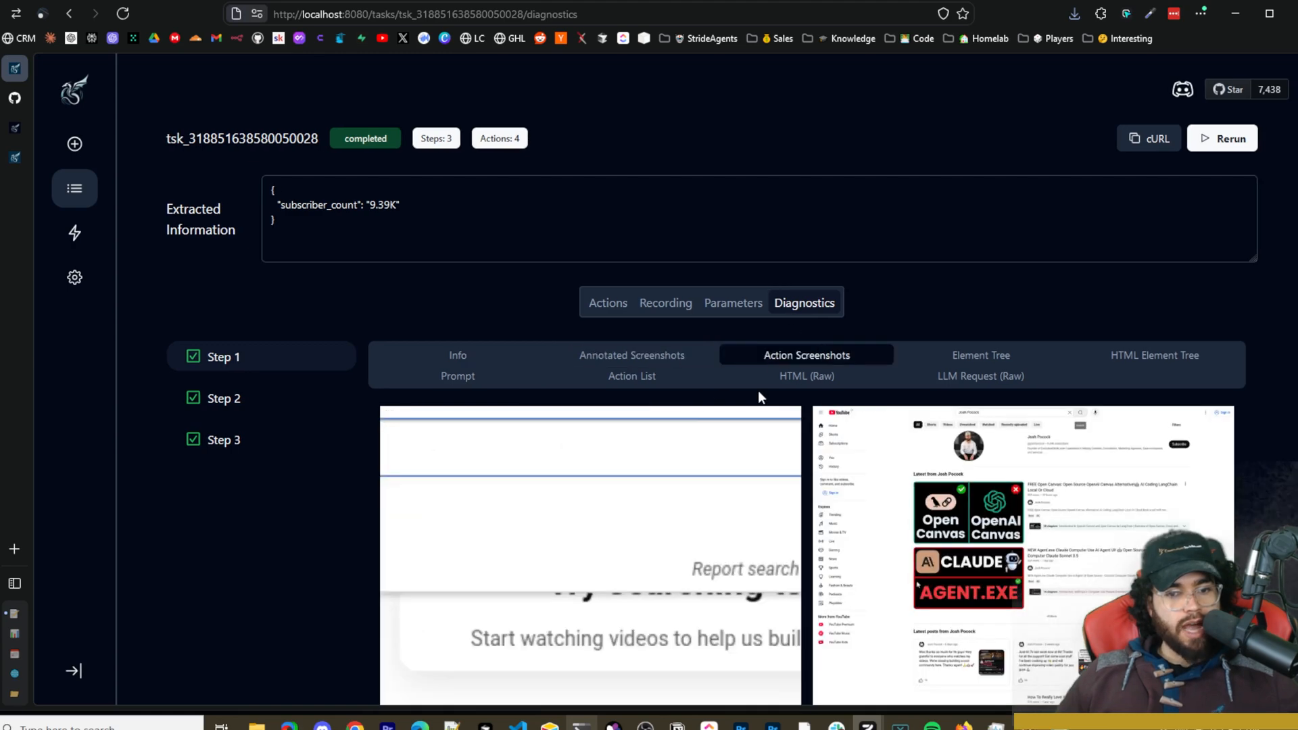
scroll("down", 3)
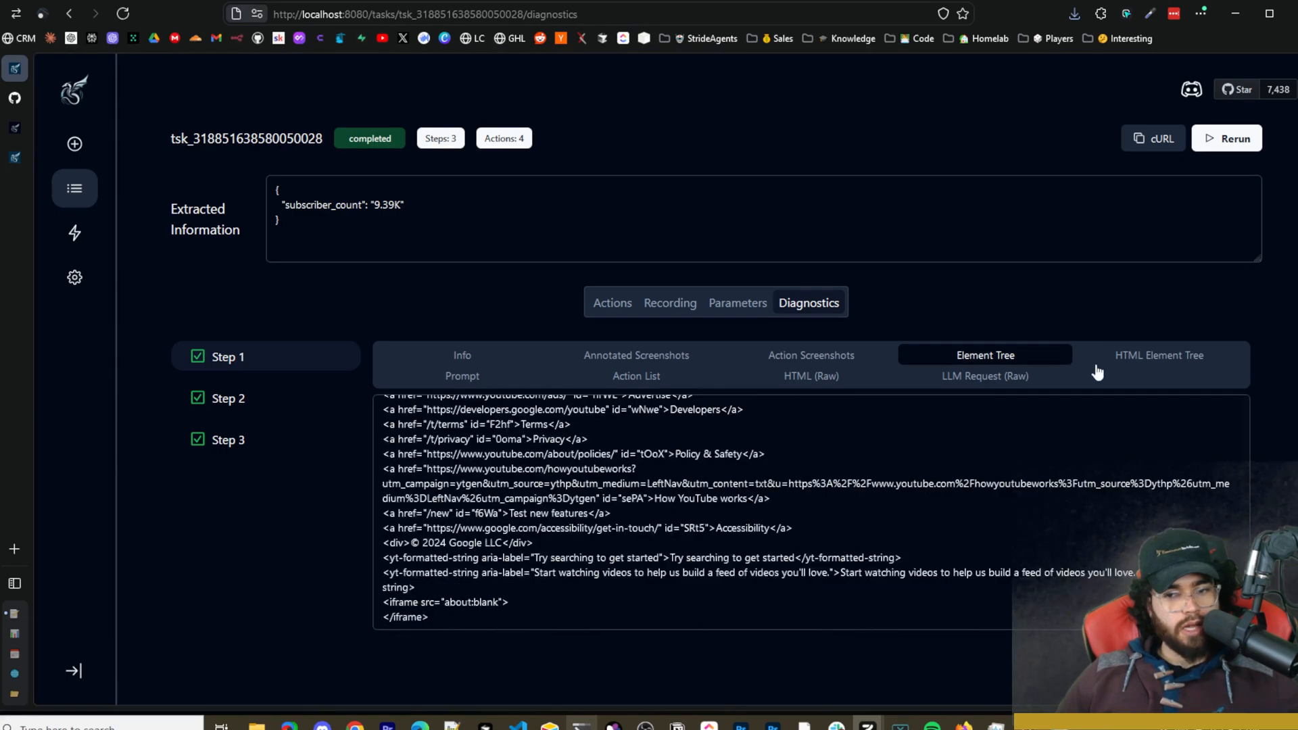
left_click(1158, 356)
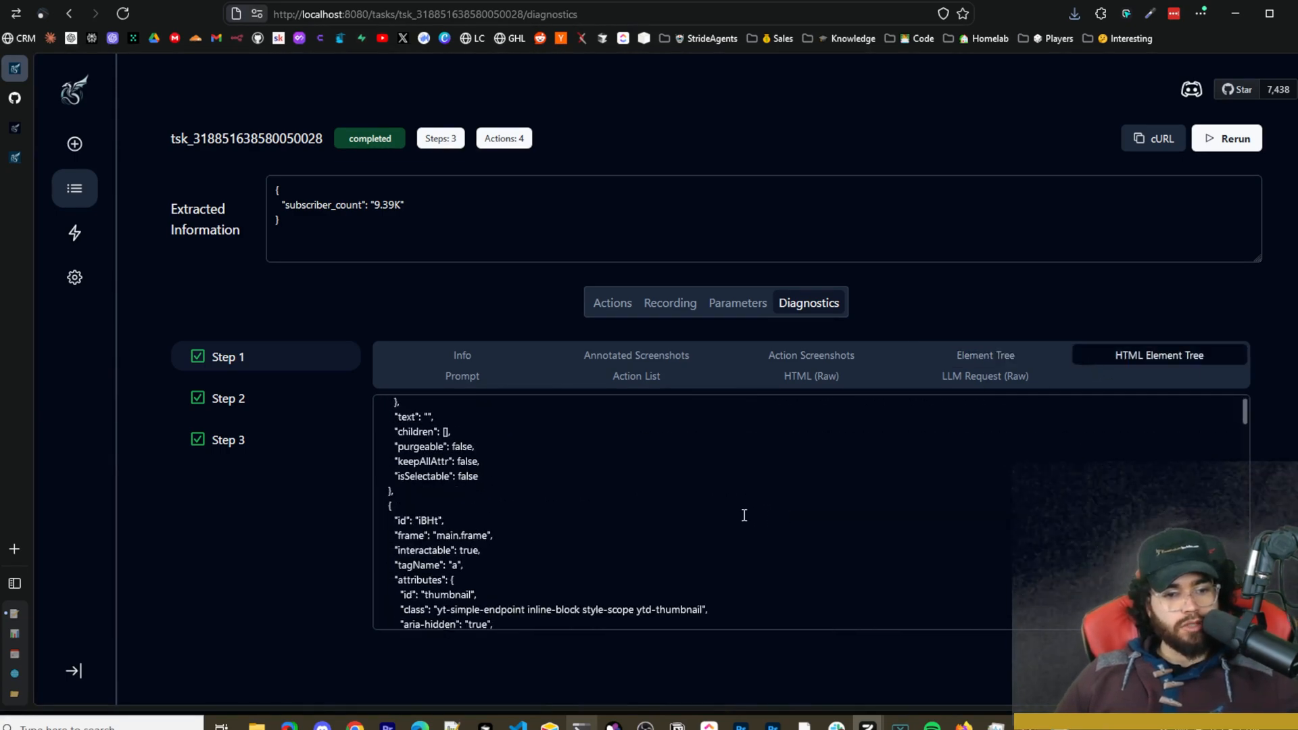
Review step 1's prompt, action list, raw HTML and raw LLM request, then copy the task as cURL.
left_click(461, 375)
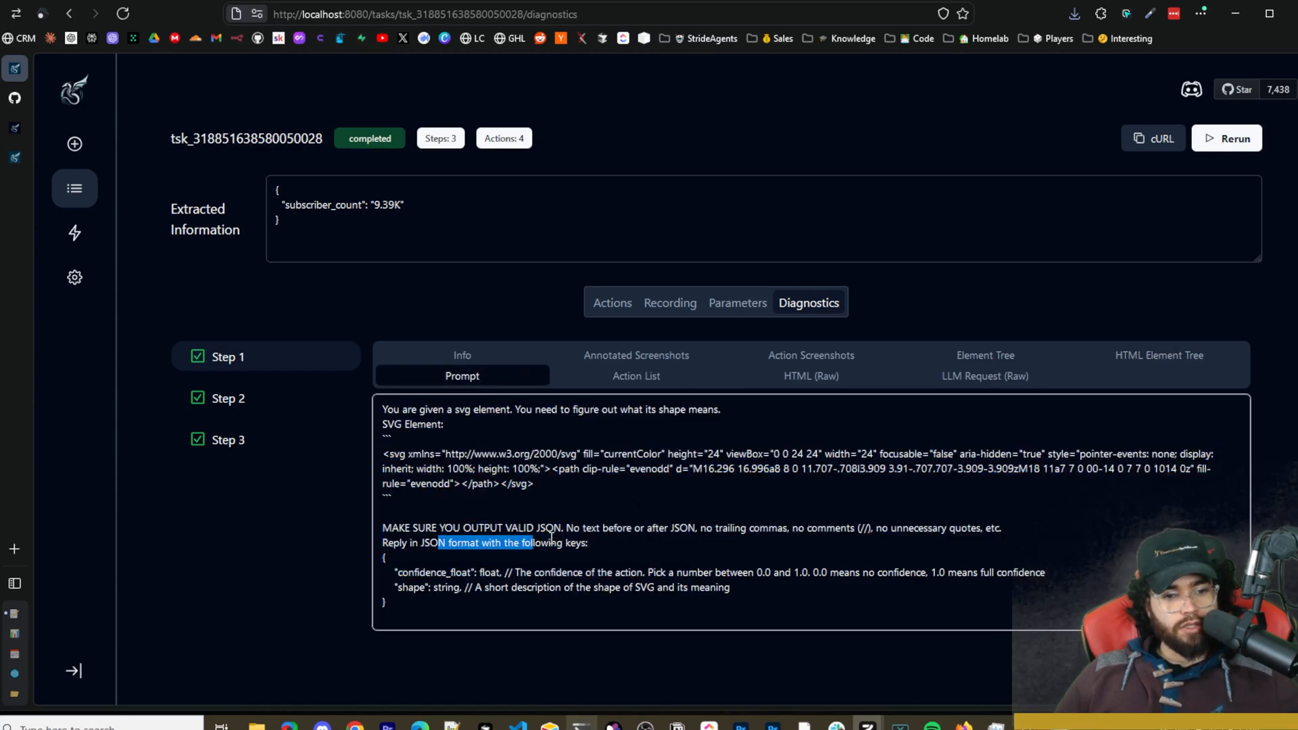
left_click(635, 376)
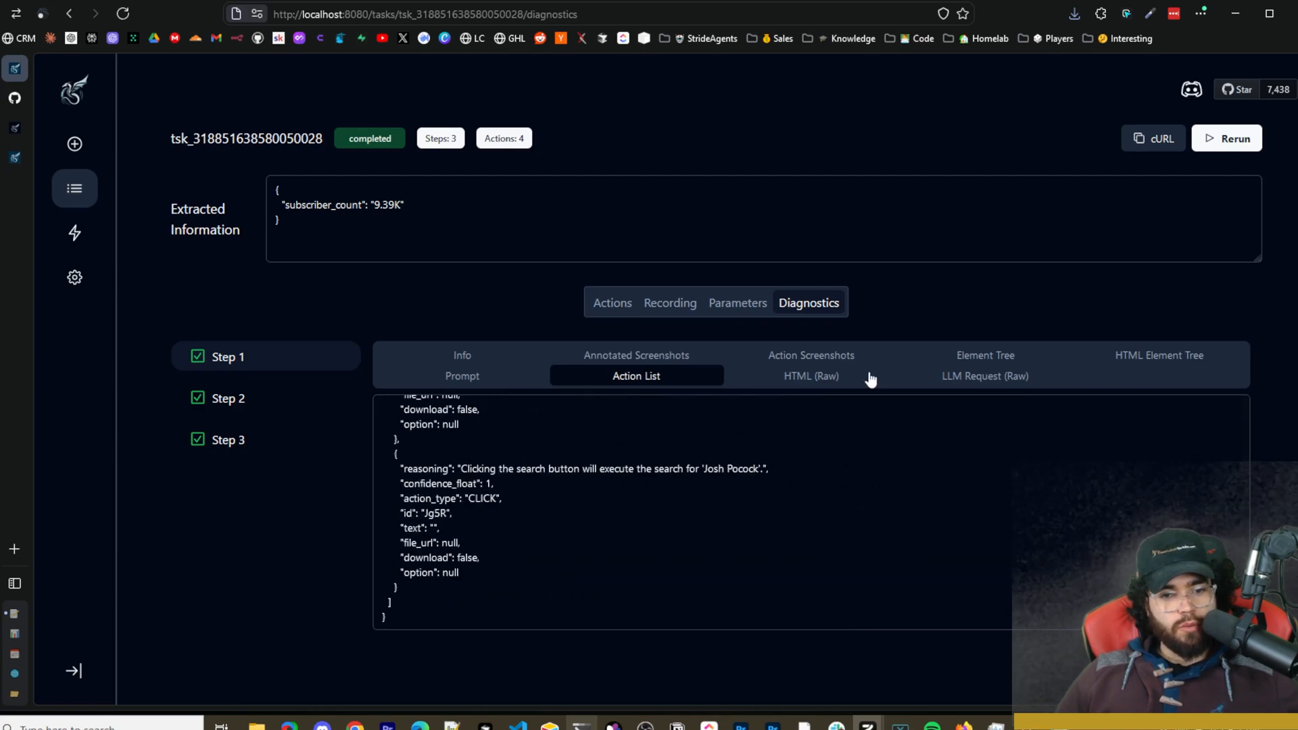
left_click(810, 376)
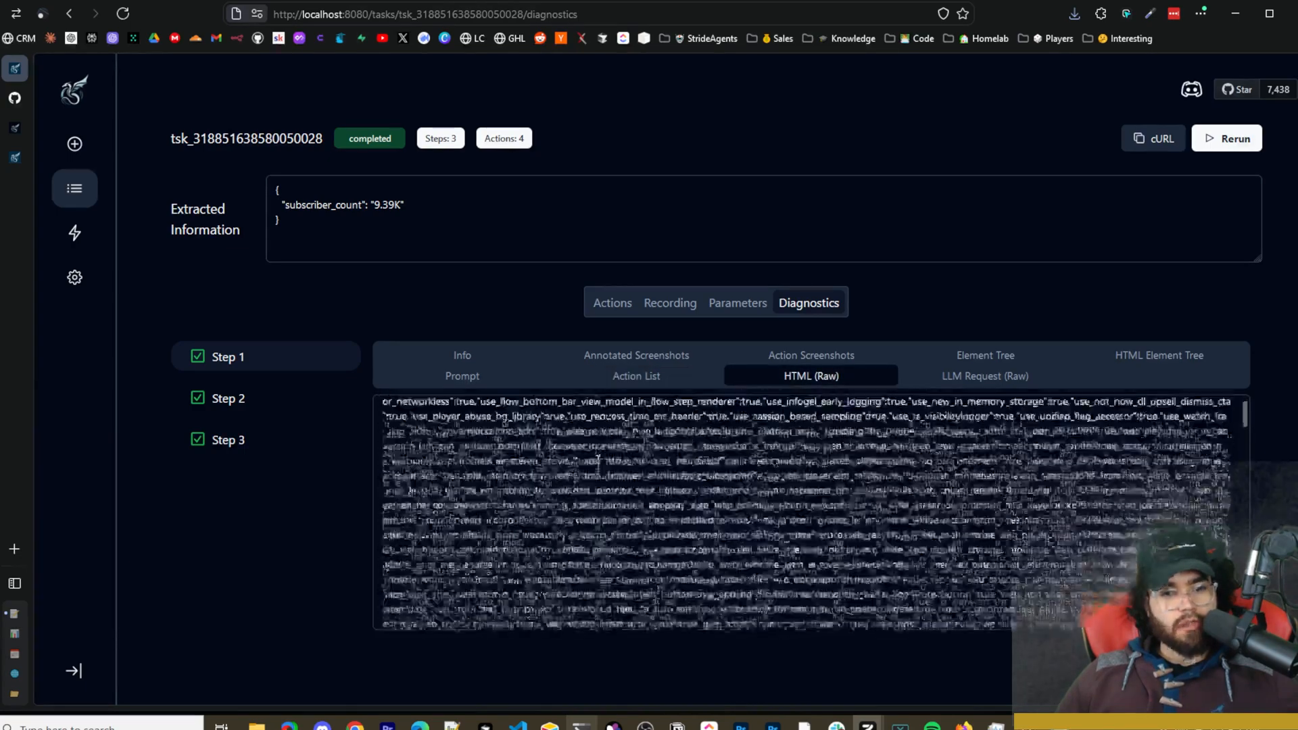
scroll("down", 3)
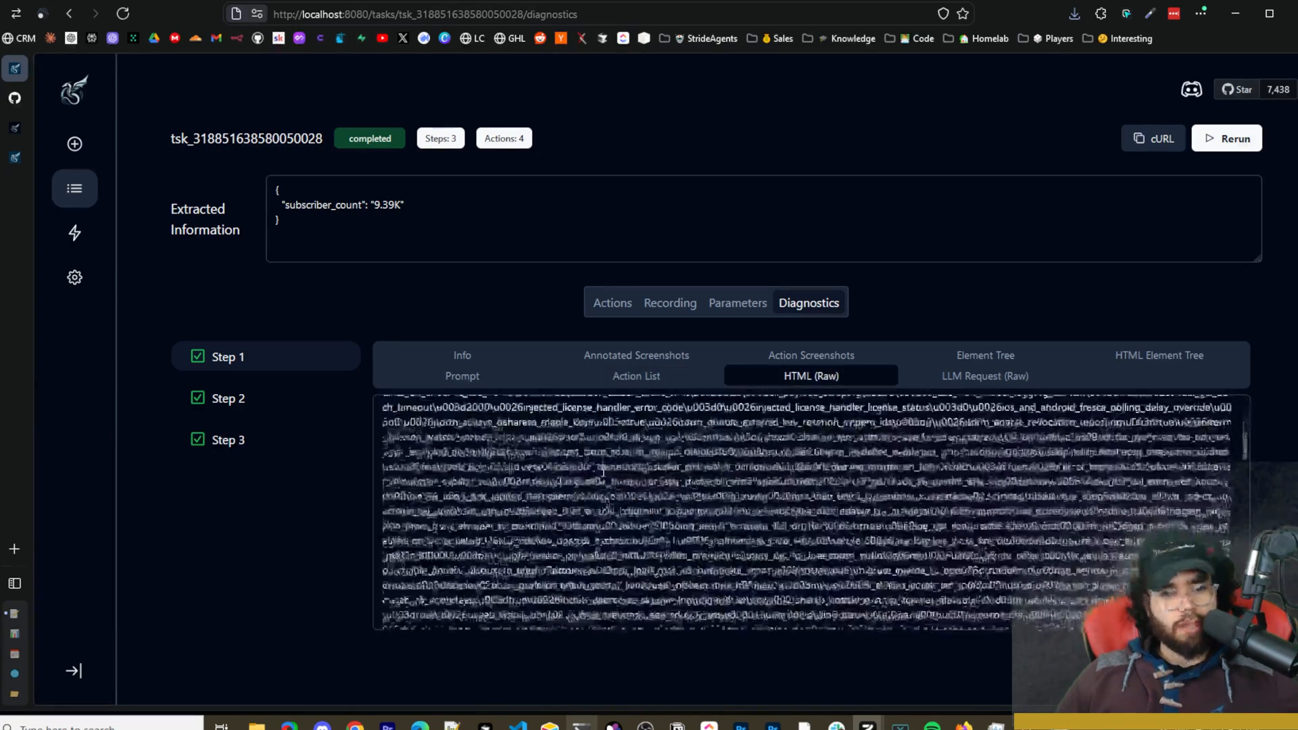
left_click(984, 375)
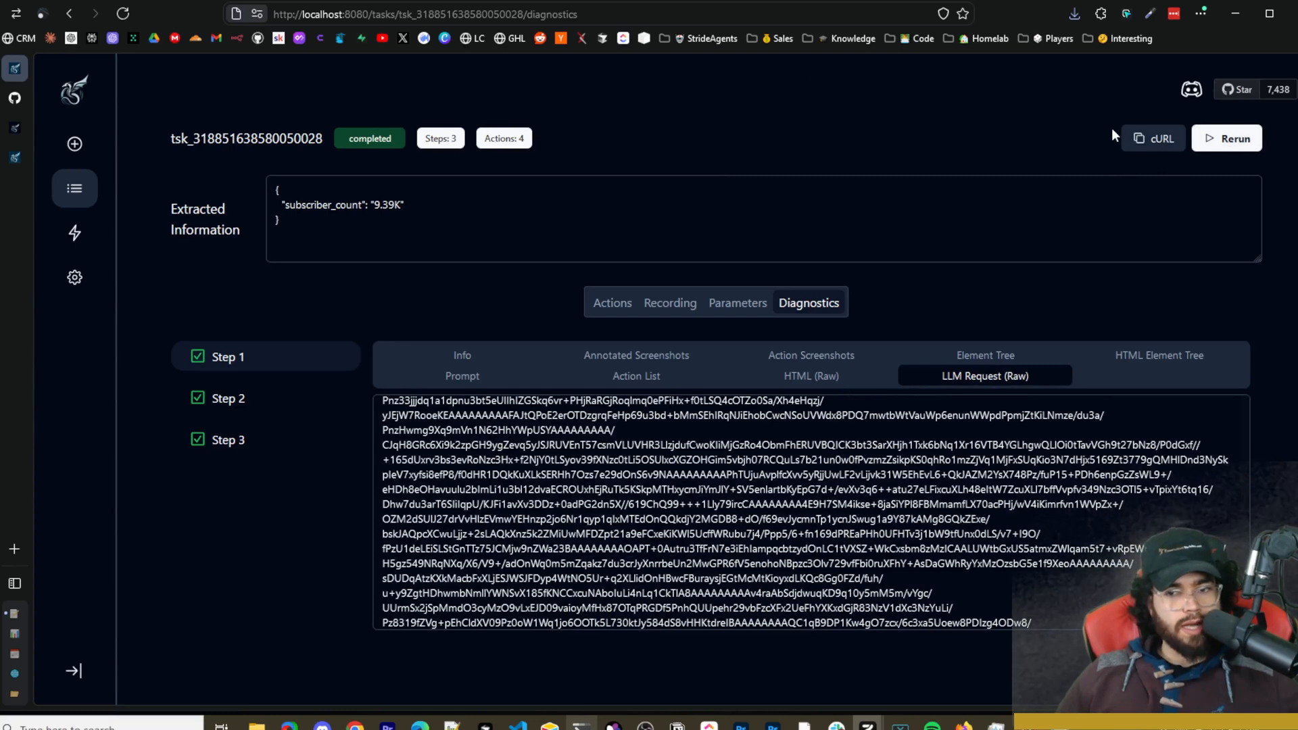
left_click(1153, 138)
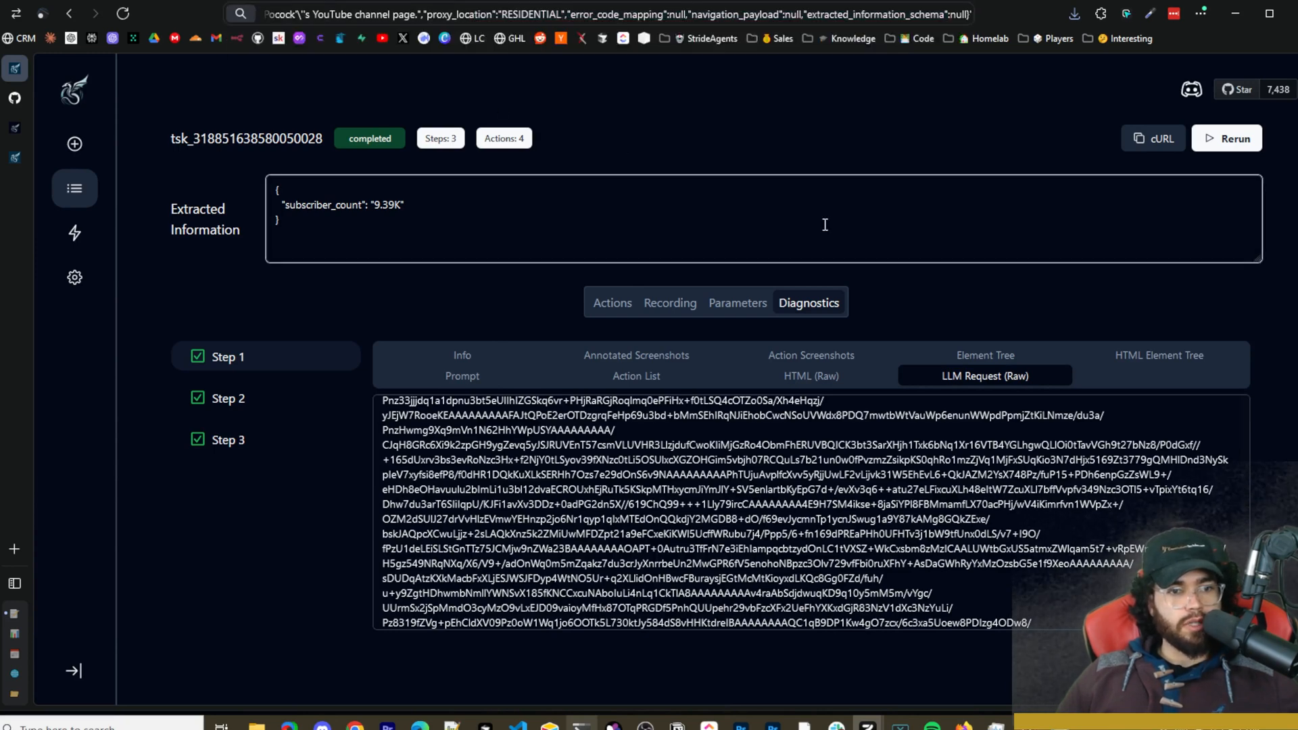
mouse_move(354, 68)
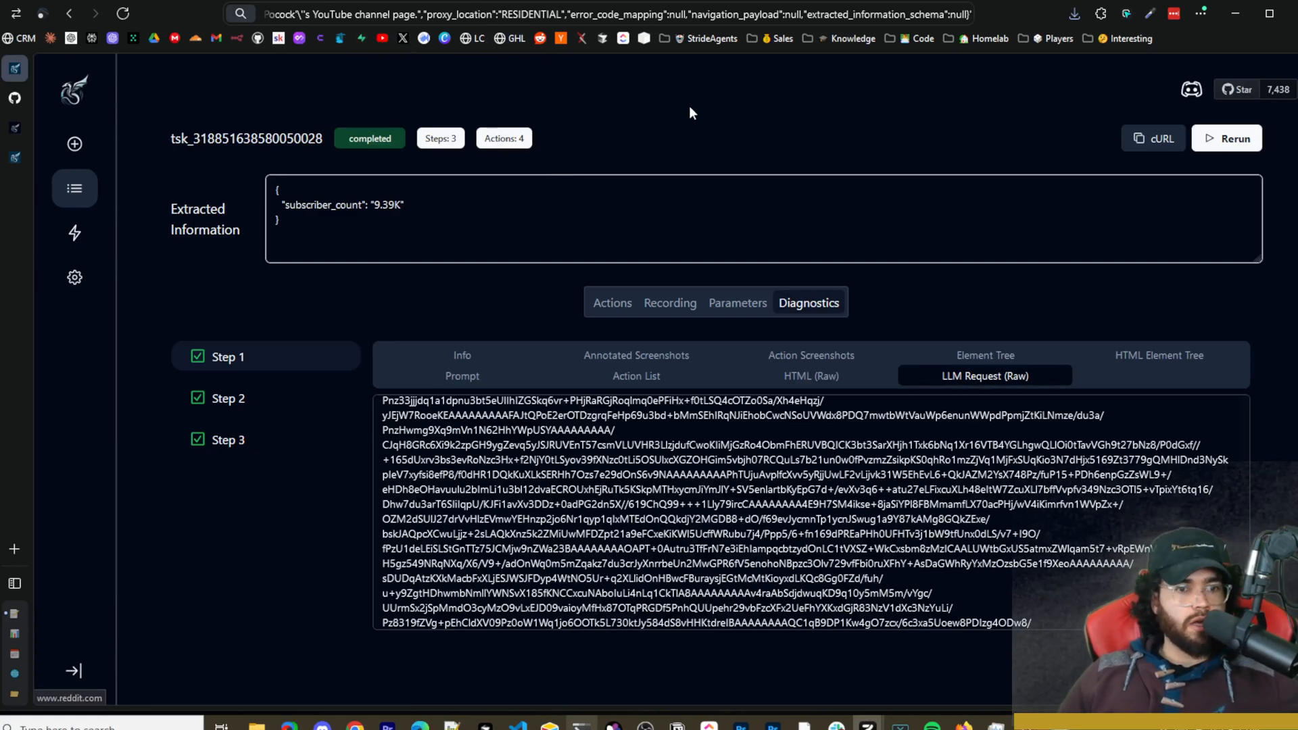
mouse_move(626, 168)
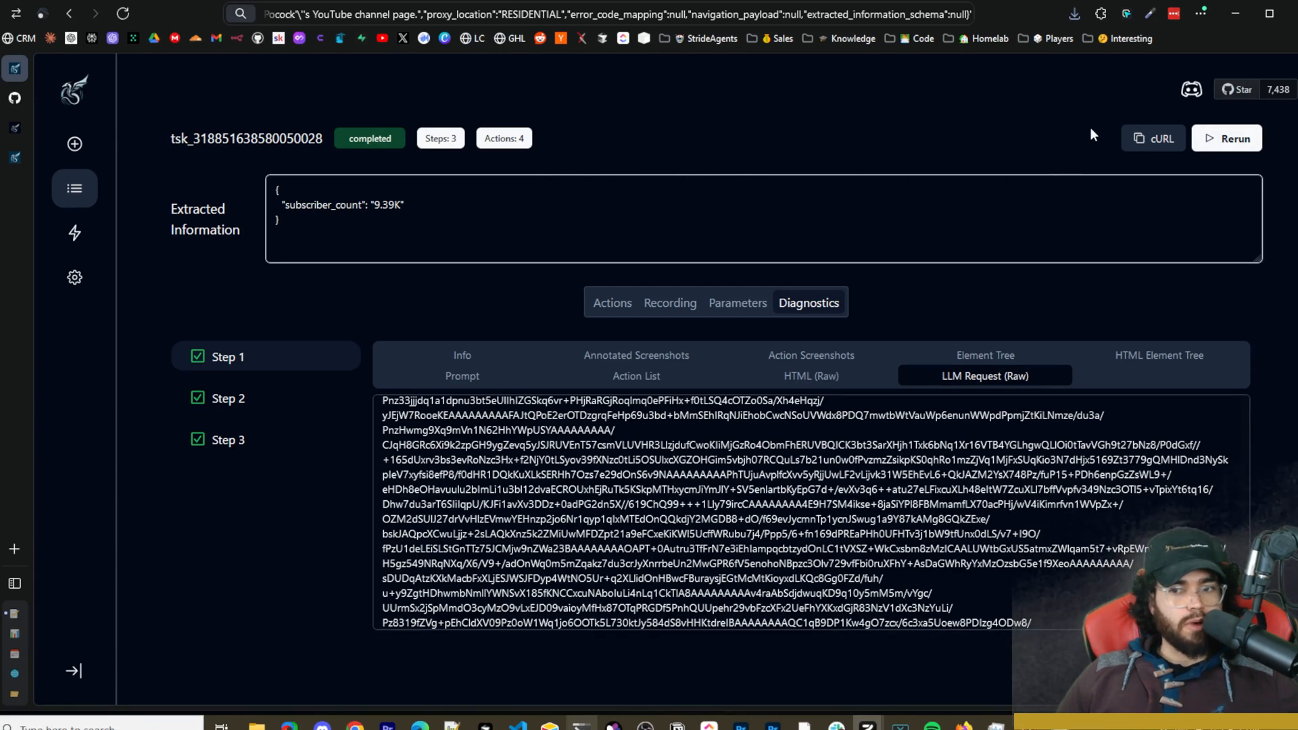
mouse_move(636, 228)
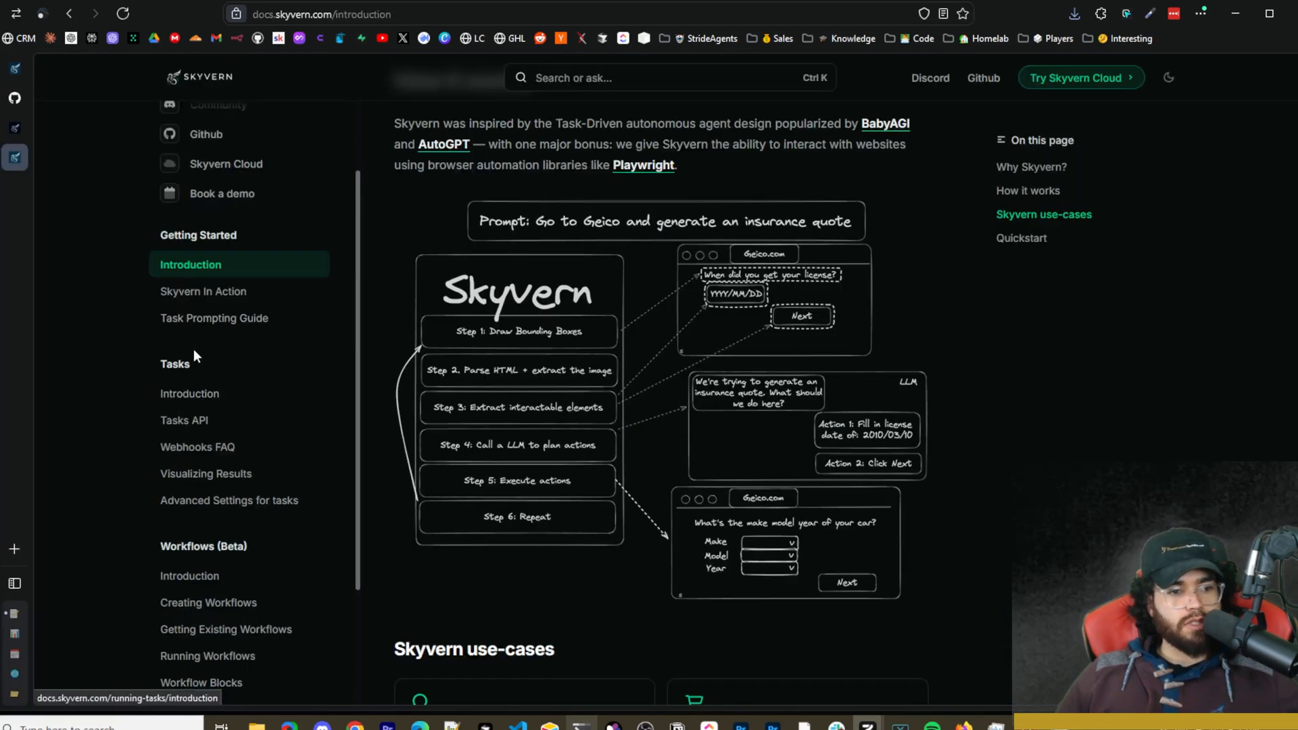
Open the Tasks API reference and scroll to its api-key header and body parameter tables.
left_click(204, 290)
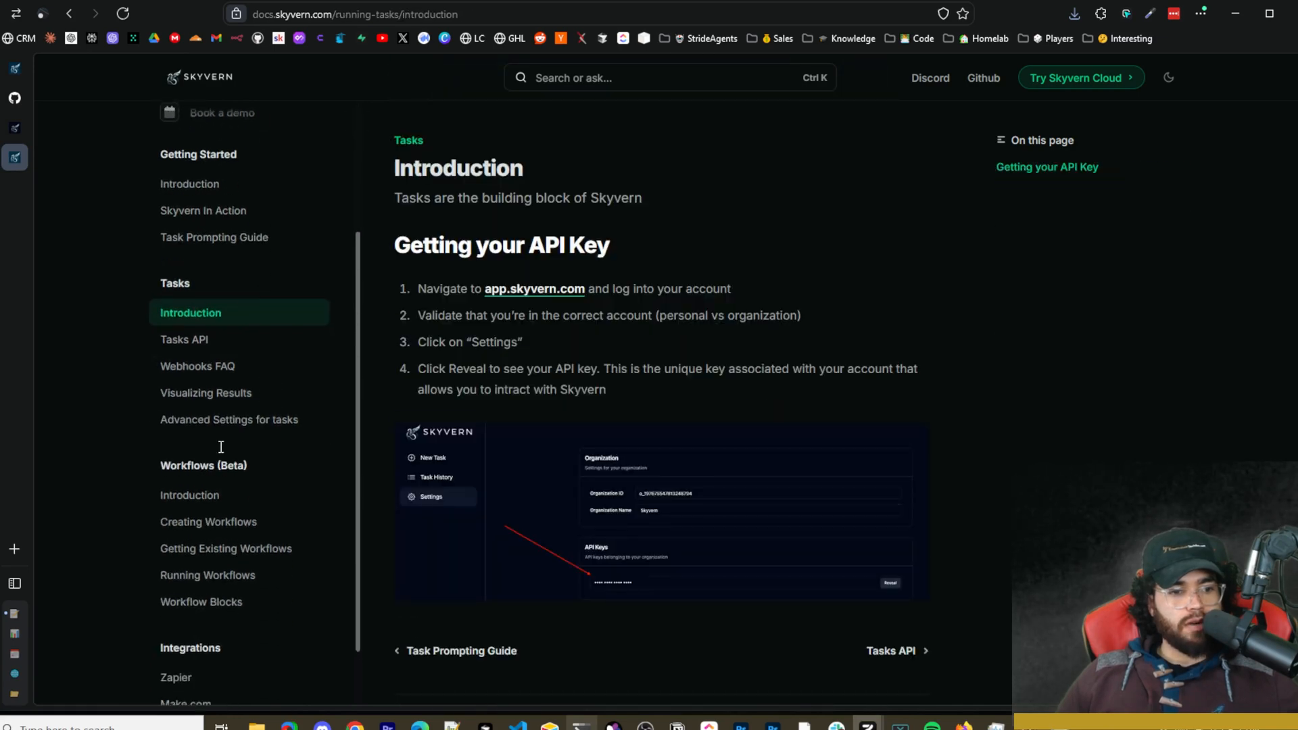
left_click(184, 338)
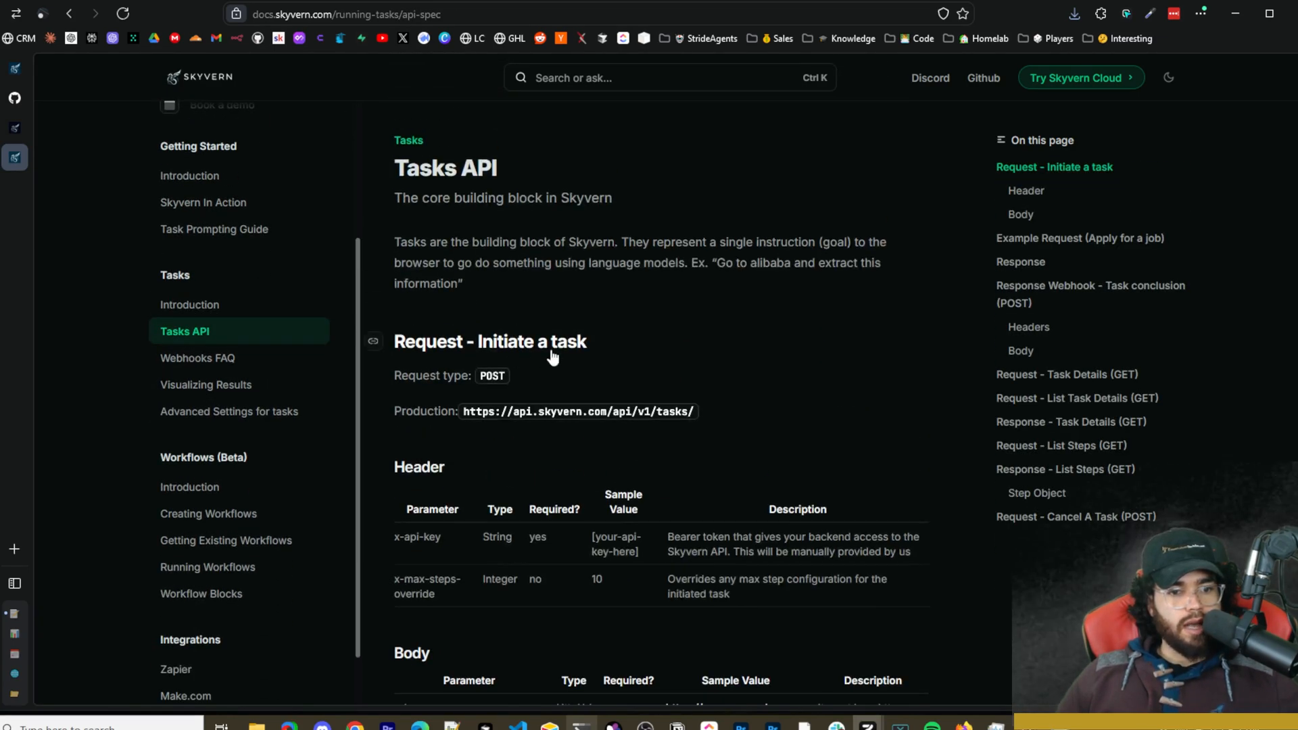
scroll("down", 3)
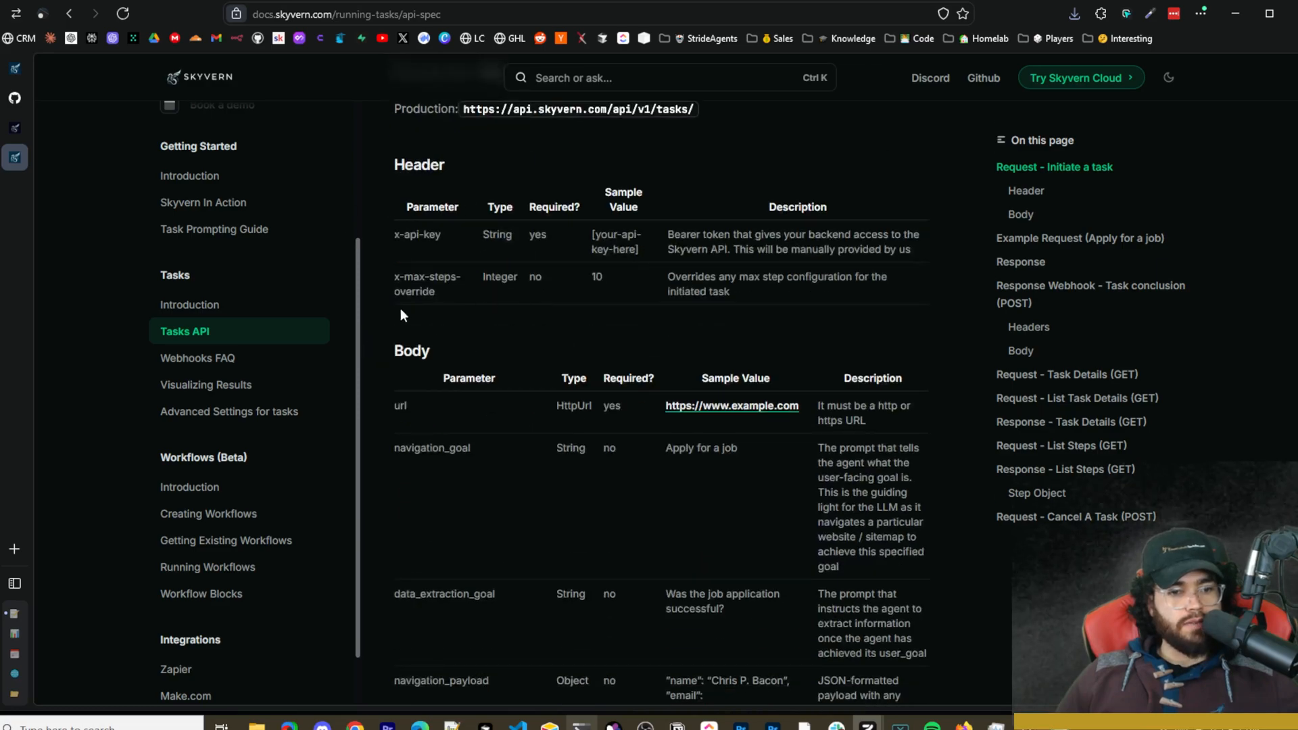
scroll("down", 3)
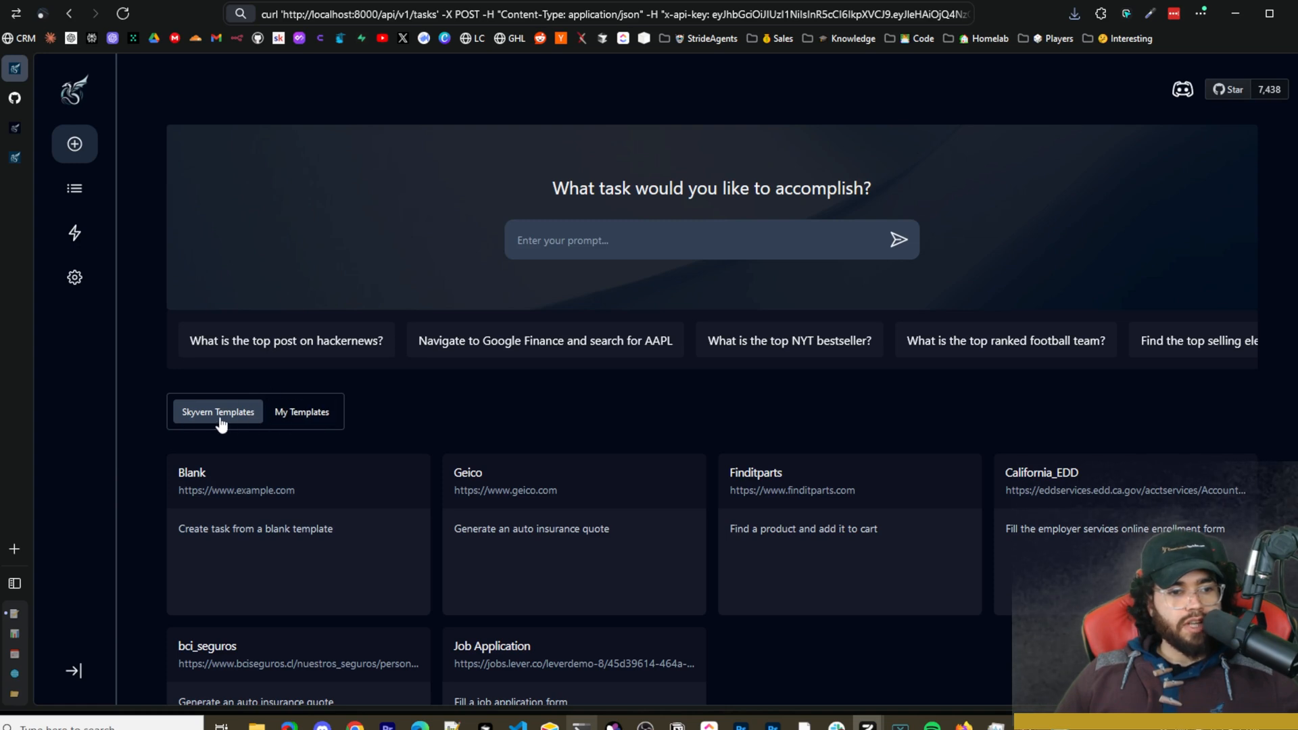
View My Templates with the YouTube subscribers template, then return to the built-in Skyvern templates.
scroll("down", 3)
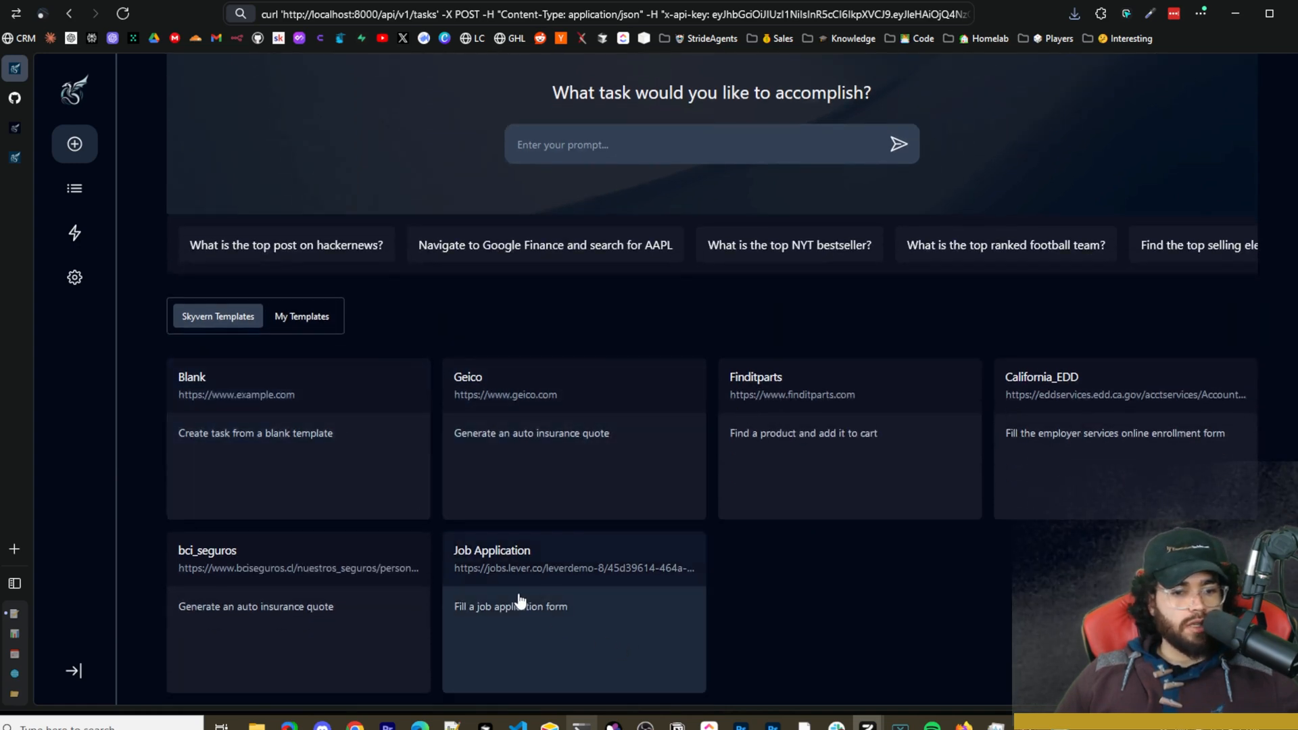
left_click(302, 317)
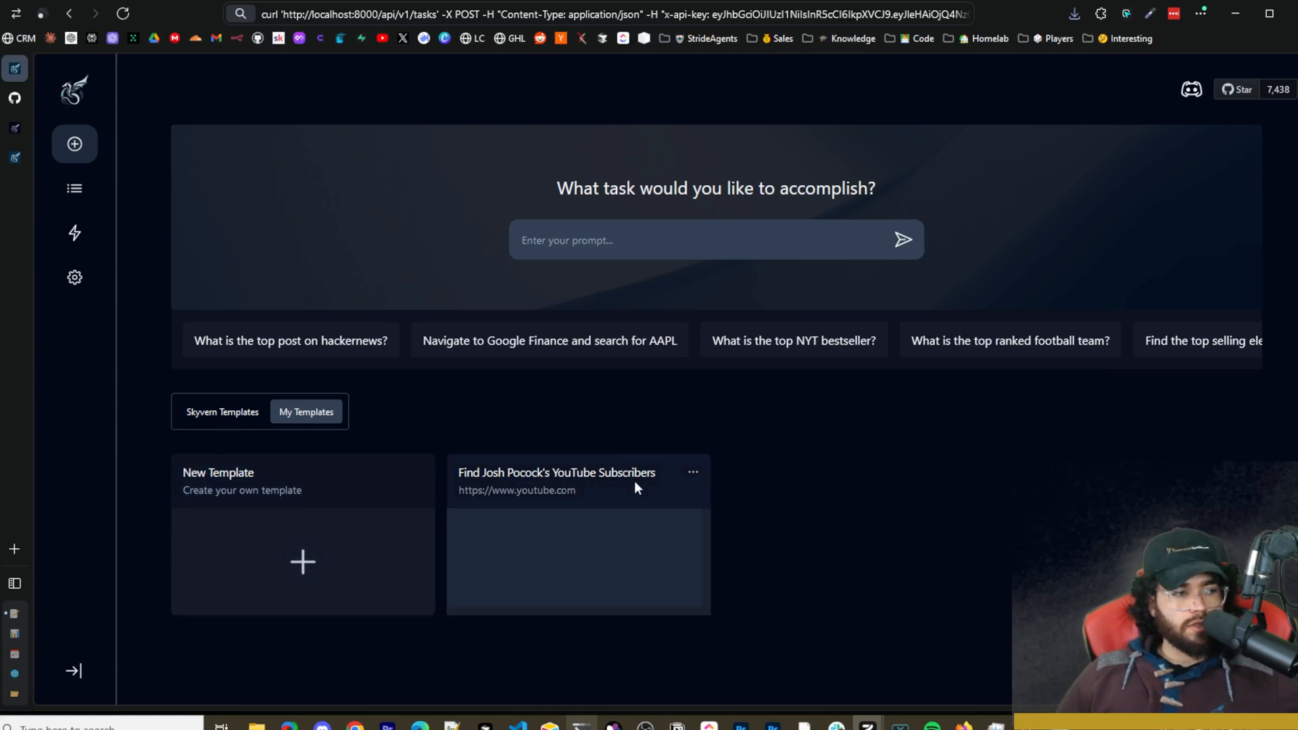
mouse_move(589, 507)
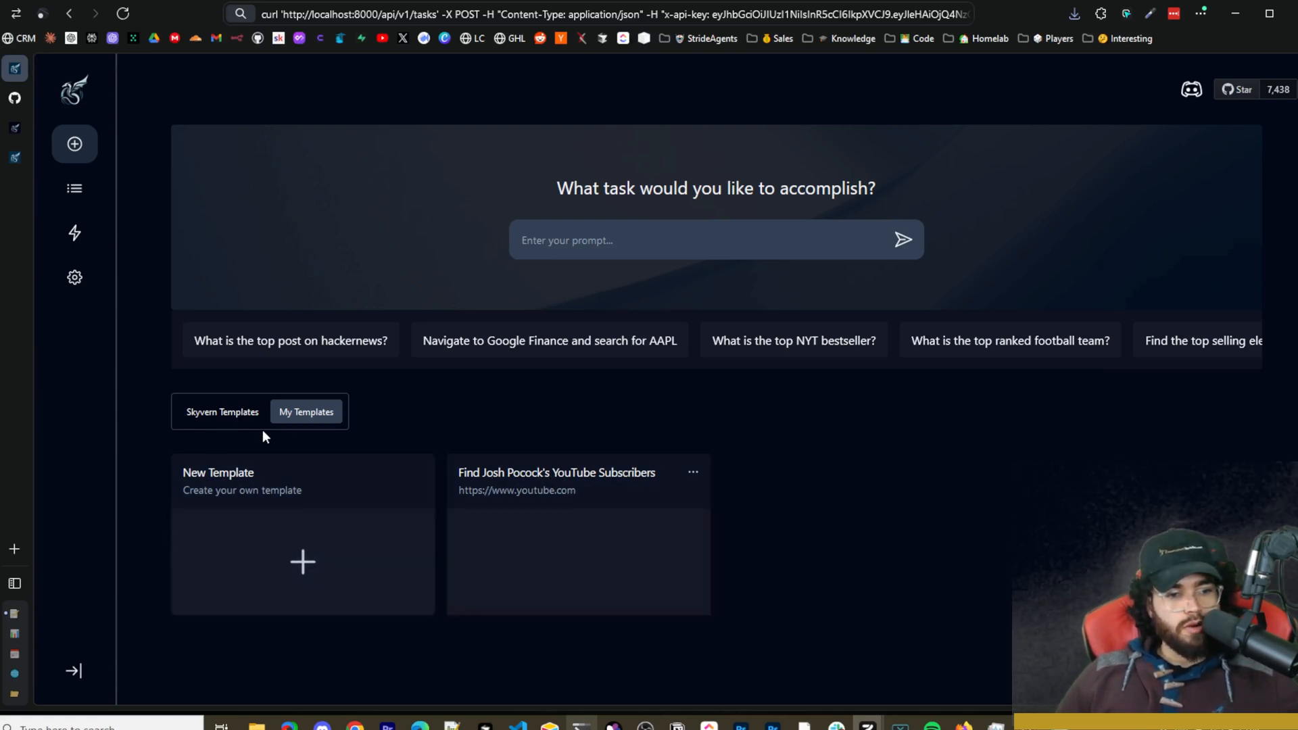
left_click(222, 411)
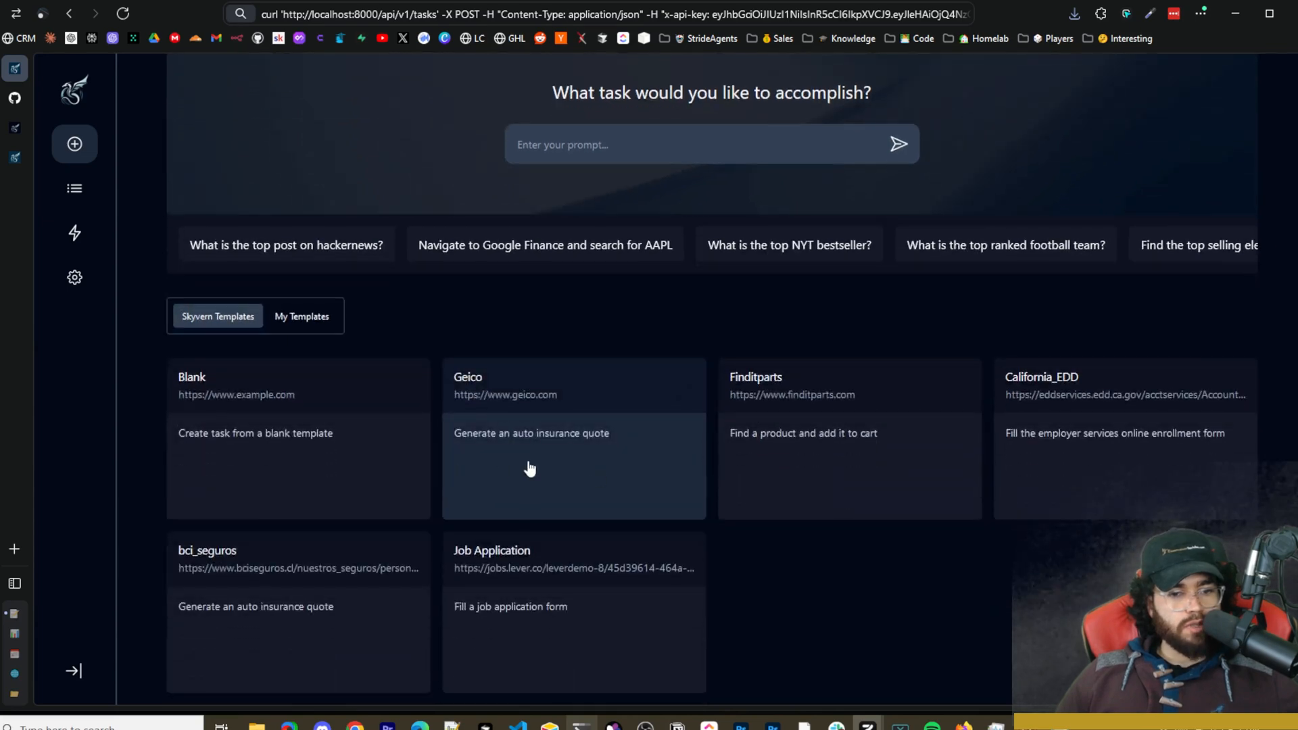
mouse_move(532, 447)
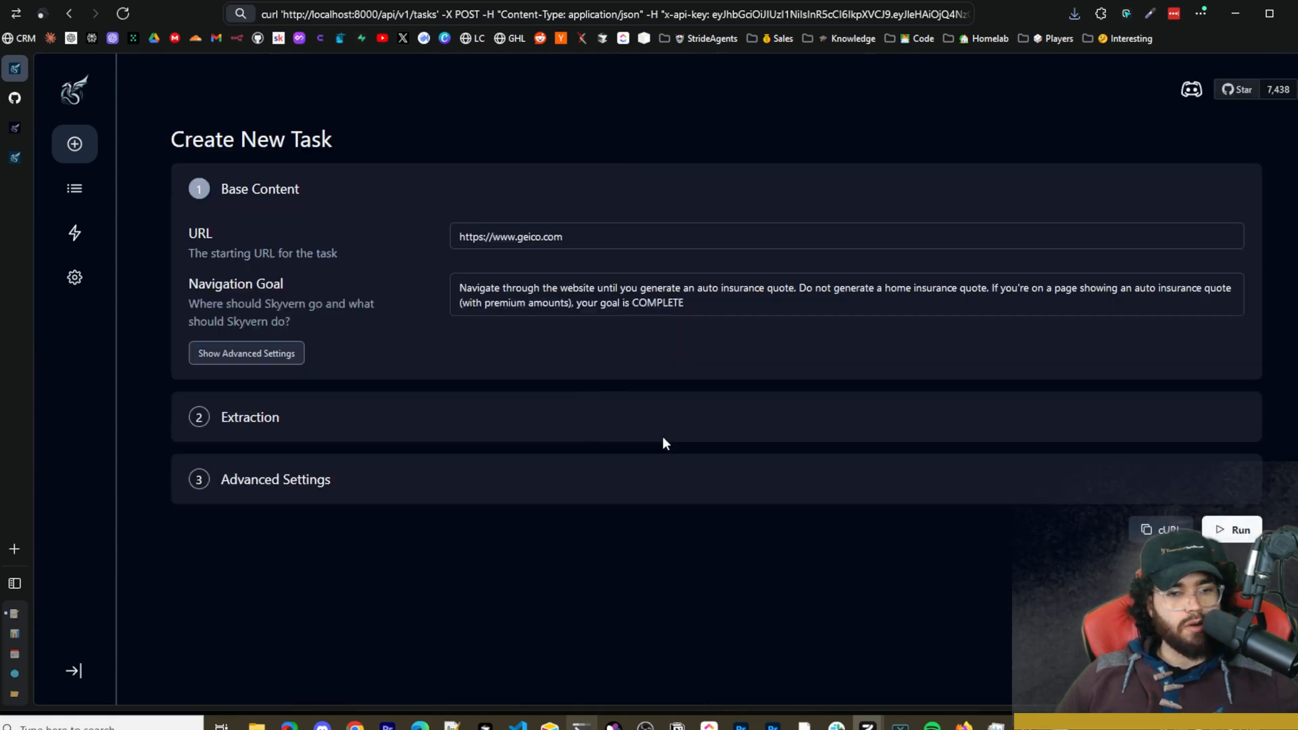
mouse_move(428, 290)
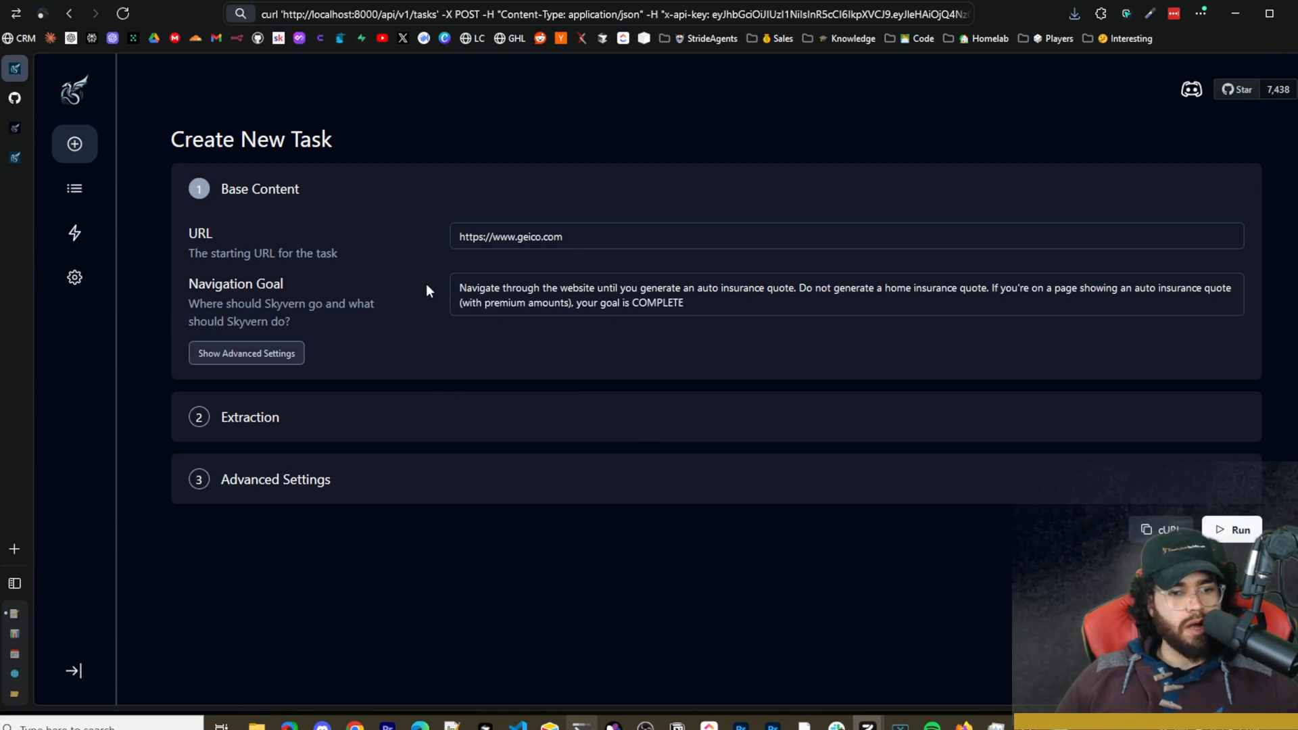
Reveal the Geico task's navigation payload and scroll through its extraction schema and advanced settings.
left_click(246, 353)
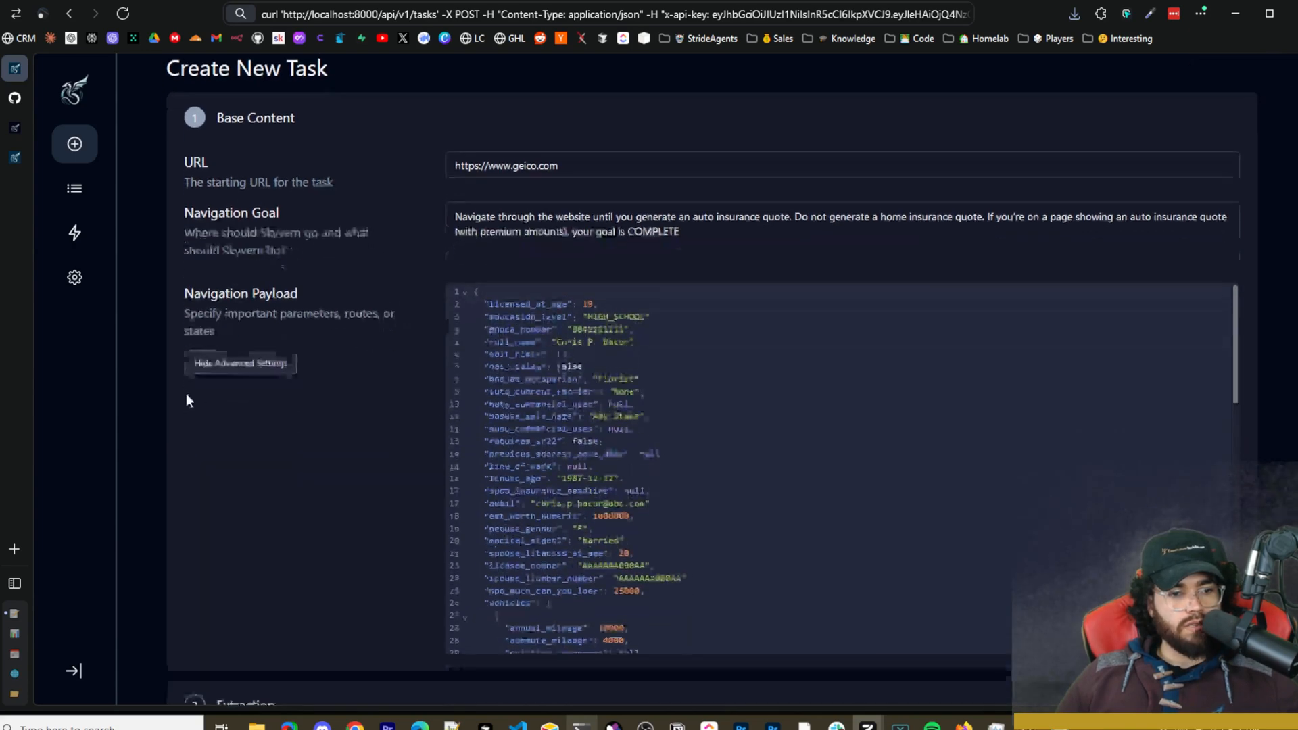
scroll("down", 3)
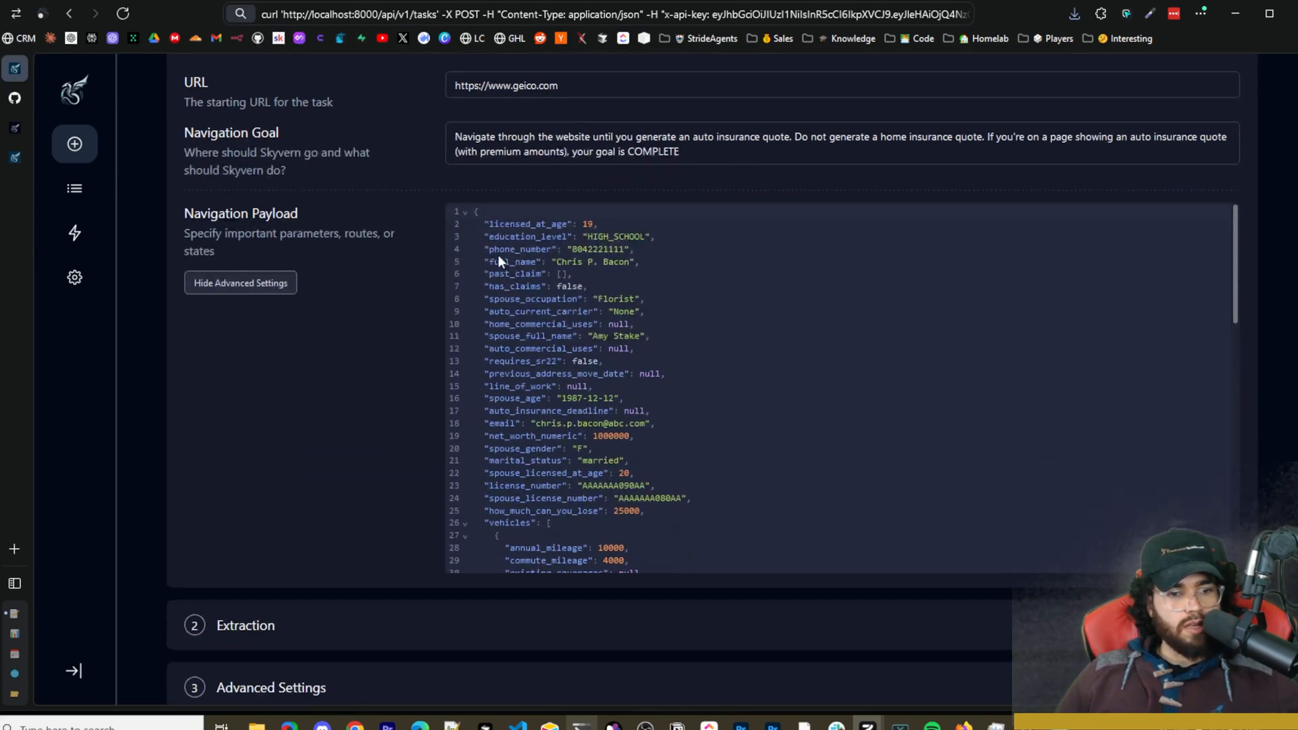
scroll("down", 3)
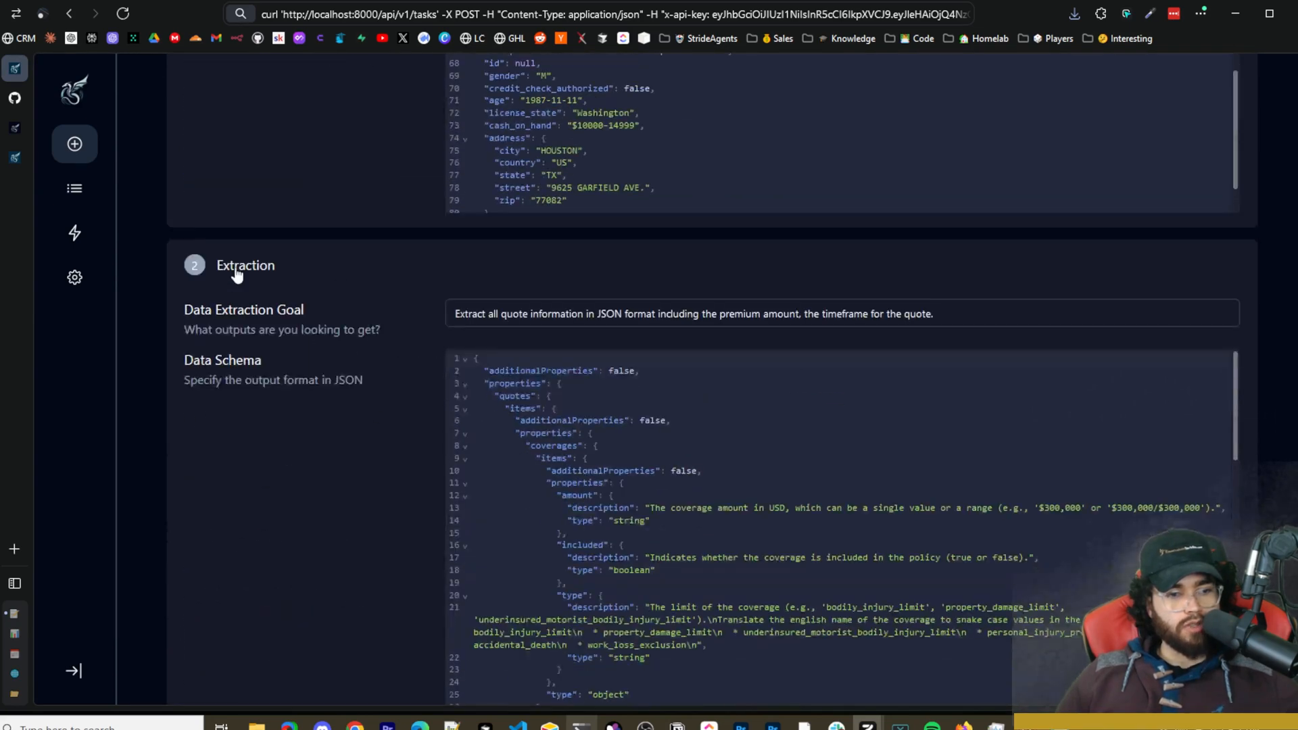
scroll("down", 3)
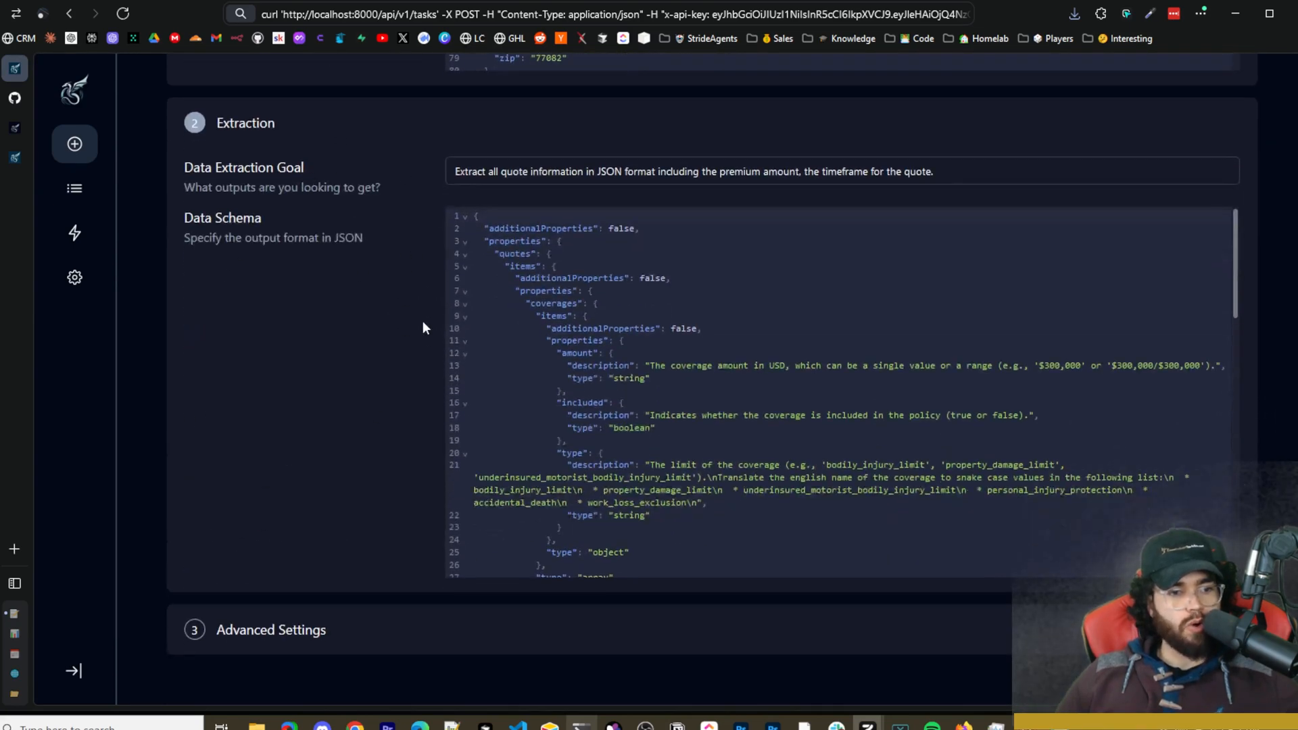
scroll("down", 3)
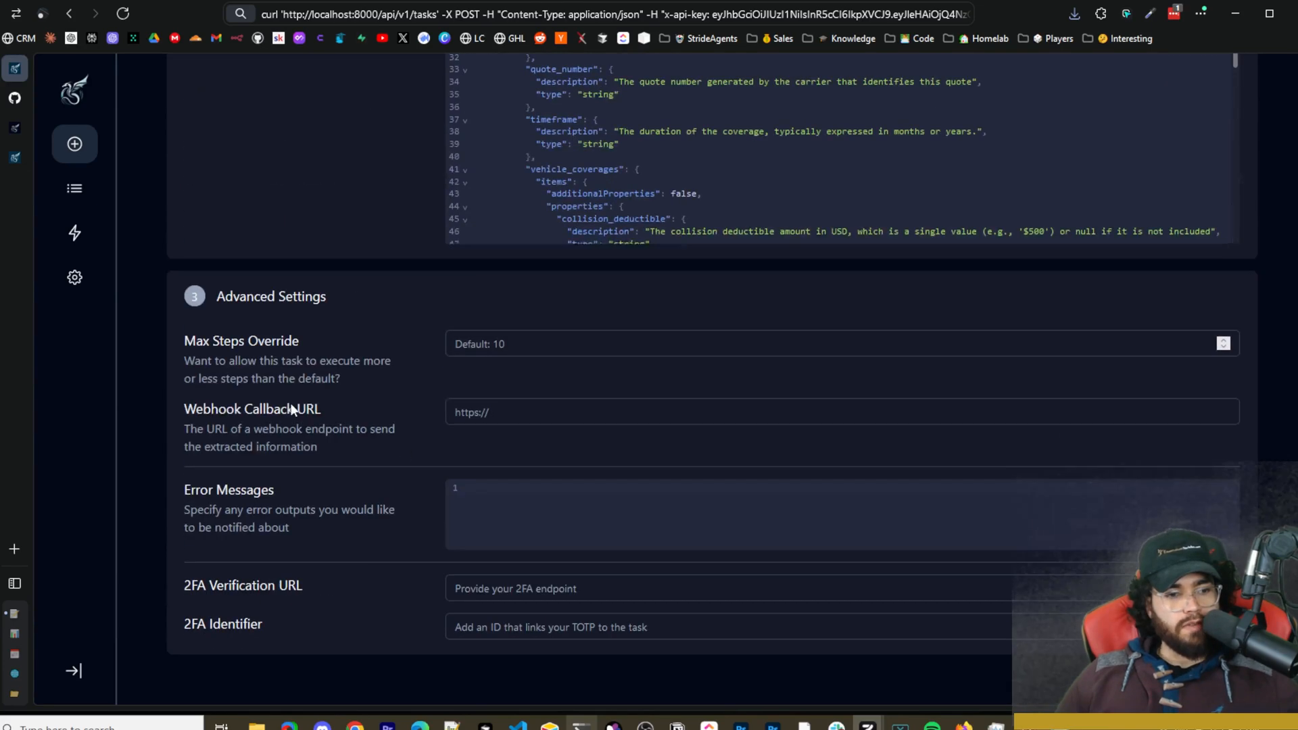
mouse_move(256, 401)
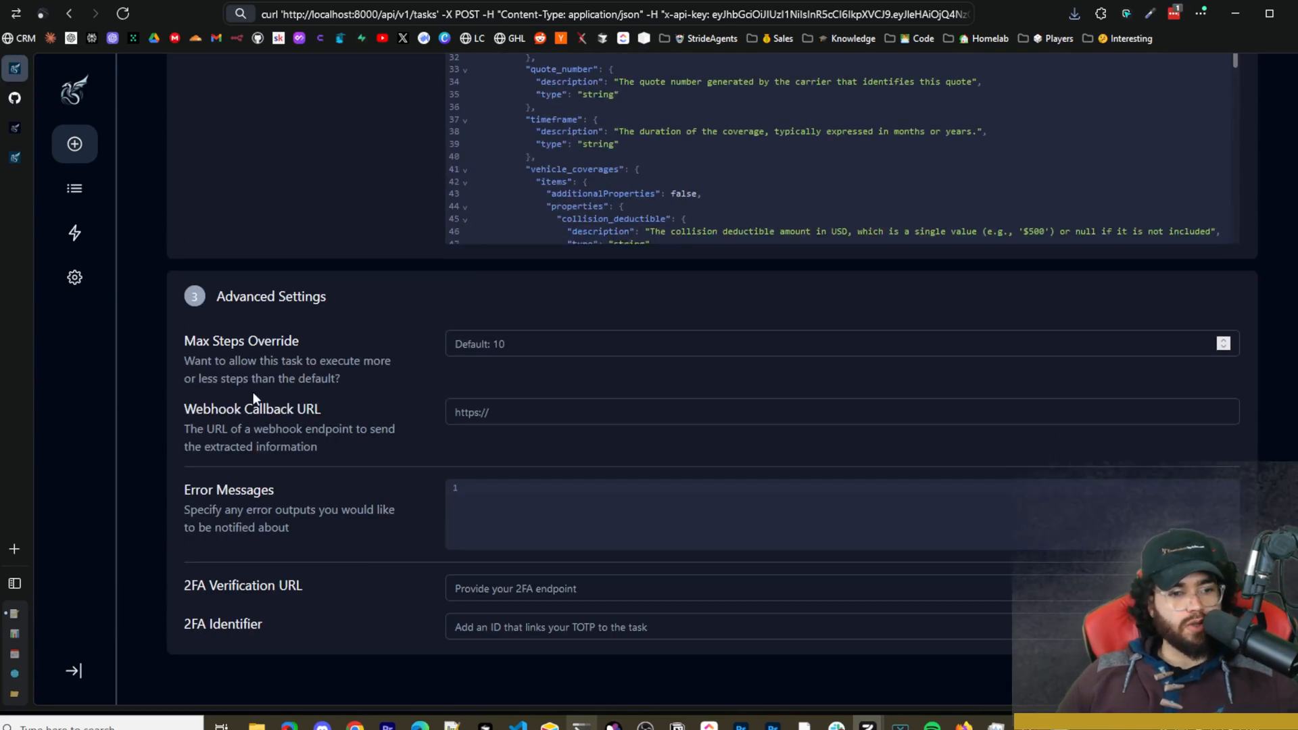
mouse_move(331, 485)
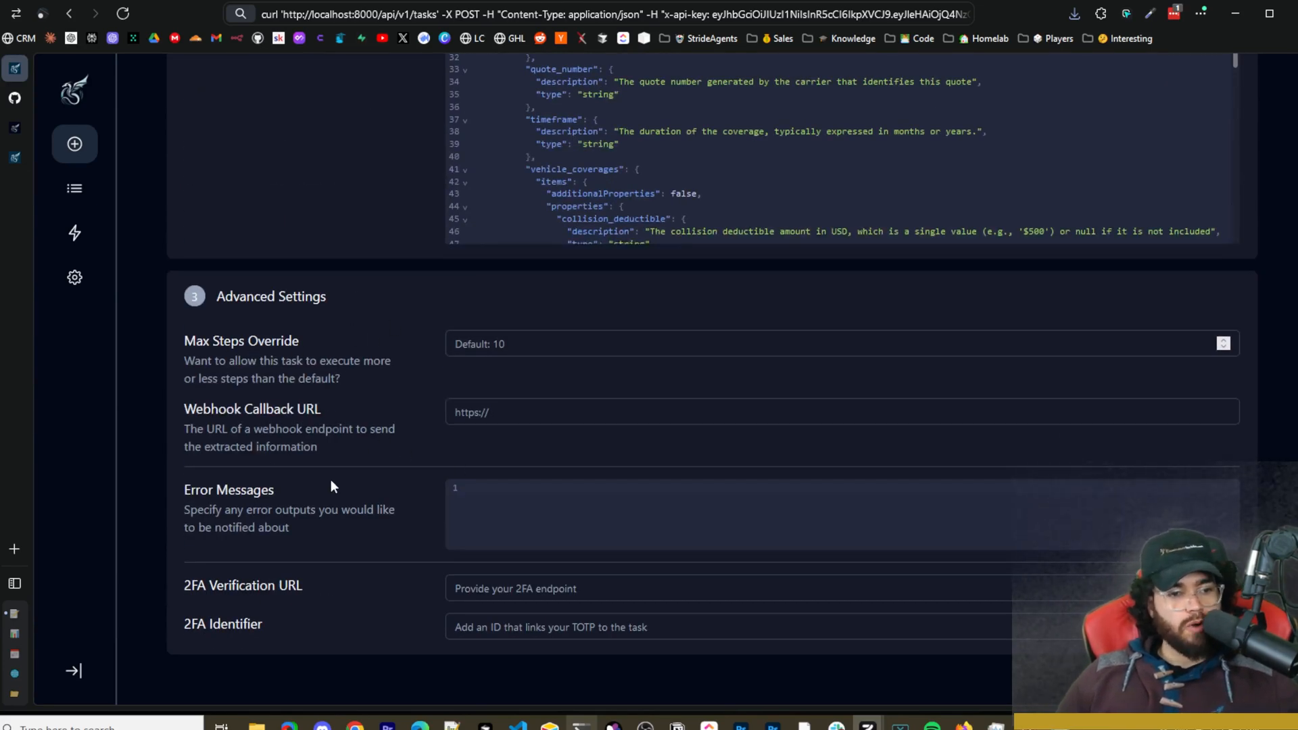
mouse_move(336, 604)
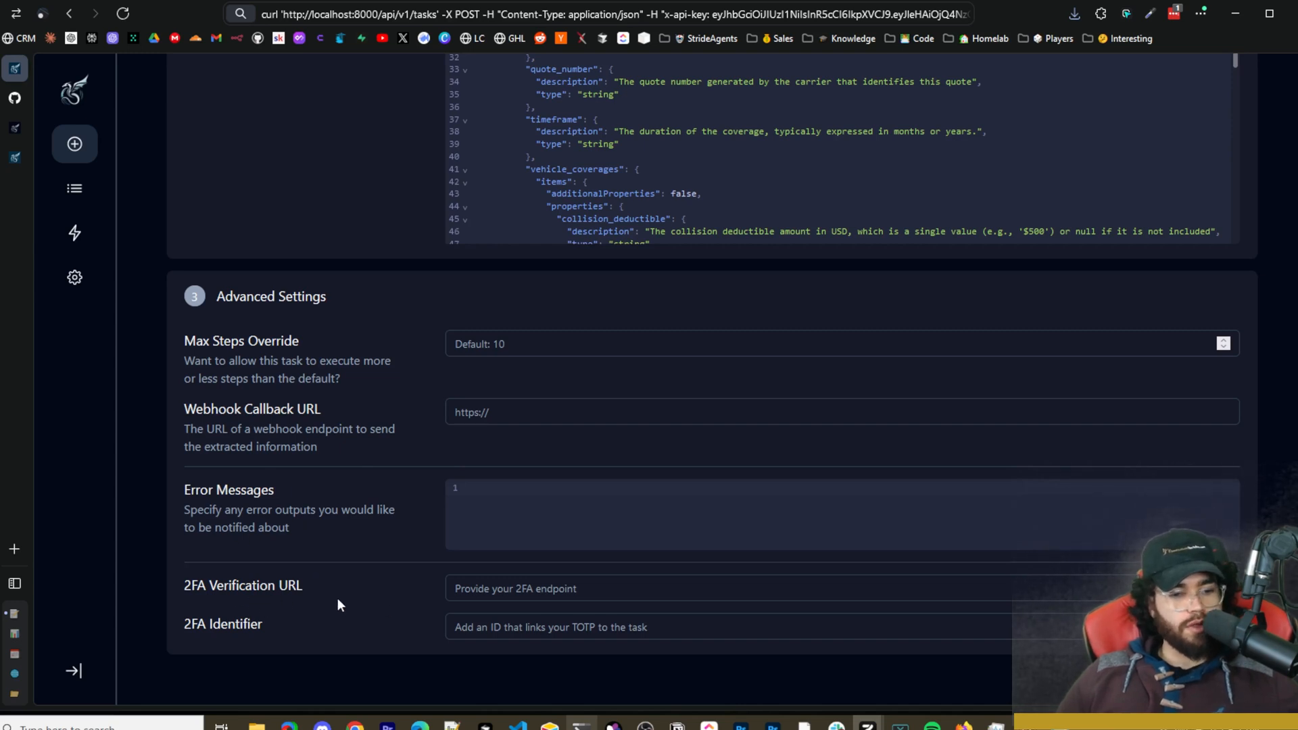
mouse_move(242, 633)
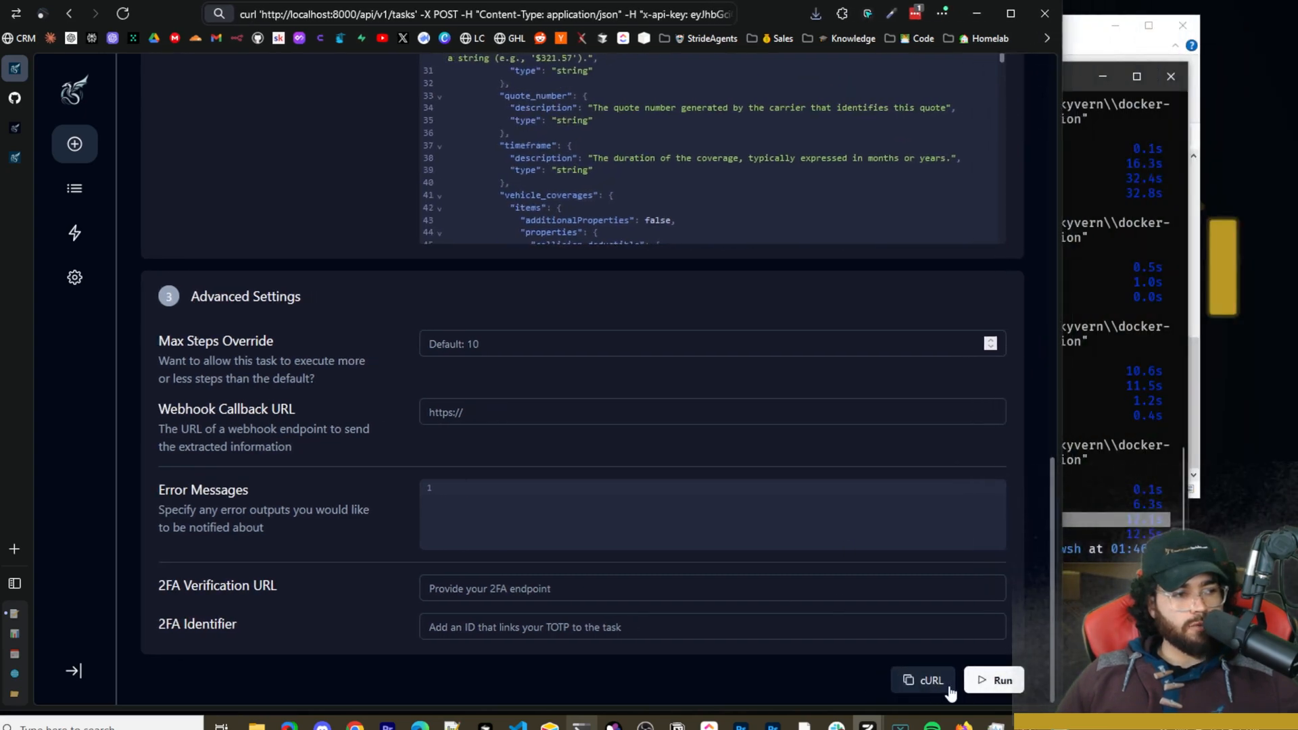
Launch the Geico quote task and open its running details from the Tasks list.
left_click(1002, 680)
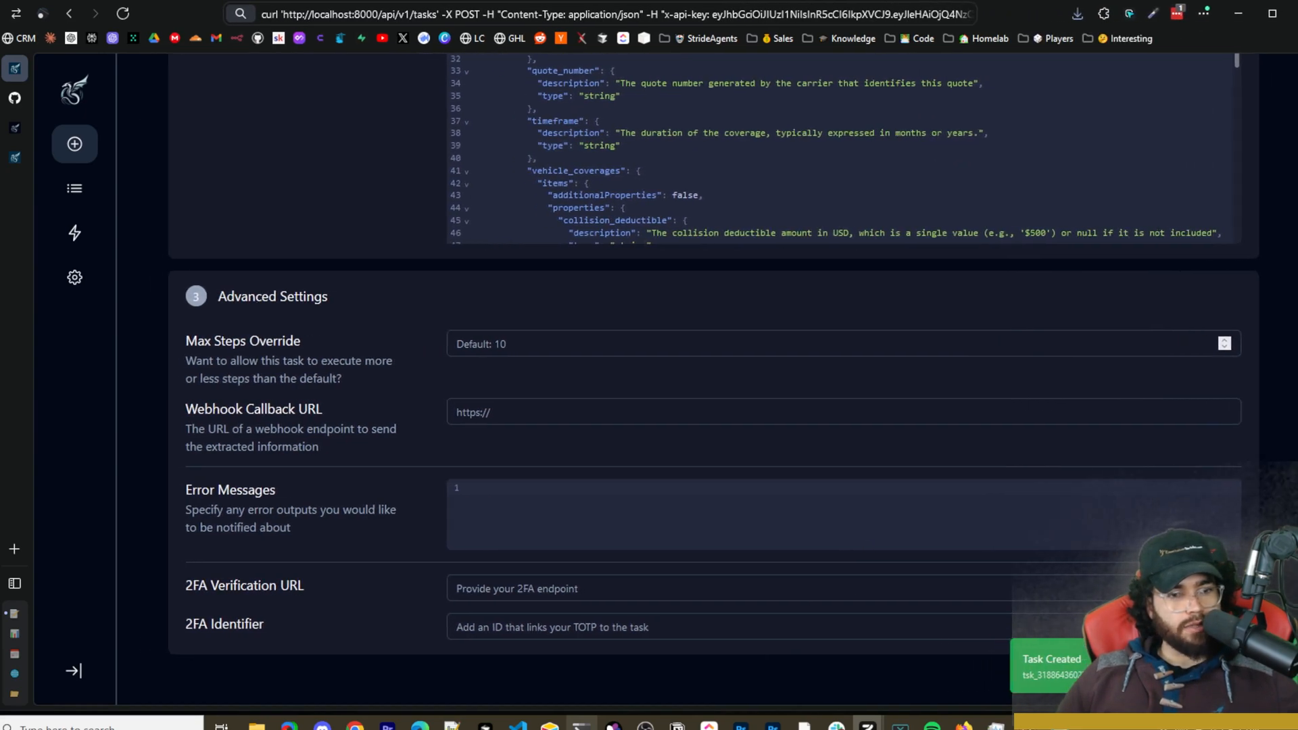
left_click(109, 189)
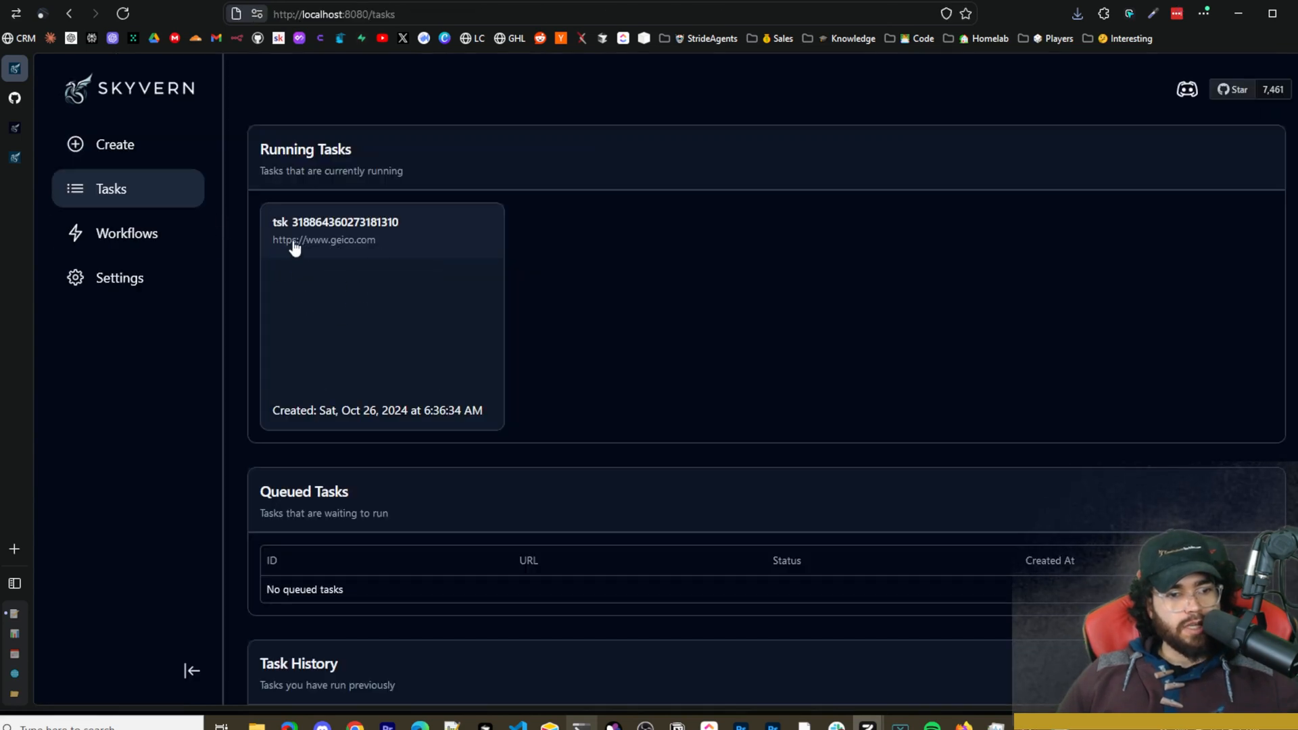
left_click(335, 222)
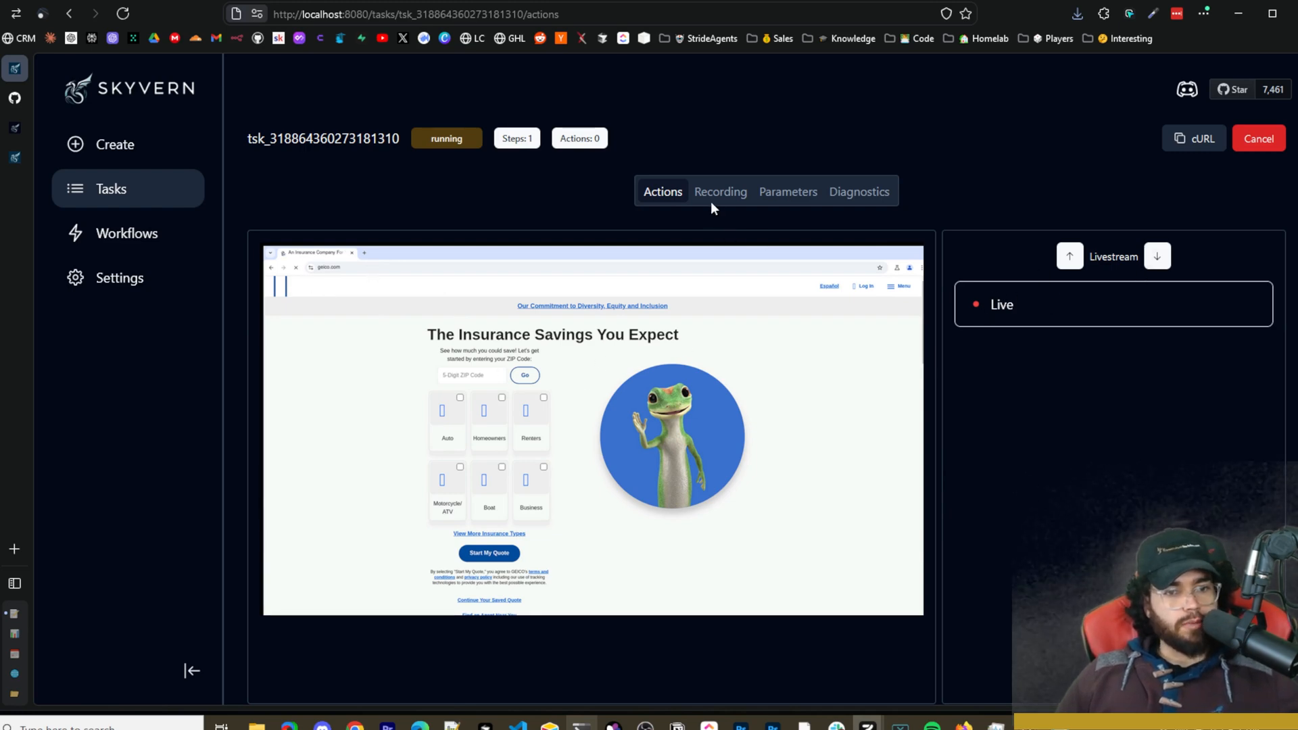
mouse_move(497, 315)
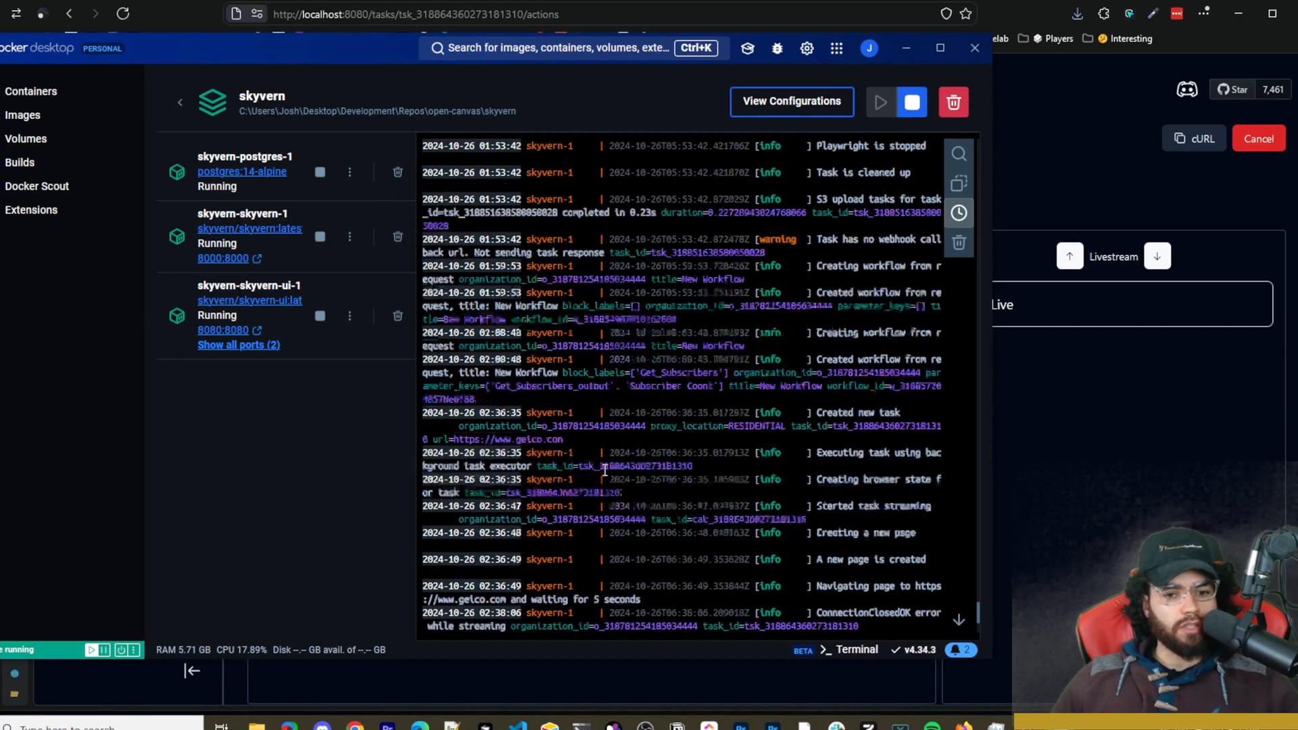
Scroll the skyvern-1 container logs showing the Geico task navigating to geico.com.
scroll("down", 3)
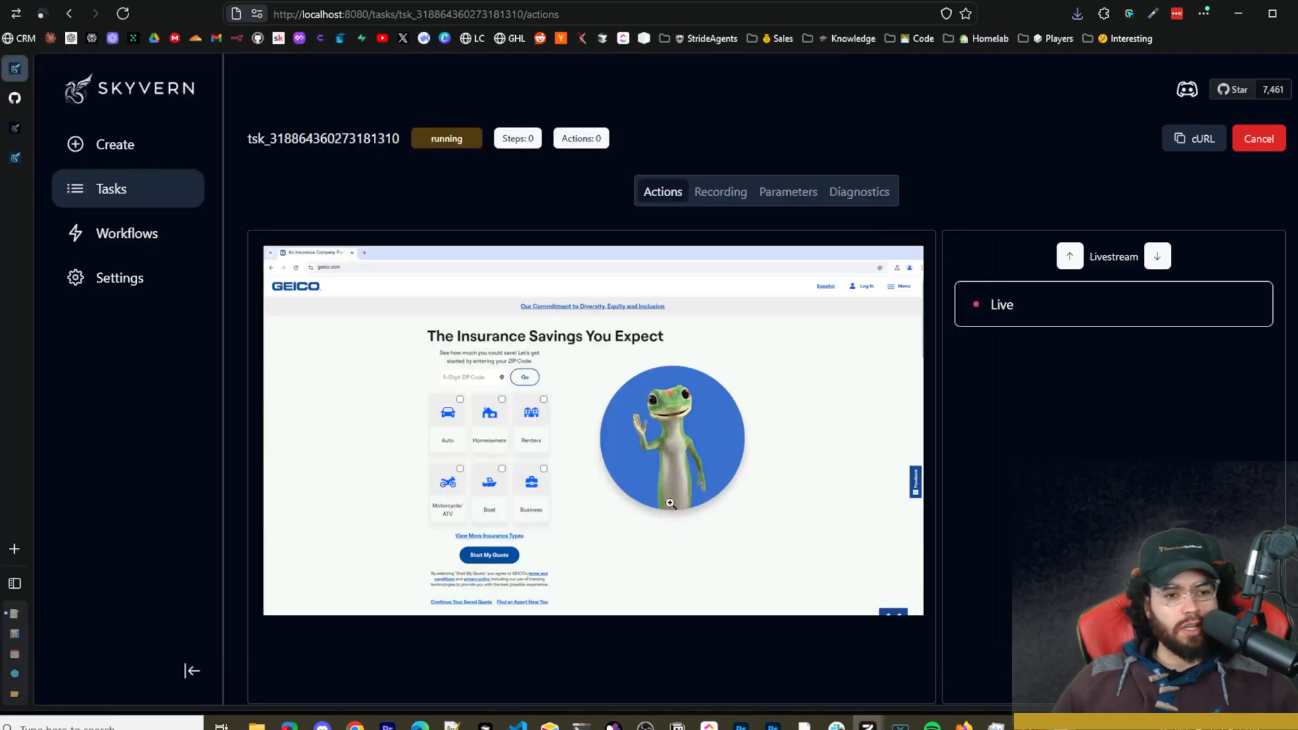
Follow the Geico task's action list until it fails after 64 actions with max retries.
type("77082")
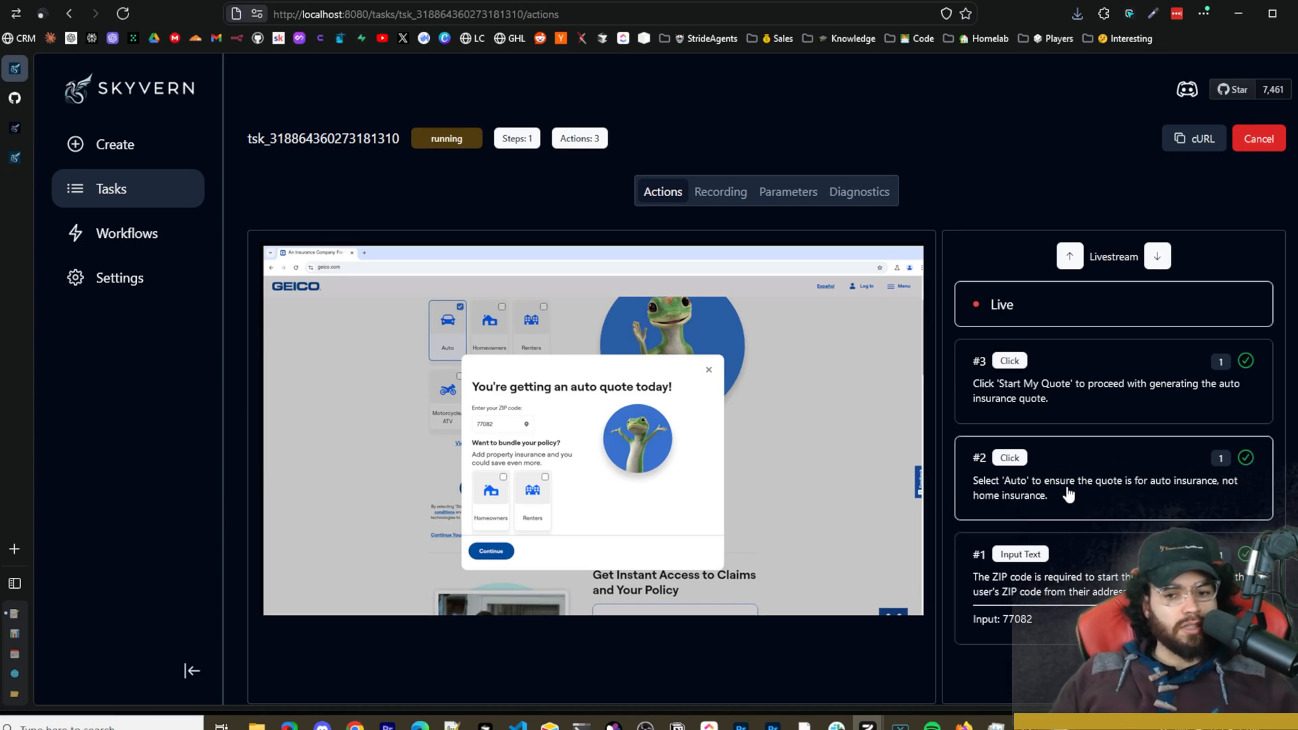
mouse_move(1123, 496)
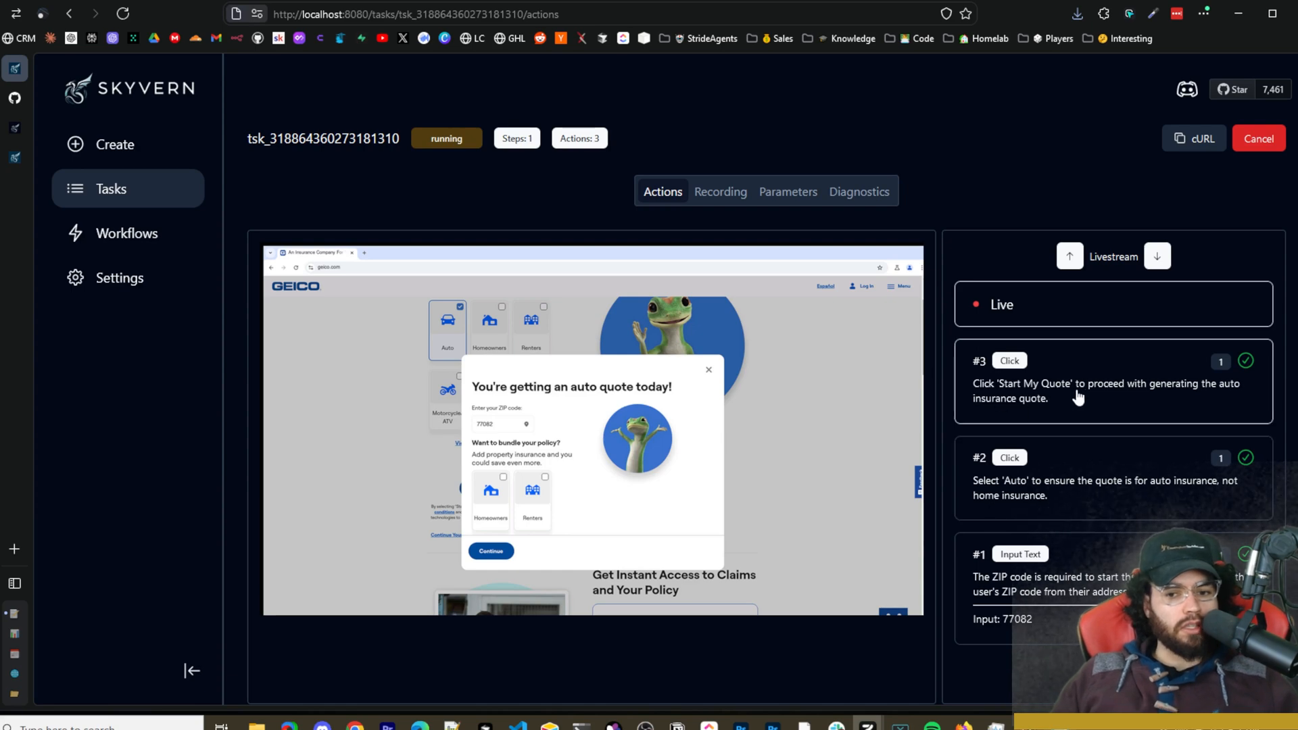
mouse_move(1126, 407)
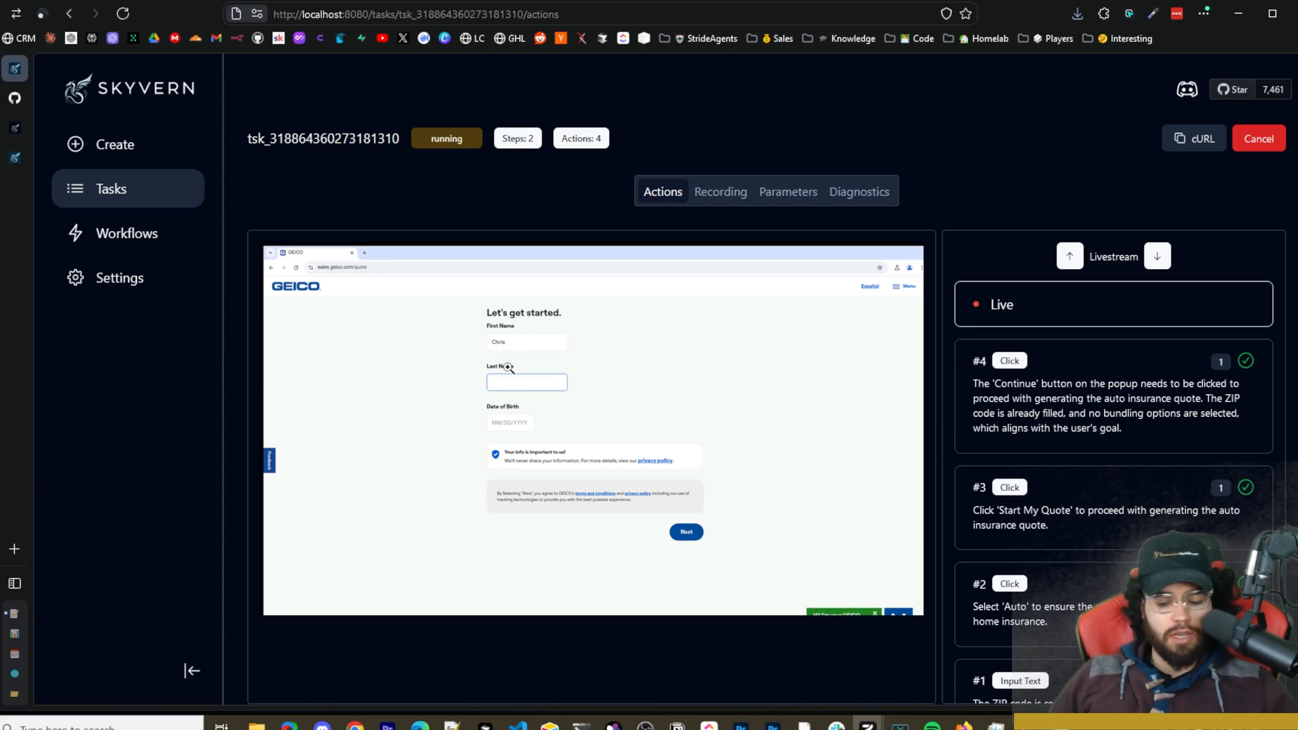
left_click(683, 531)
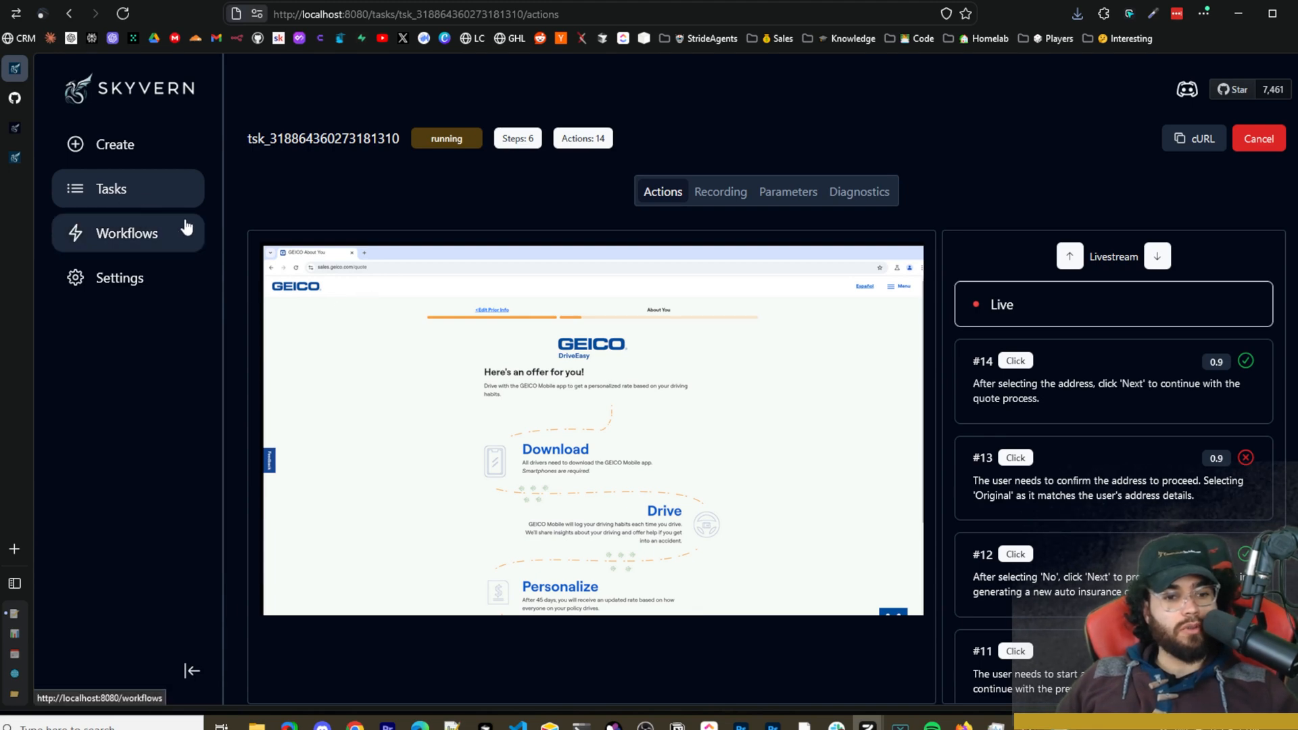
mouse_move(240, 275)
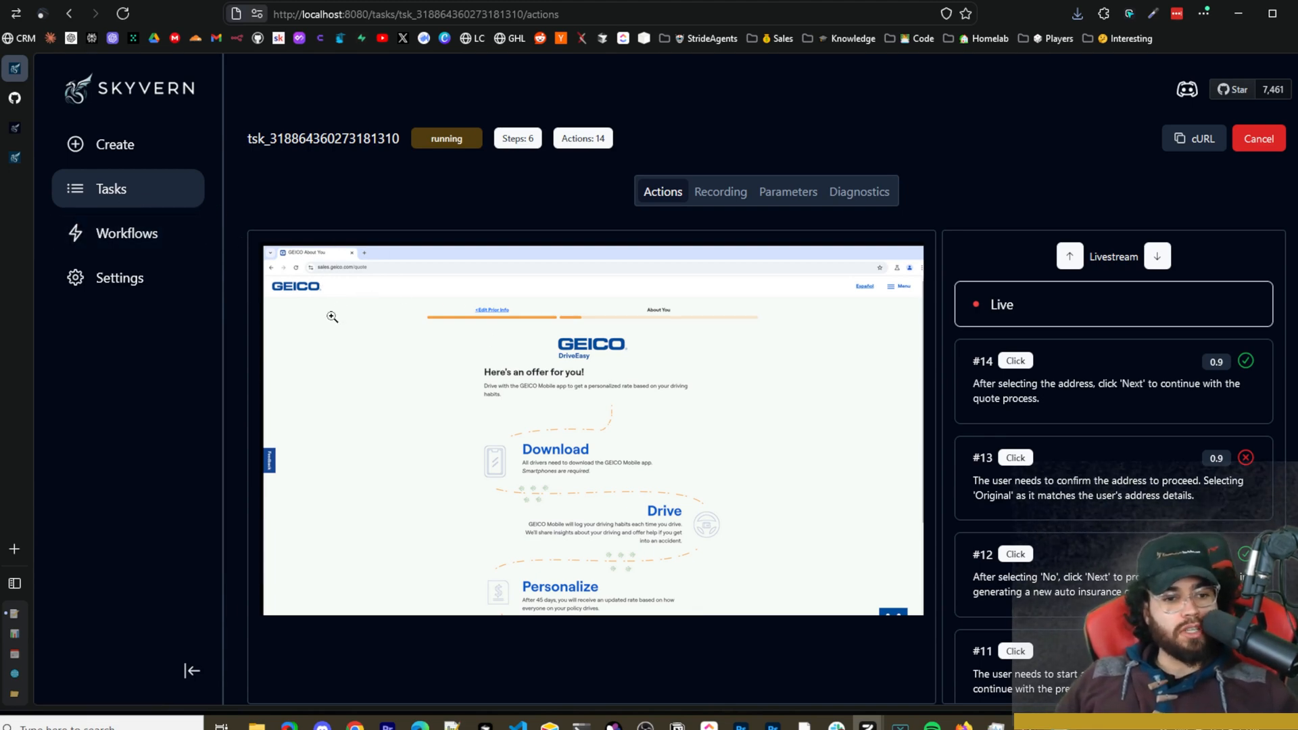
scroll("down", 3)
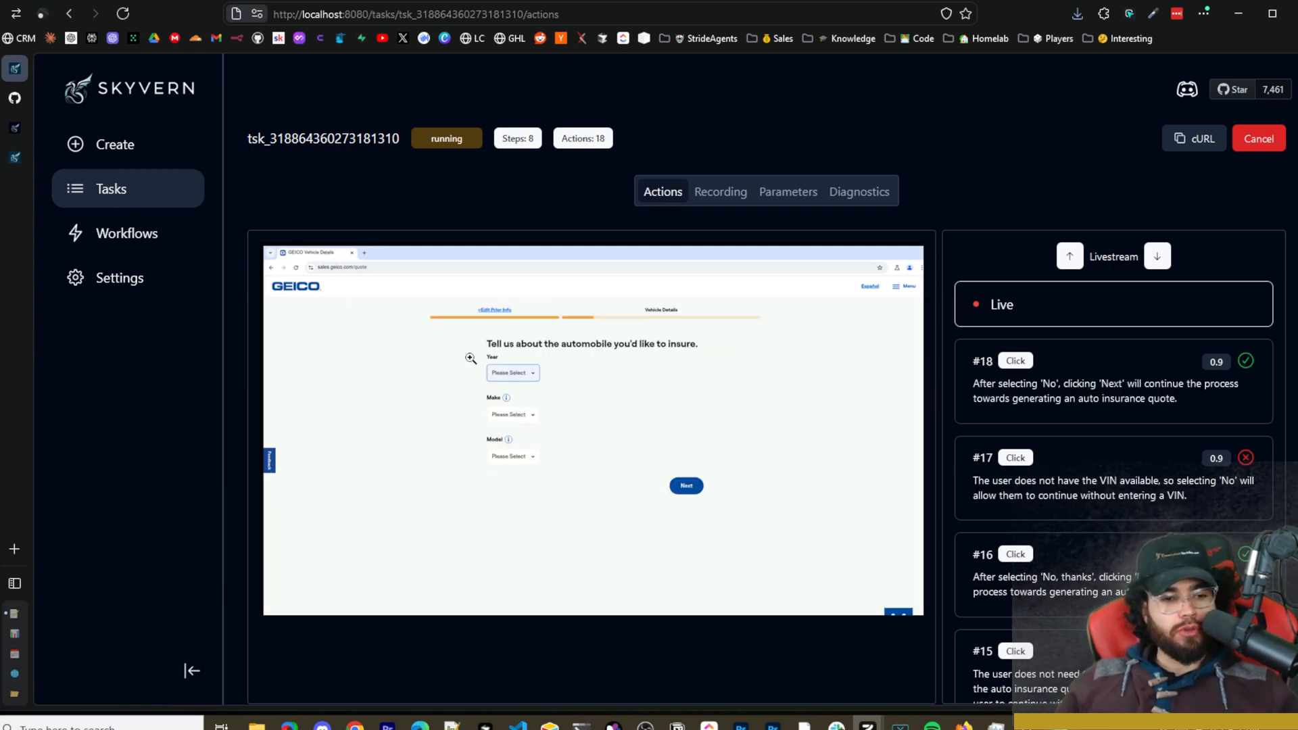
mouse_move(617, 403)
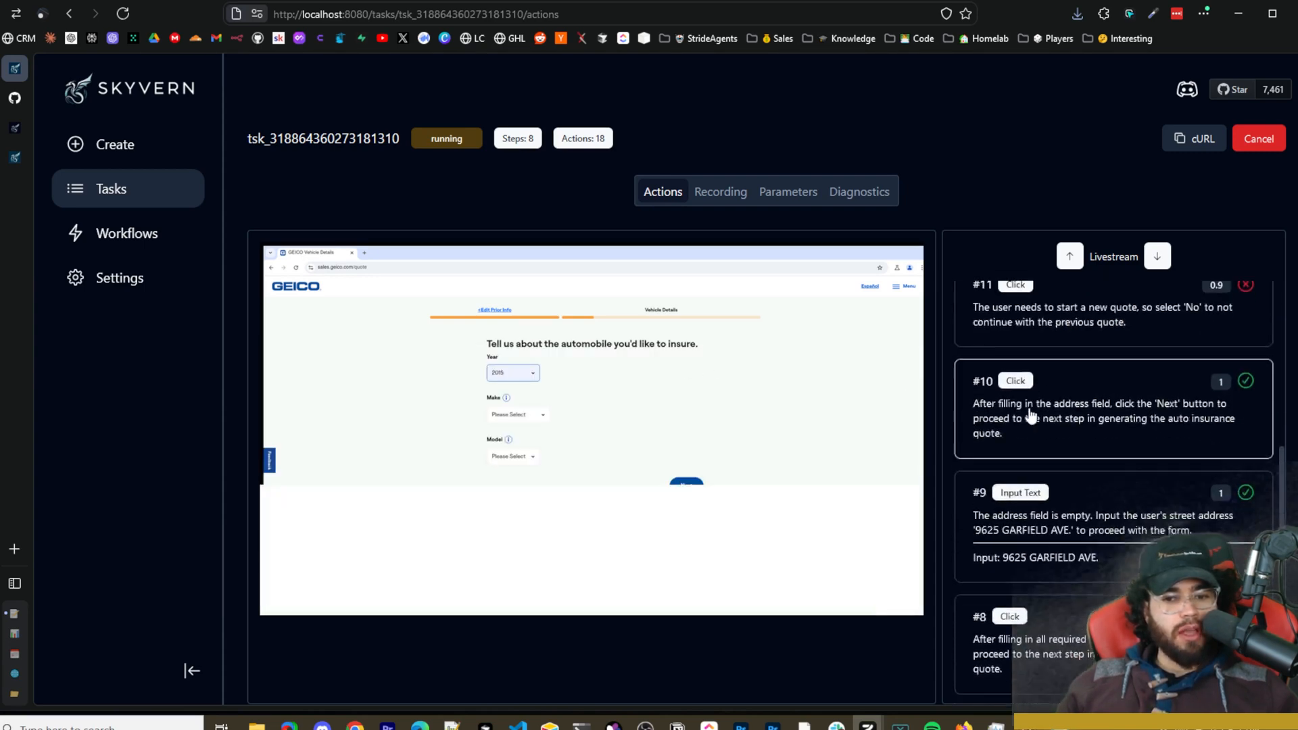
scroll("down", 3)
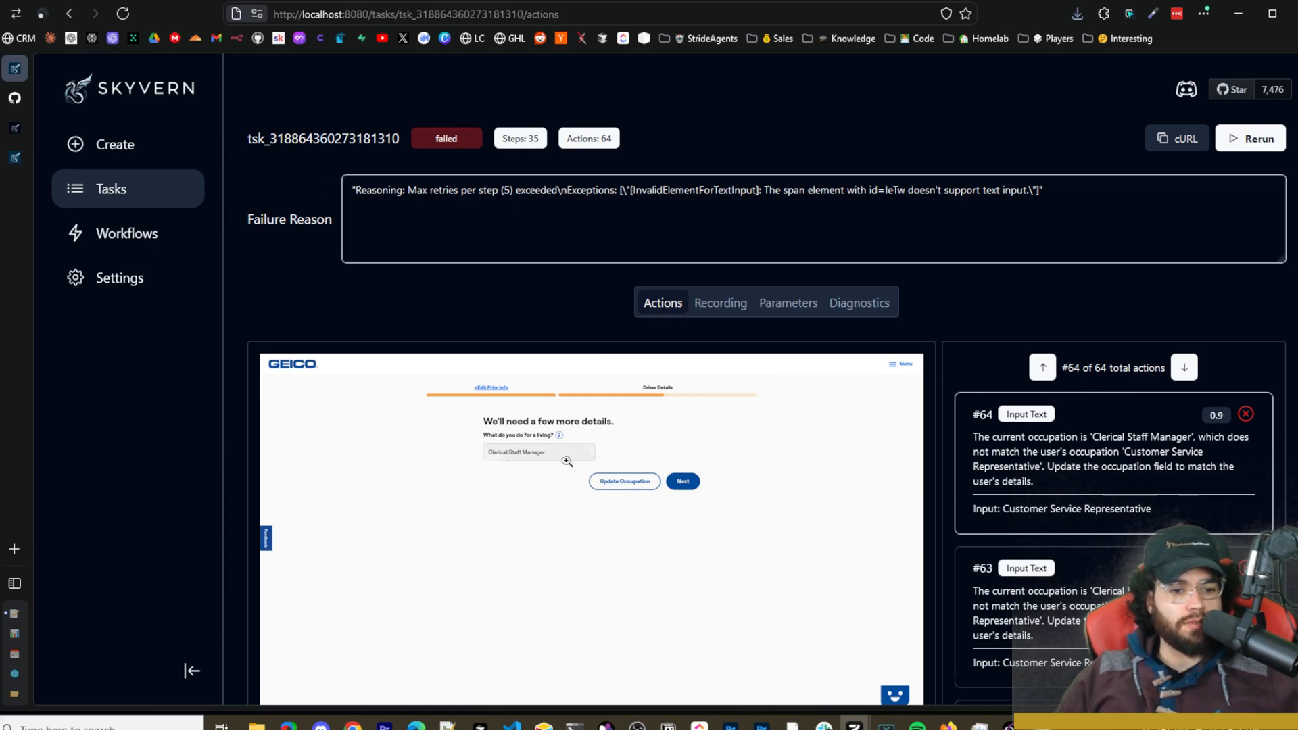
Scrub the failed Geico run's screen recording ahead through its form pages.
scroll("down", 3)
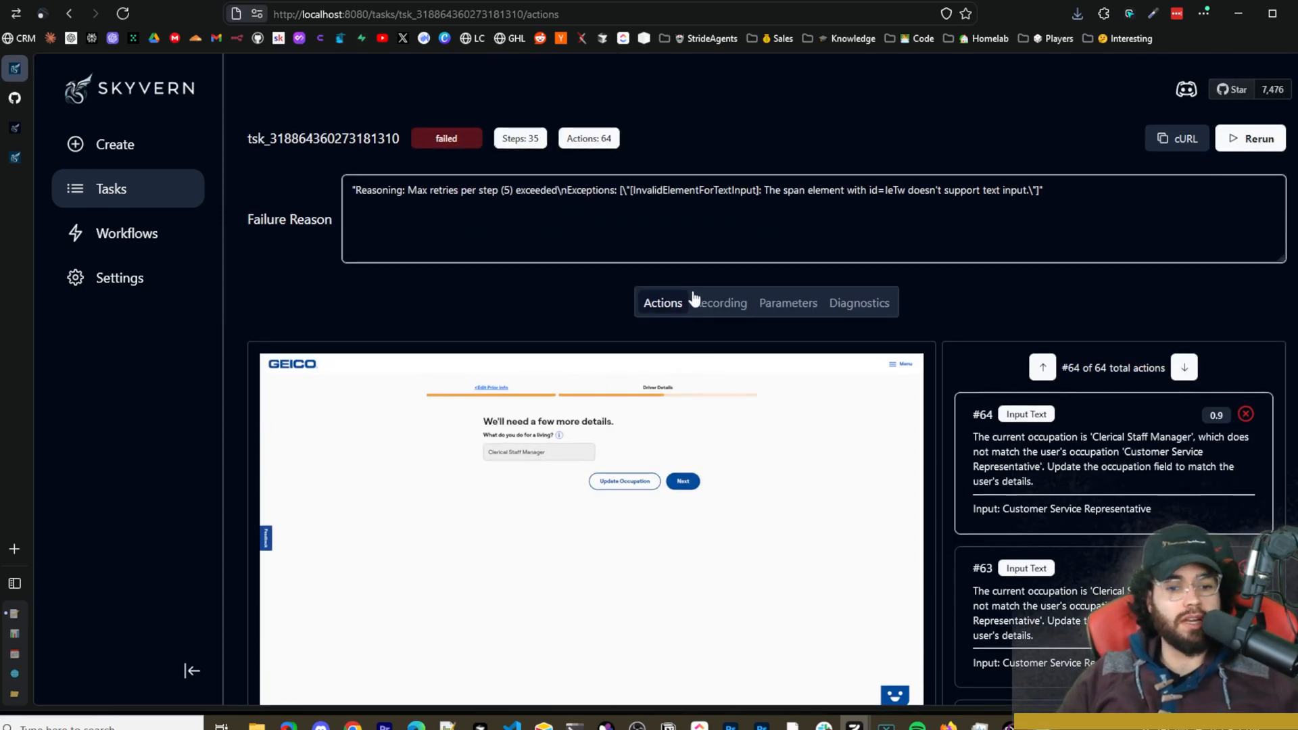
left_click(725, 301)
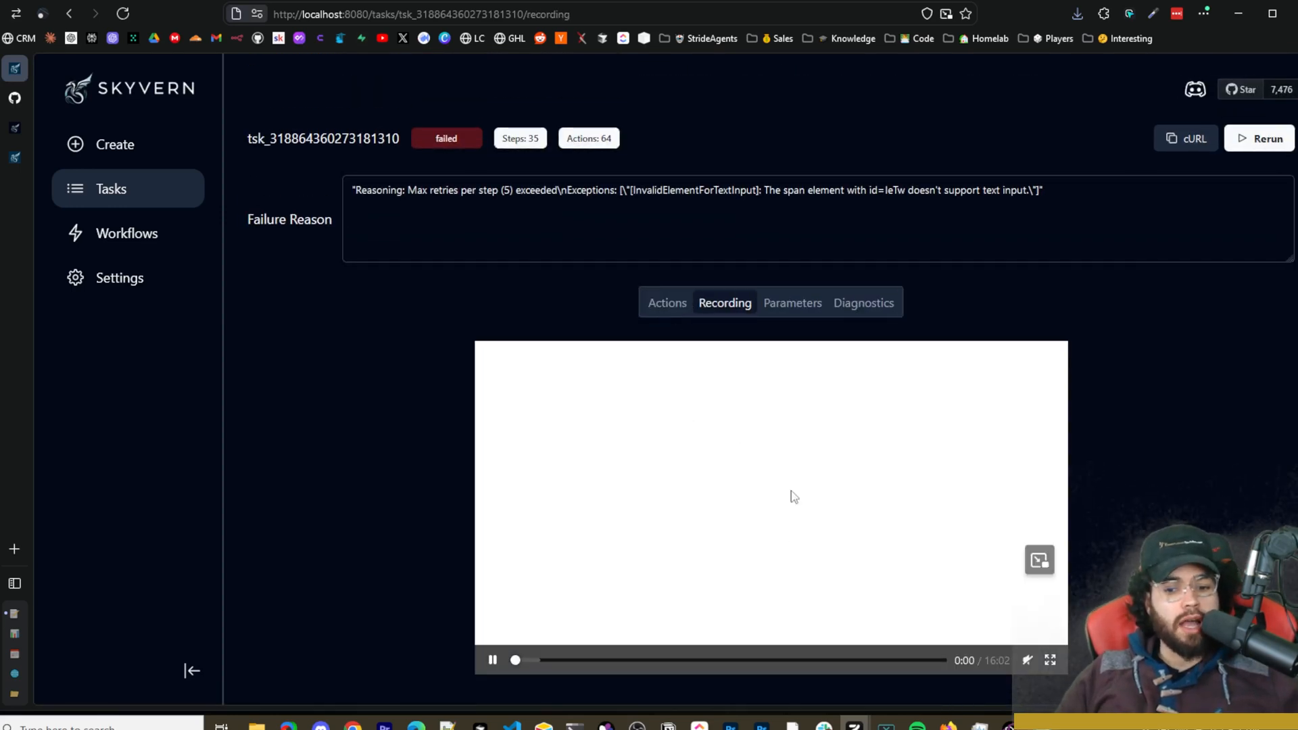
left_click_drag(515, 659, 702, 660)
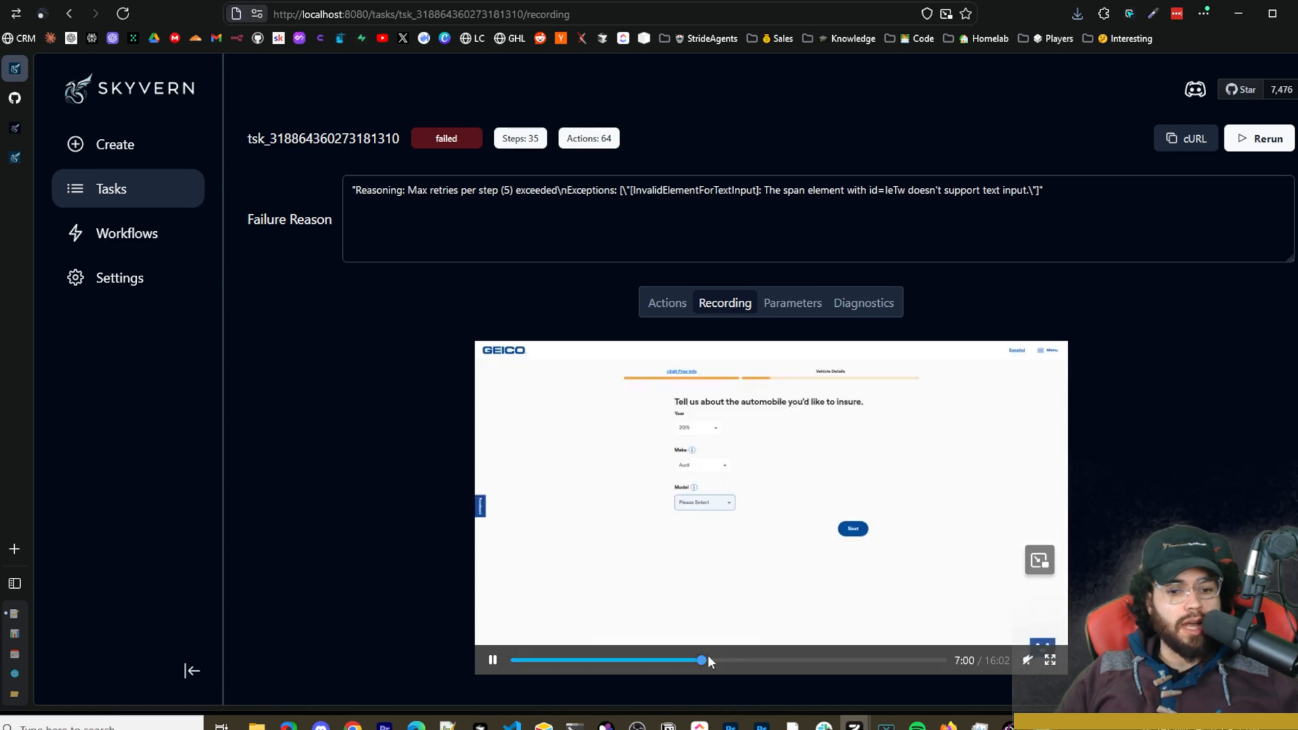
left_click_drag(703, 660, 800, 660)
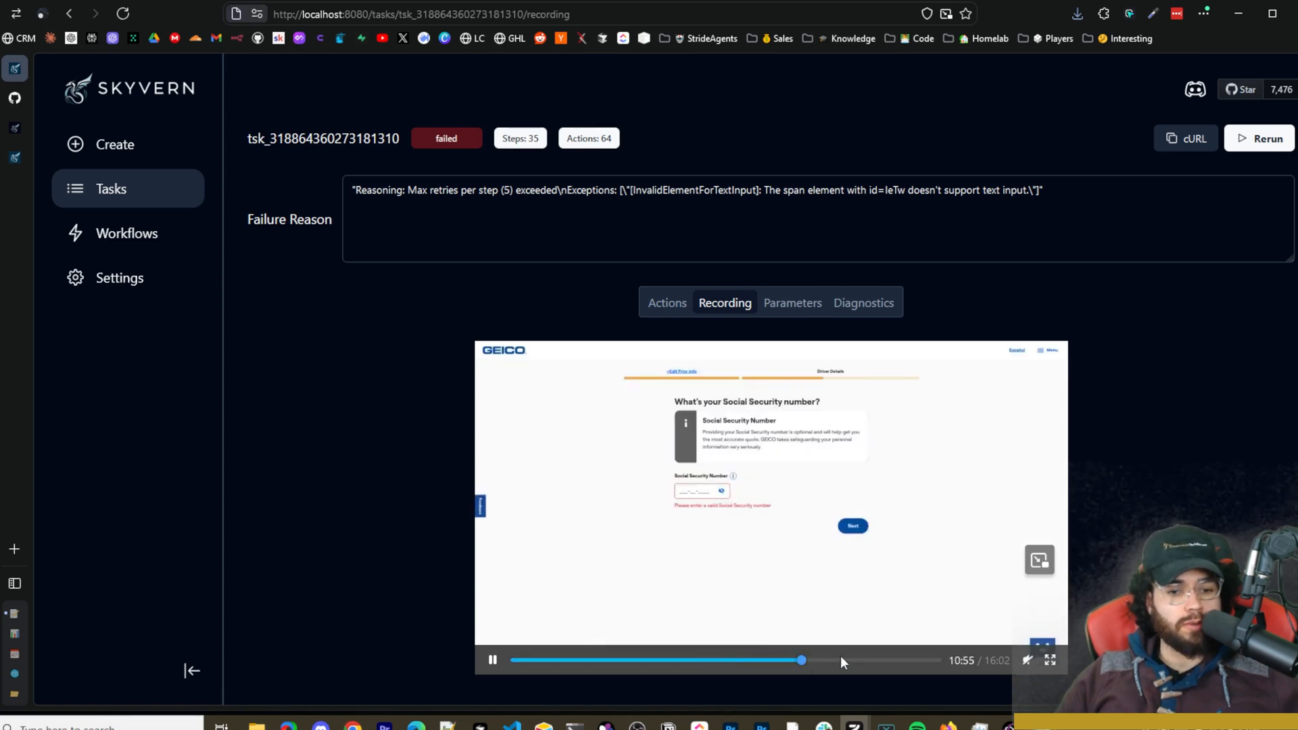
left_click_drag(799, 659, 825, 660)
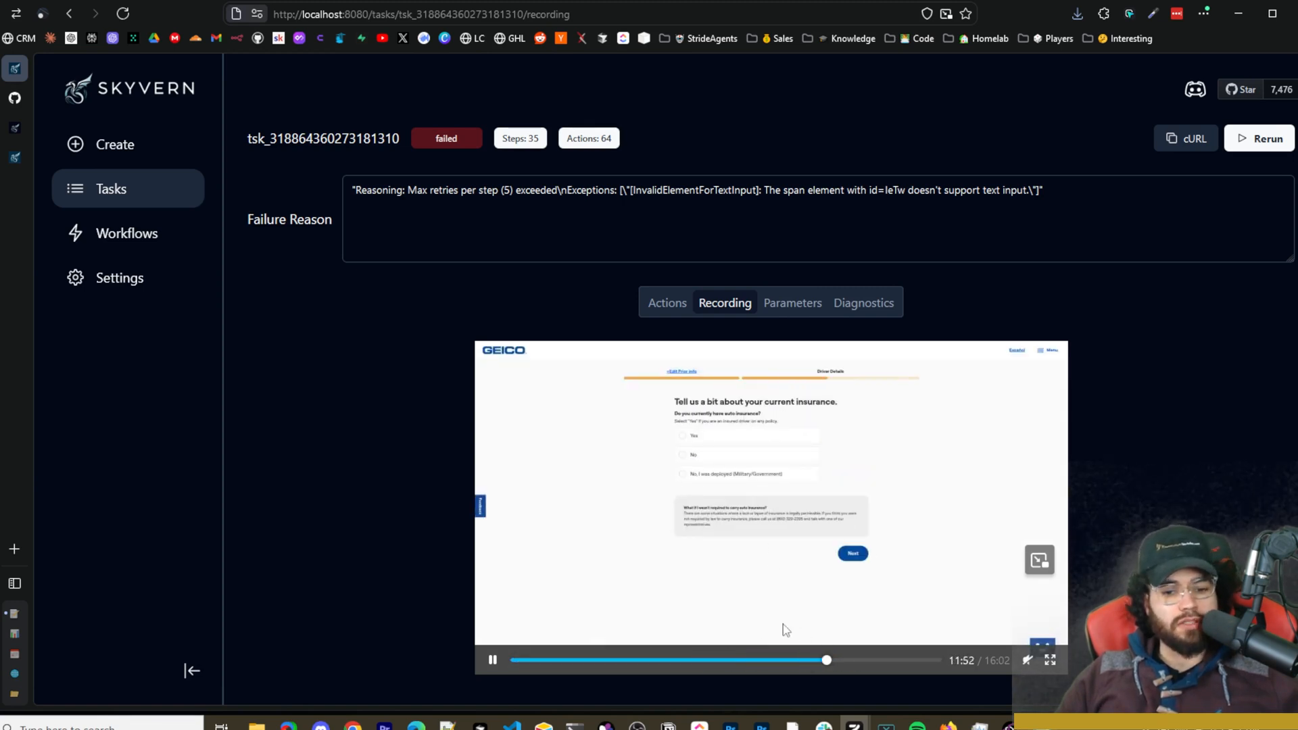
Show the failed task's parameters with starting URL, creation time and navigation goal.
left_click(787, 301)
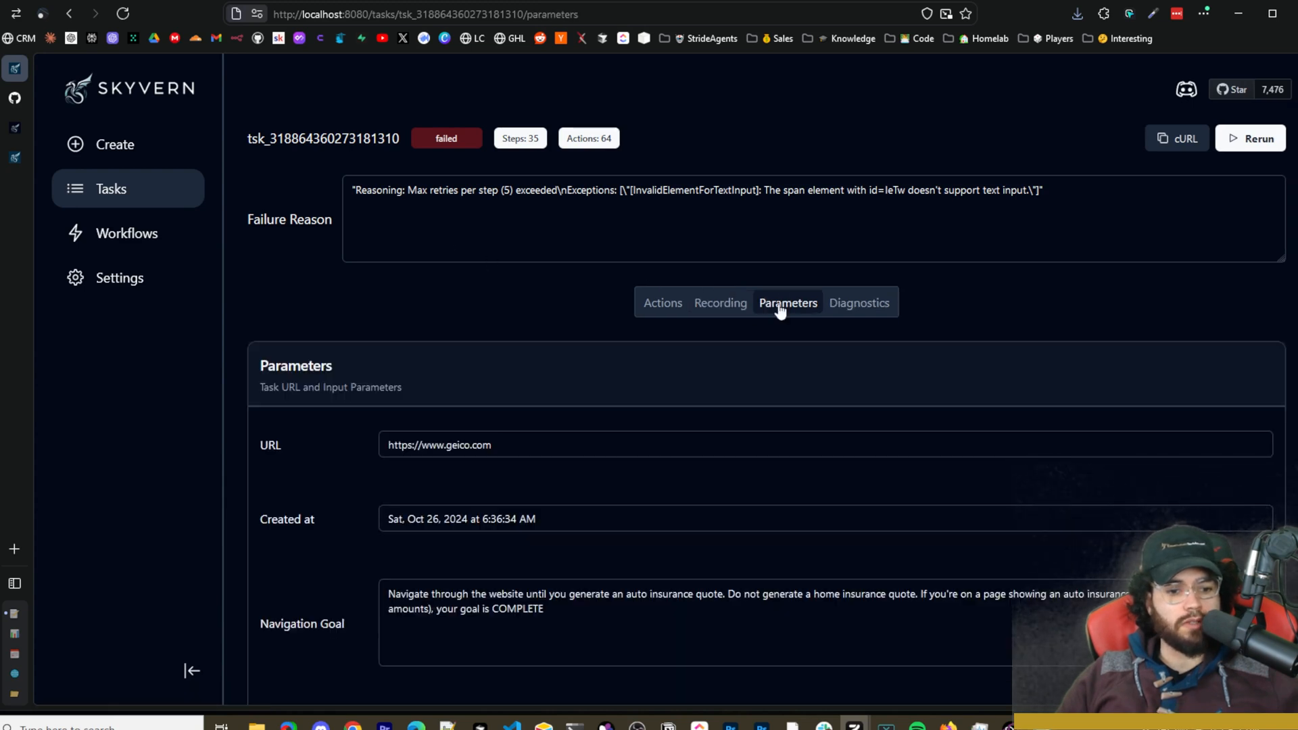
mouse_move(544, 394)
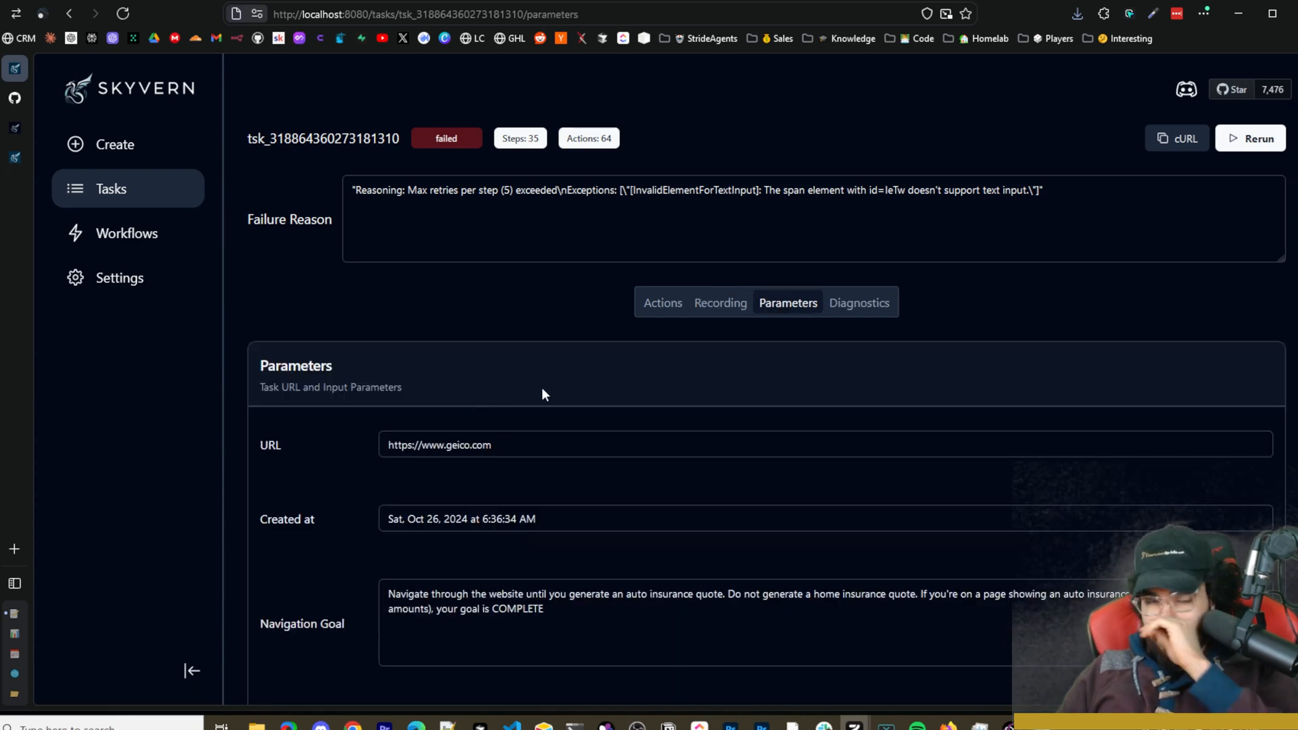
mouse_move(476, 484)
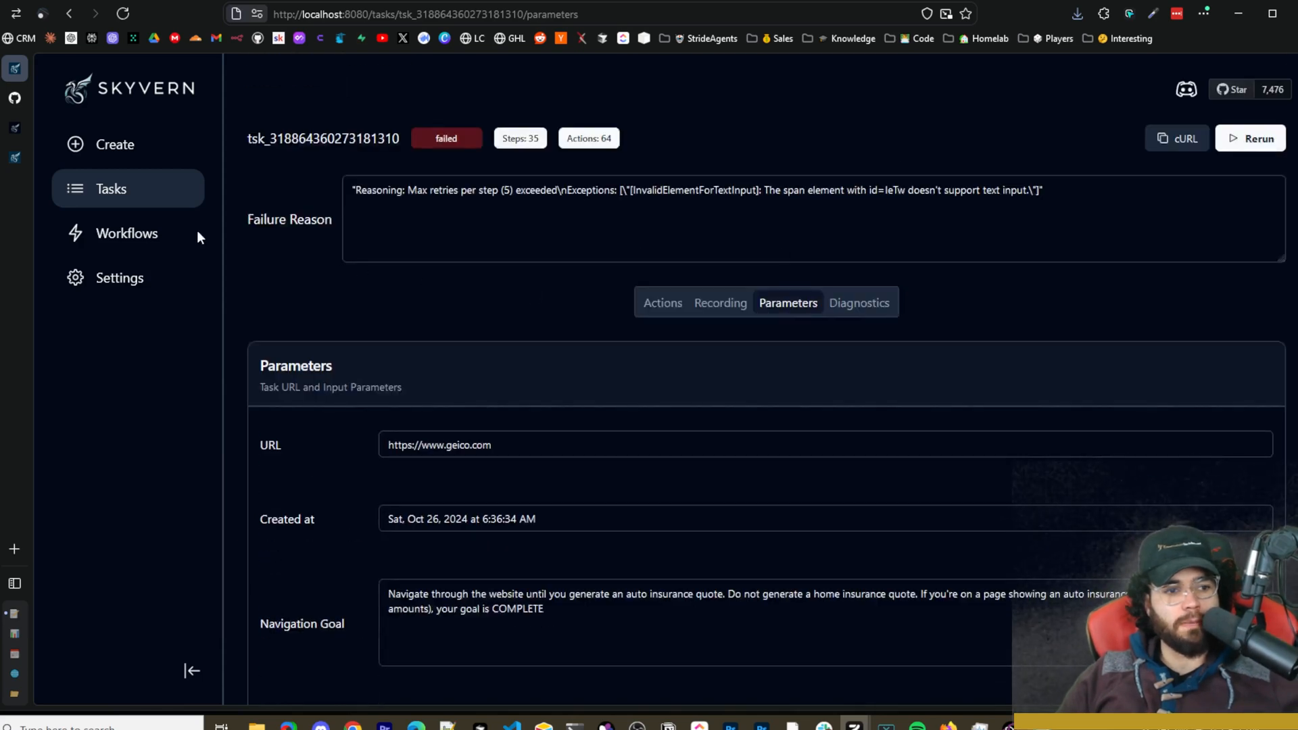
Open New Workflow from the Workflows list, showing its Get_Subscribers task block.
left_click(127, 232)
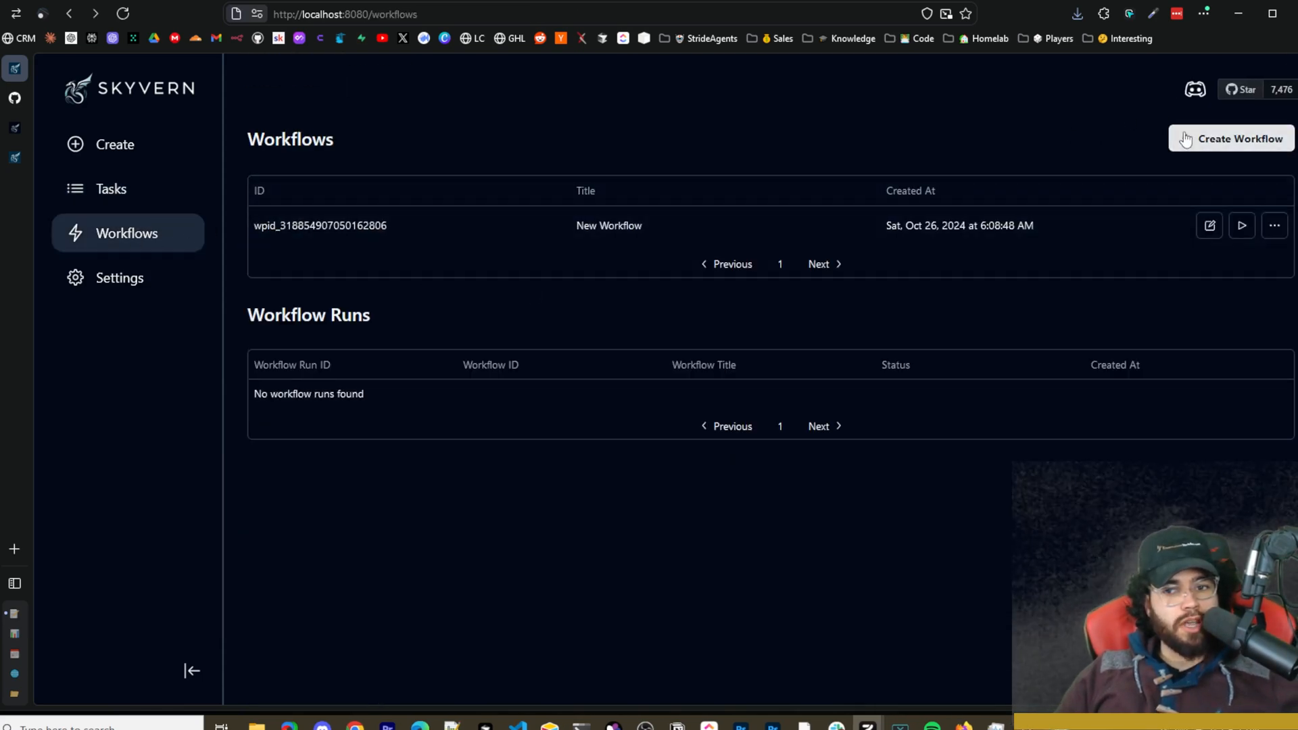
mouse_move(323, 258)
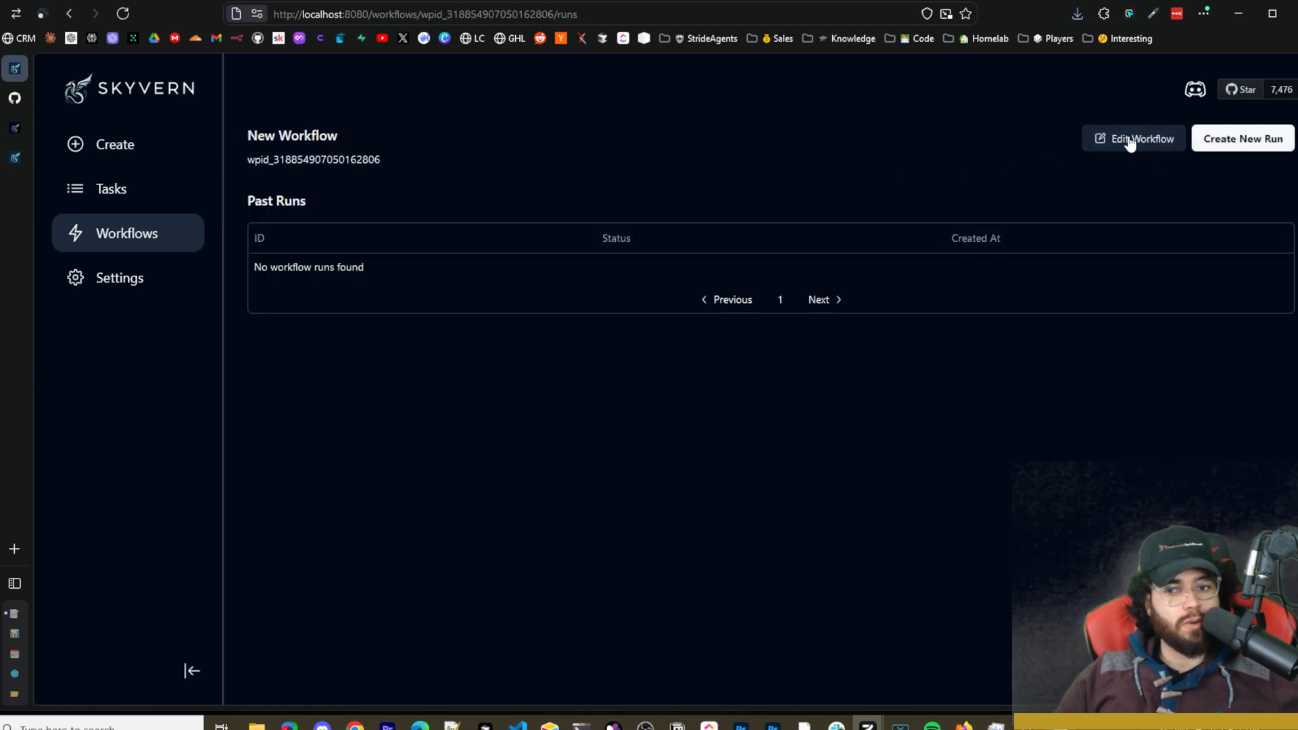
mouse_move(1133, 138)
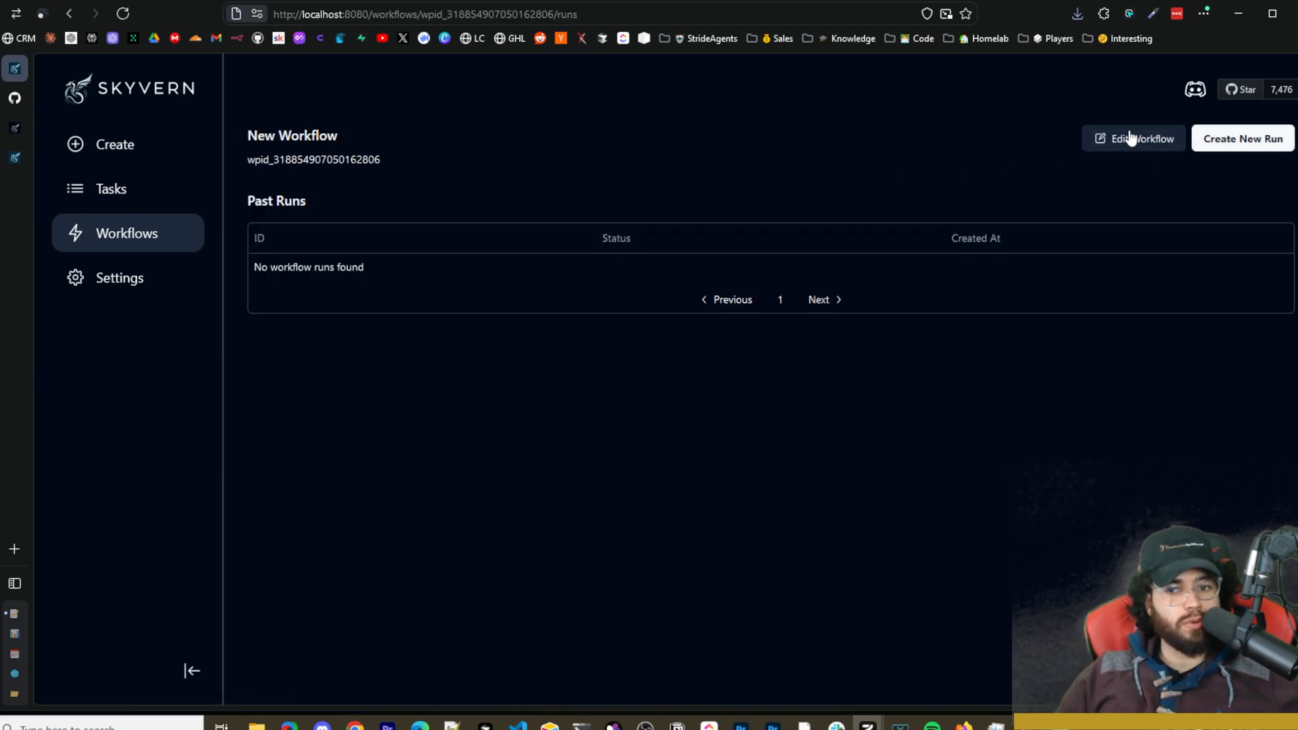
left_click(1133, 138)
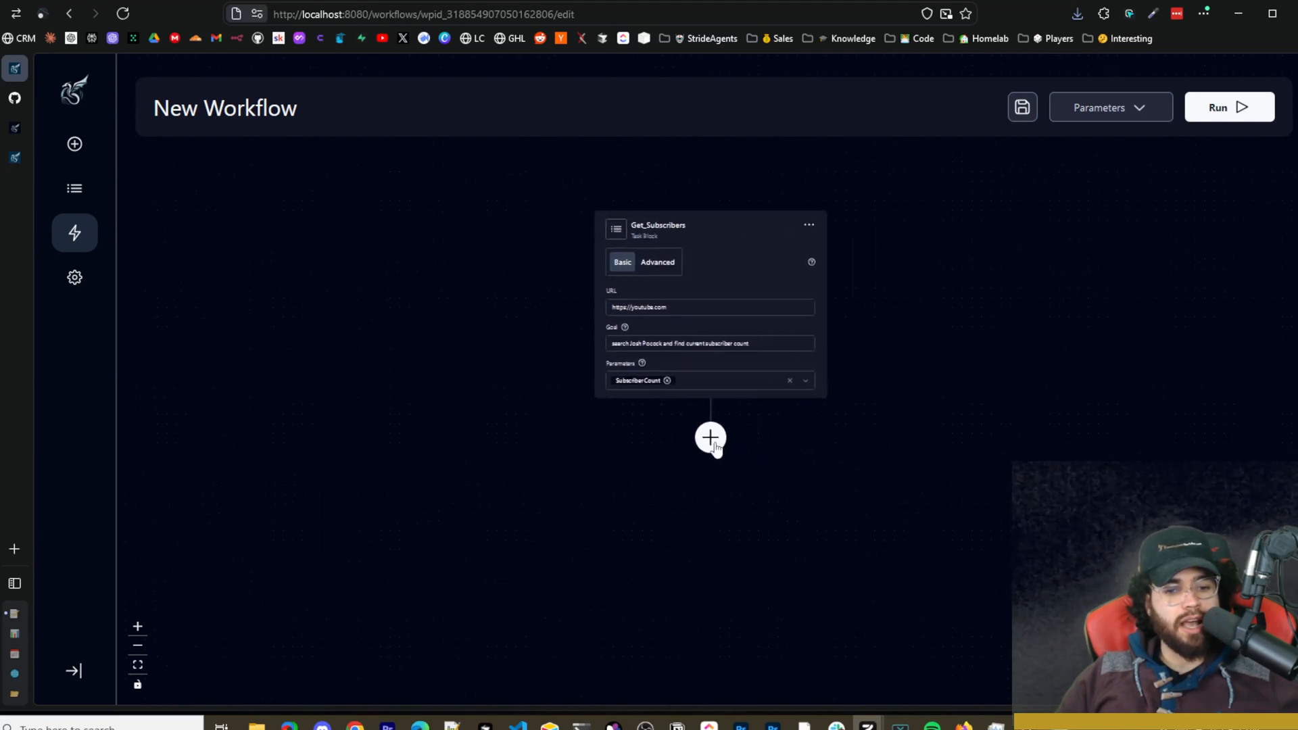
mouse_move(709, 441)
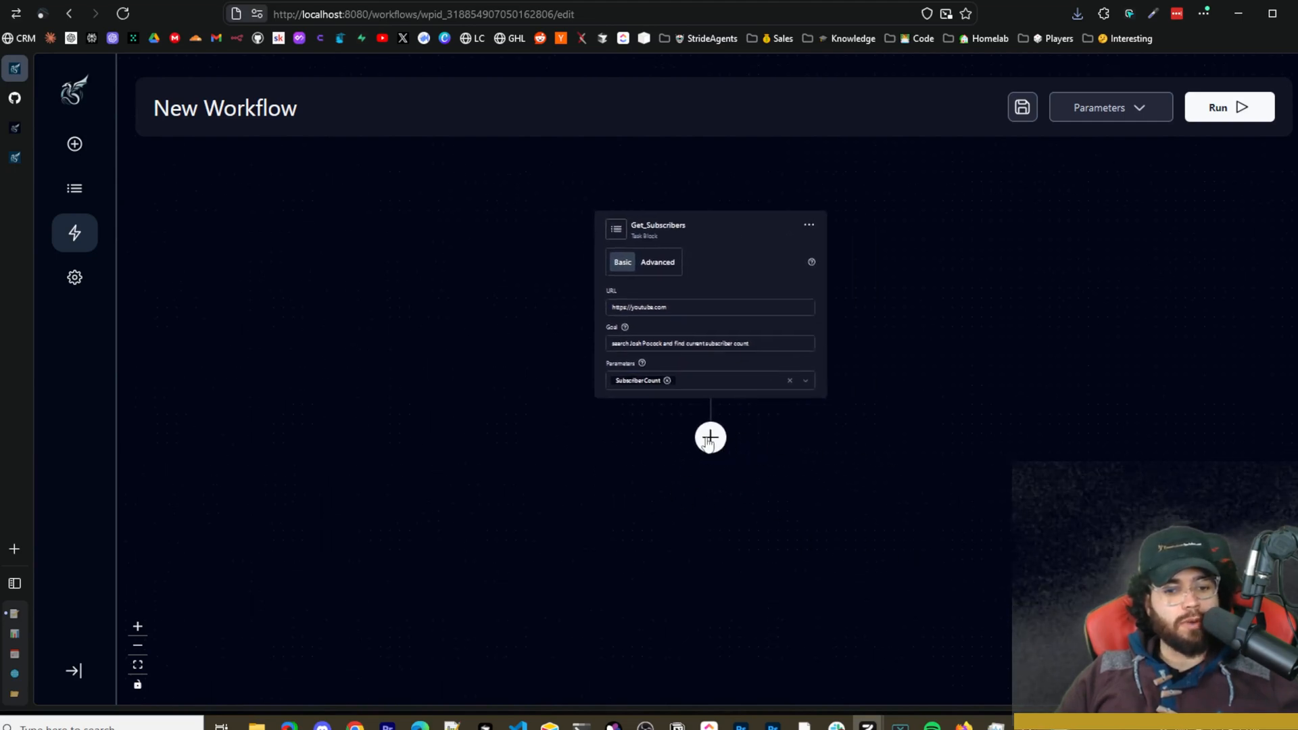
Review Get_Subscribers' advanced extraction and limits settings, then return it to basic fields.
left_click(710, 437)
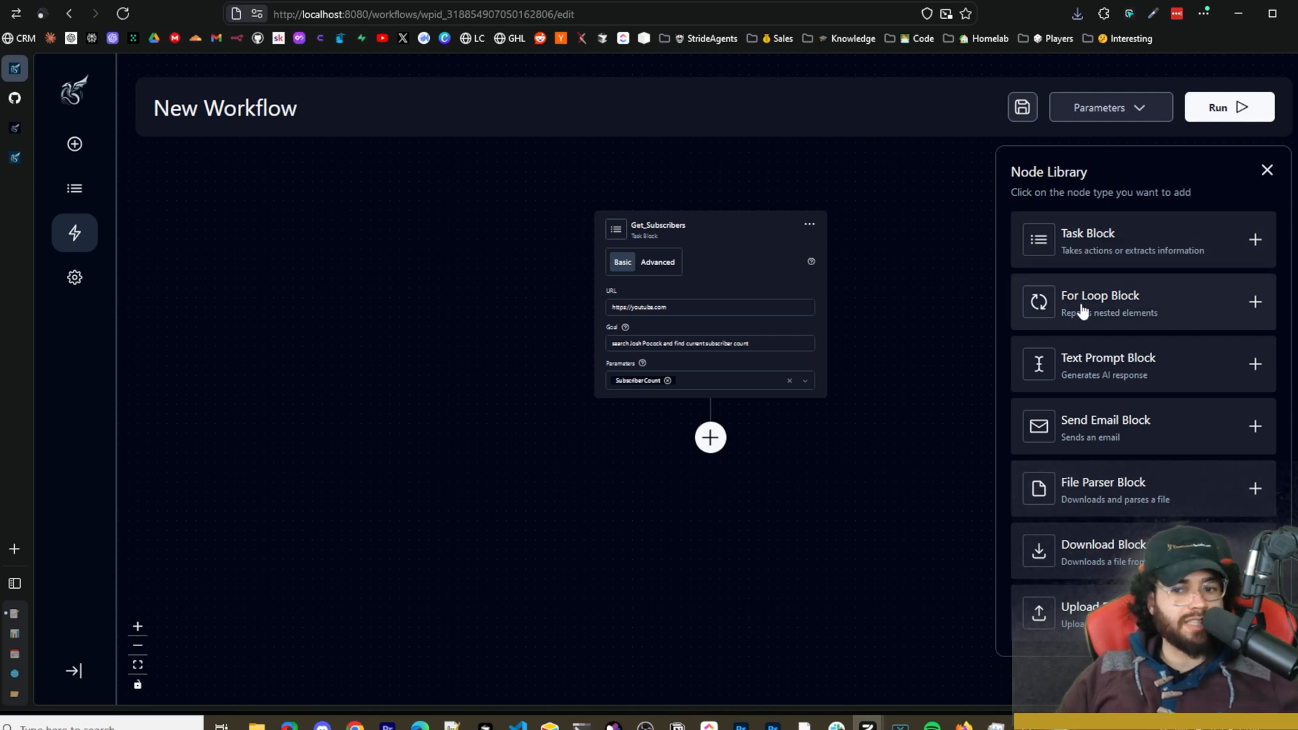
mouse_move(1126, 388)
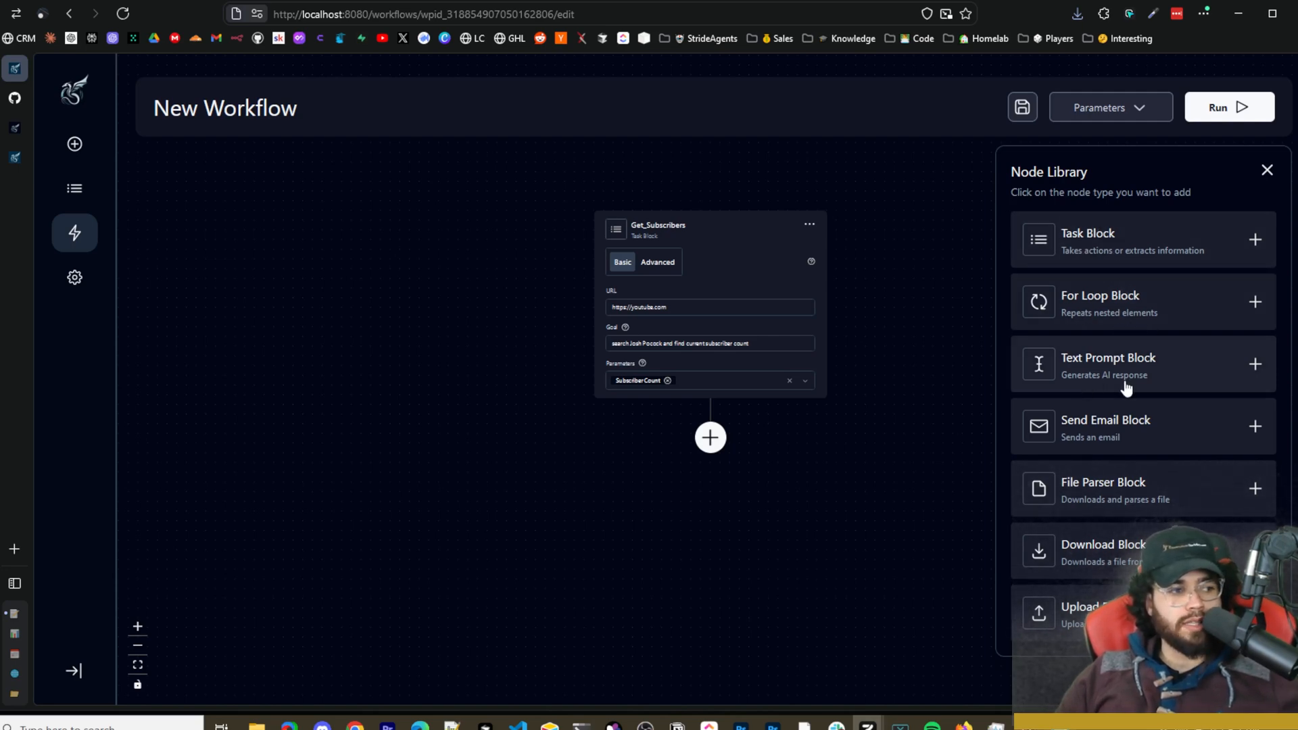
mouse_move(1070, 436)
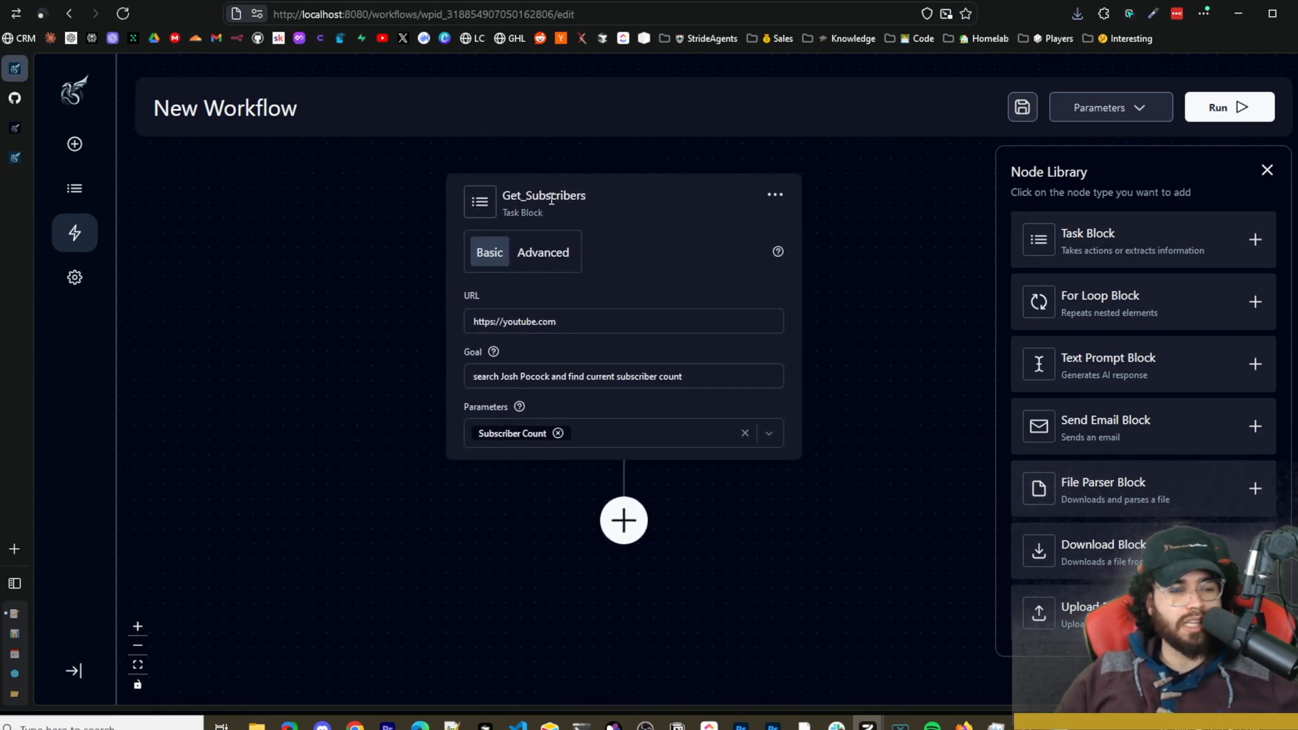
mouse_move(453, 304)
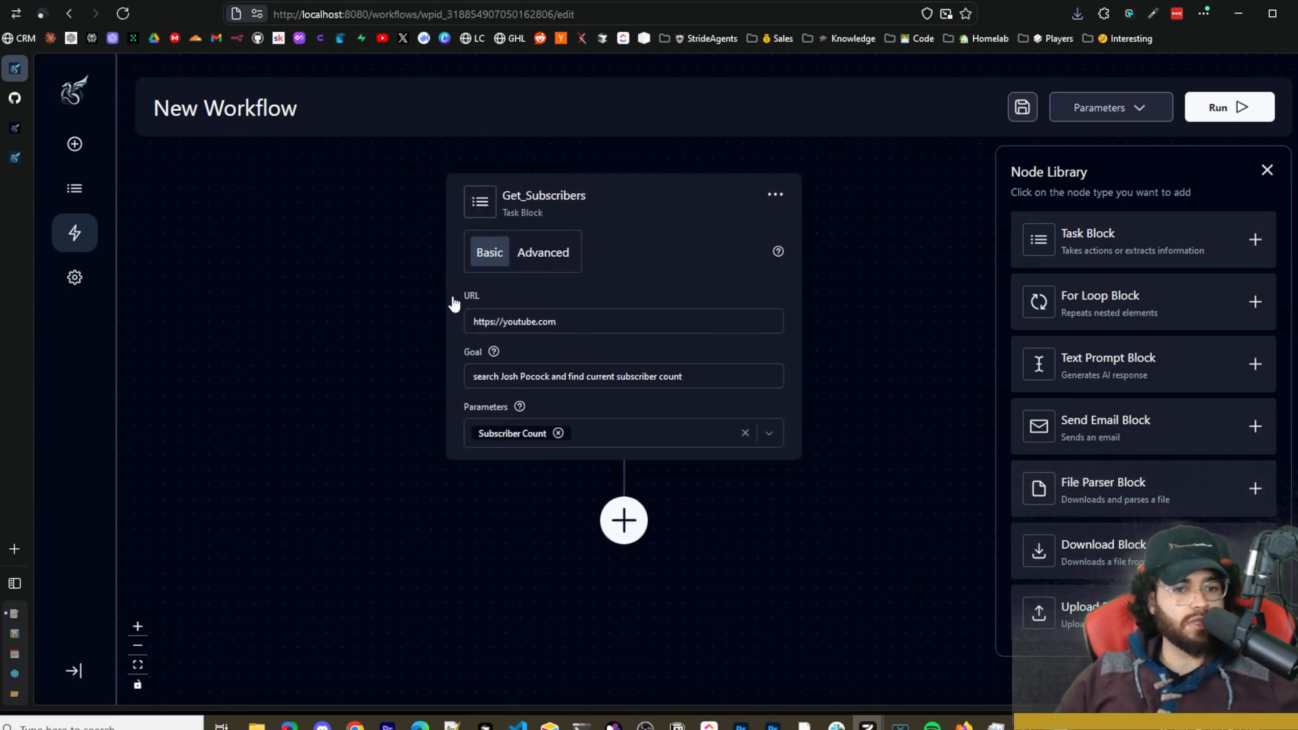
left_click(542, 251)
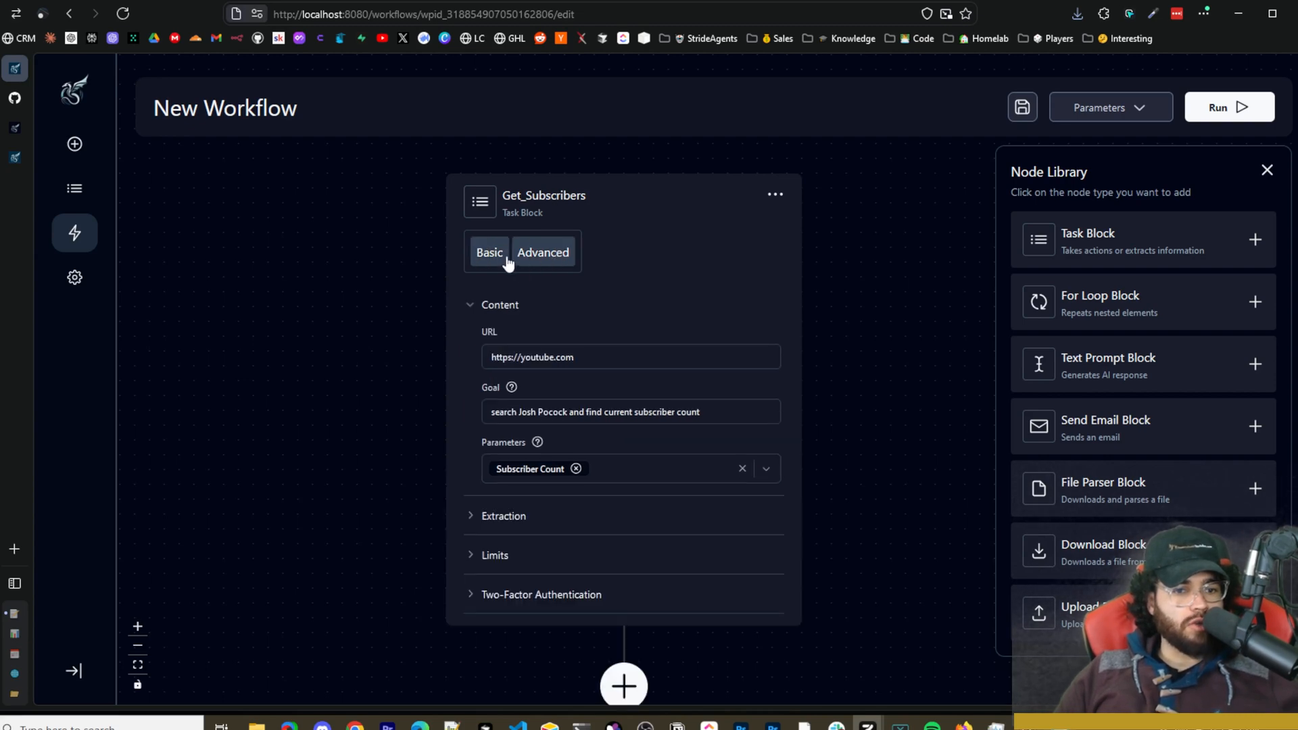
left_click(542, 252)
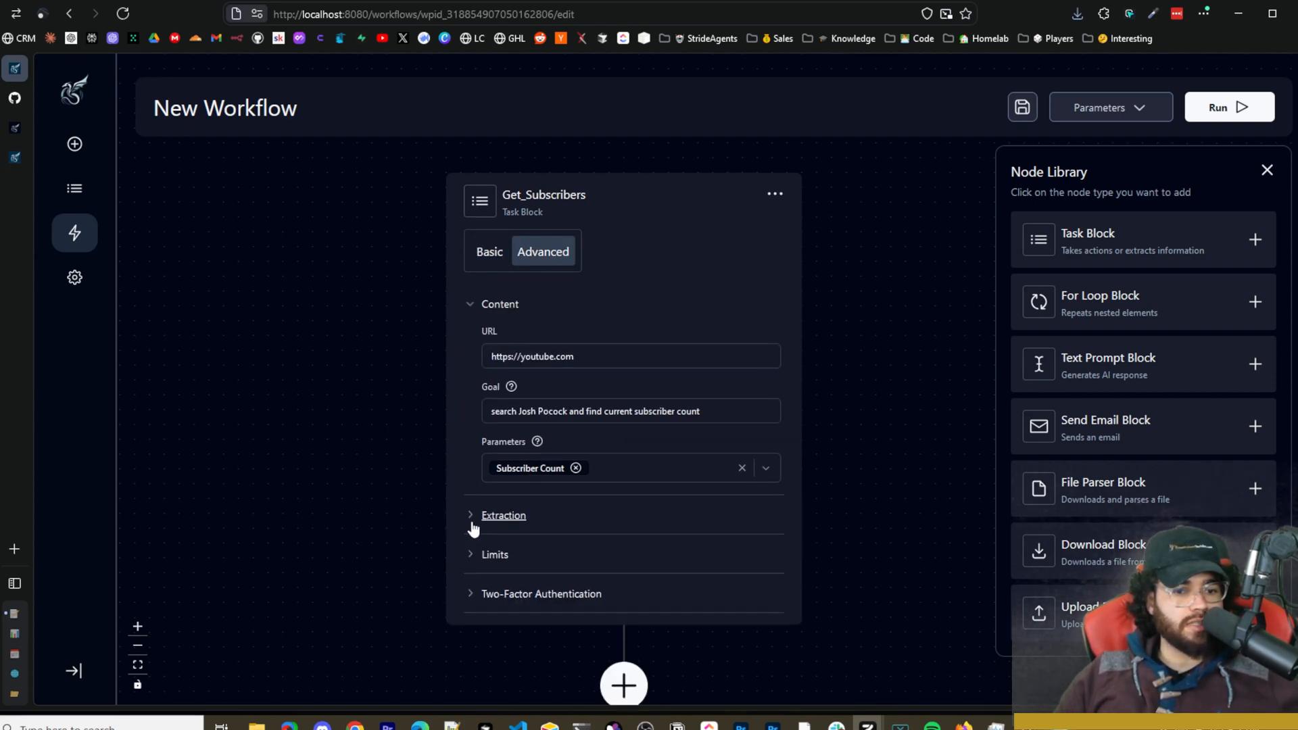
left_click(502, 515)
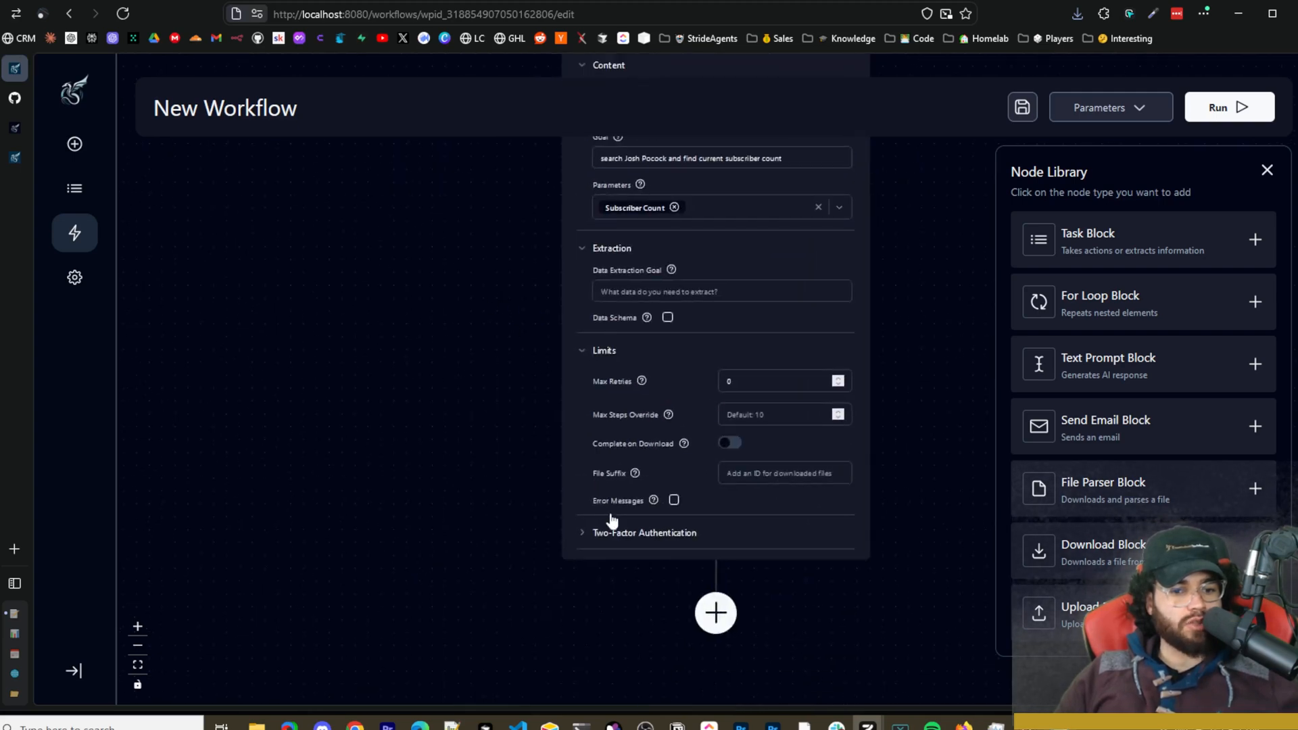
left_click(643, 533)
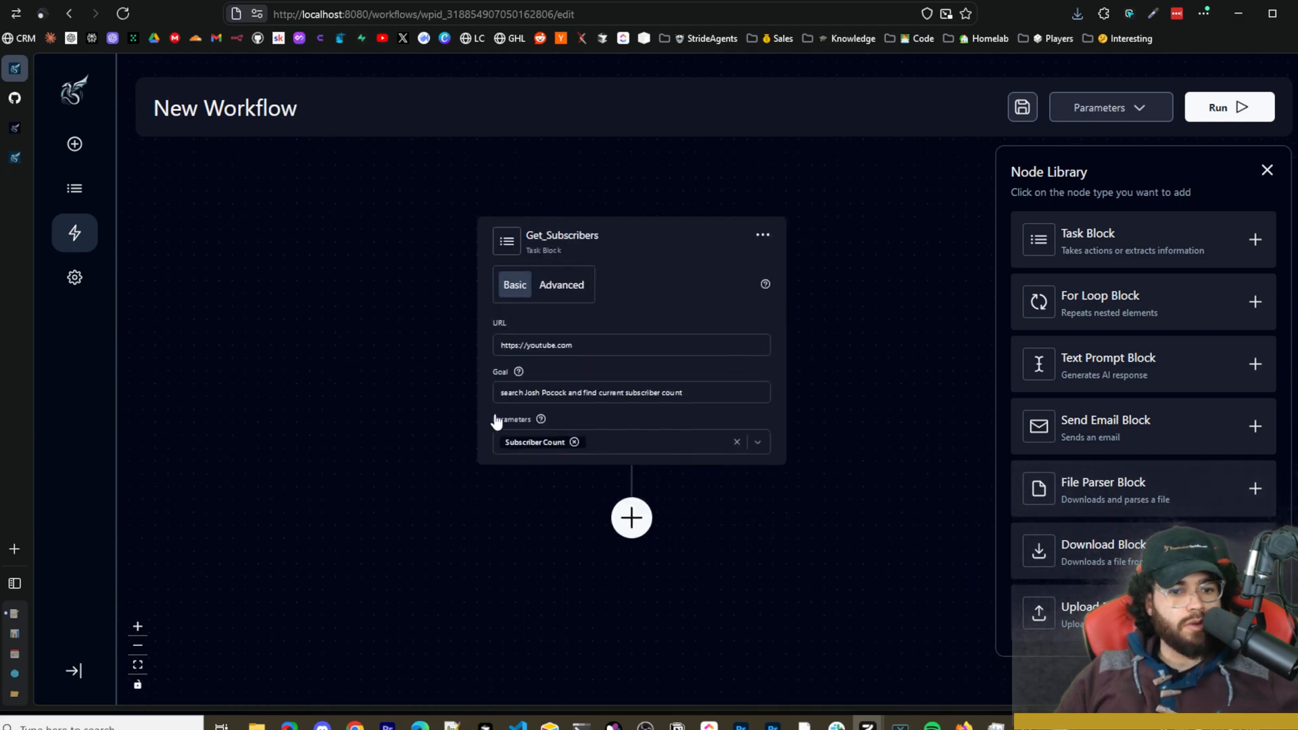
mouse_move(556, 456)
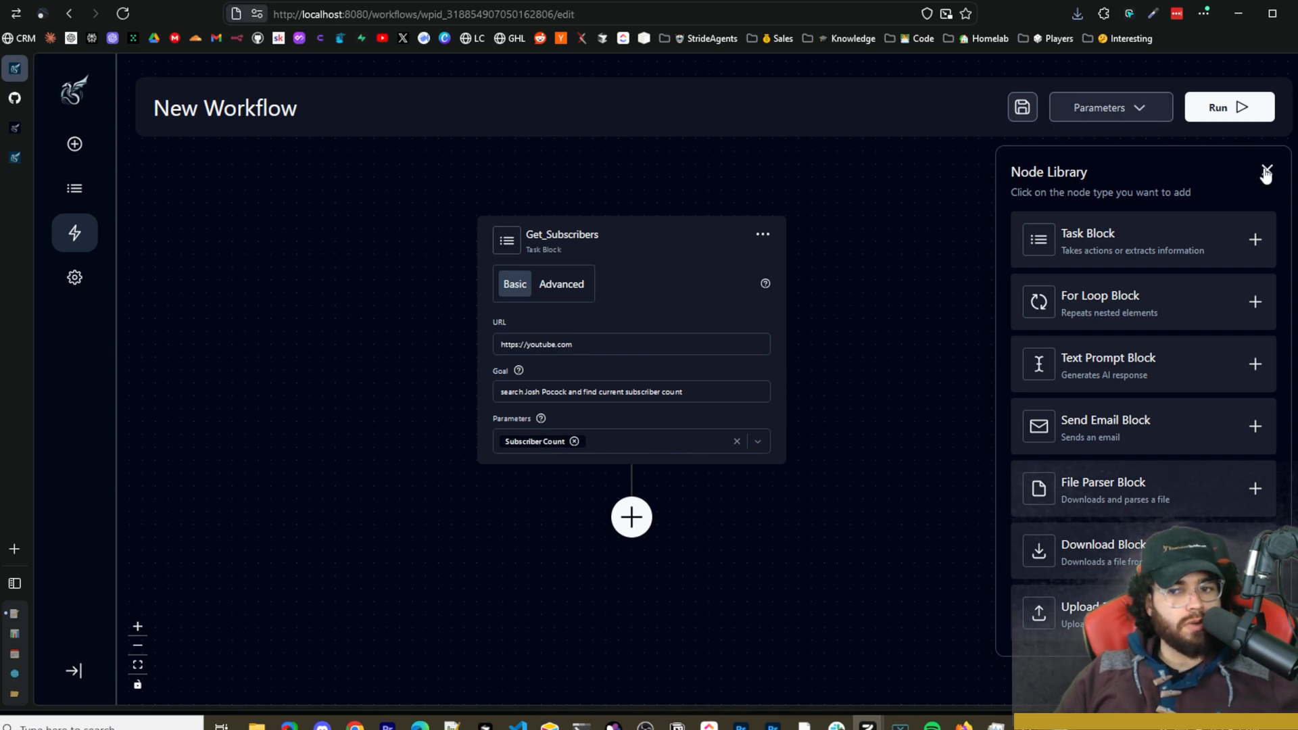
Explore context and workflow parameter forms with their value types, abandoning each.
left_click(1109, 107)
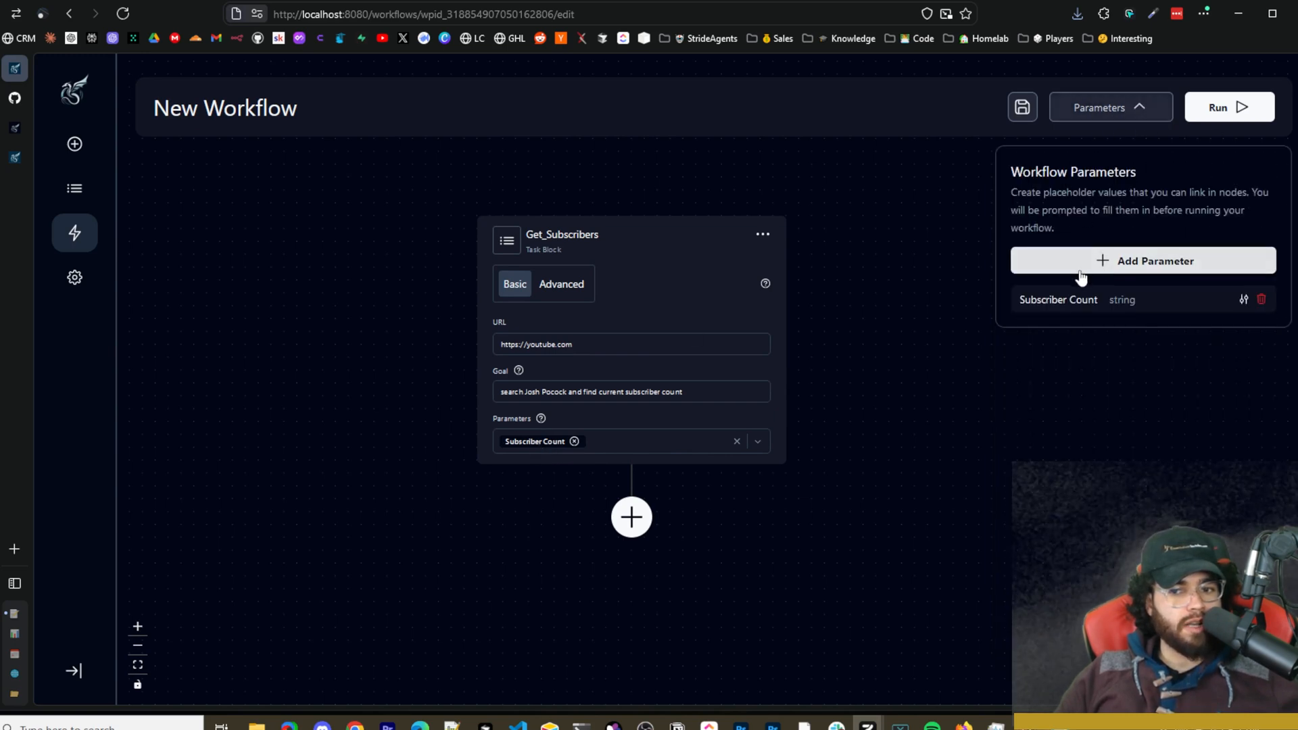
left_click(1142, 261)
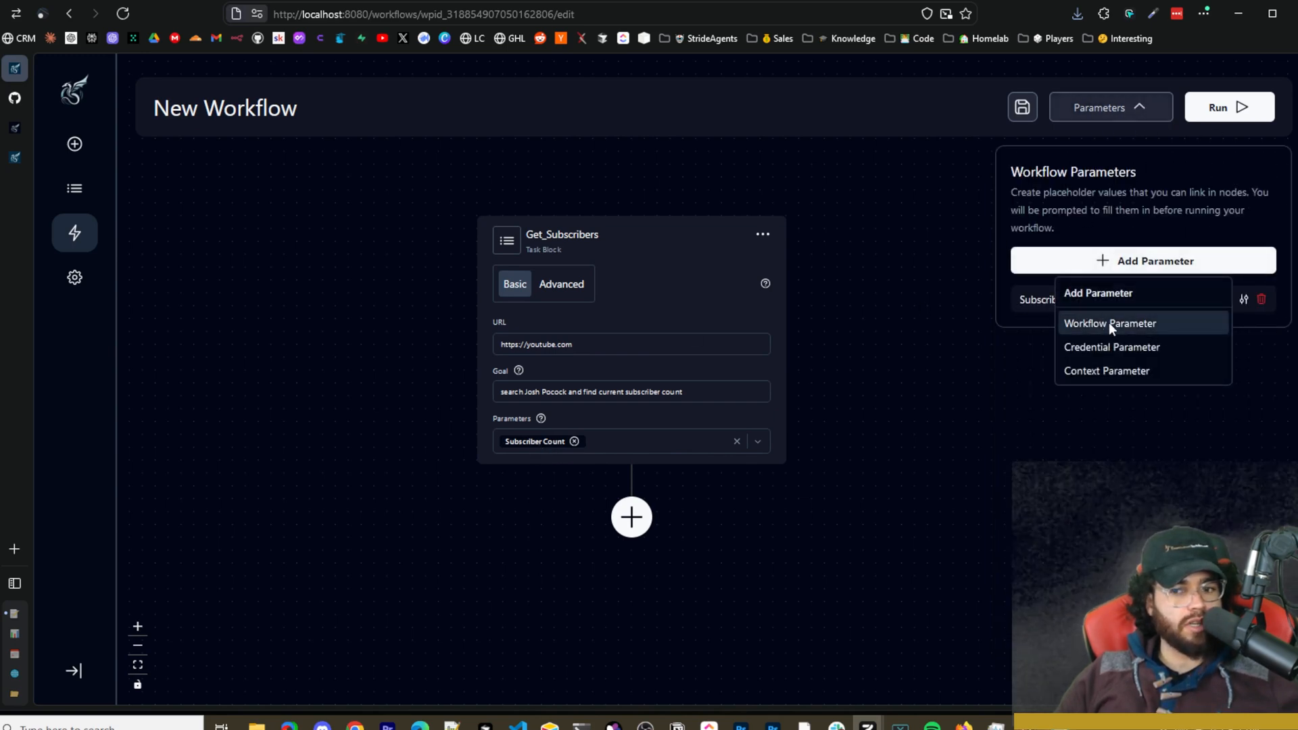
mouse_move(1111, 348)
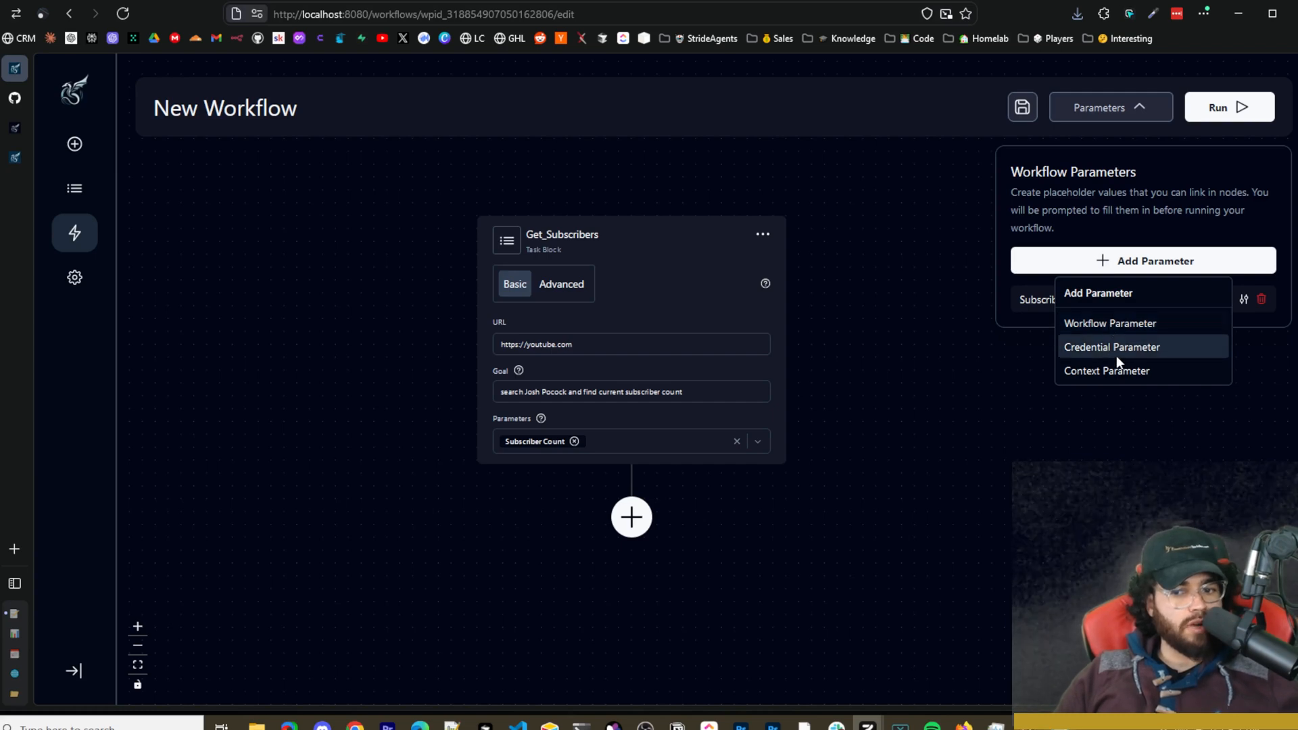
mouse_move(1107, 371)
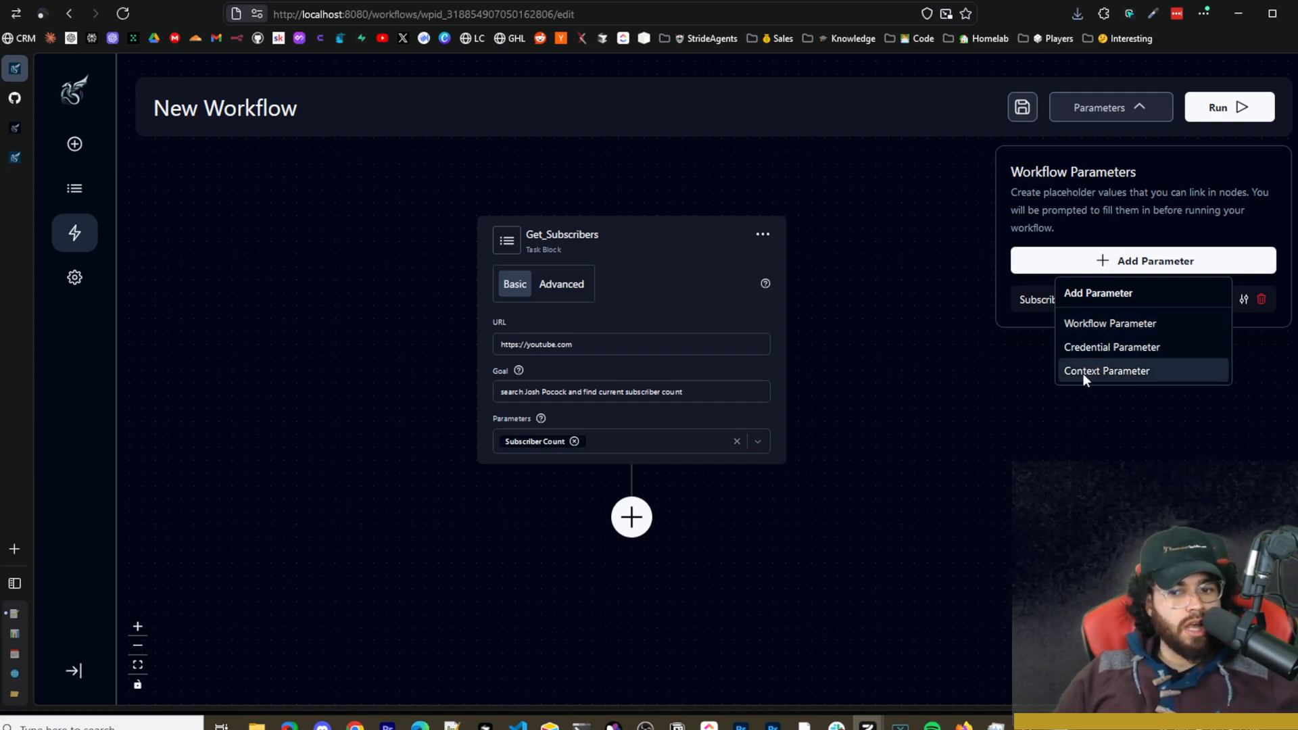
mouse_move(1118, 351)
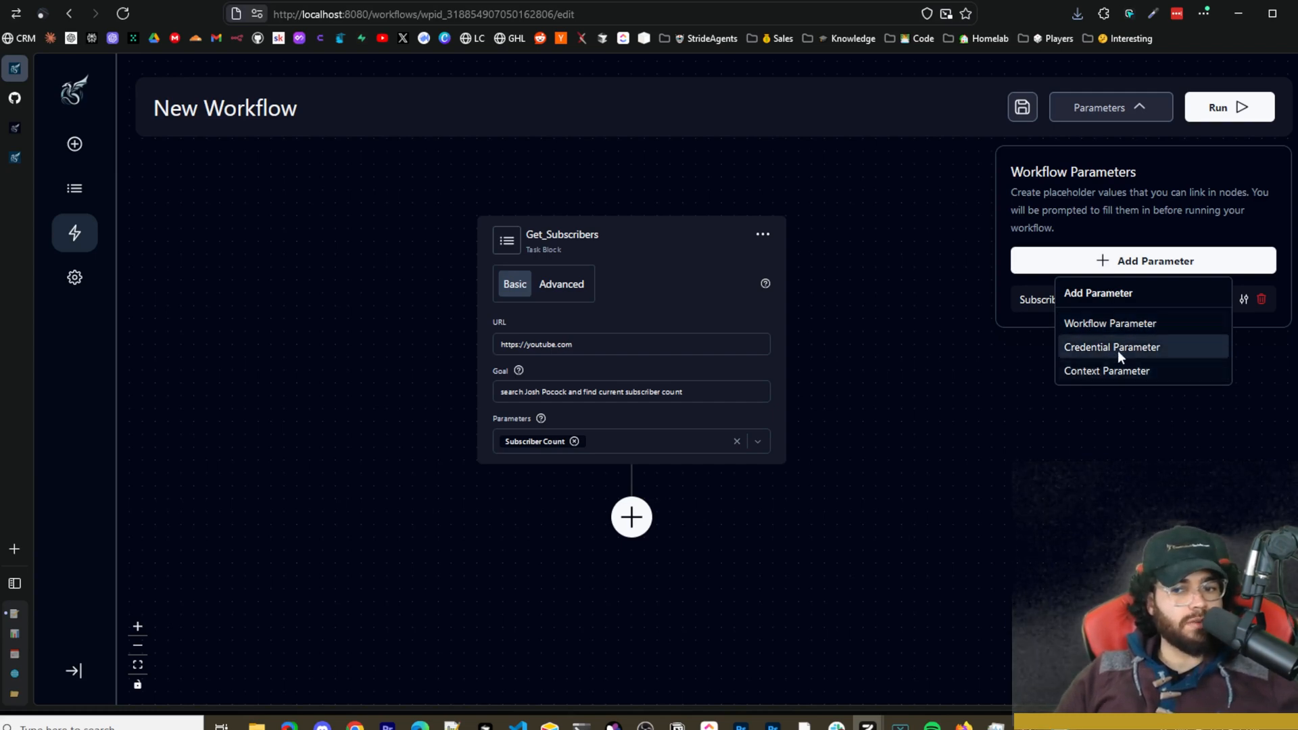
left_click(1107, 371)
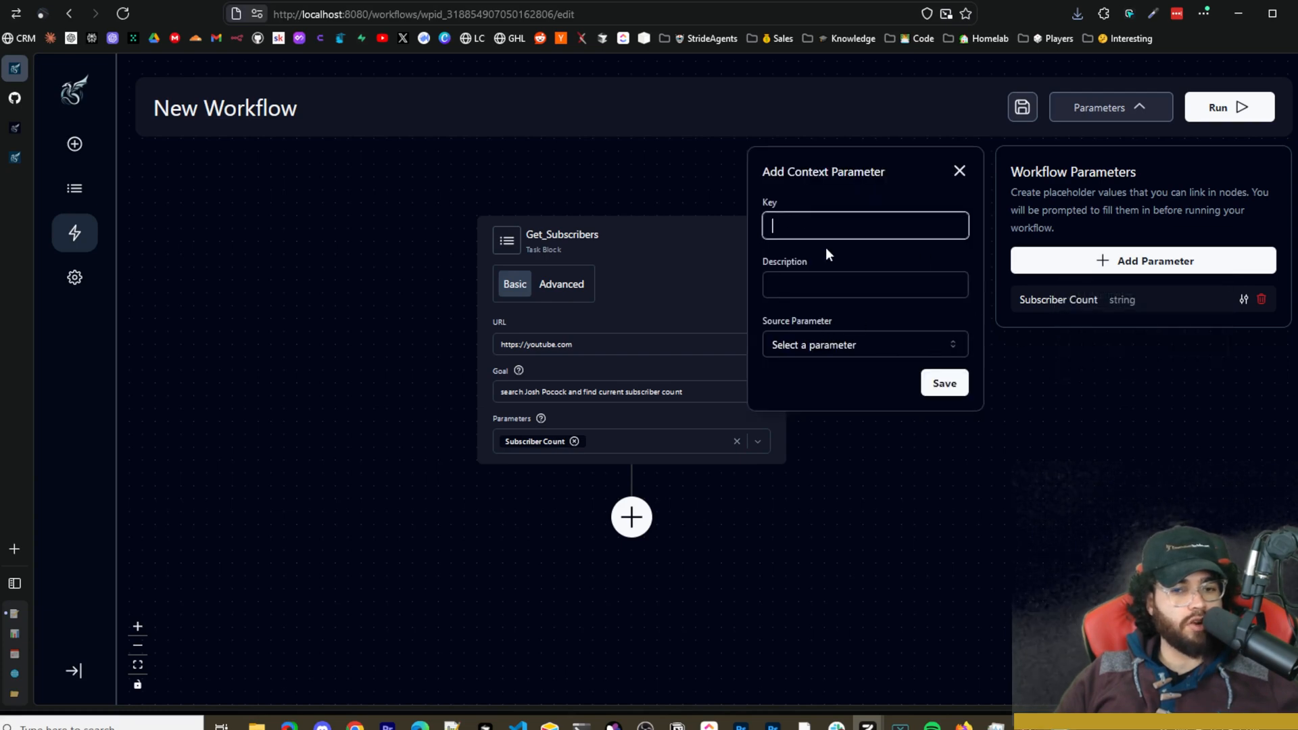
left_click(863, 345)
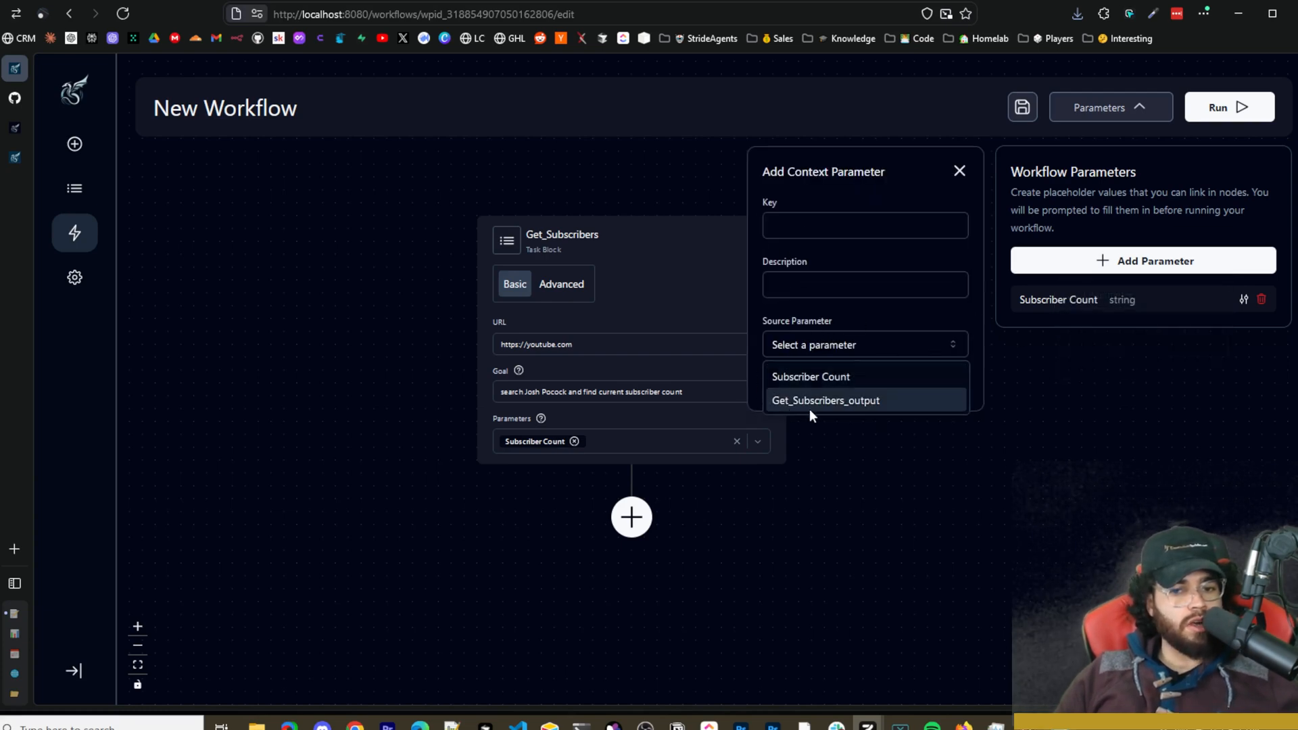
left_click(1142, 261)
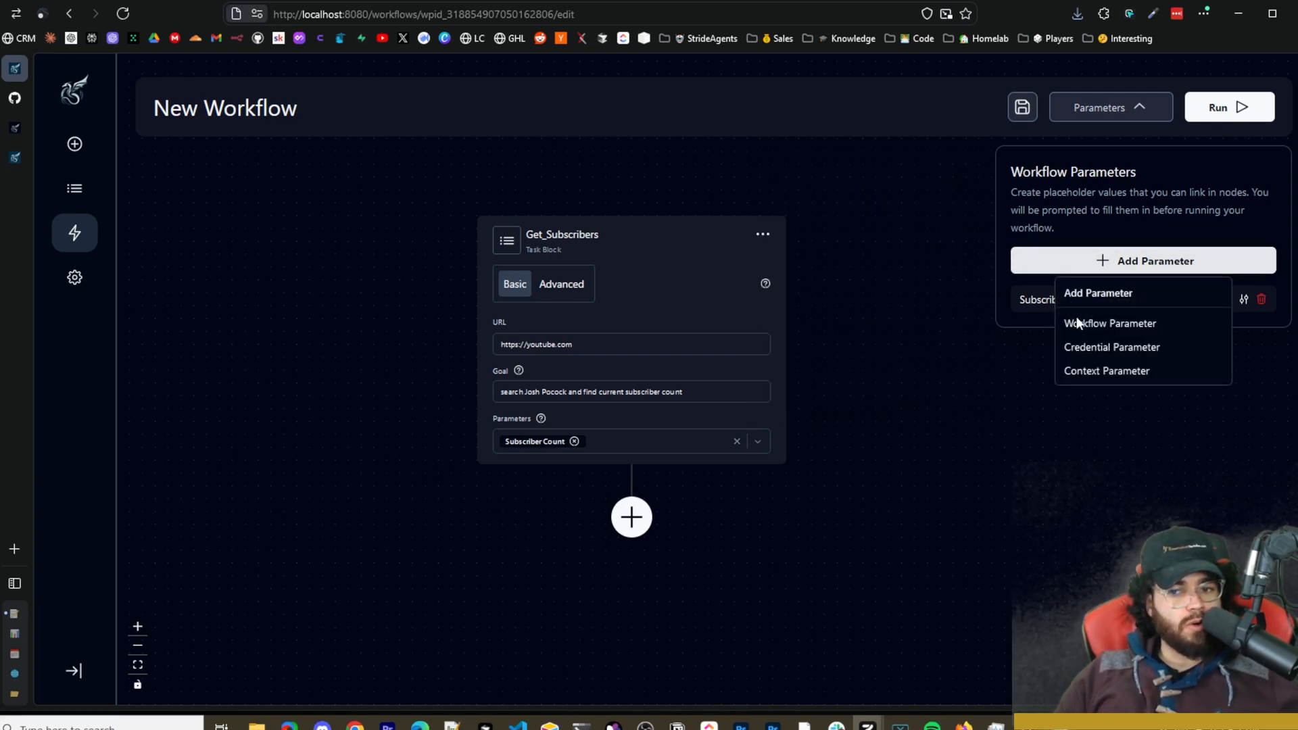
left_click(1109, 323)
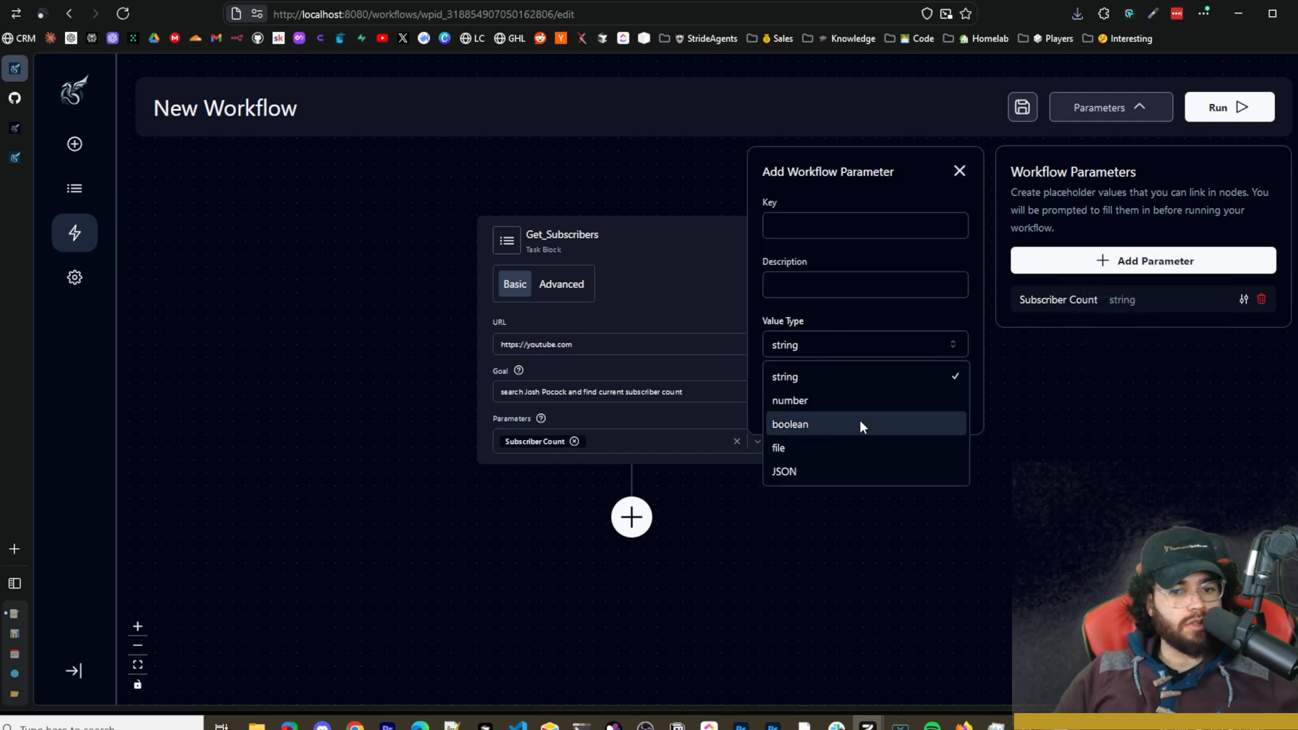
mouse_move(808, 464)
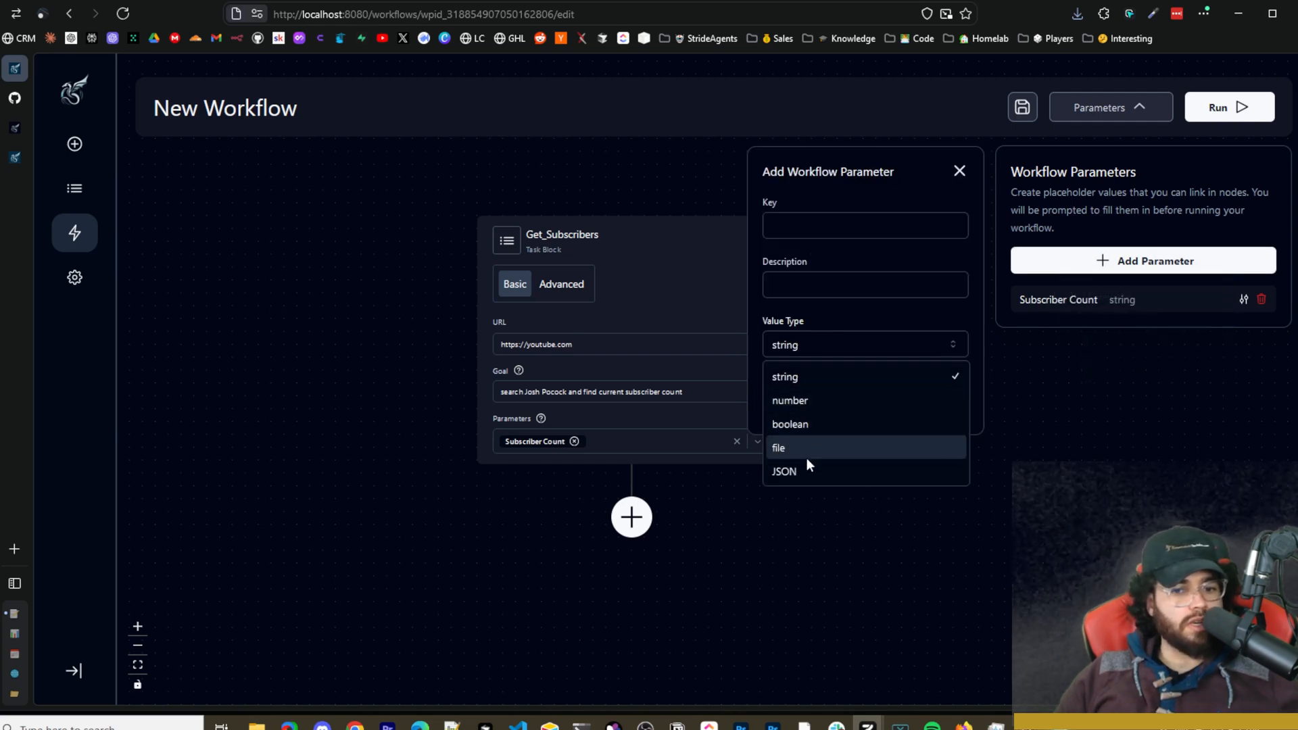
left_click(1153, 261)
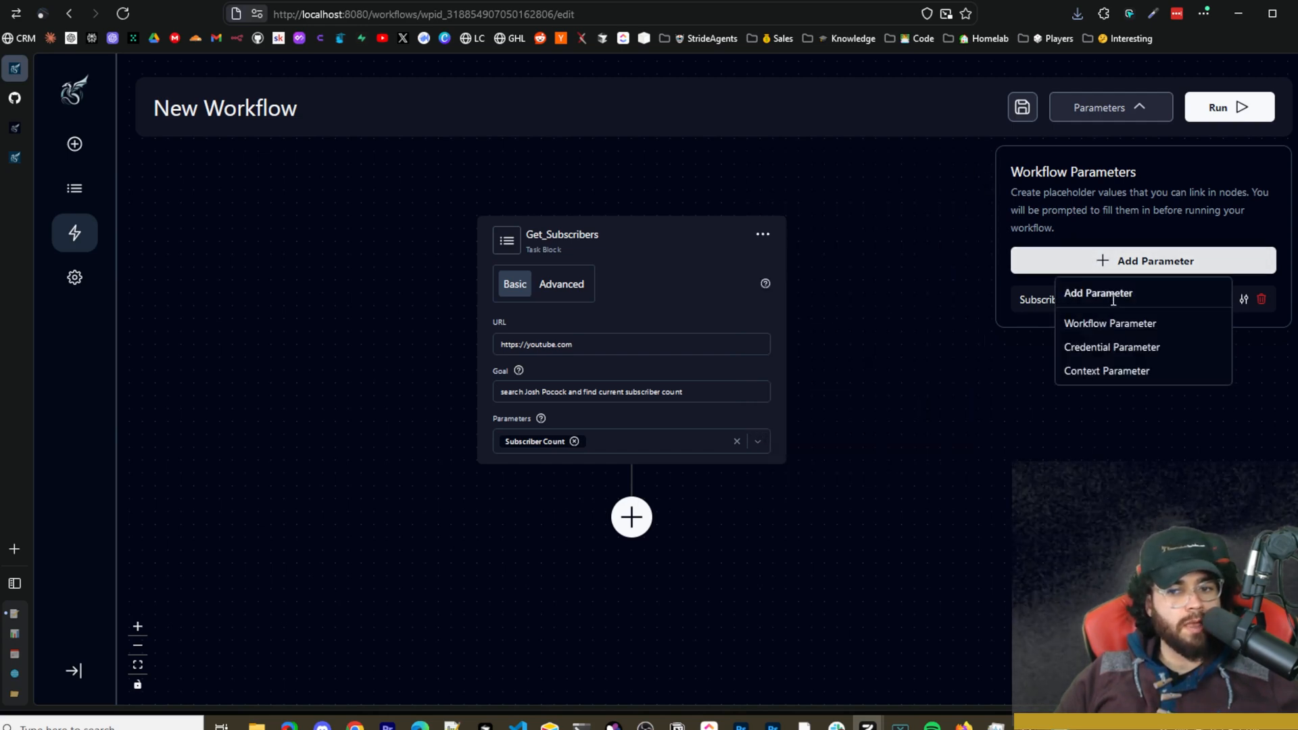
Abandon the credential parameter form and close the Parameters panel, keeping Subscriber Count.
left_click(1111, 348)
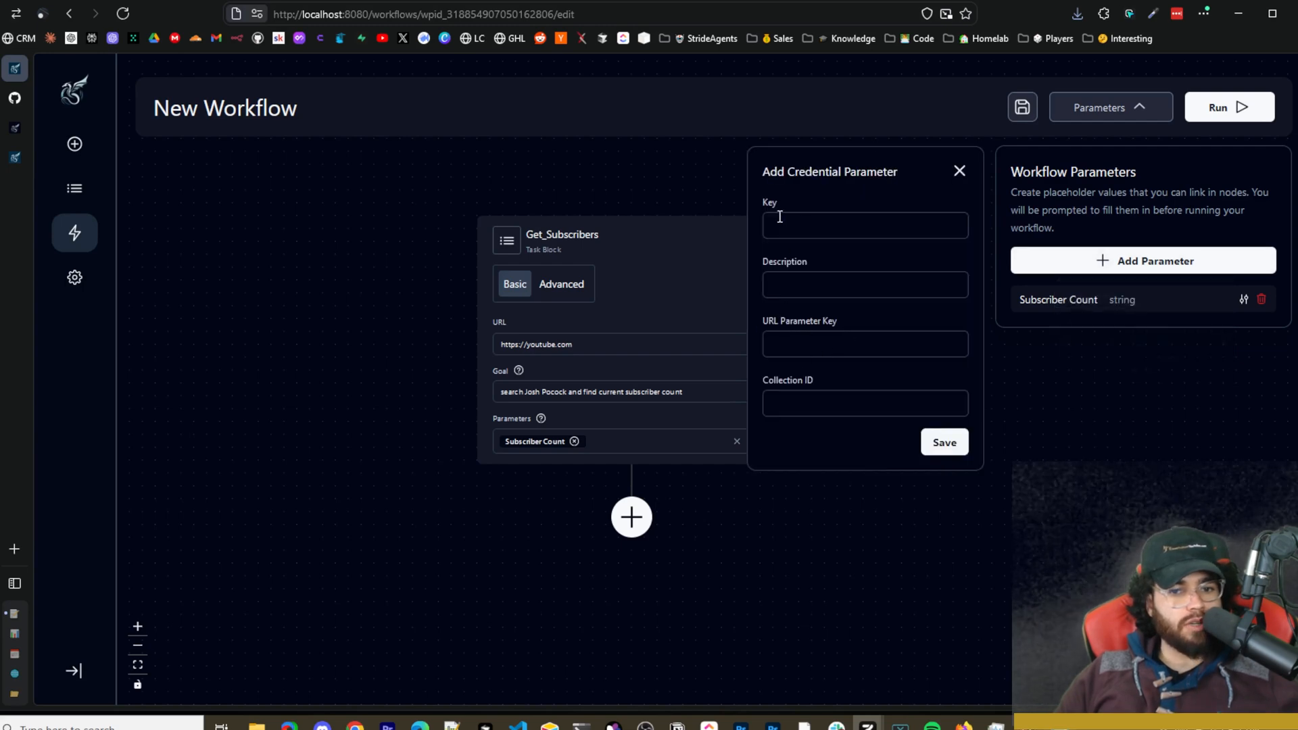
left_click(864, 344)
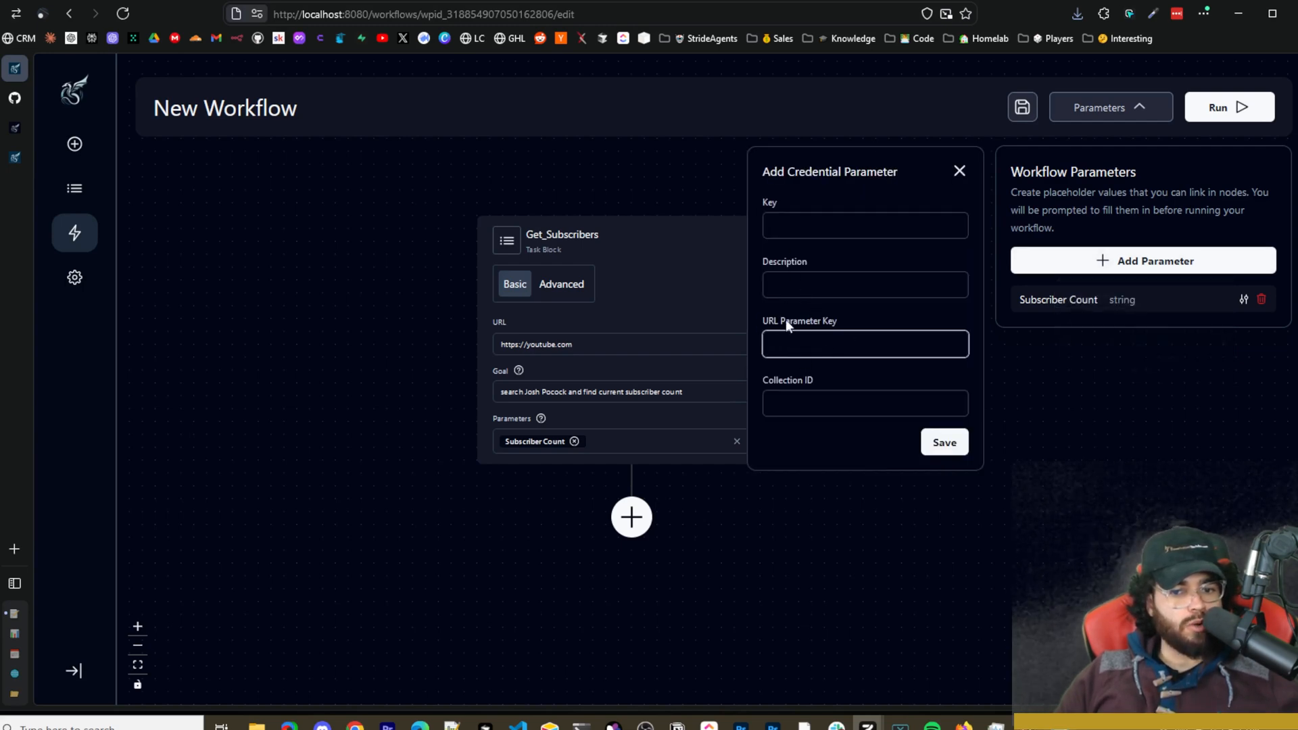
left_click(959, 171)
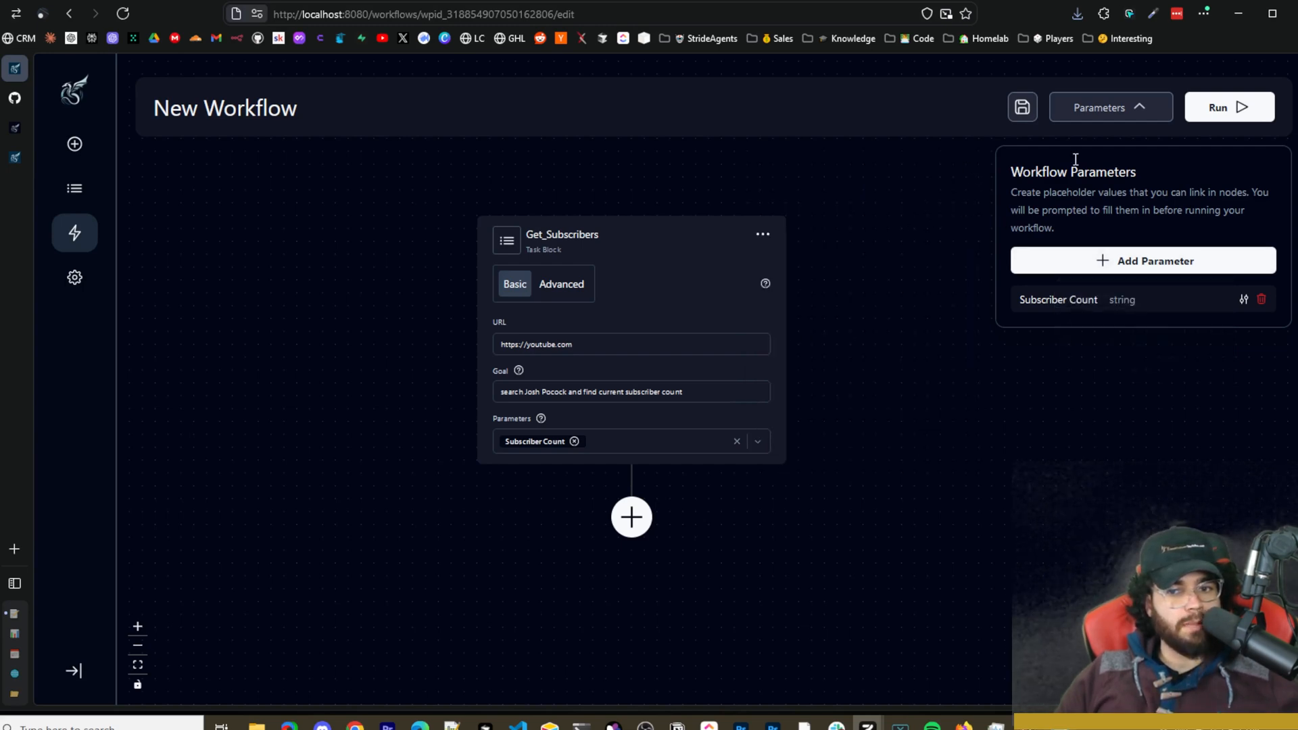
left_click(1110, 107)
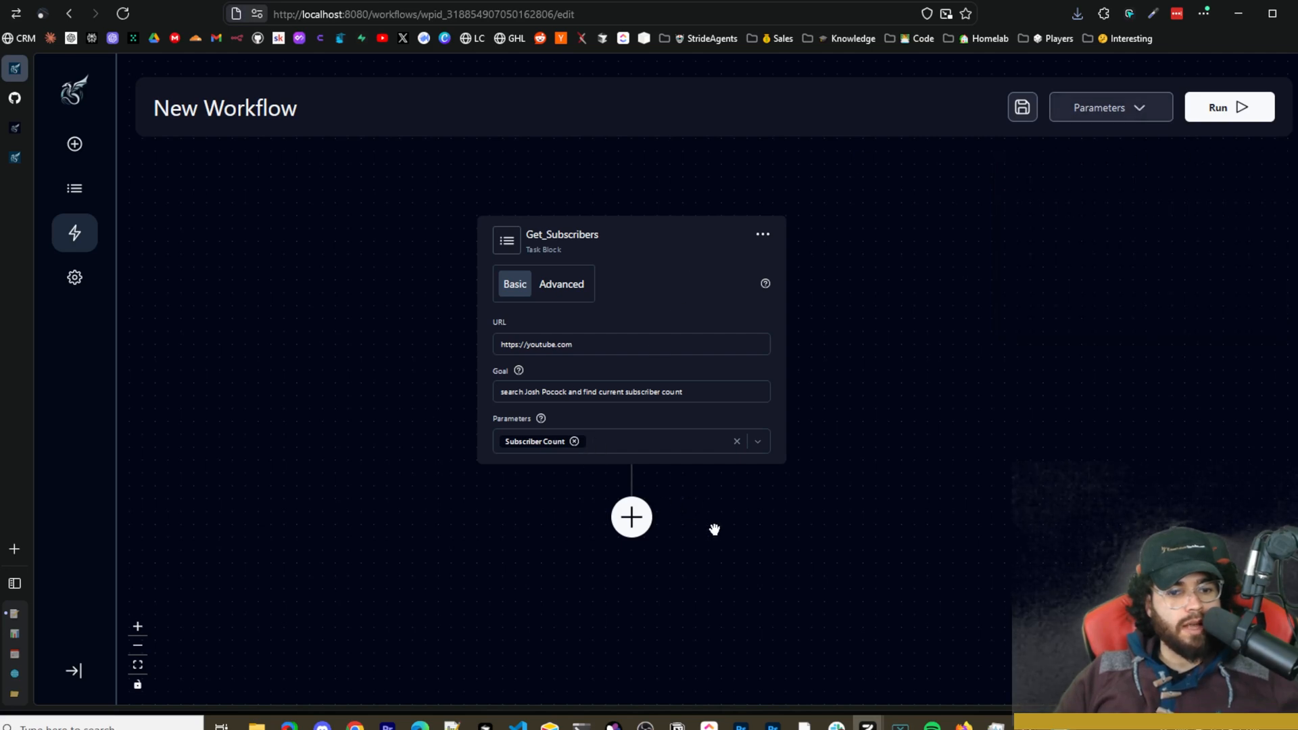
Add a Timezone task block for google.com, trying and removing a loop block along the way.
scroll("down", 3)
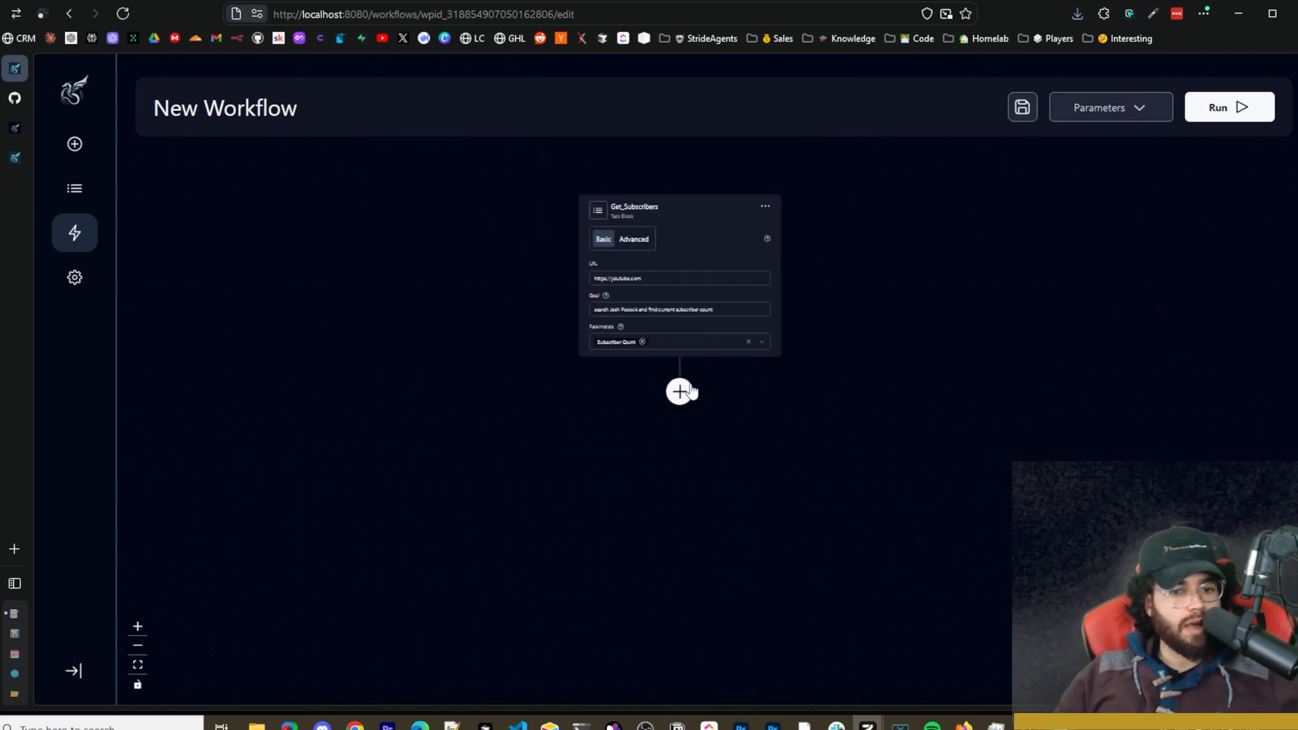
left_click(679, 392)
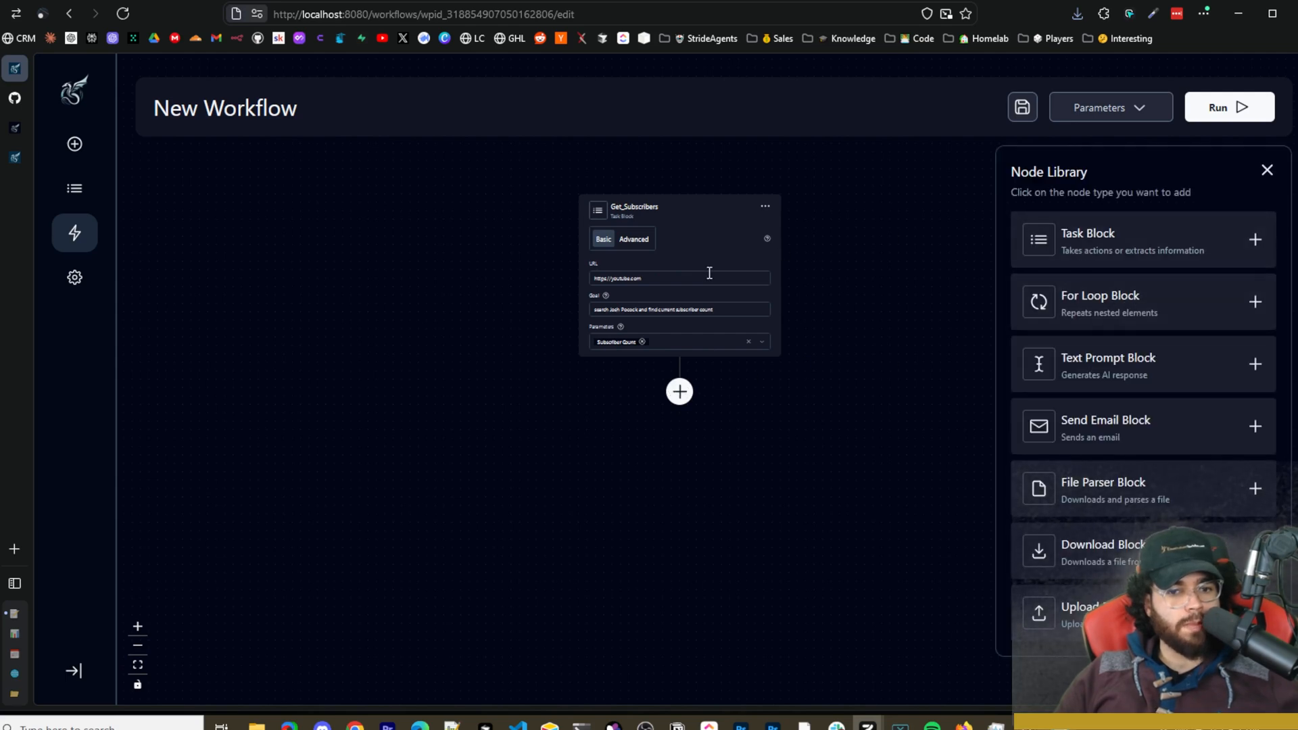
mouse_move(1096, 235)
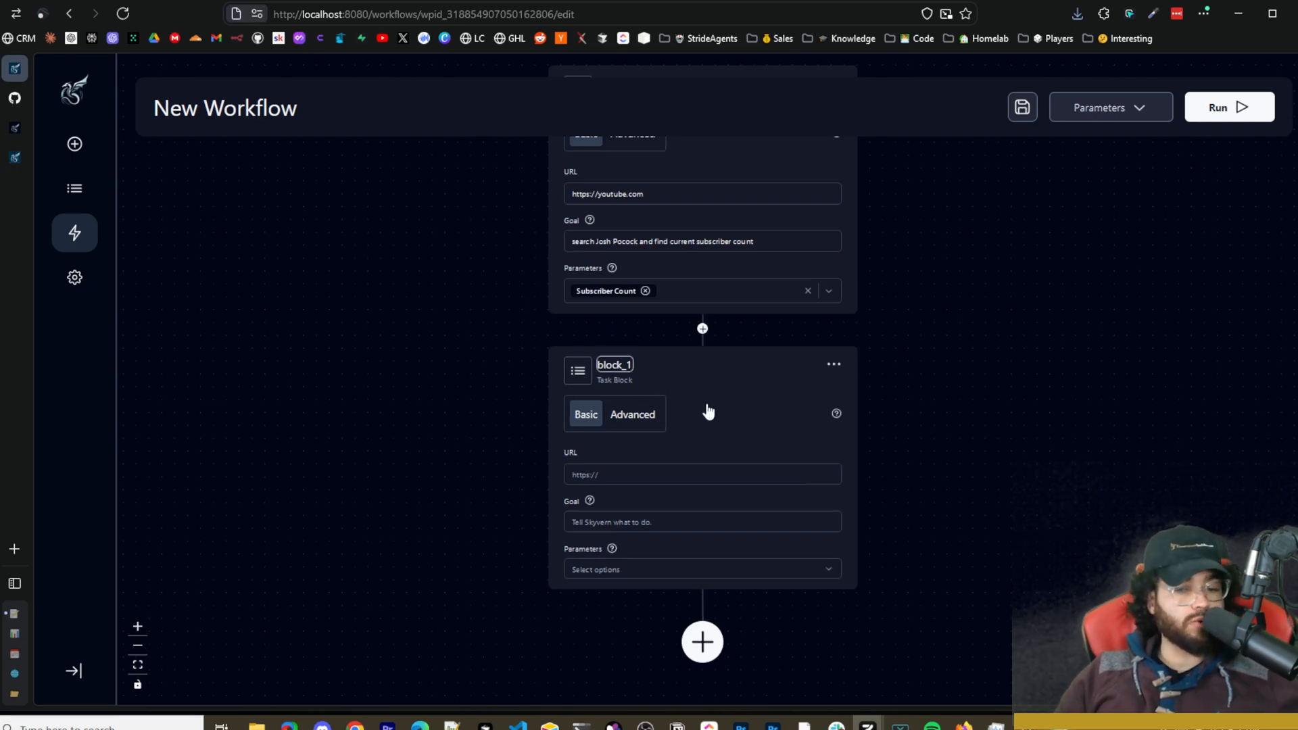
mouse_move(582, 193)
type("Timezone")
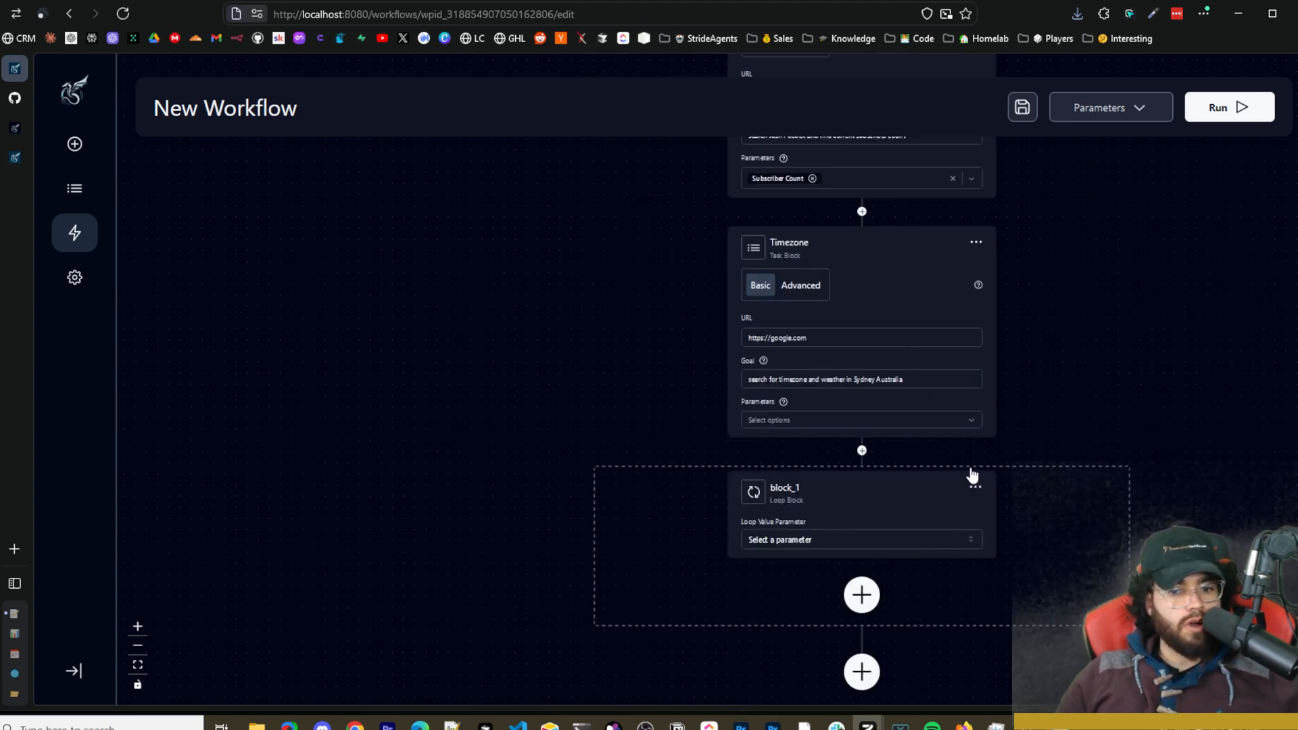
mouse_move(811, 570)
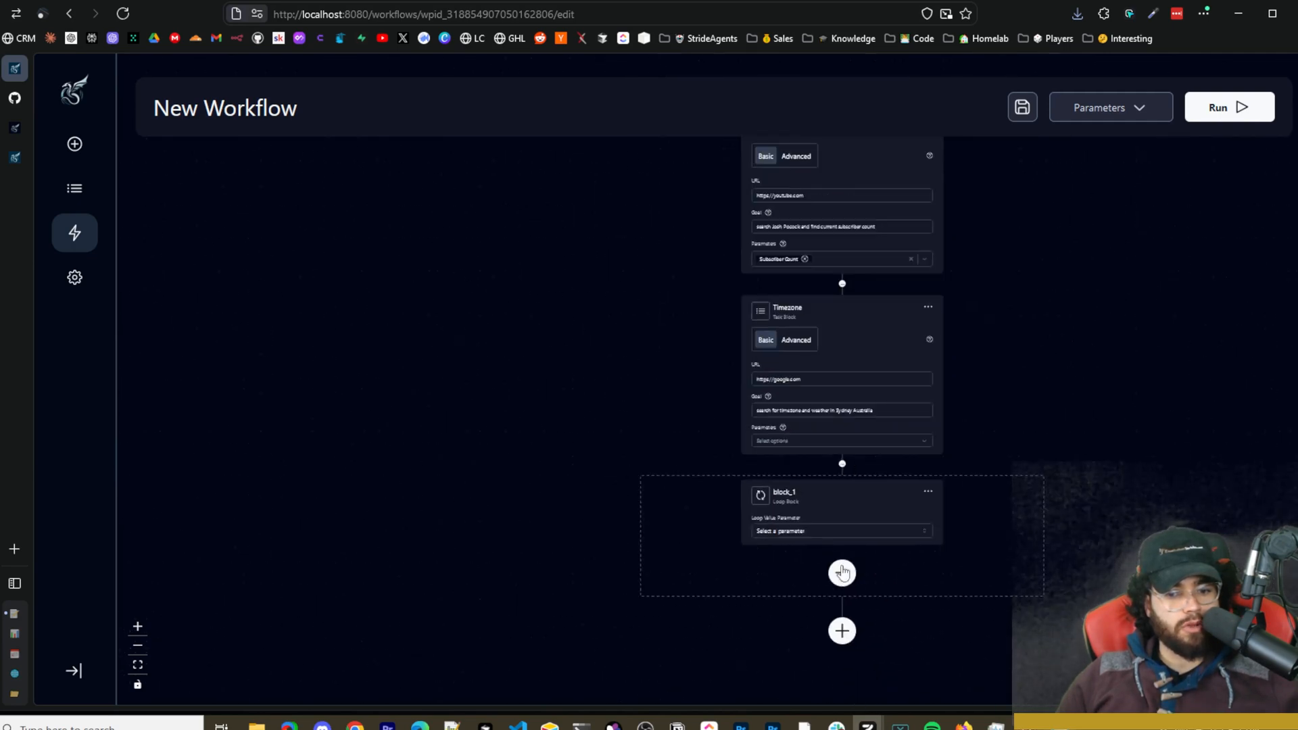
left_click(841, 572)
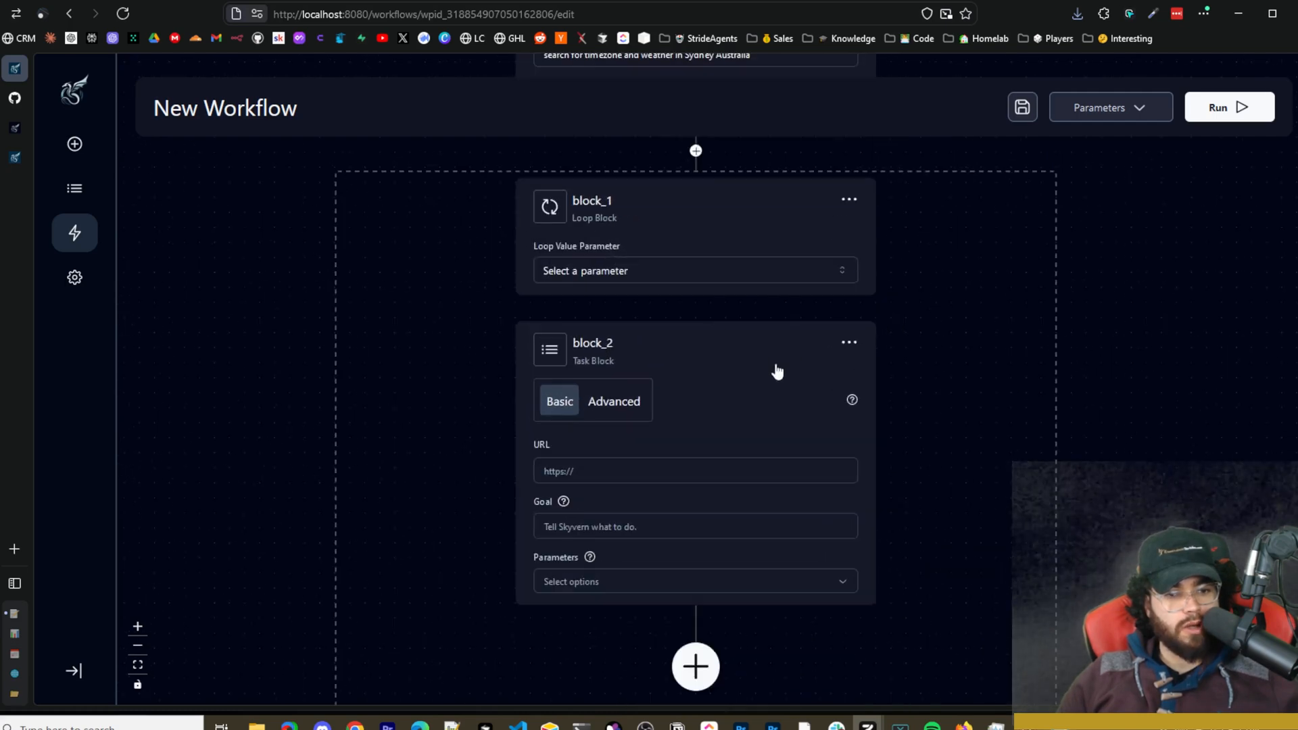
left_click(695, 666)
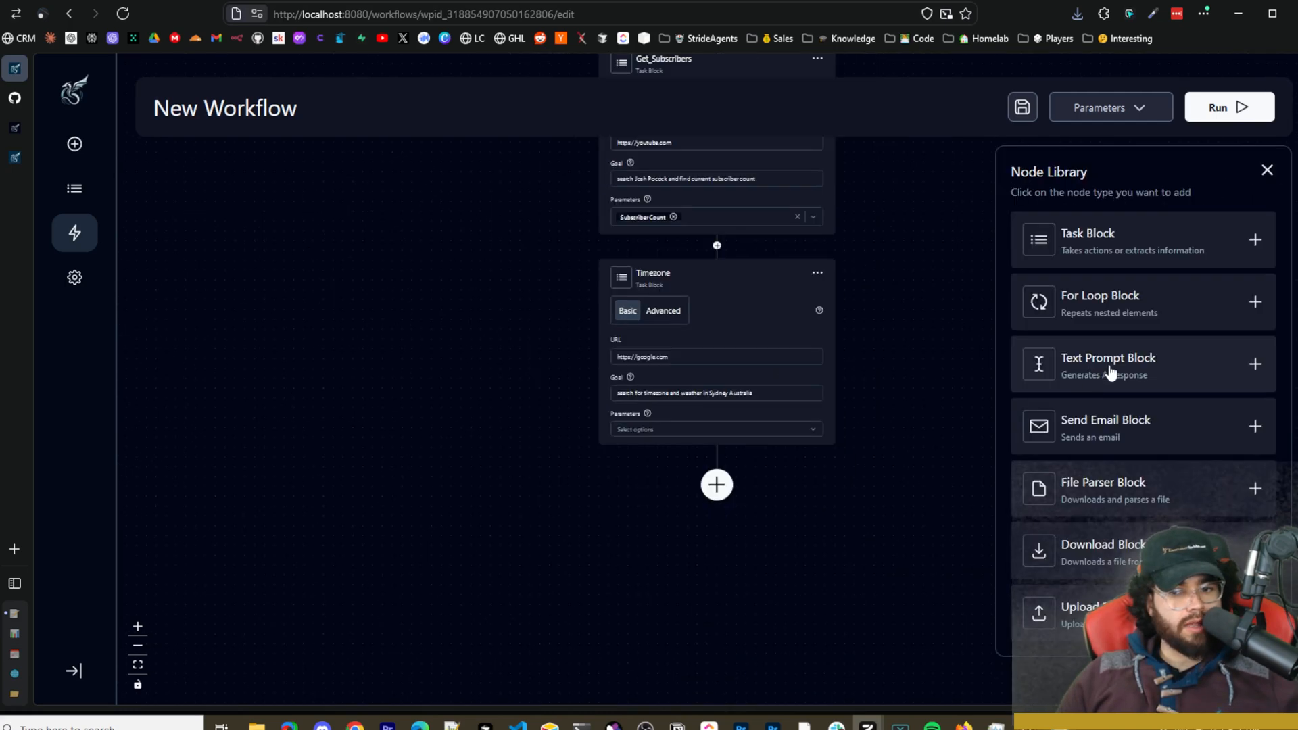
left_click(1142, 363)
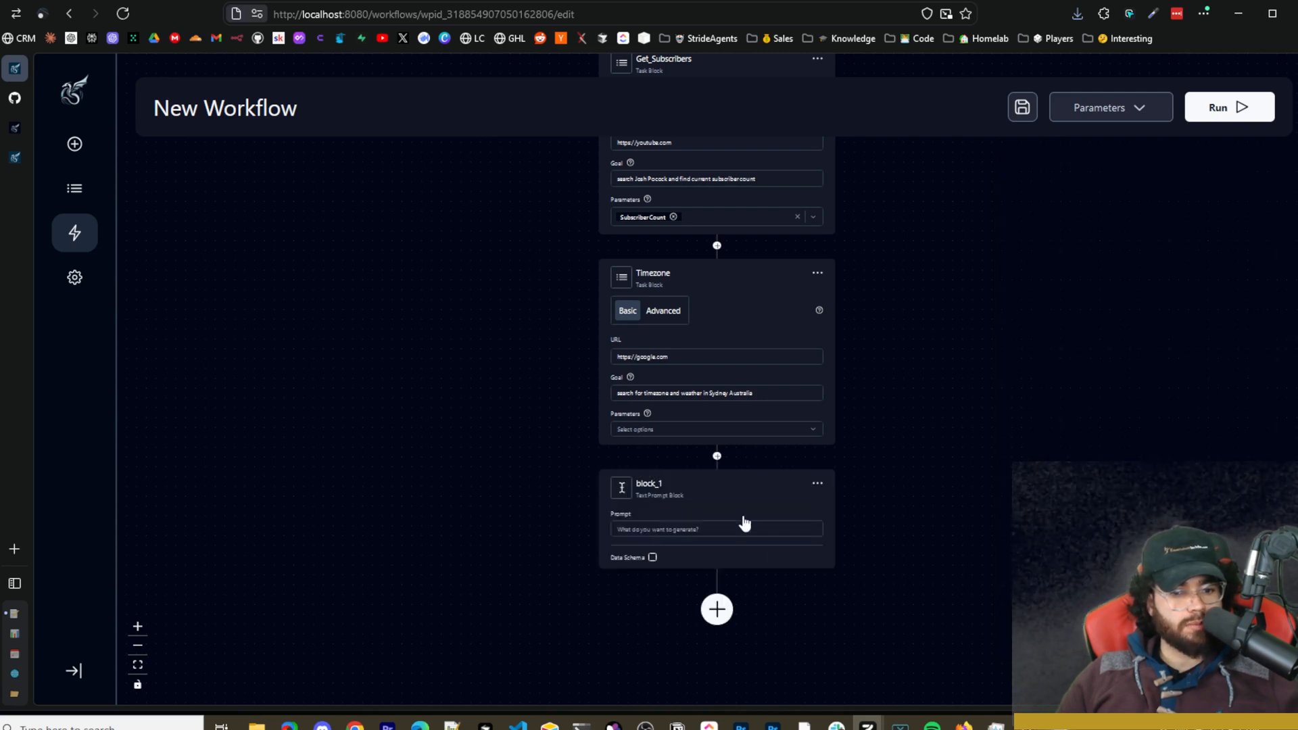
left_click(716, 529)
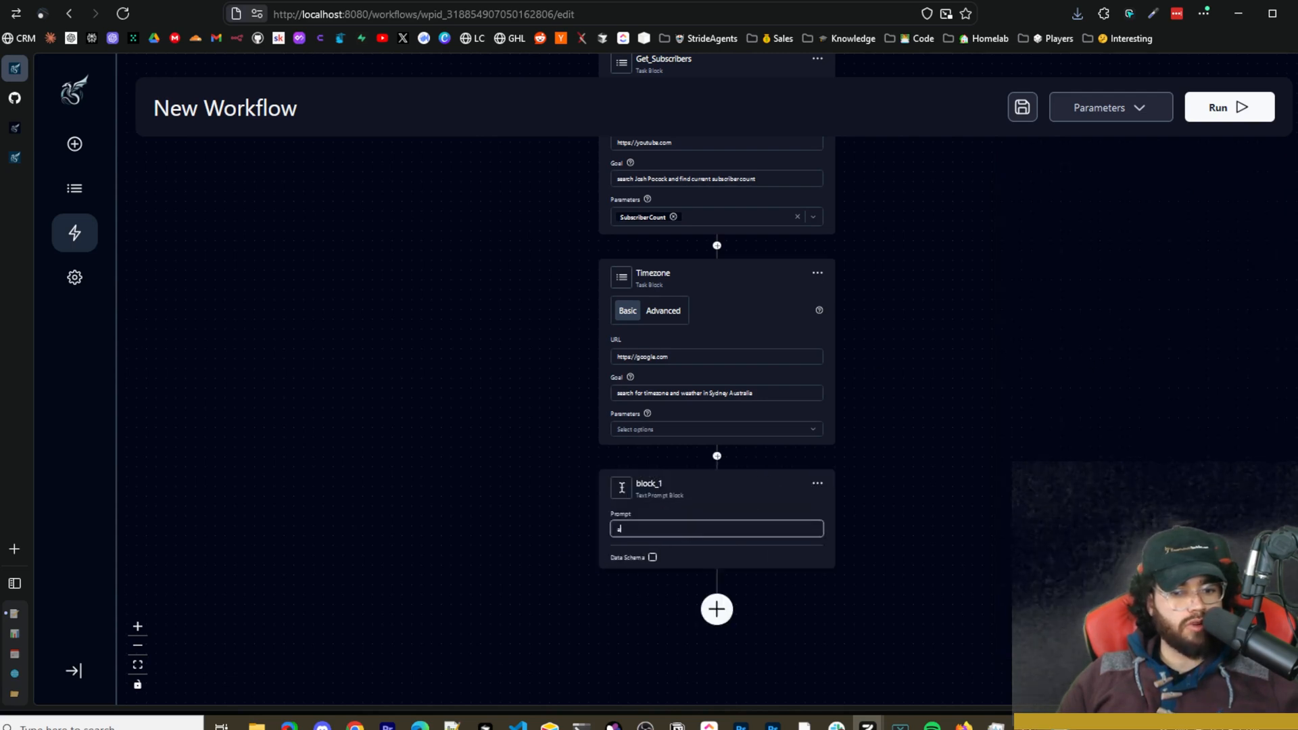
left_click(816, 484)
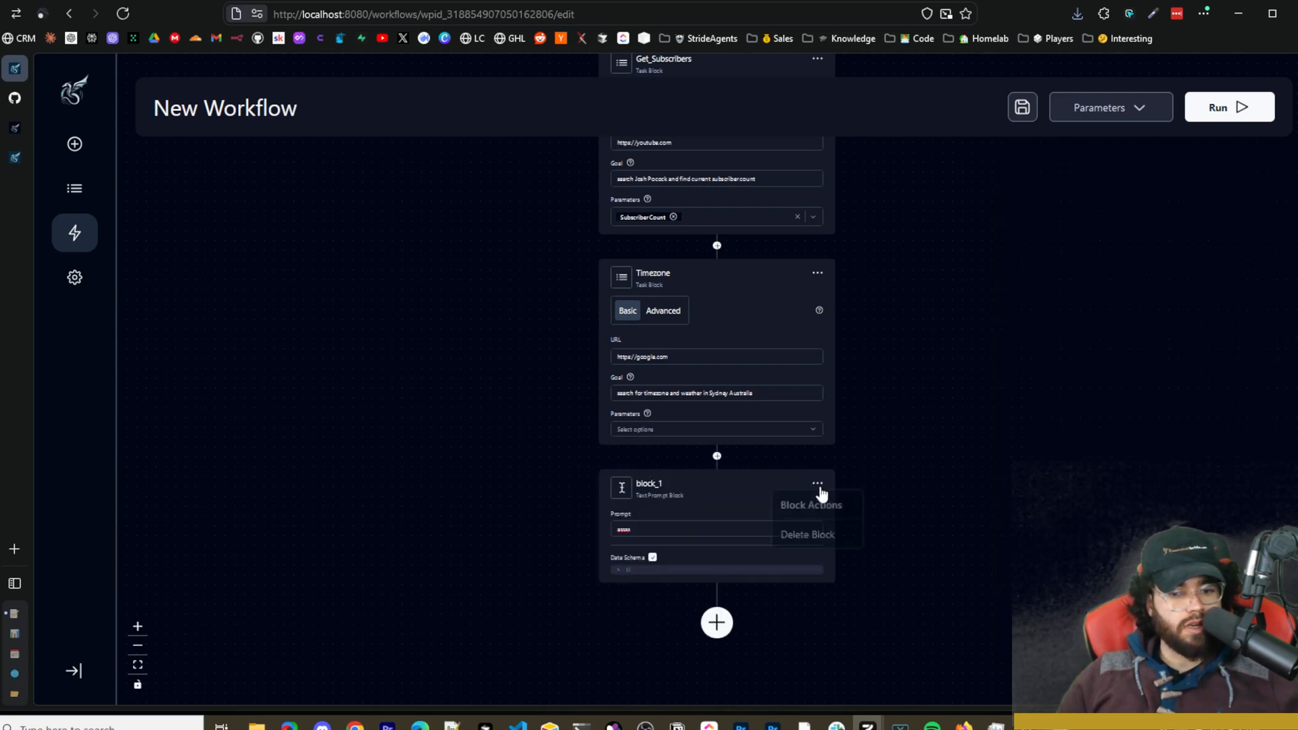
left_click(715, 622)
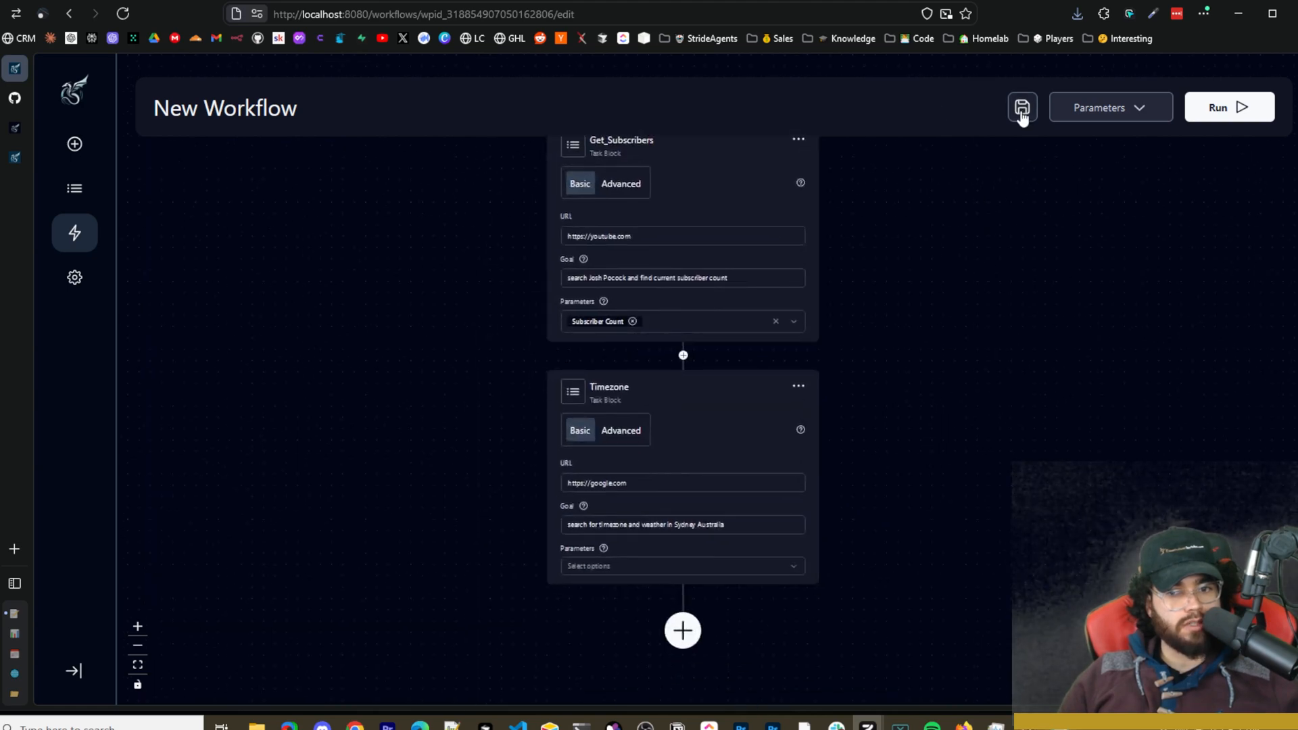
Rename the workflow to Test, save it, and launch a workflow run.
double_click(225, 108)
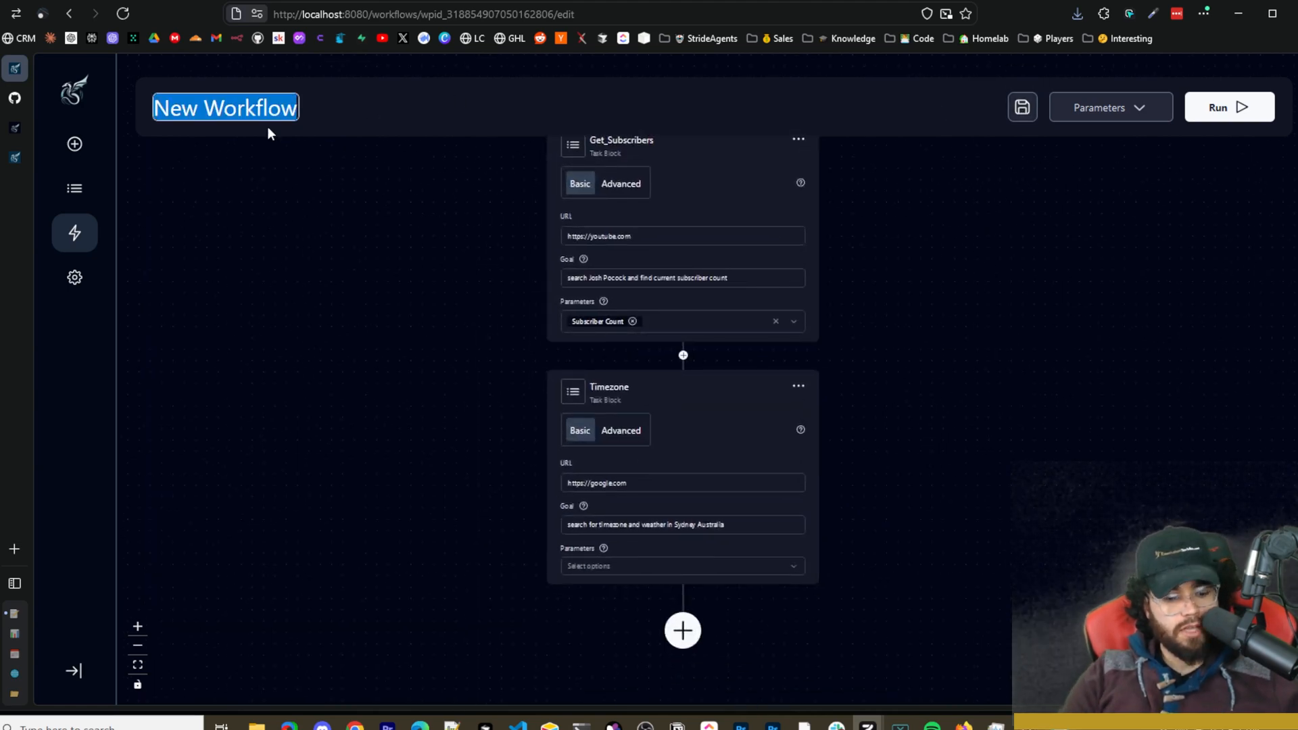
type("Test")
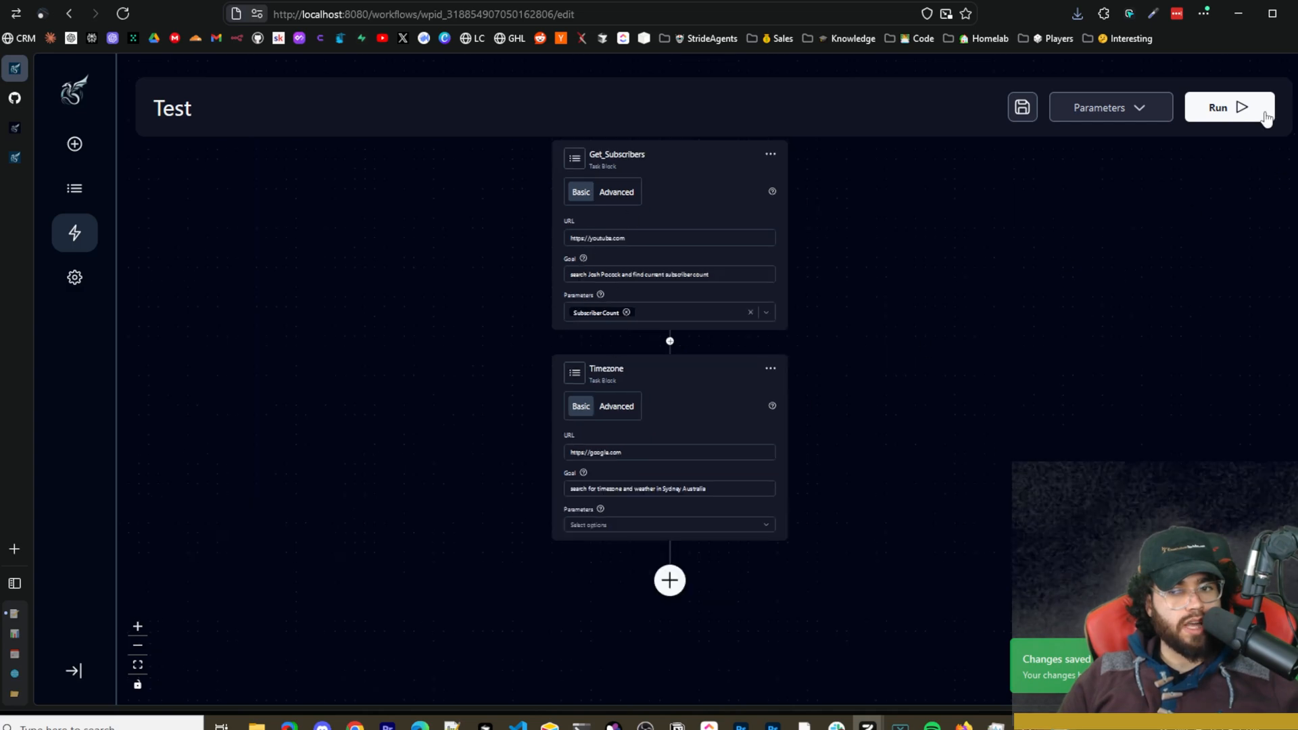
left_click(1108, 108)
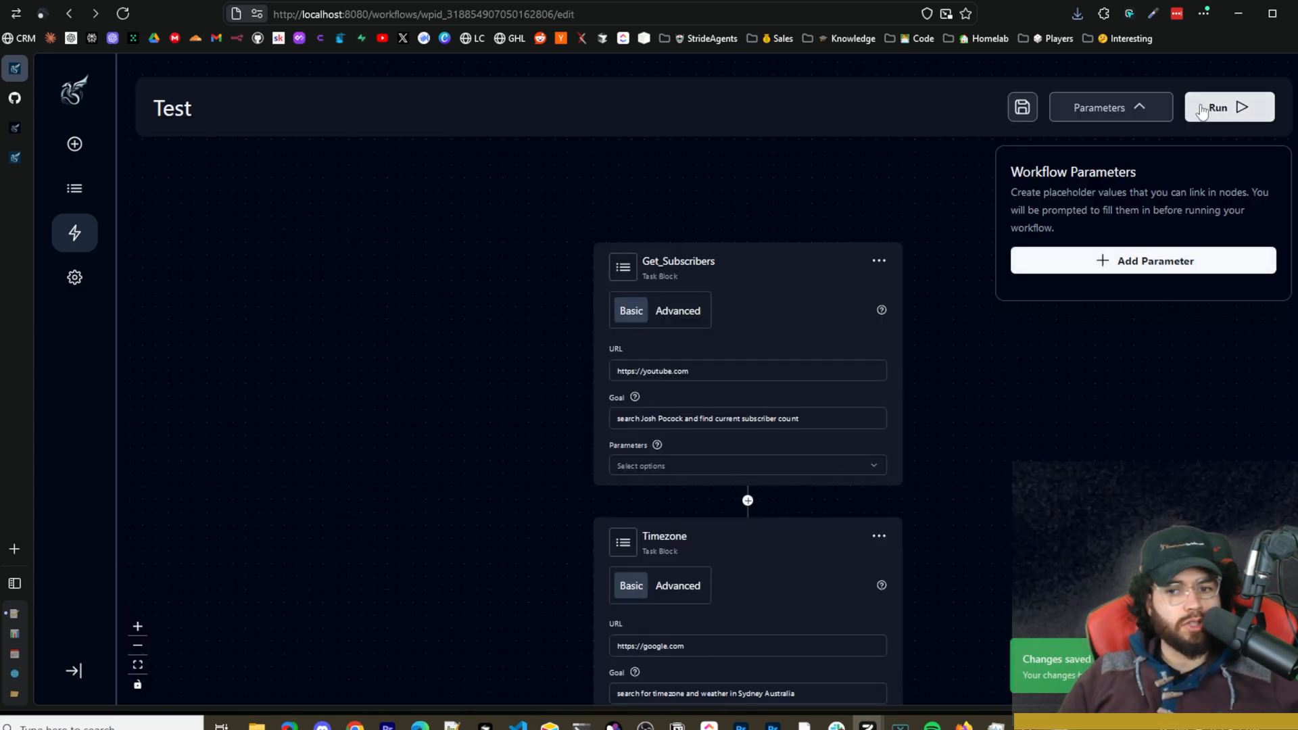
left_click(1229, 108)
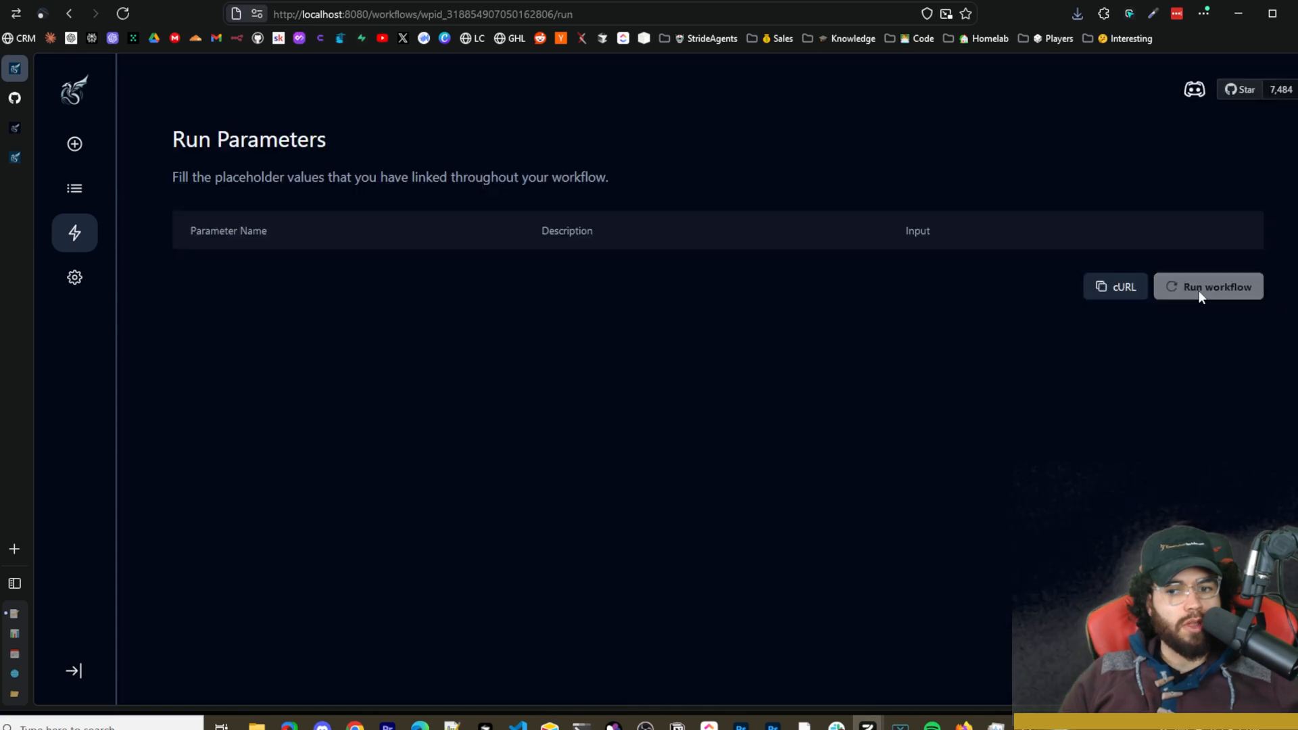
left_click(1215, 286)
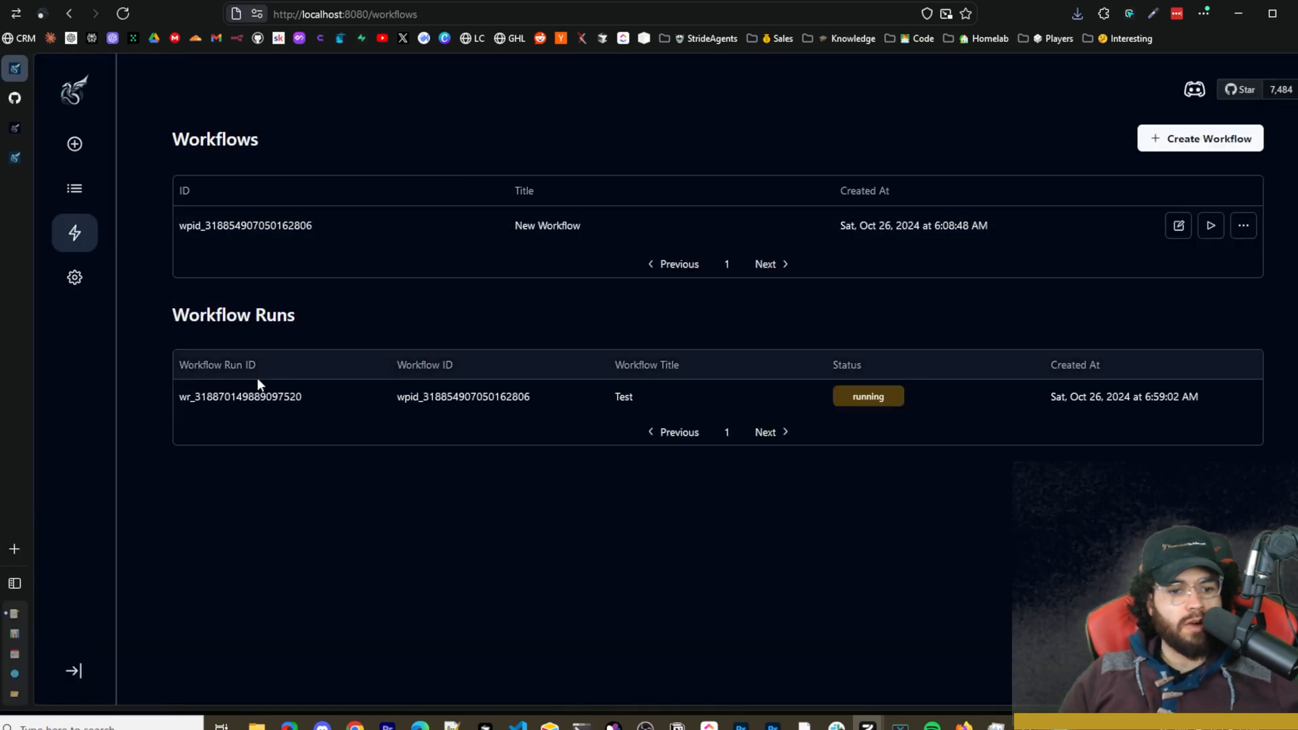
mouse_move(811, 404)
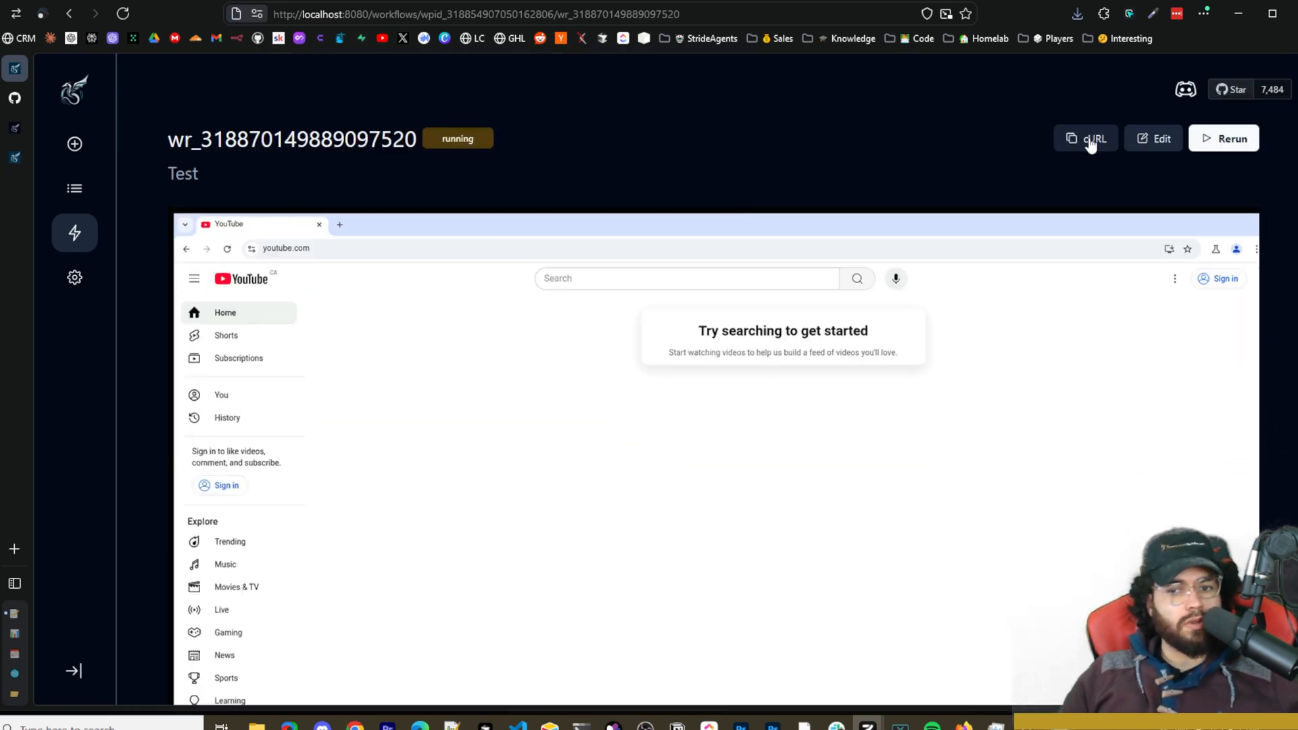
Open the Test run and review the completed YouTube task's recorded actions.
left_click(1088, 138)
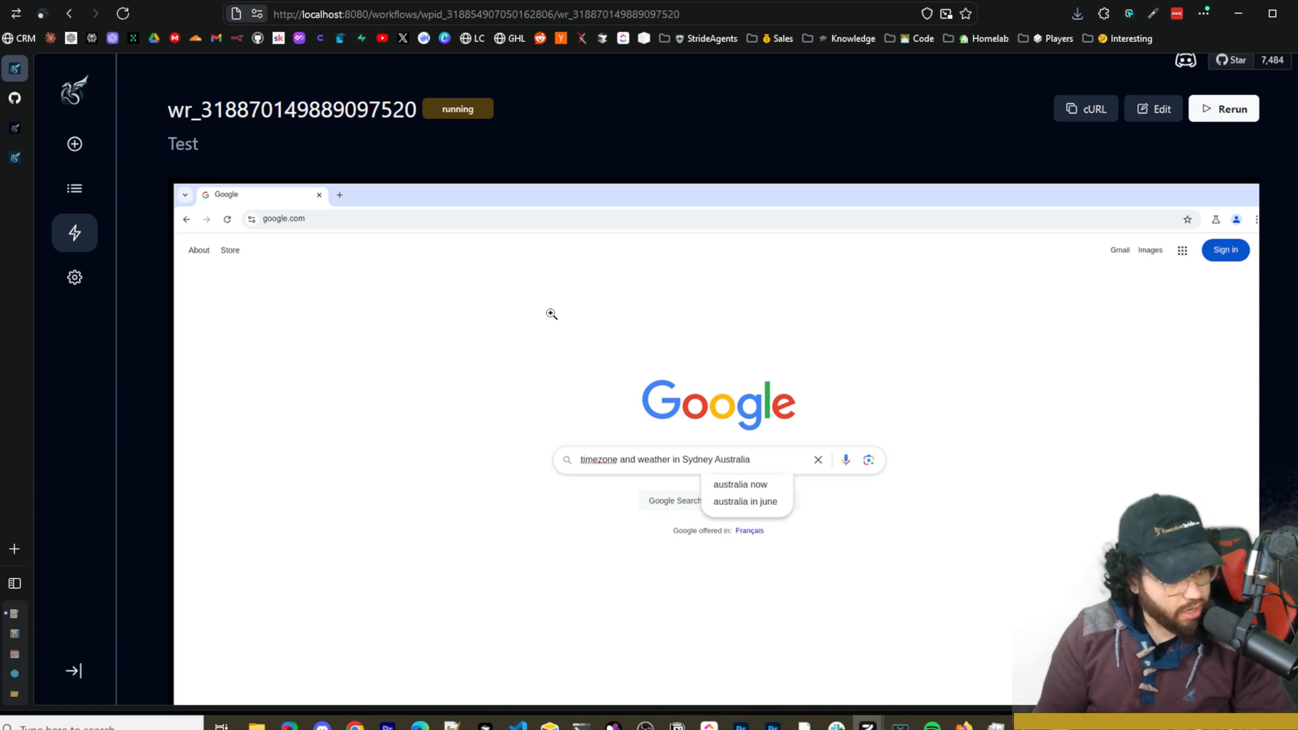
scroll("down", 3)
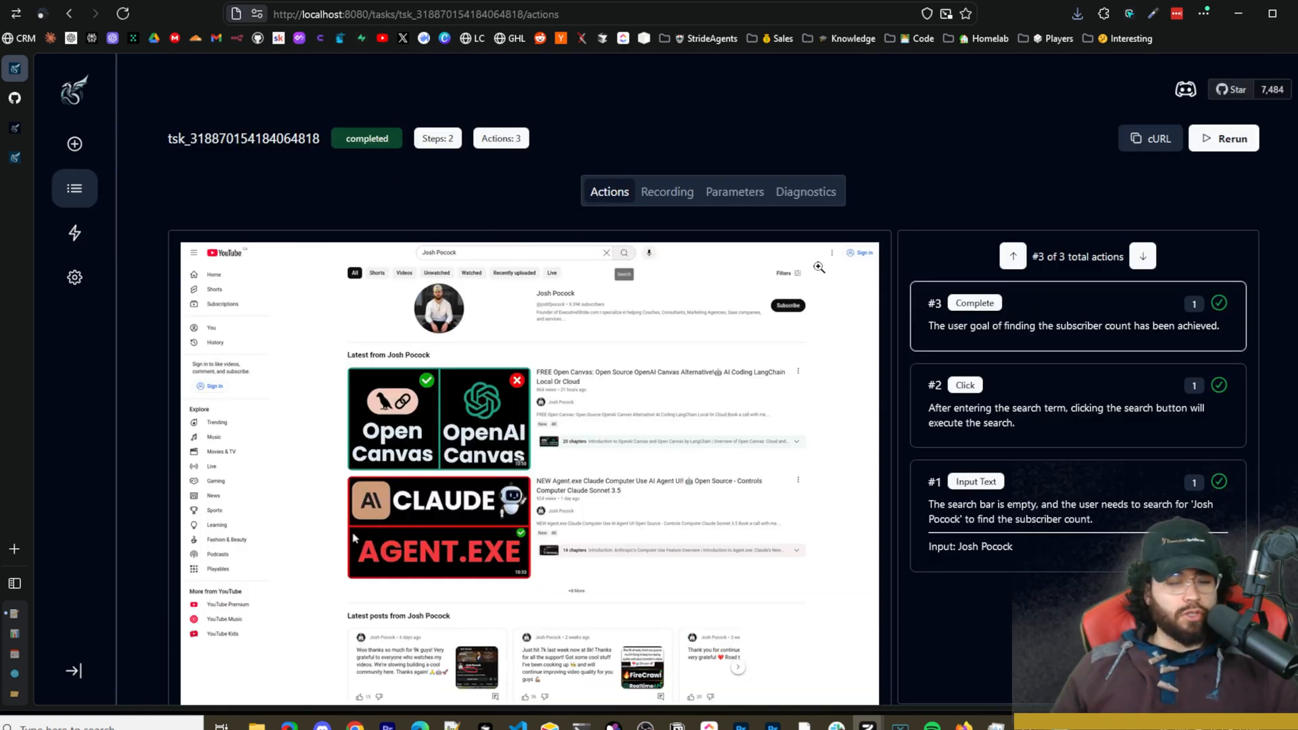
mouse_move(695, 225)
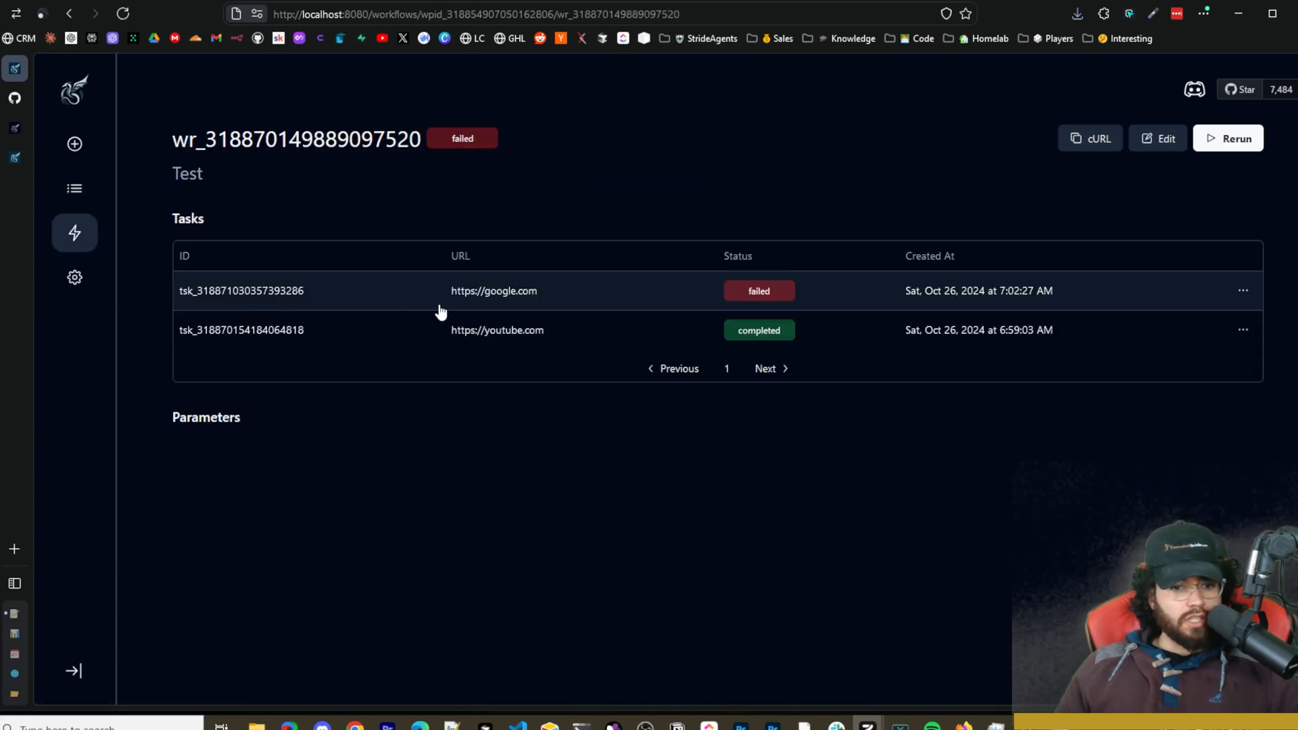
View the failed google.com task: max-retries failure reason and seven failed click attempts.
left_click(241, 290)
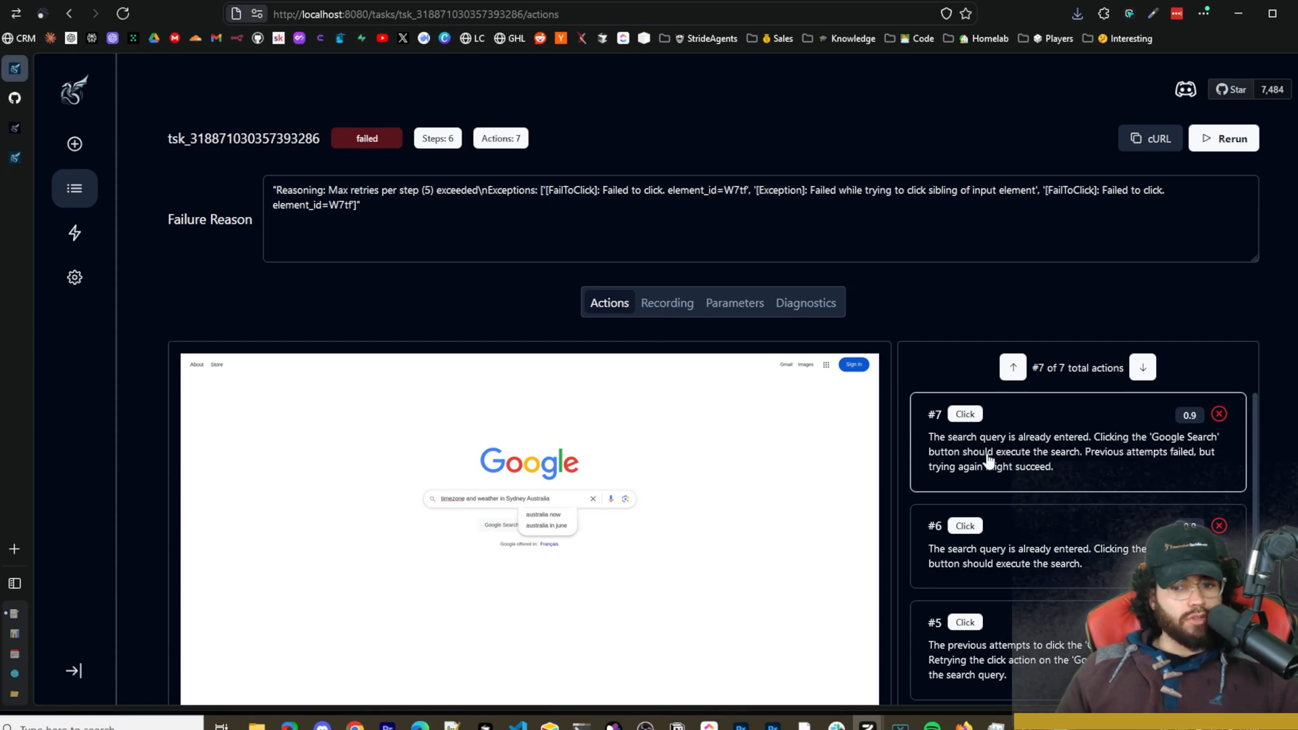
mouse_move(1141, 470)
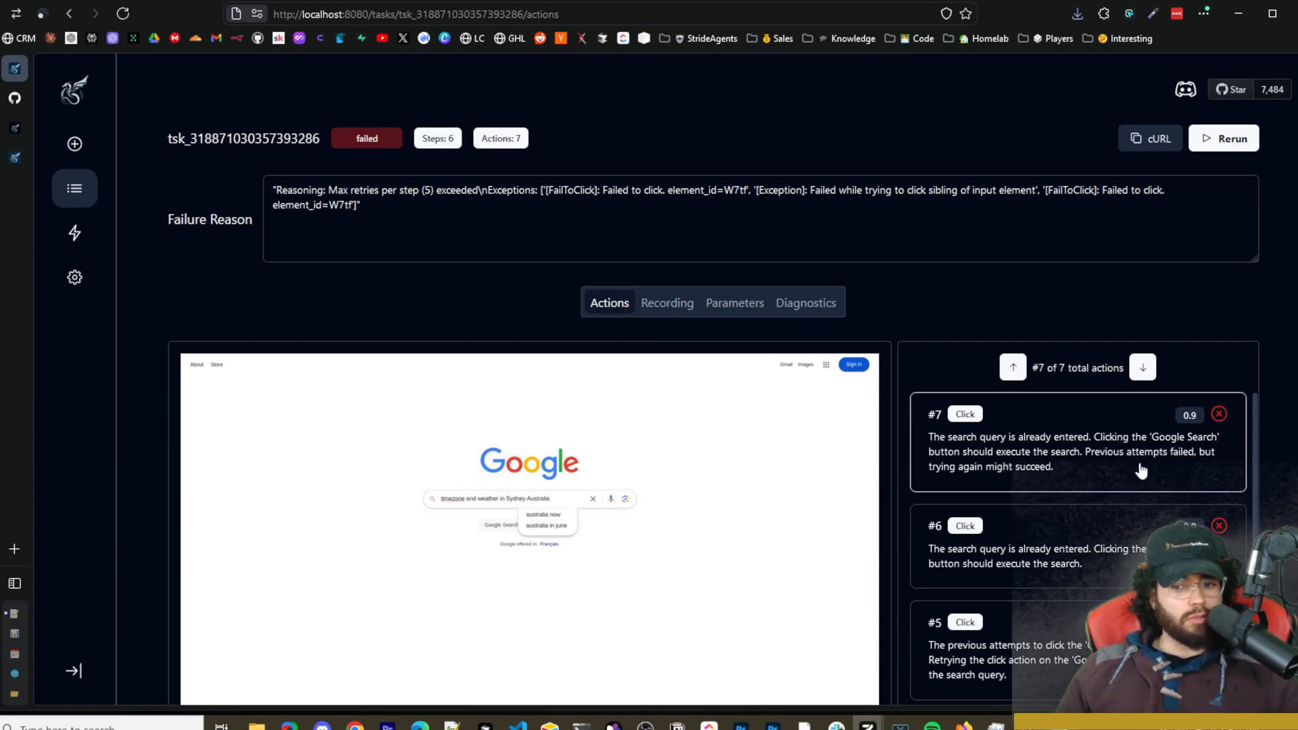
mouse_move(658, 511)
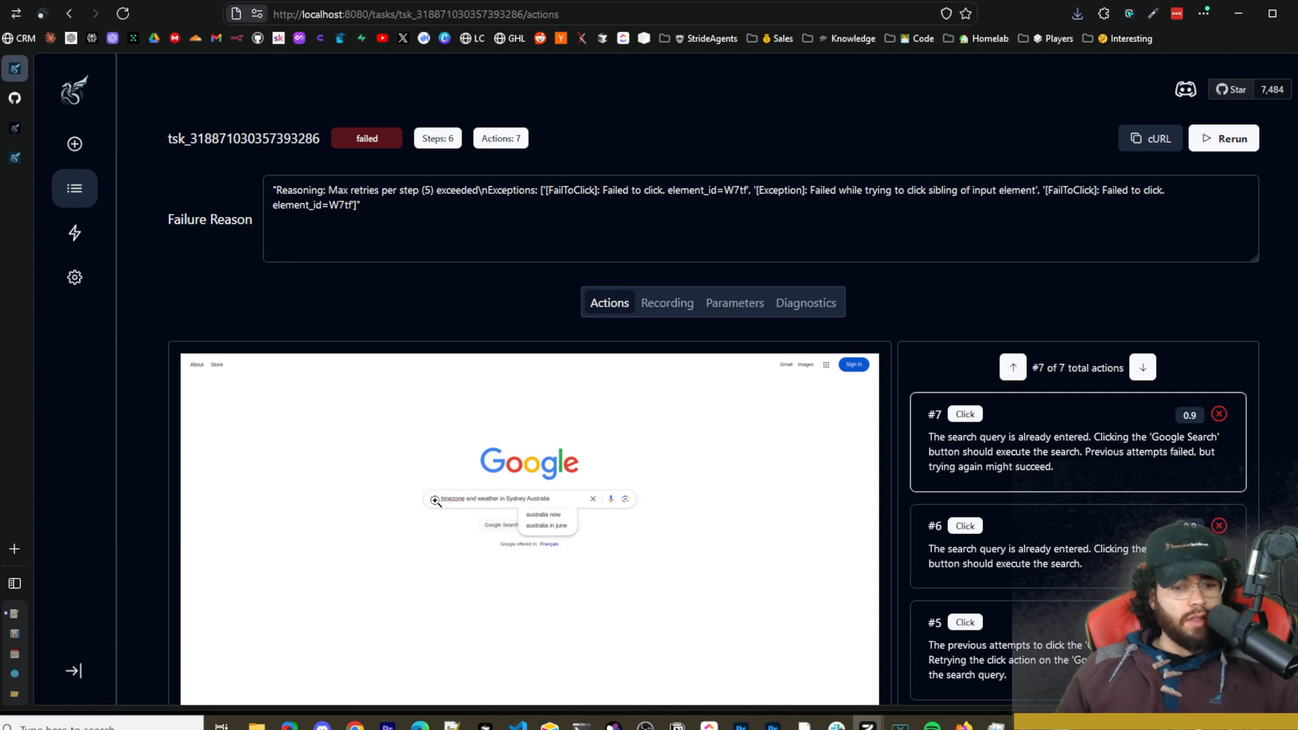
mouse_move(419, 419)
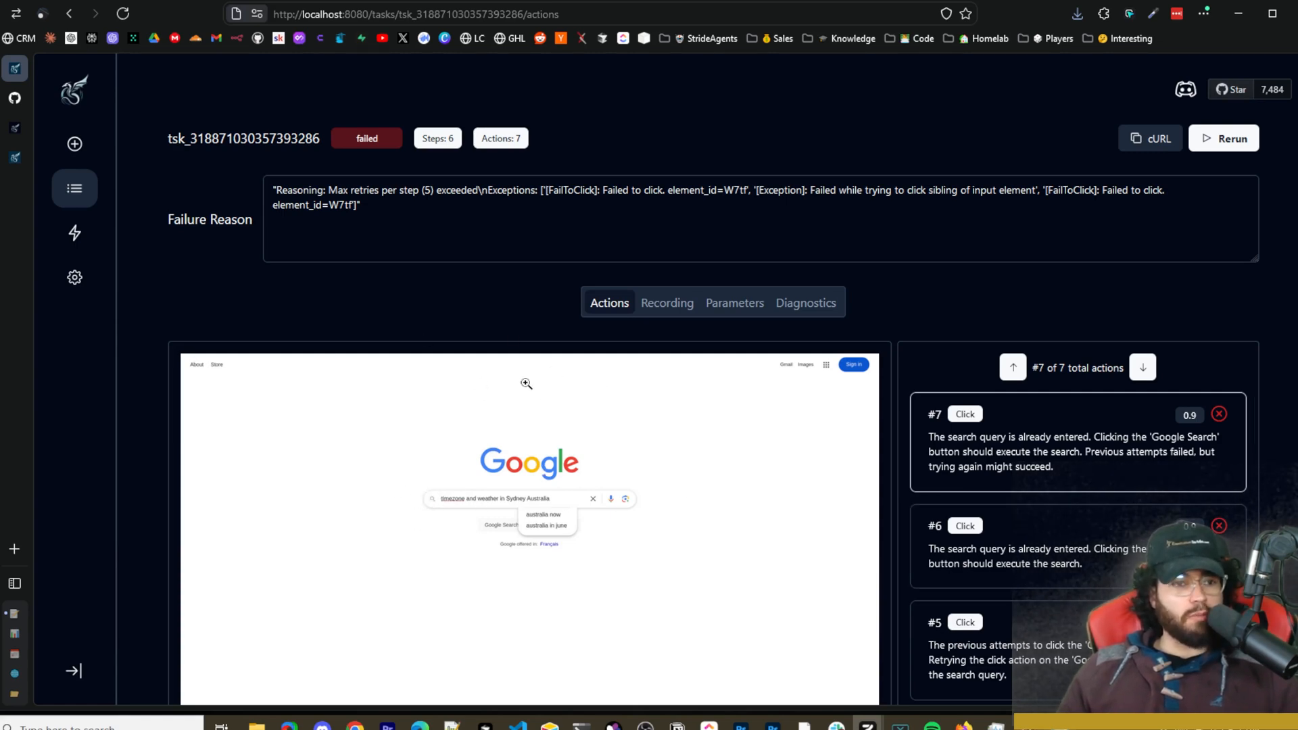
mouse_move(352, 301)
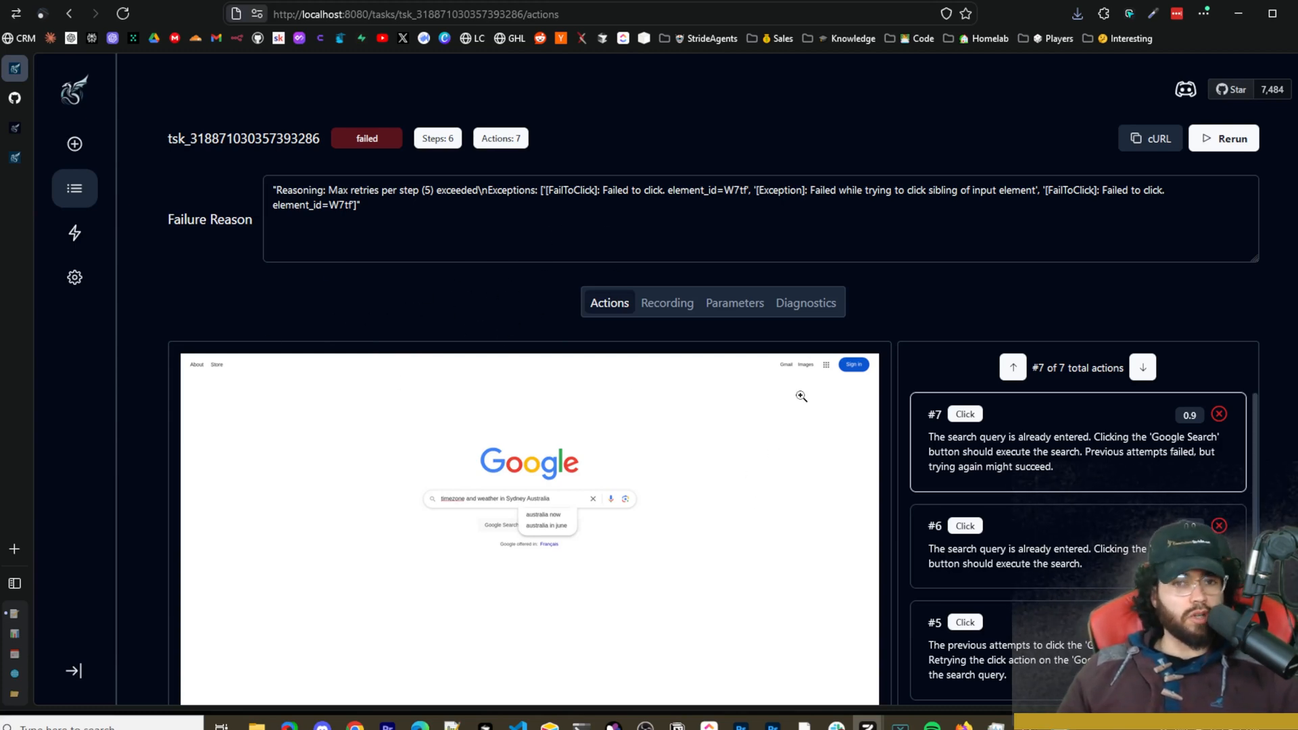
scroll("down", 3)
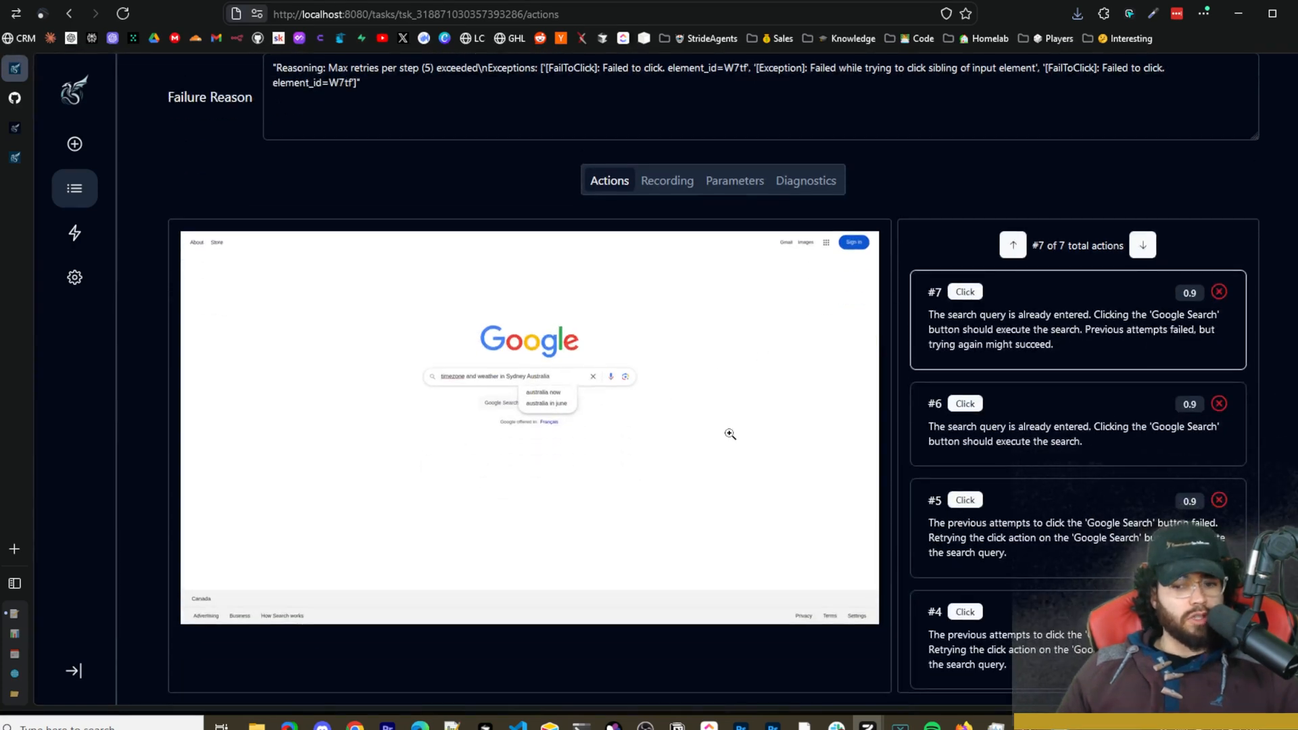